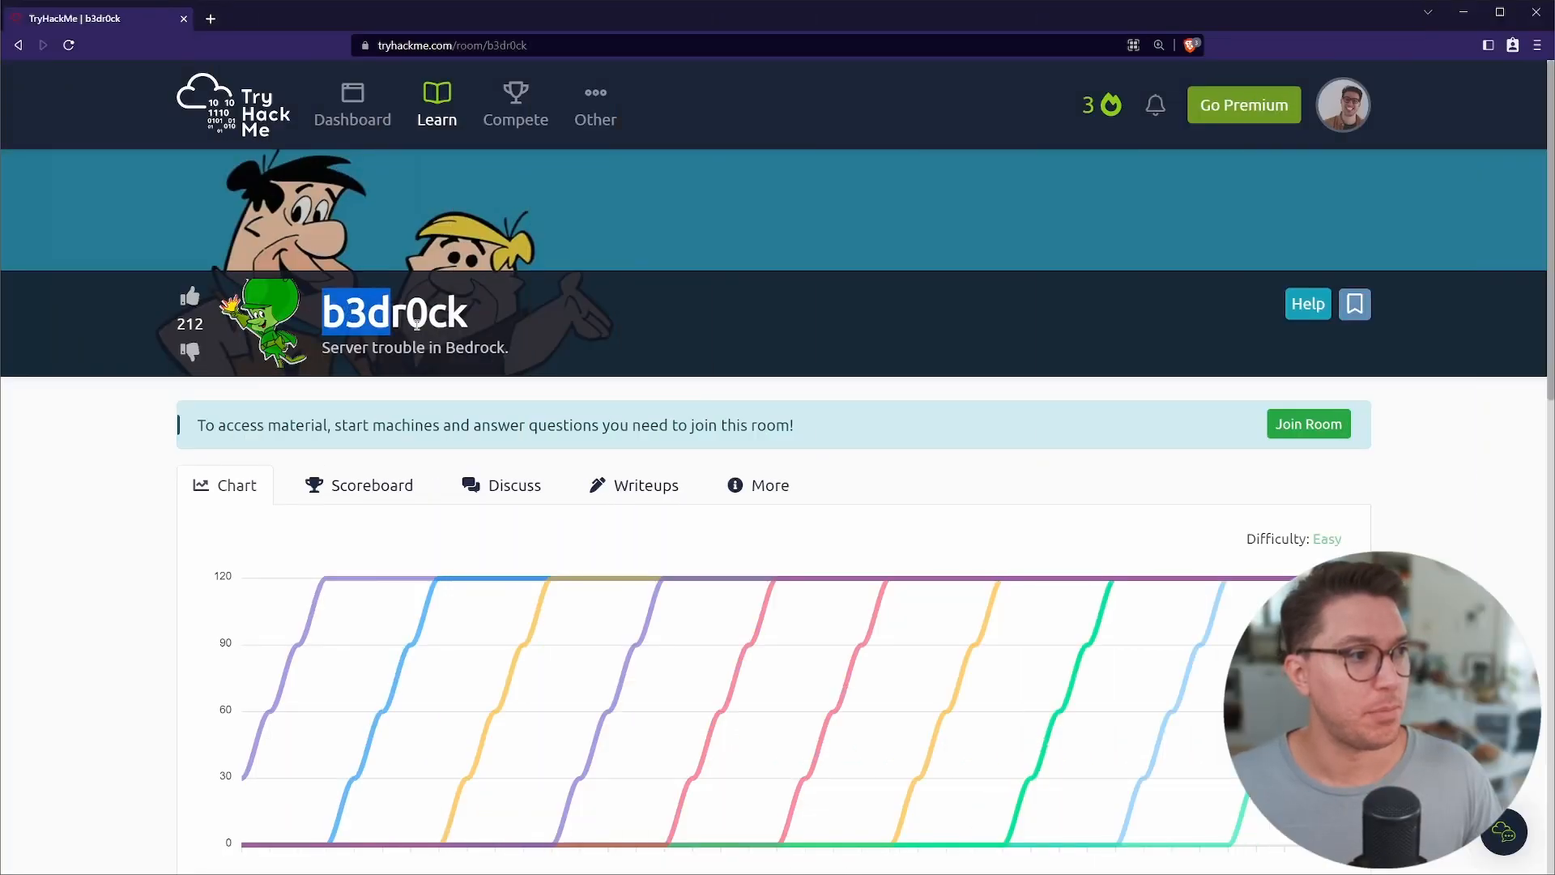
Step: Search TryHackMe rooms for b3dr0ck in a new tab to see its room card and tags
click(190, 296)
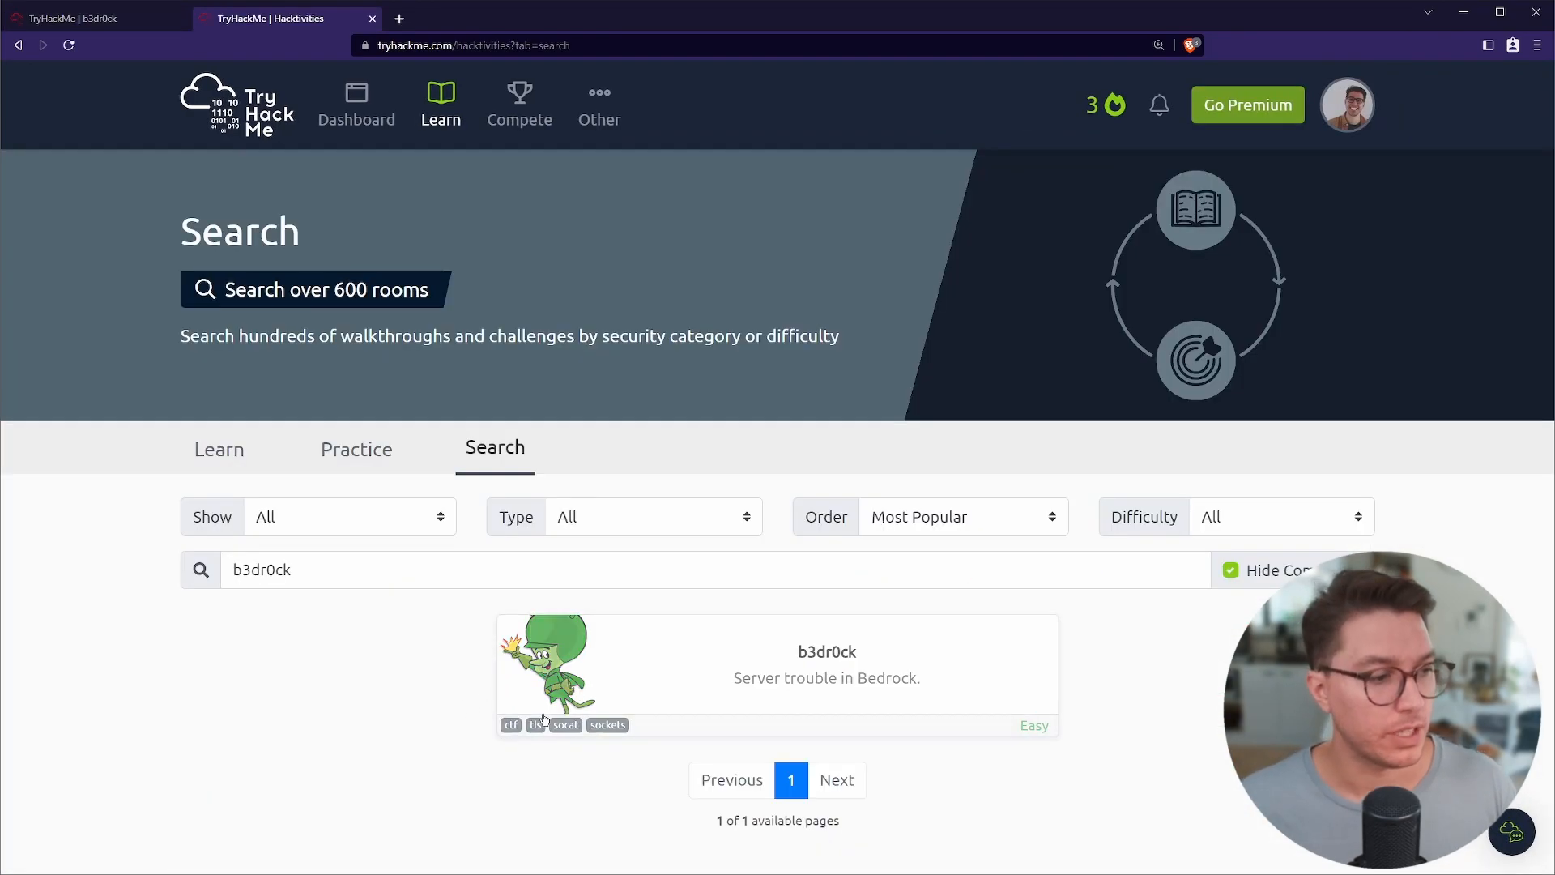
mouse_move(511, 726)
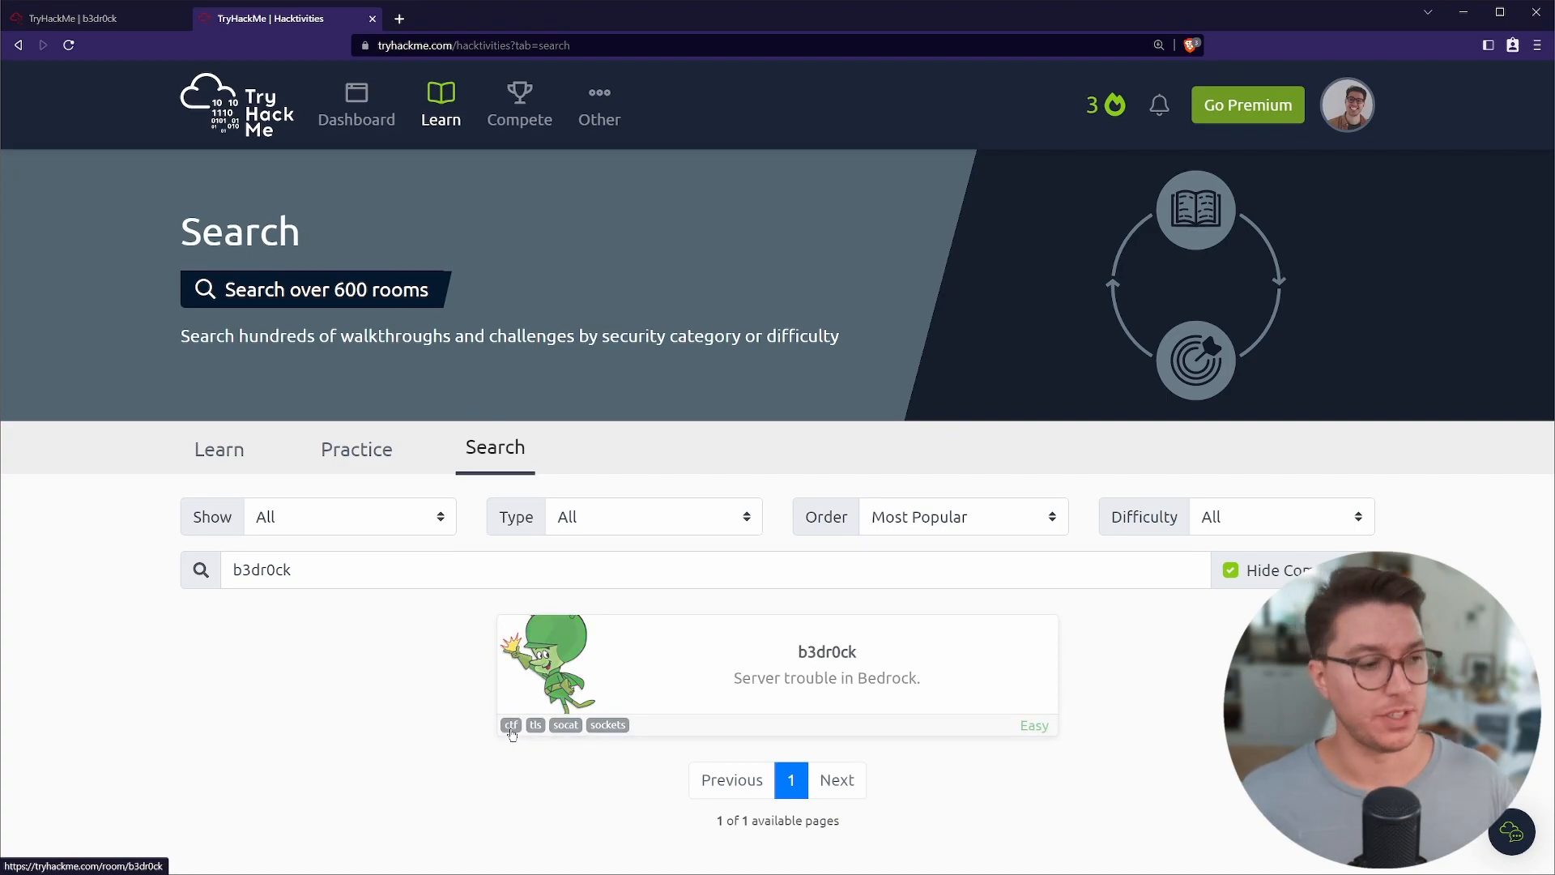
mouse_move(606, 724)
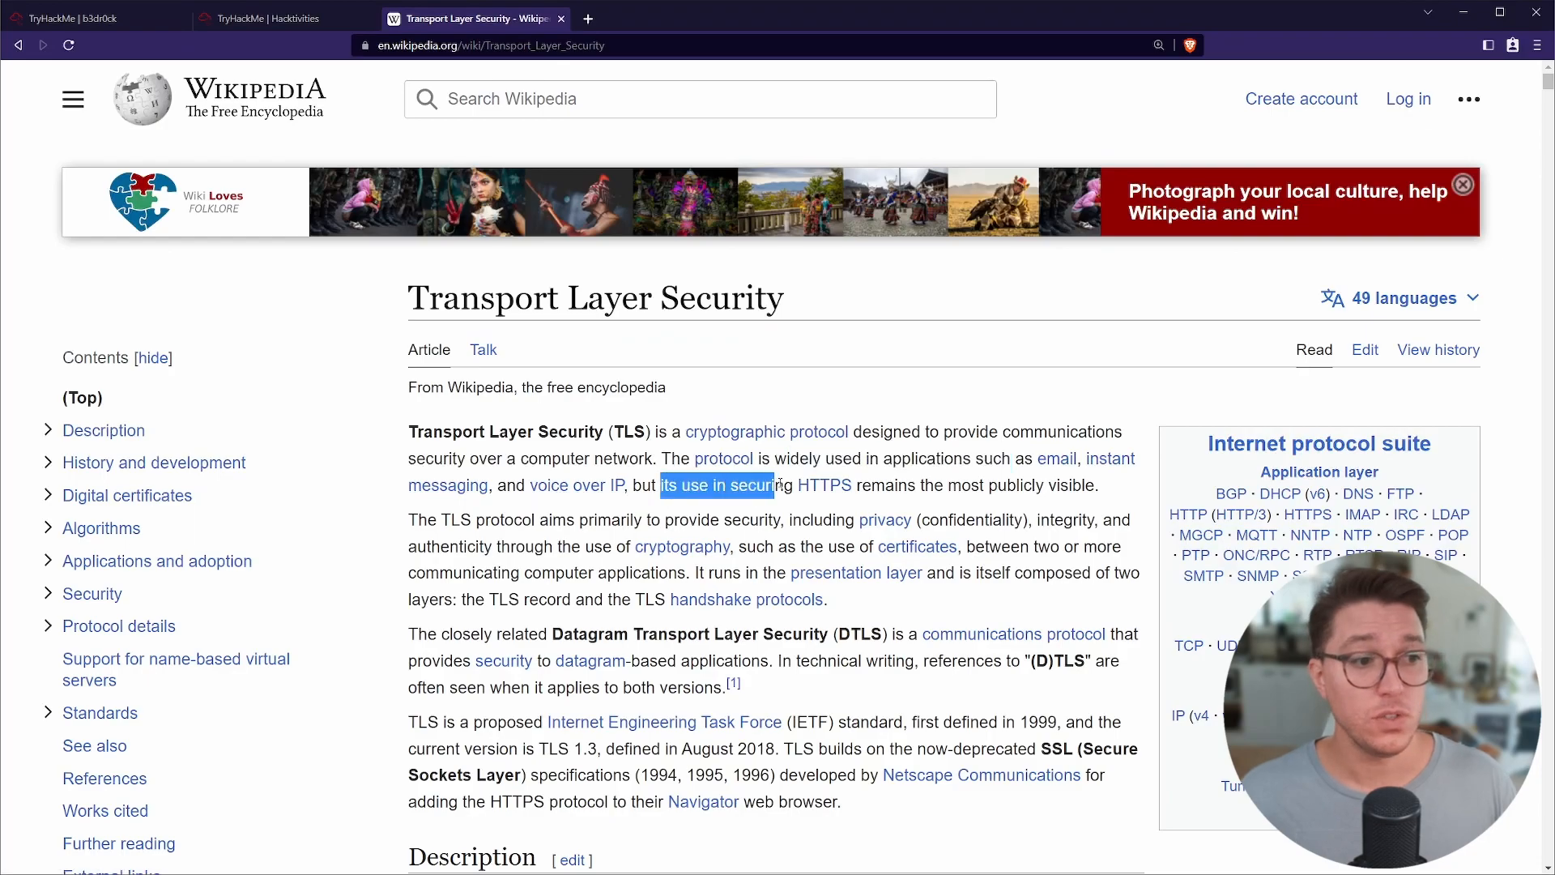
mouse_move(825, 485)
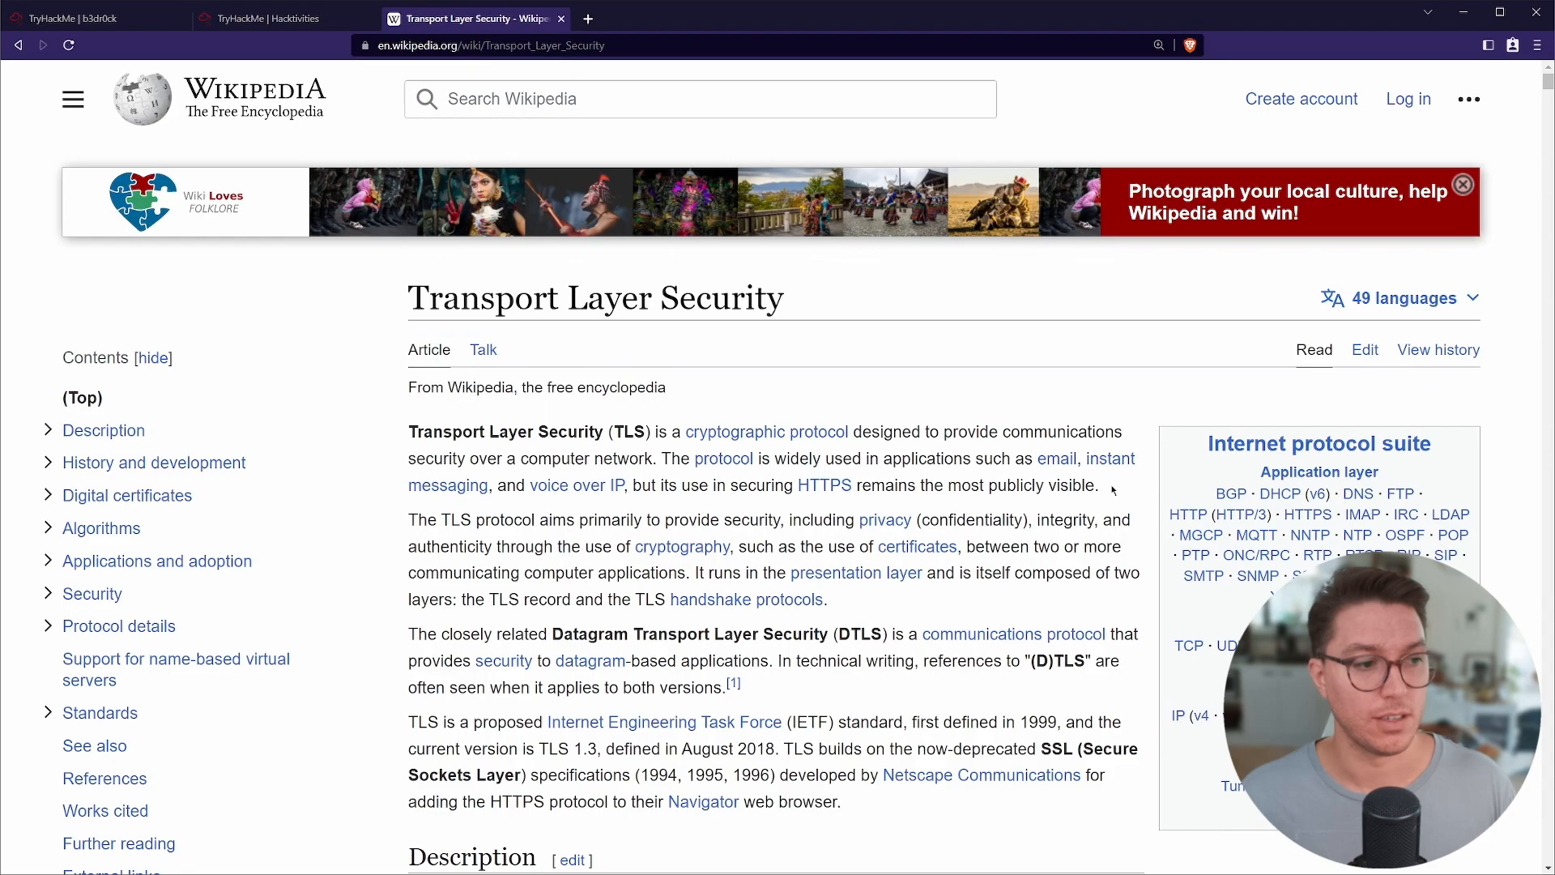
Step: Return from the Wikipedia TLS article to the b3dr0ck room search results tab
click(285, 17)
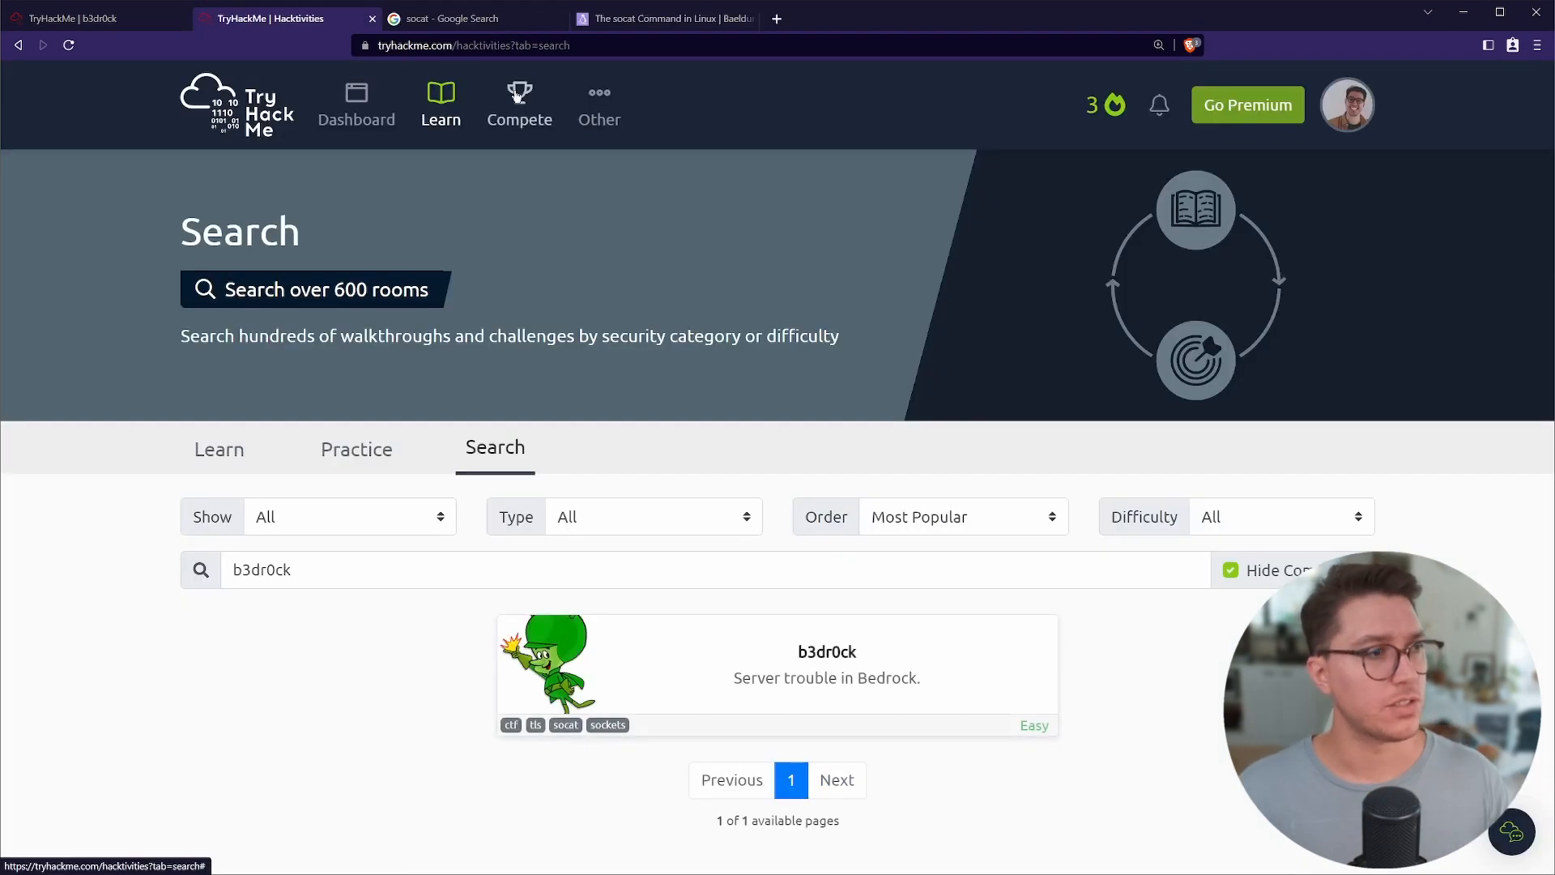
Step: Read Baeldung's socat guide through Overview, Use Case and Installing, then return to the TryHackMe tab
click(664, 18)
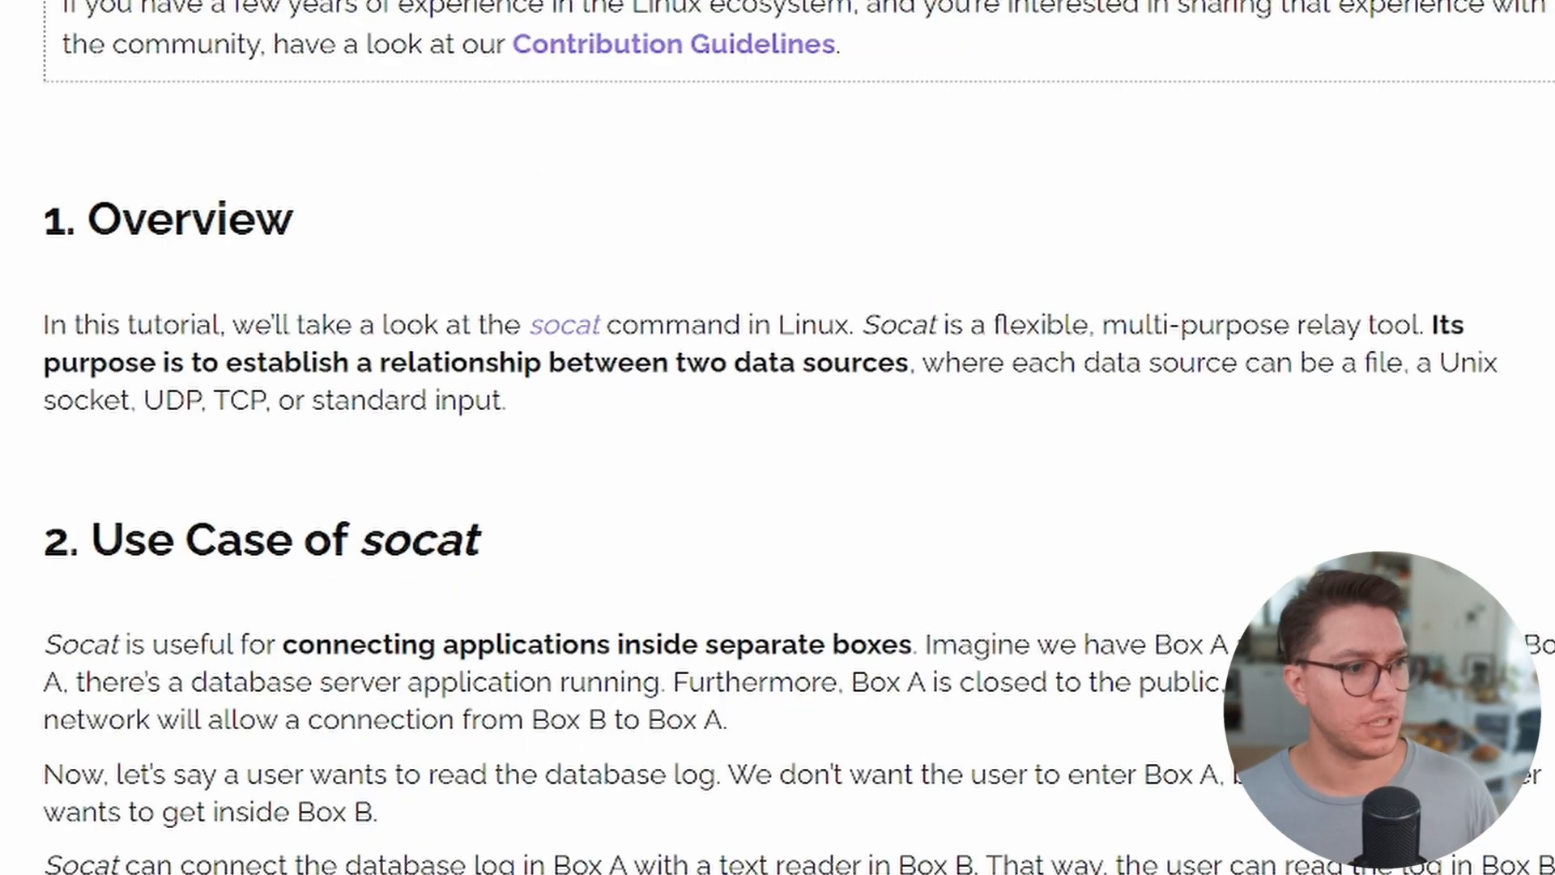
mouse_move(501, 185)
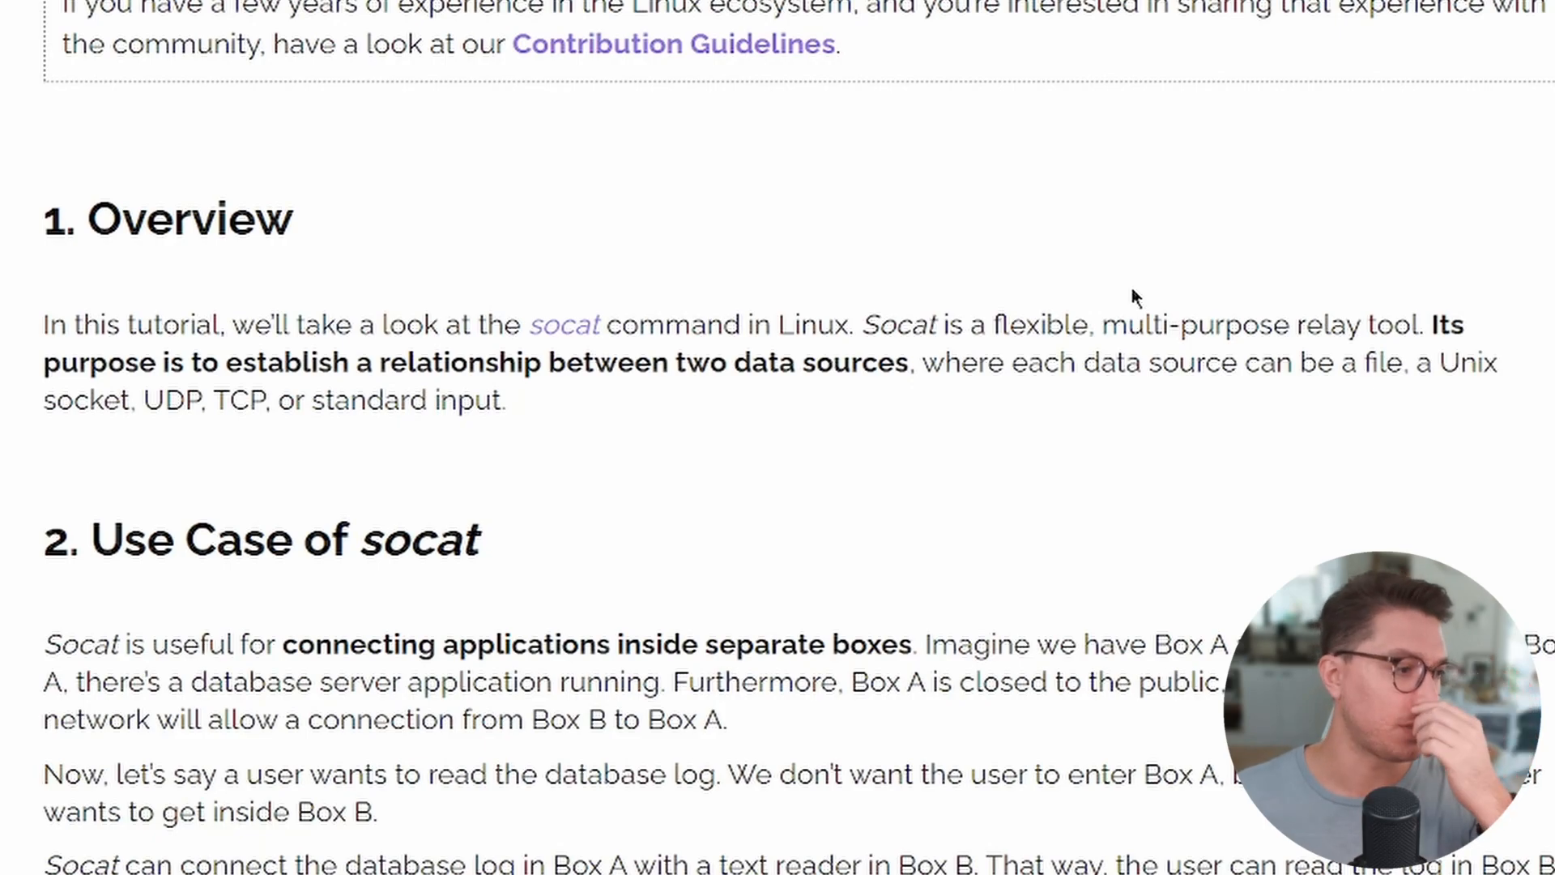
scroll(down, 3)
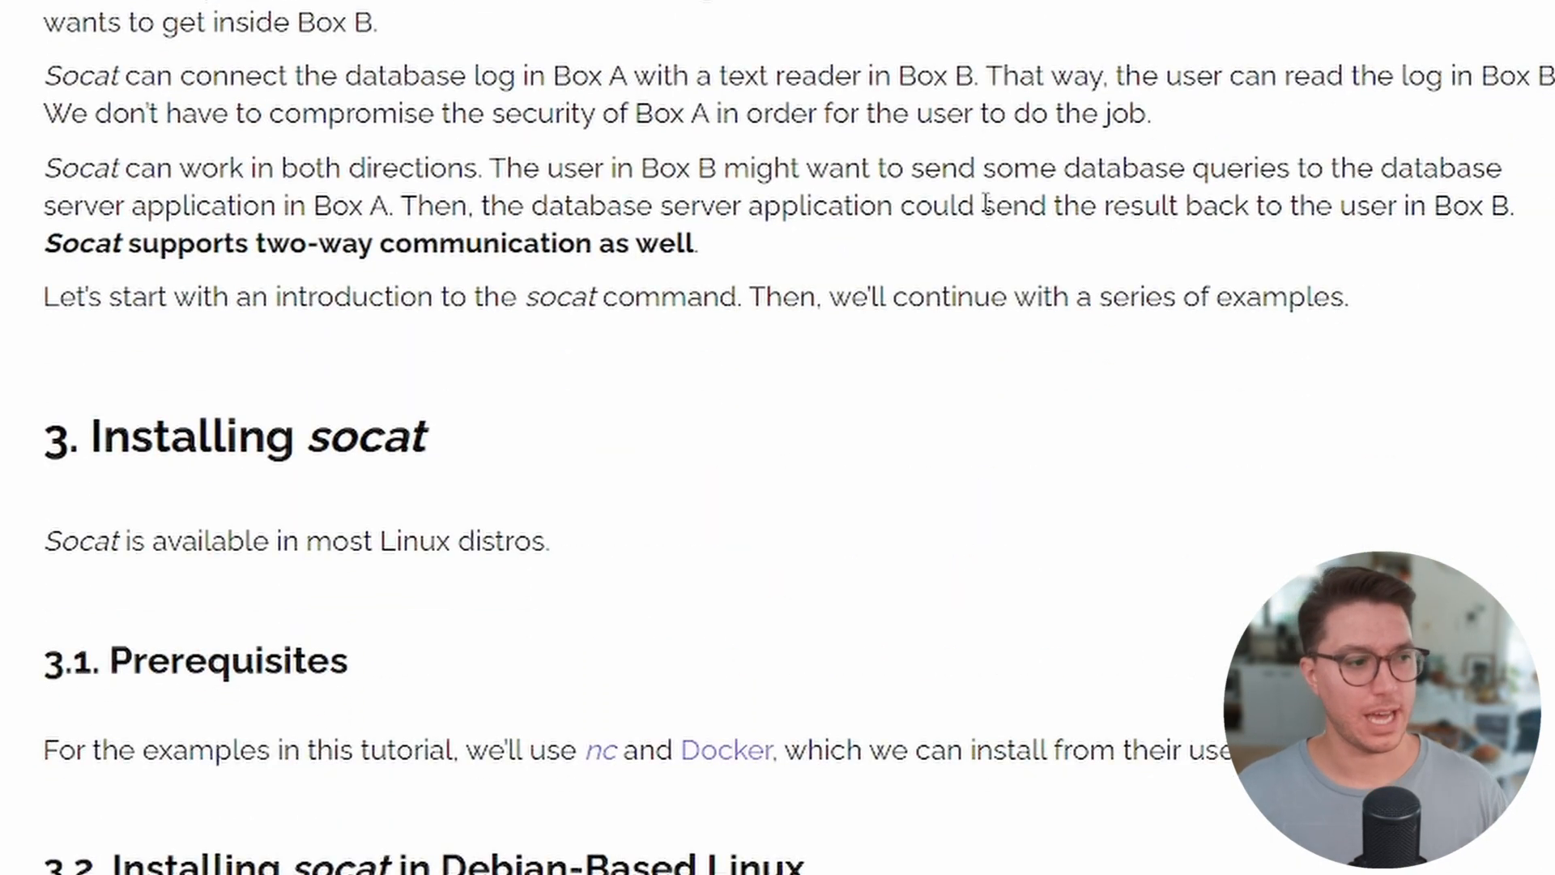
scroll(down, 3)
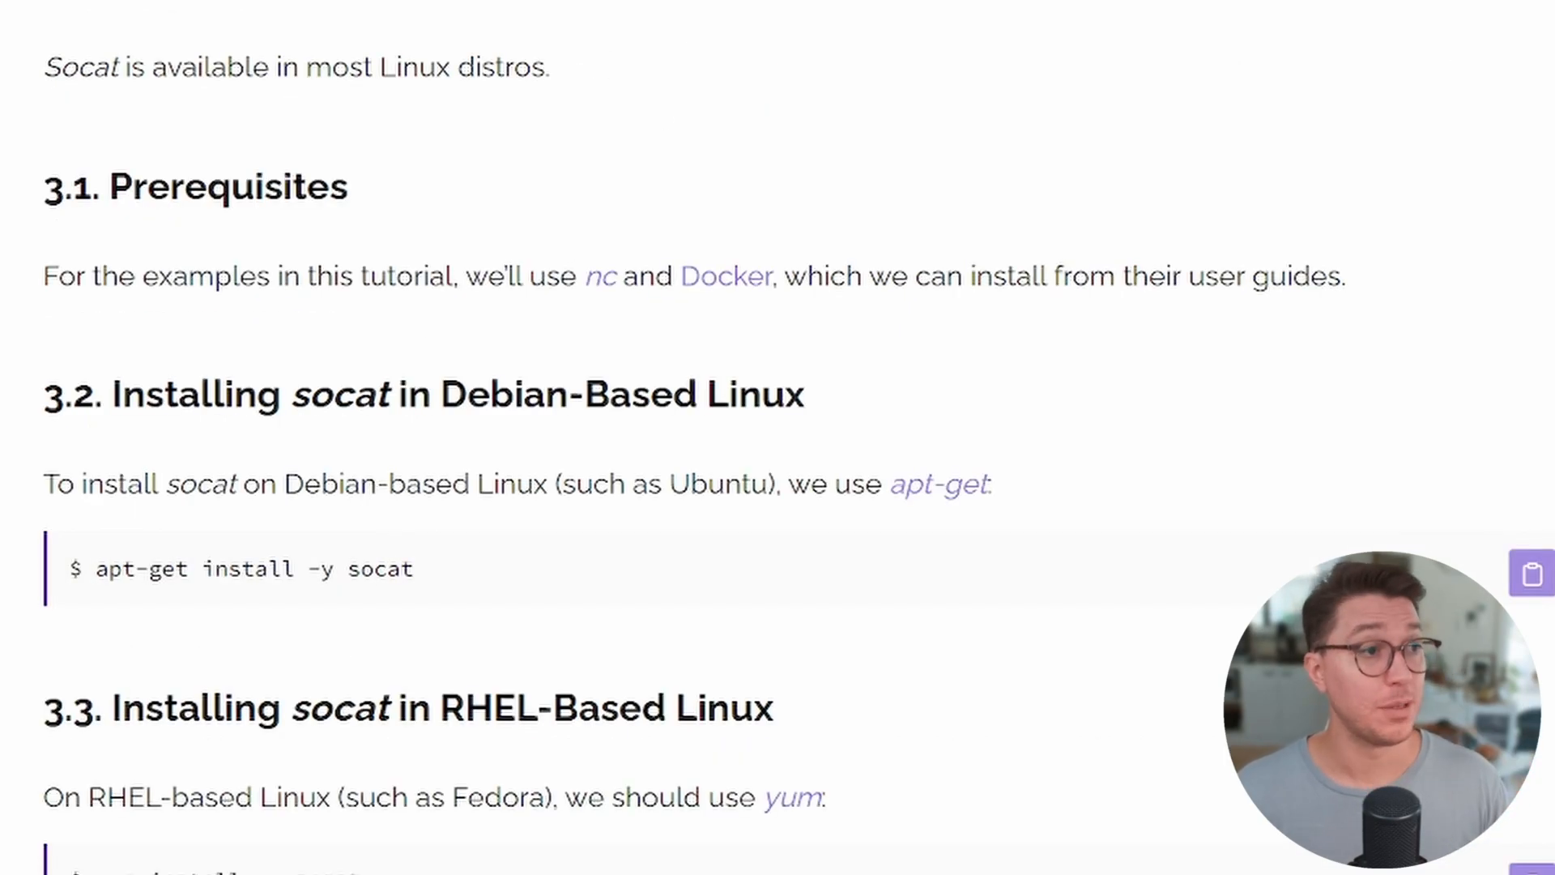
click(285, 18)
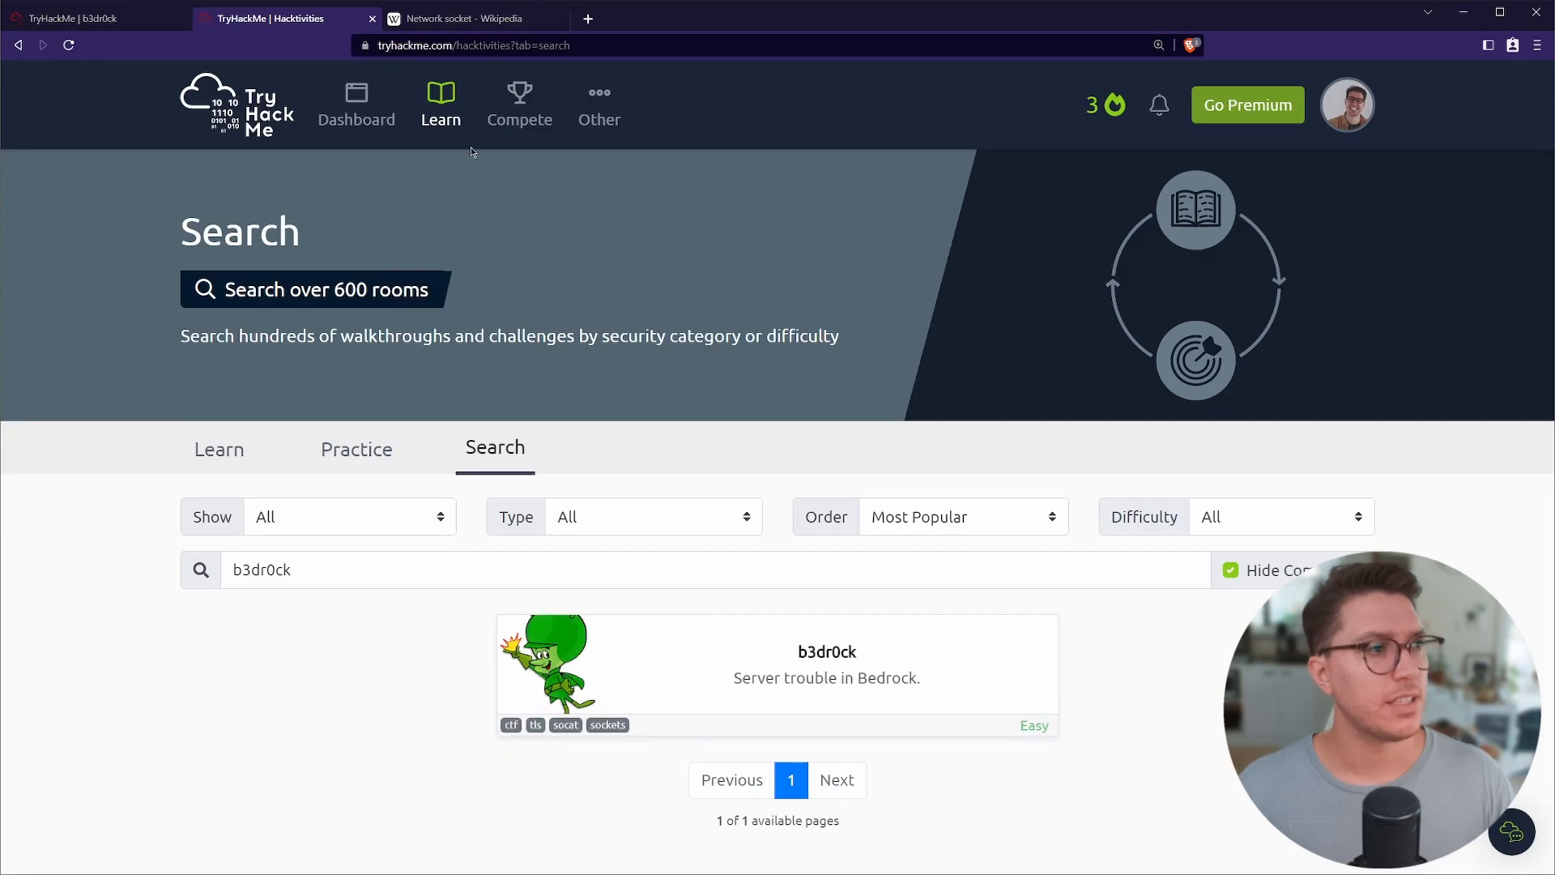
Step: Read the Wikipedia Network socket intro, highlighting the software-structure definition, then go back to the b3dr0ck room
click(466, 17)
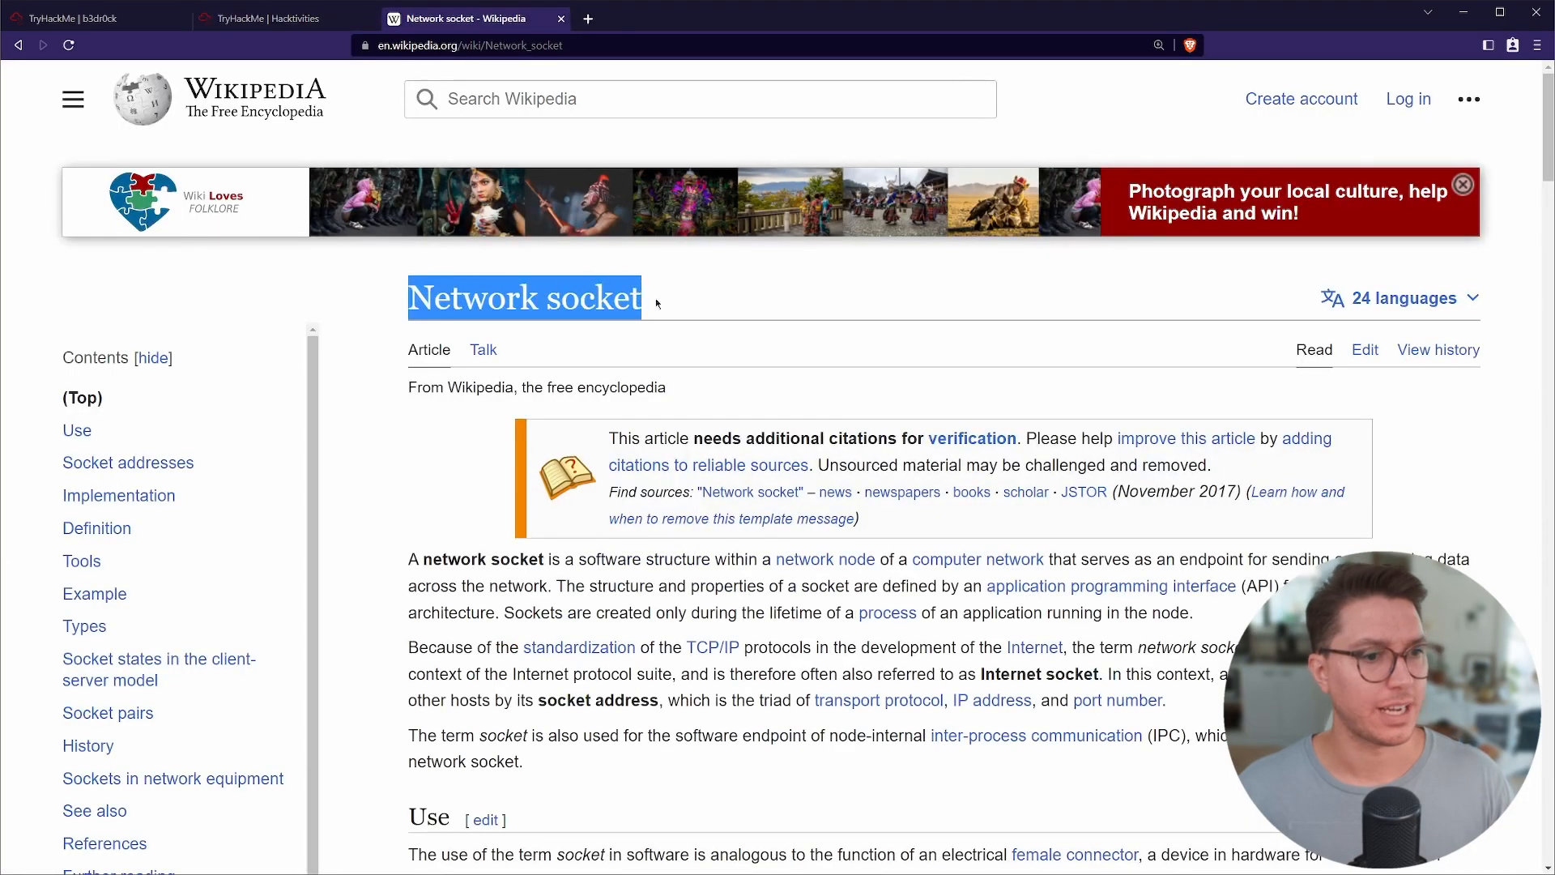
double_click(652, 559)
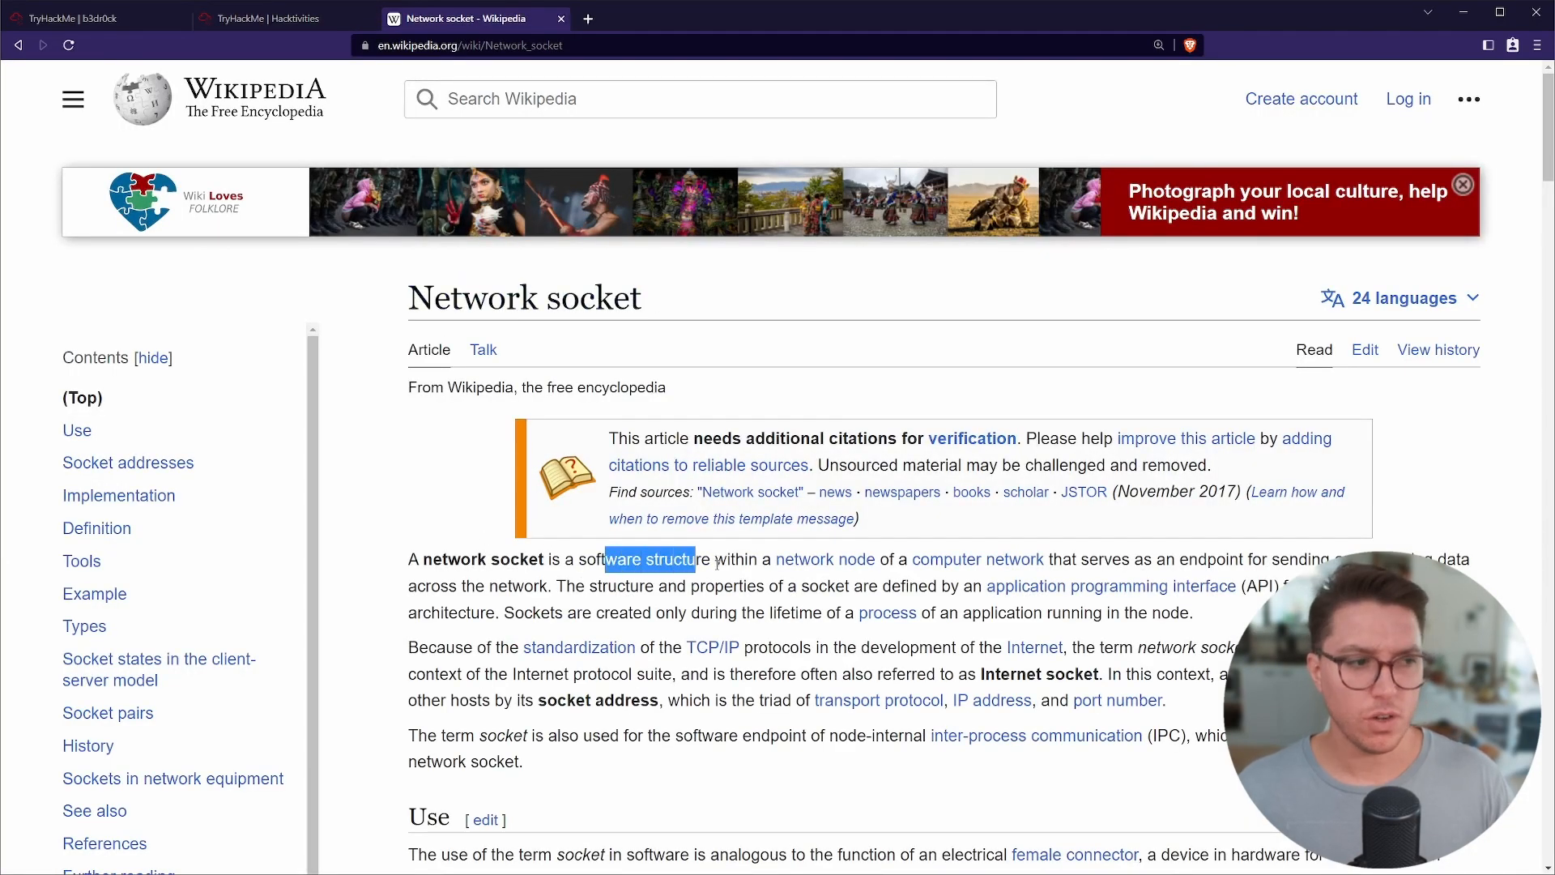
click(722, 559)
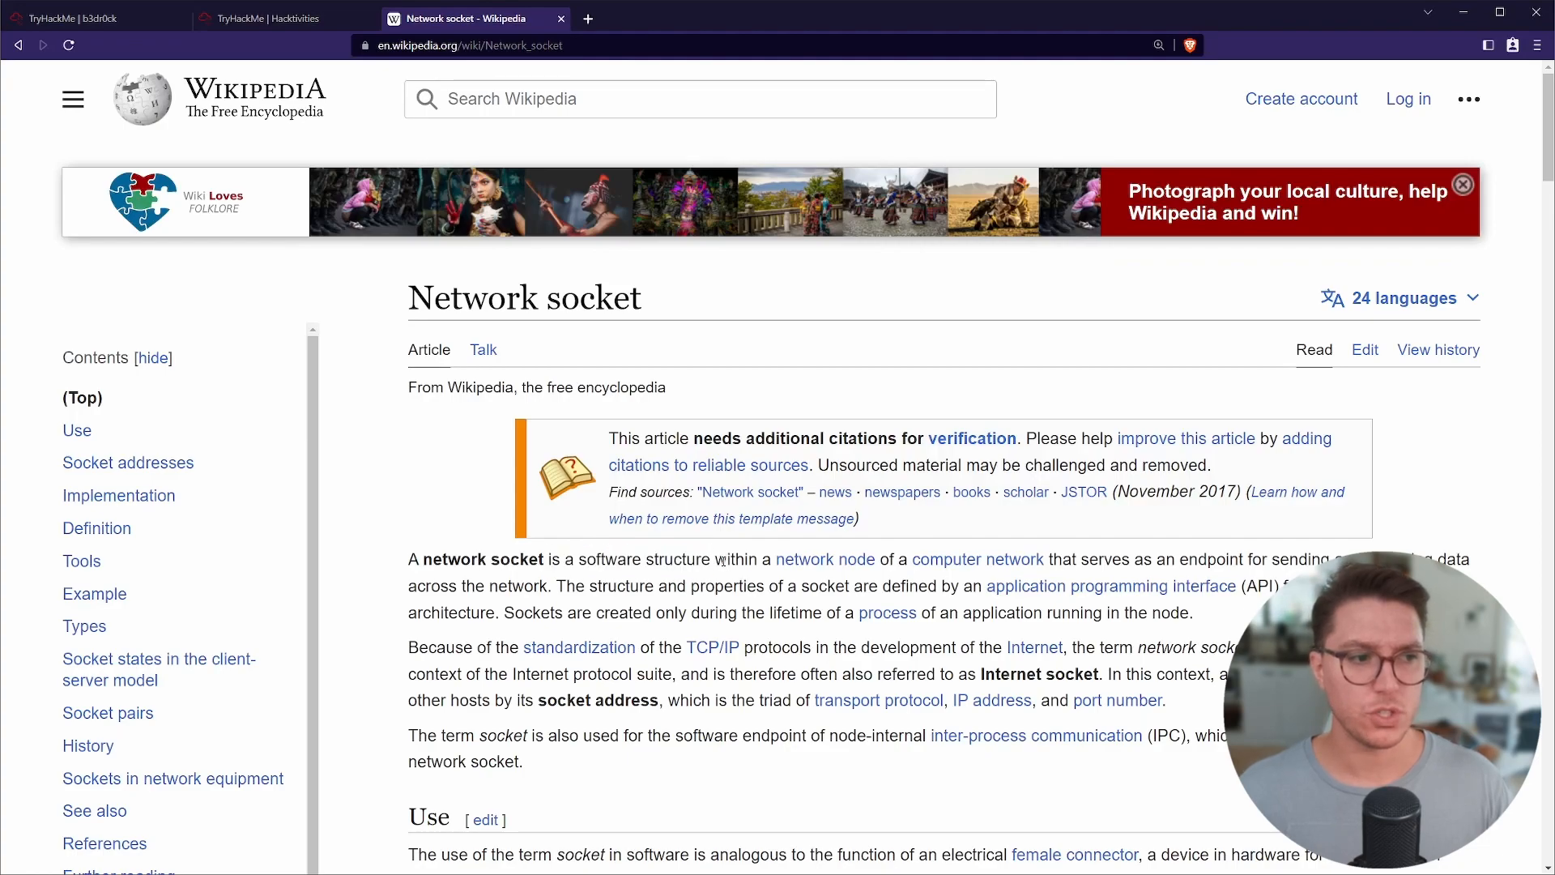
double_click(736, 558)
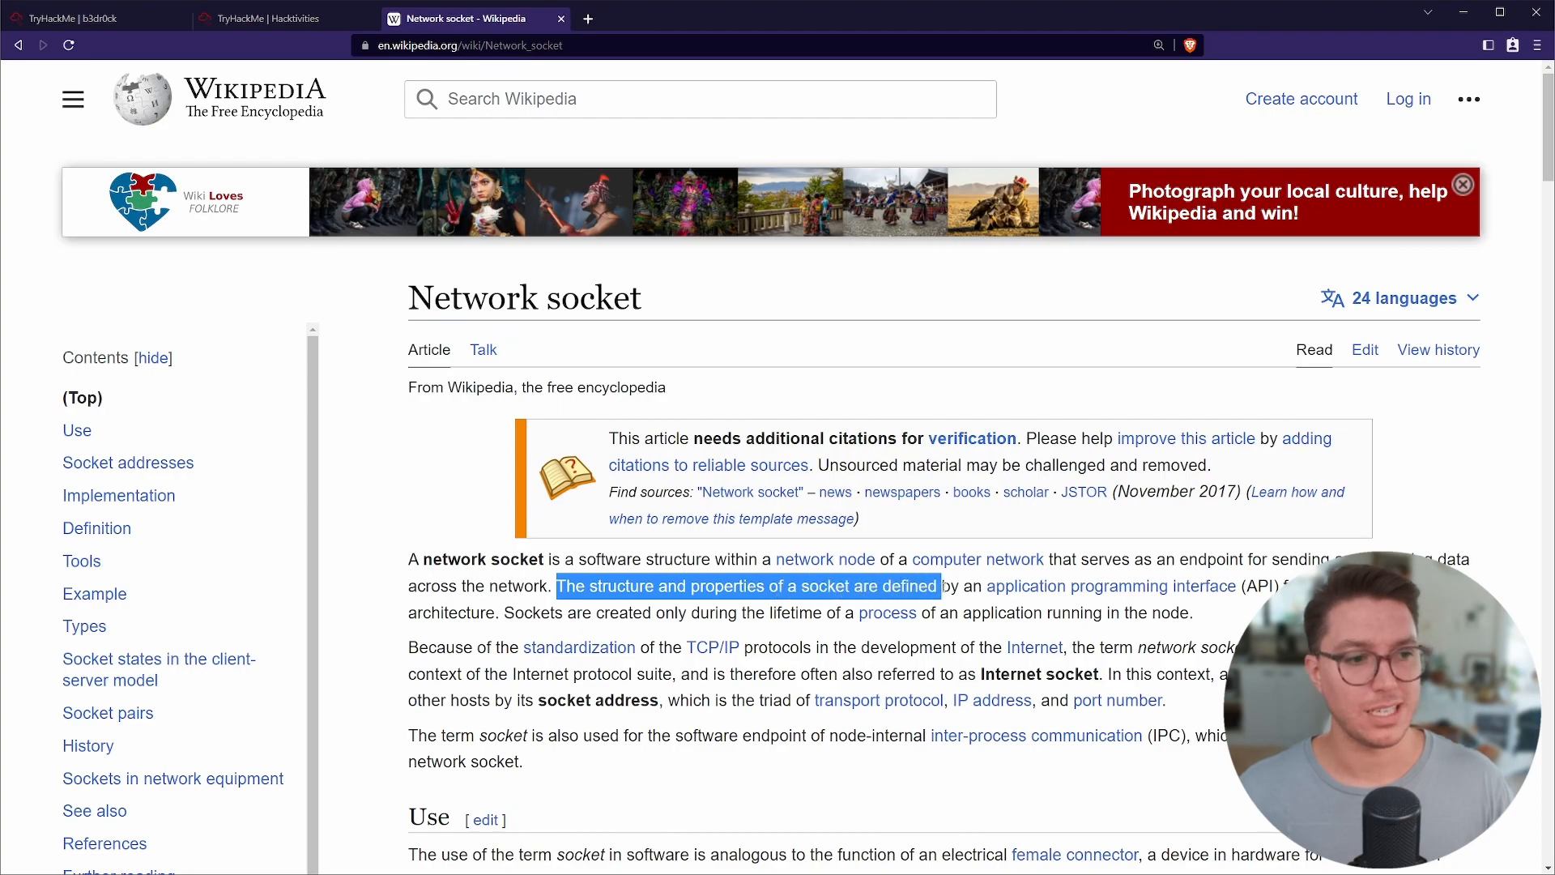
mouse_move(1111, 585)
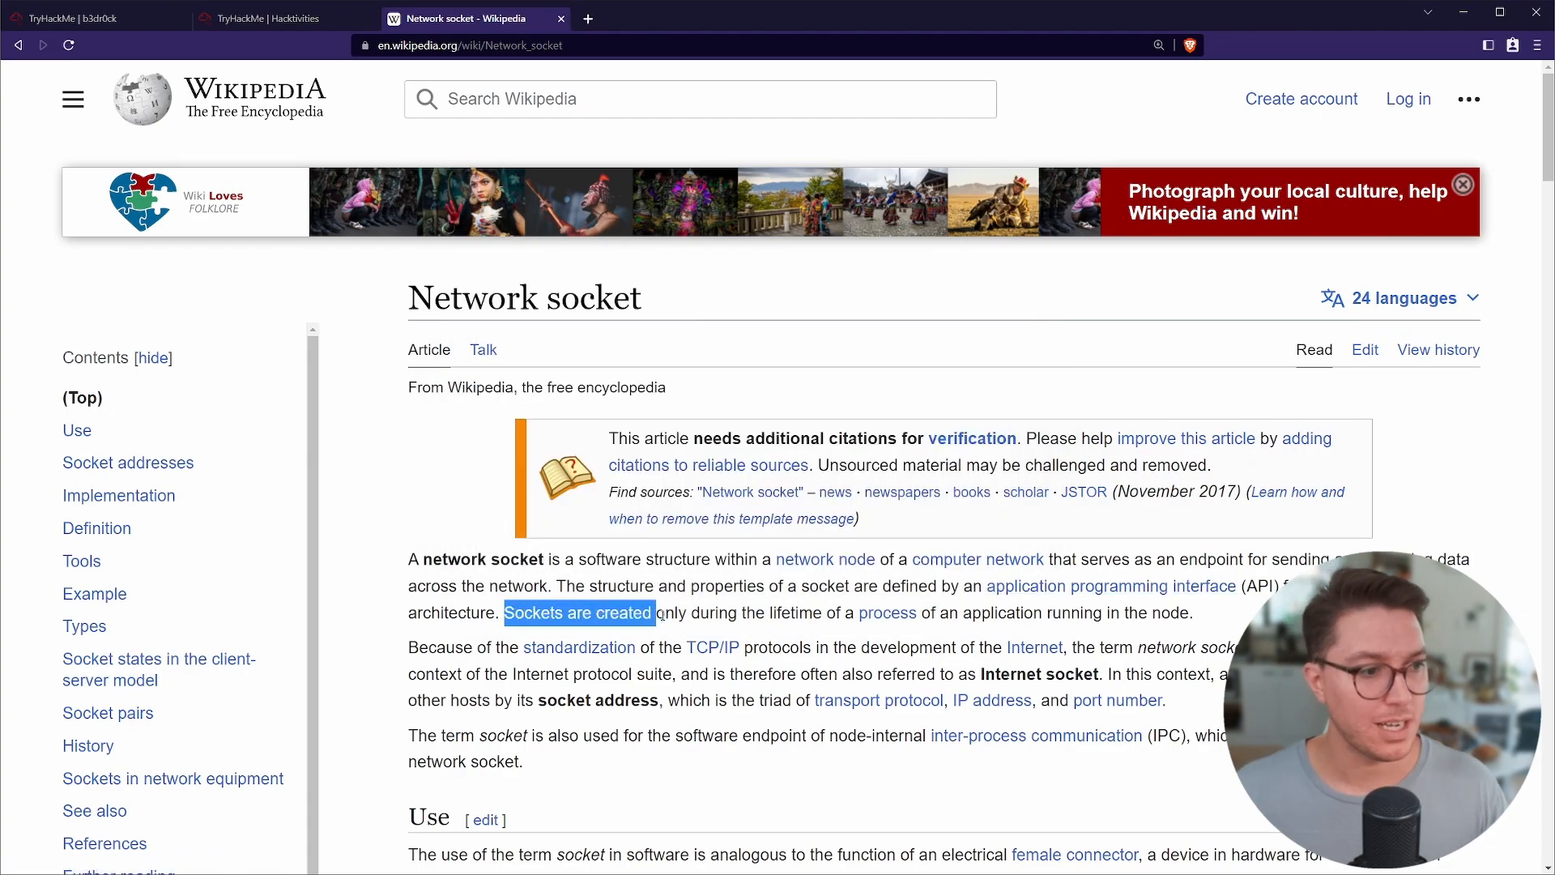
click(847, 610)
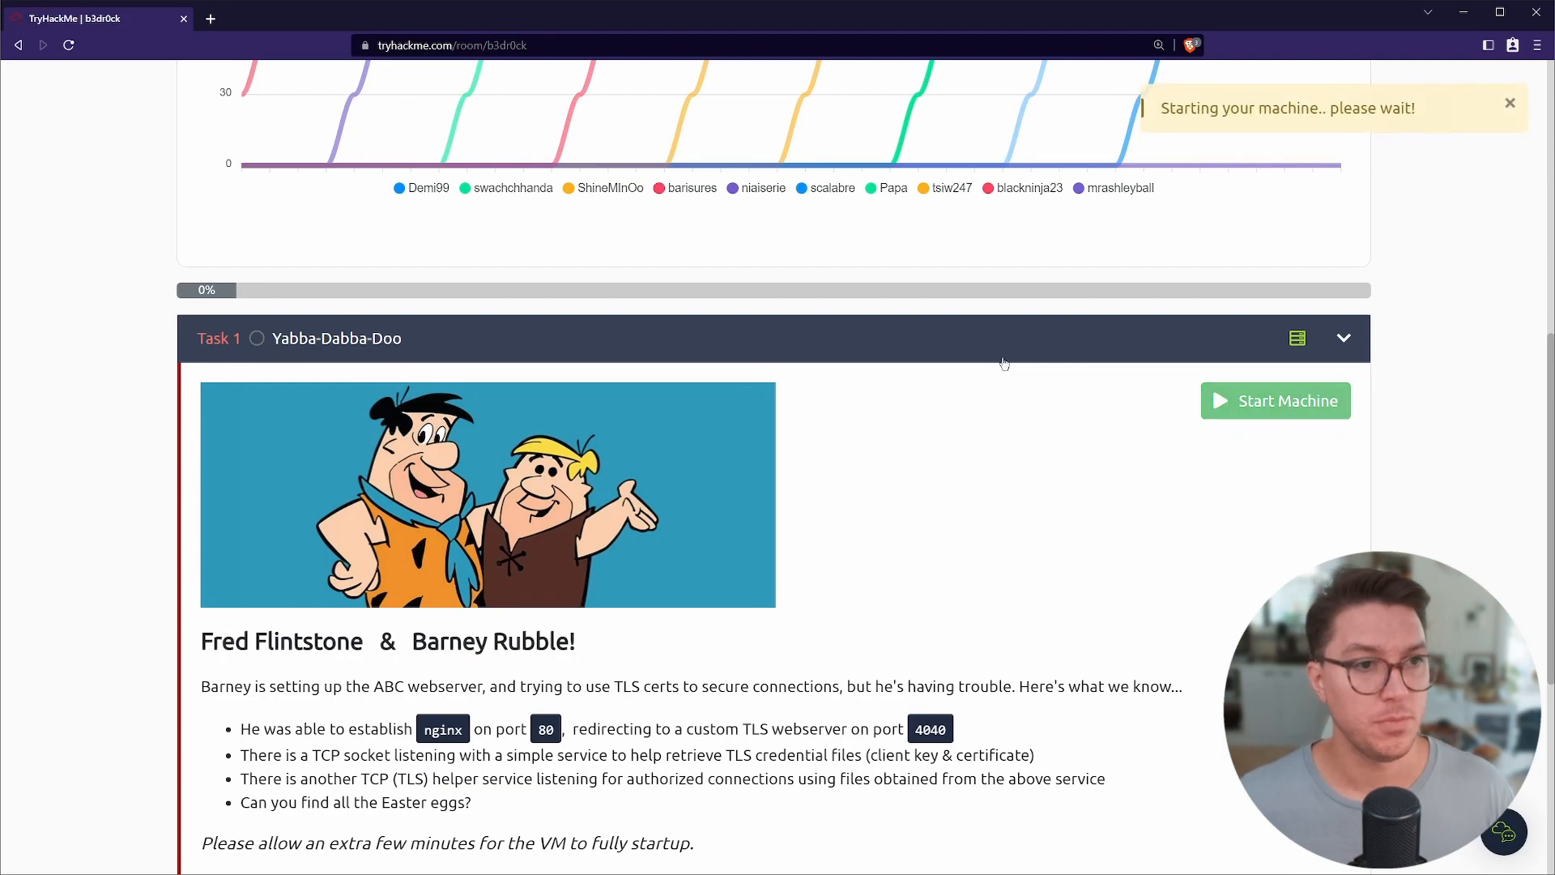
Step: Read Task 1's briefing, highlighting the TLS helper service bullet and the VM startup-time note
scroll(down, 3)
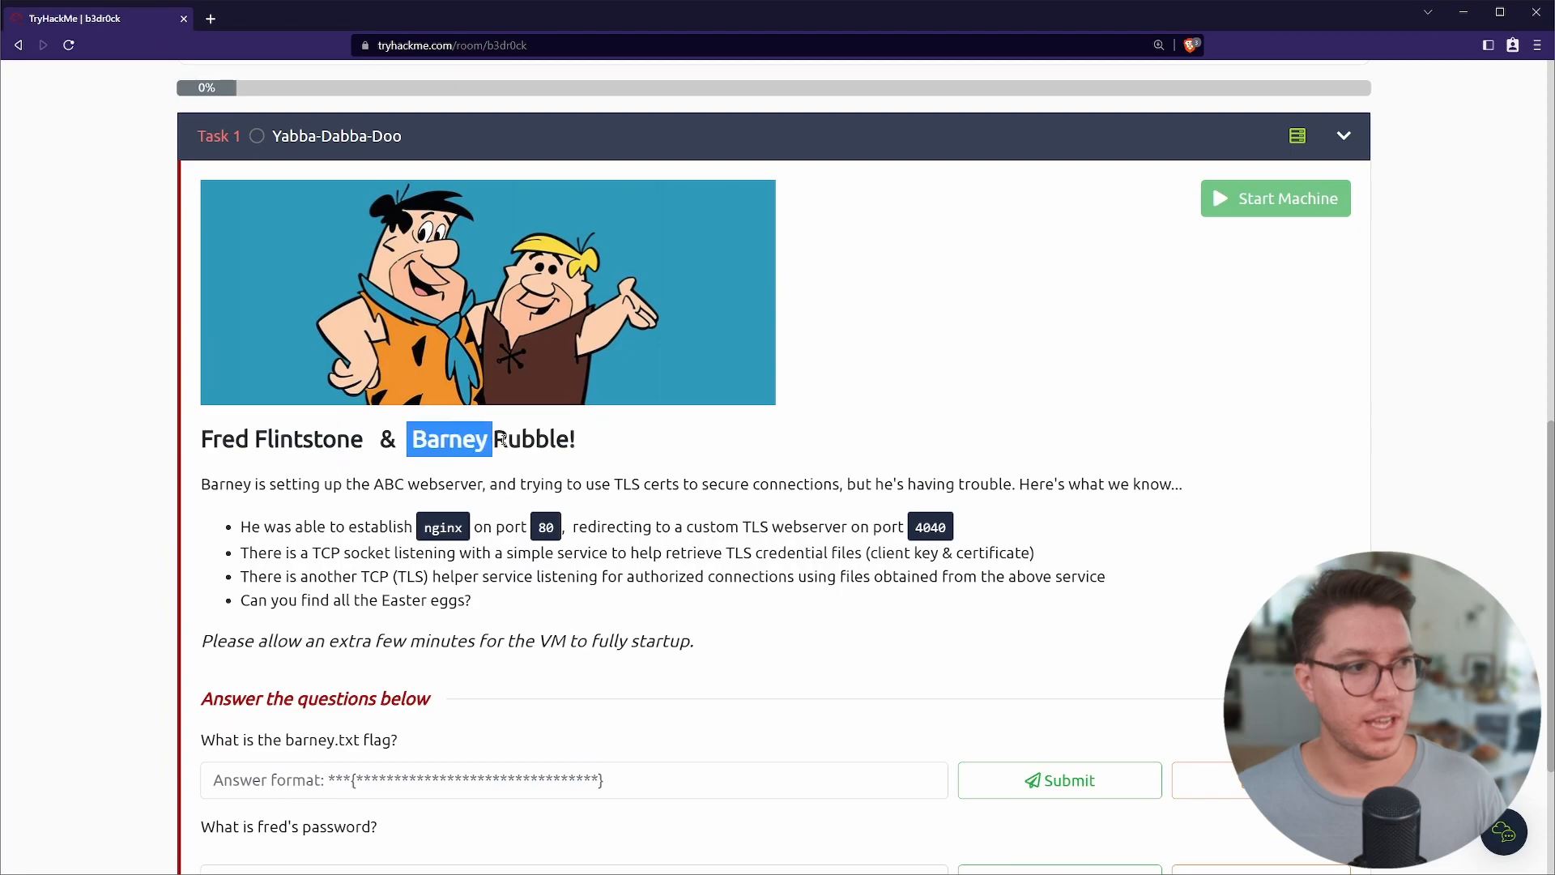
scroll(down, 3)
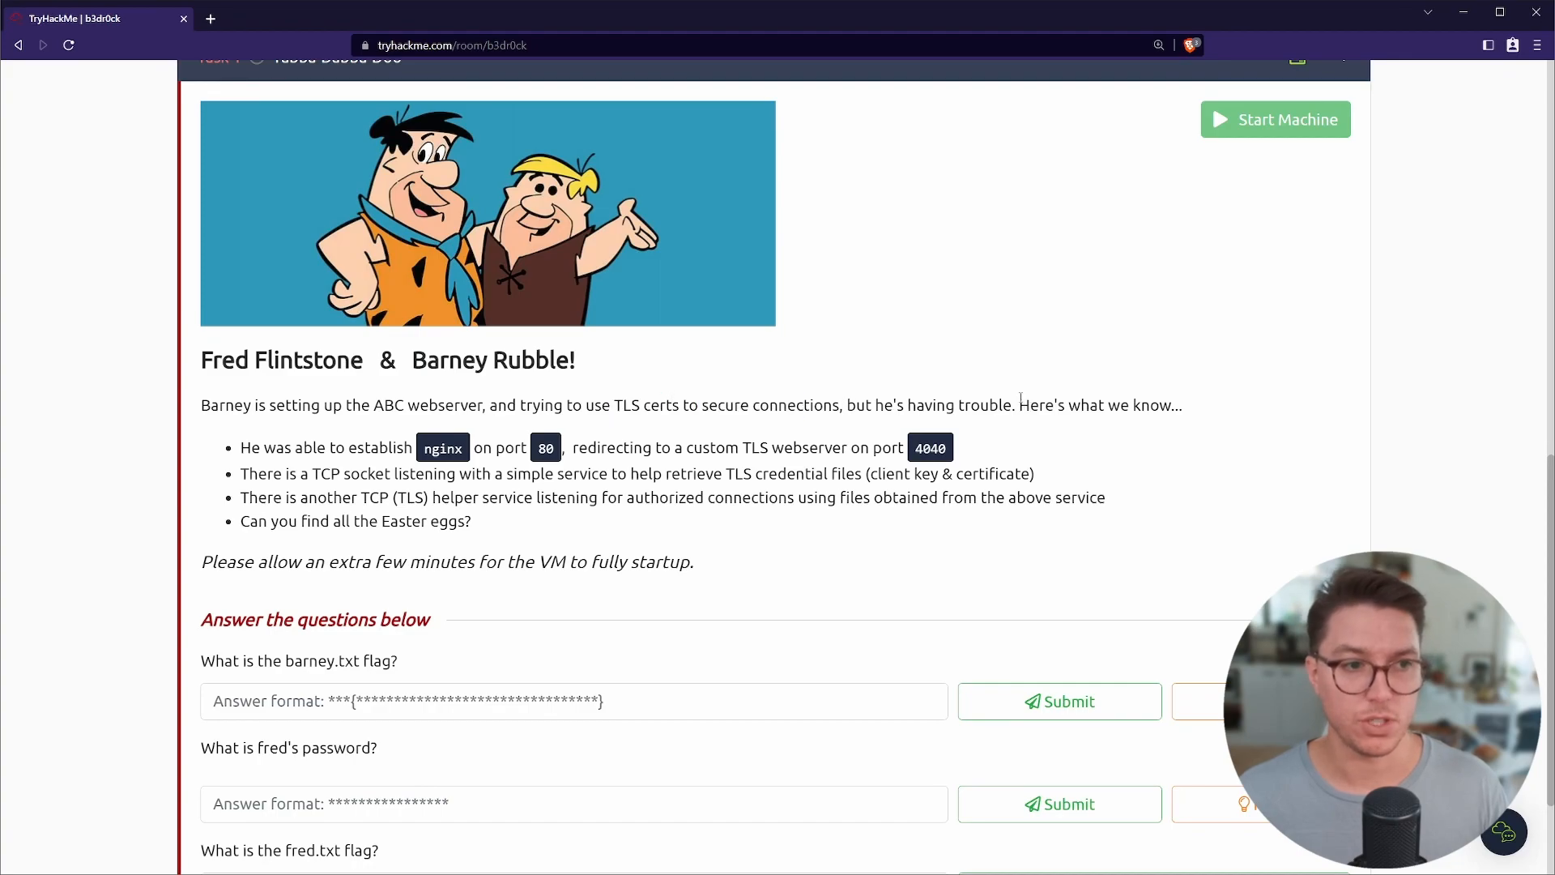
scroll(down, 3)
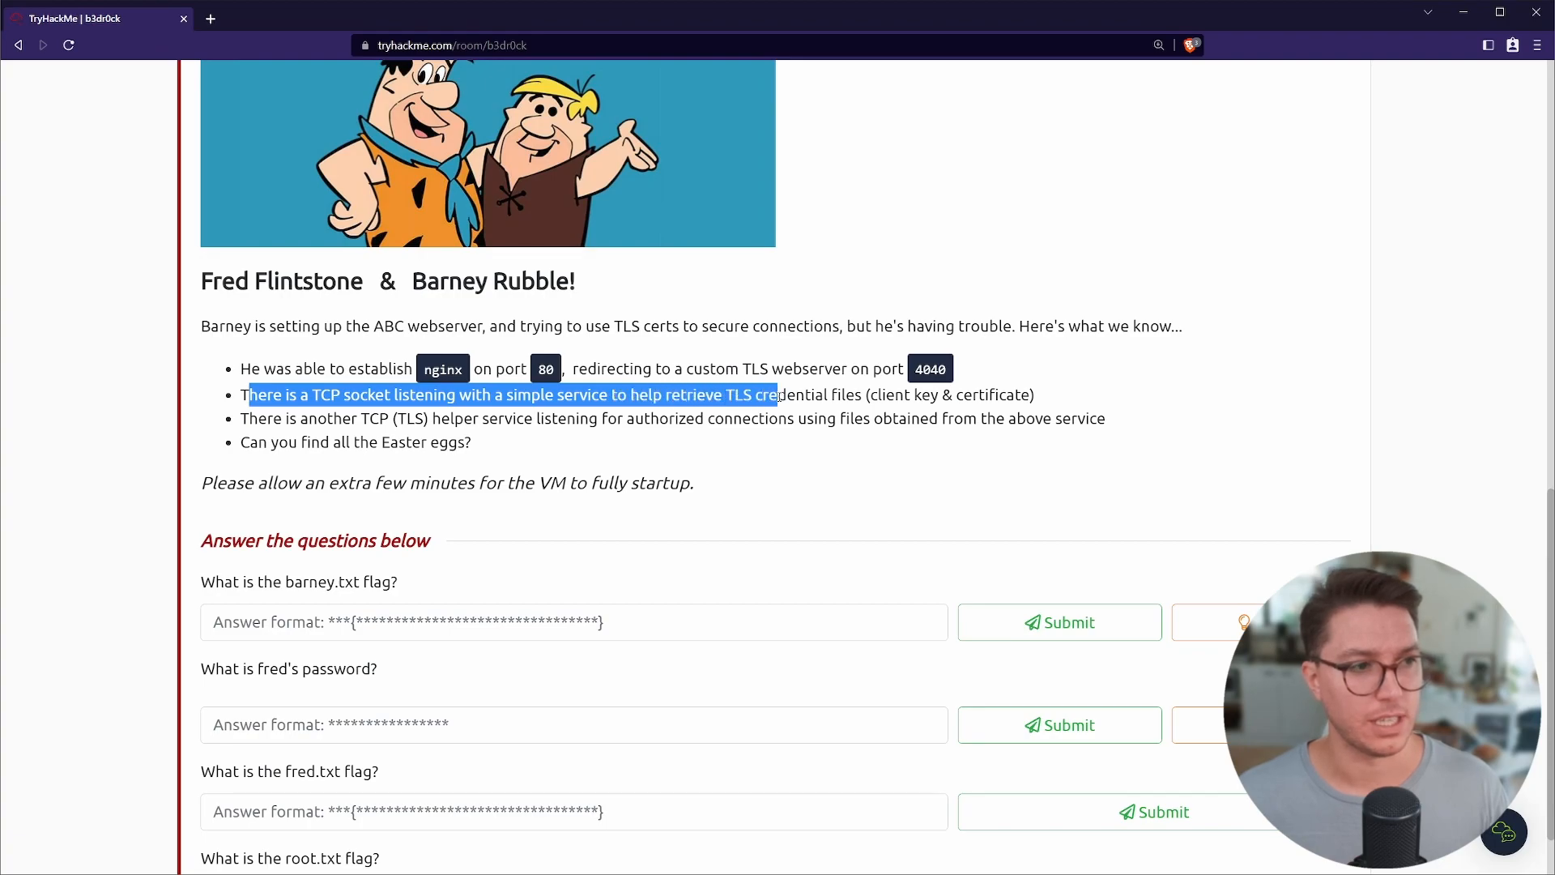
double_click(901, 395)
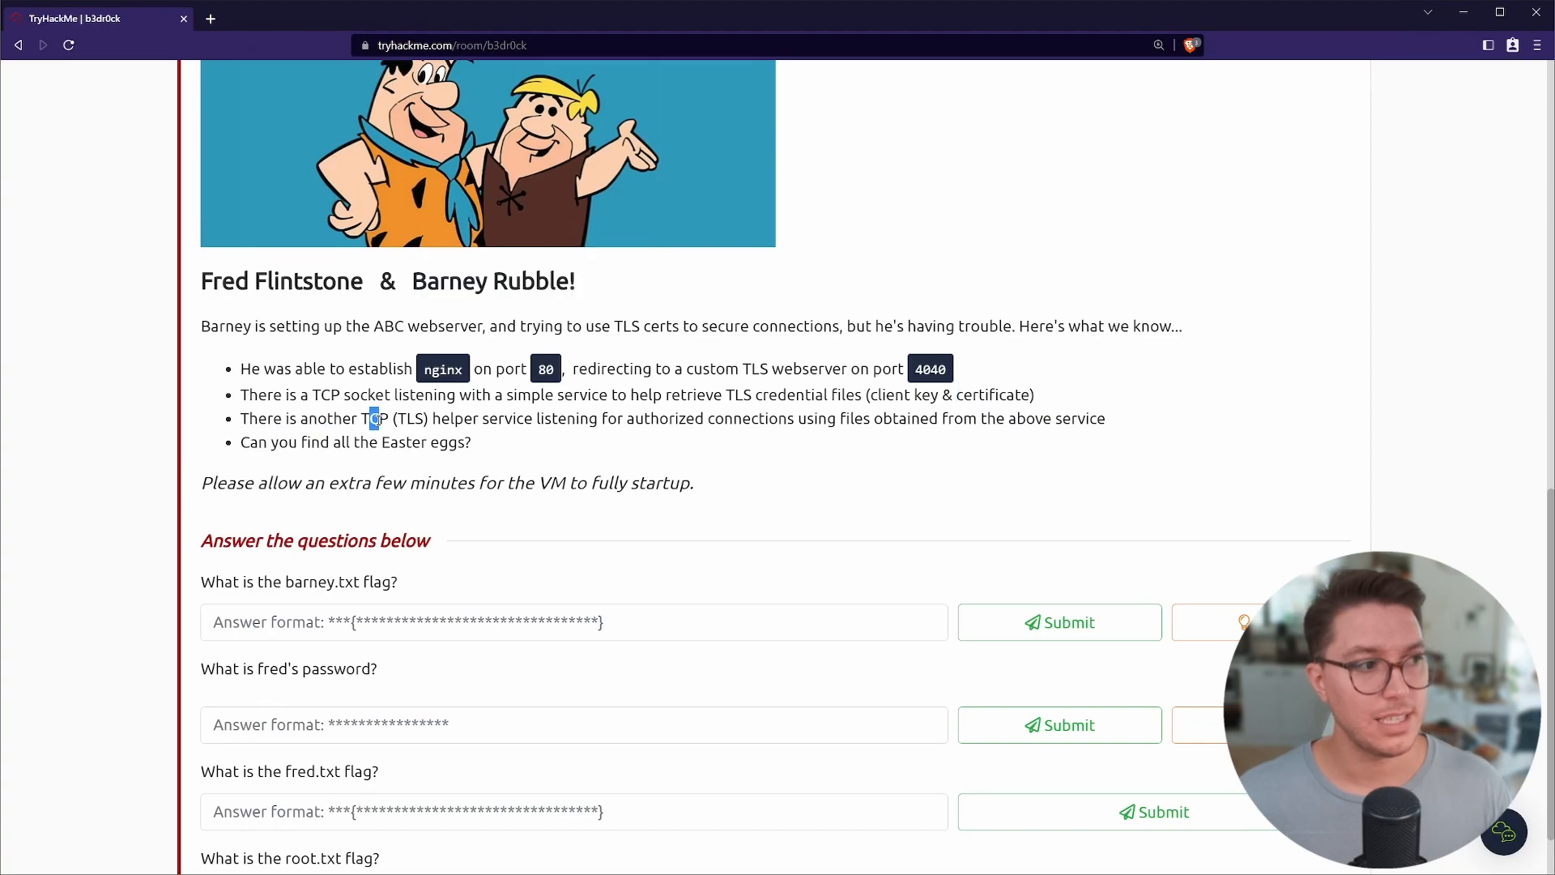
double_click(454, 418)
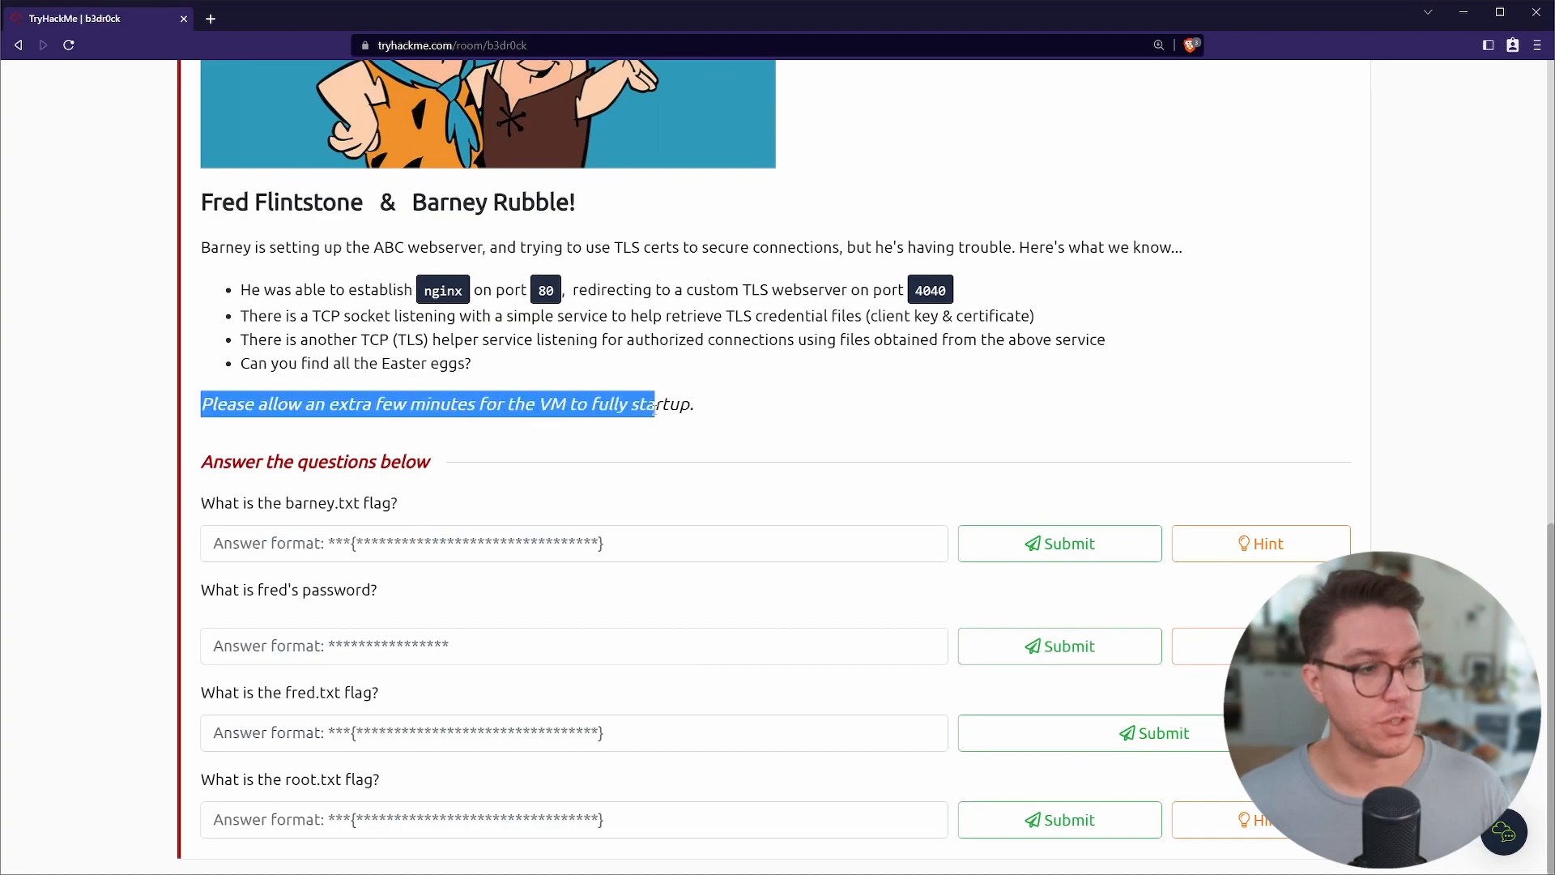
click(442, 498)
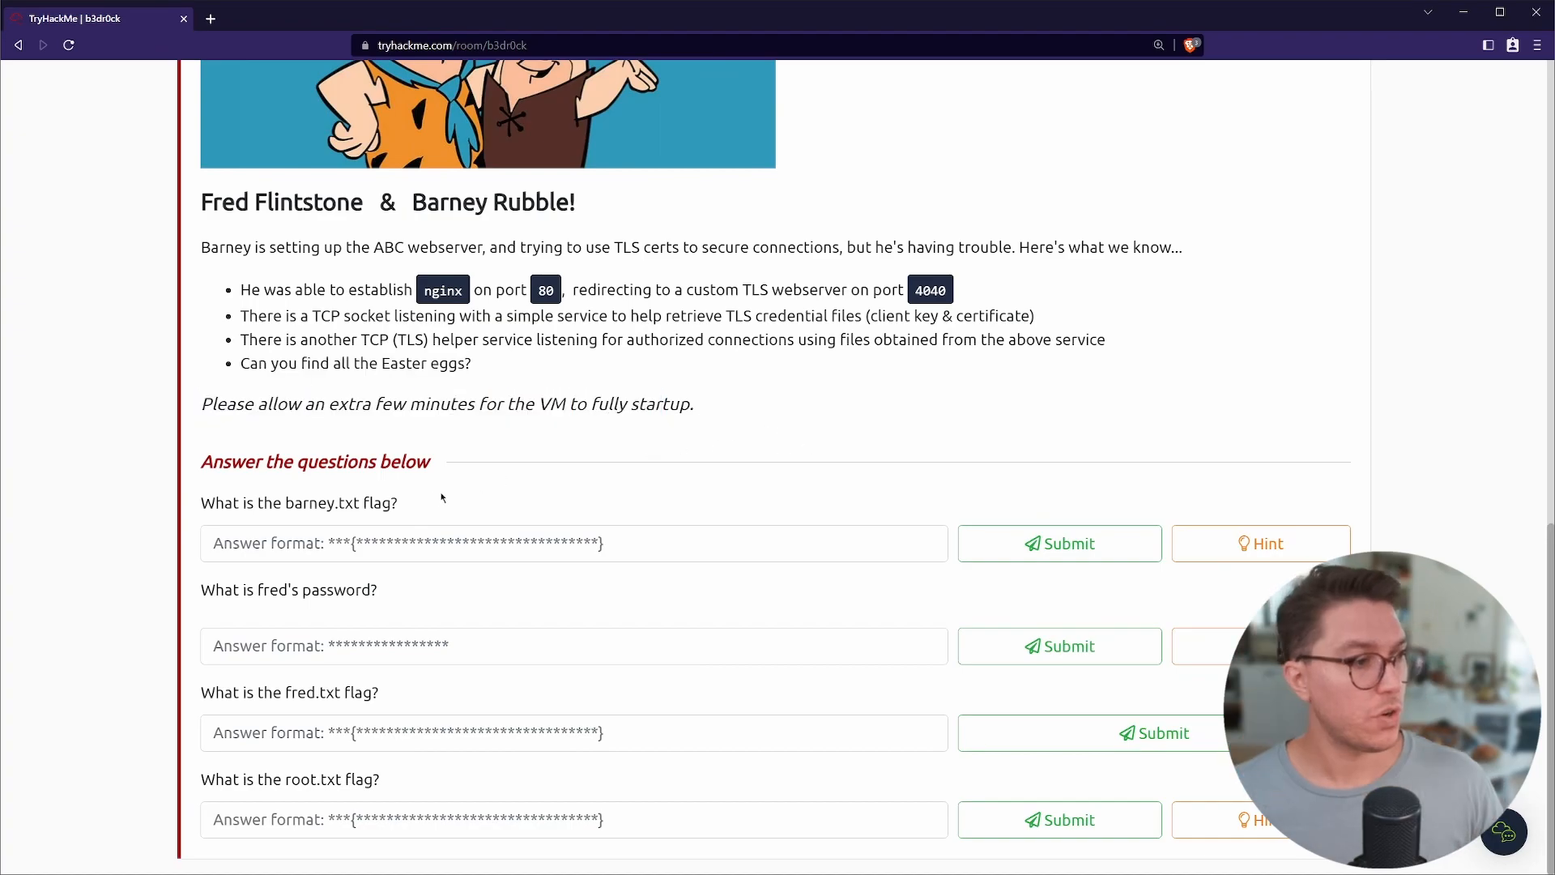
Step: Review the flag questions, highlighting the barney.txt question and the name barney
double_click(290, 779)
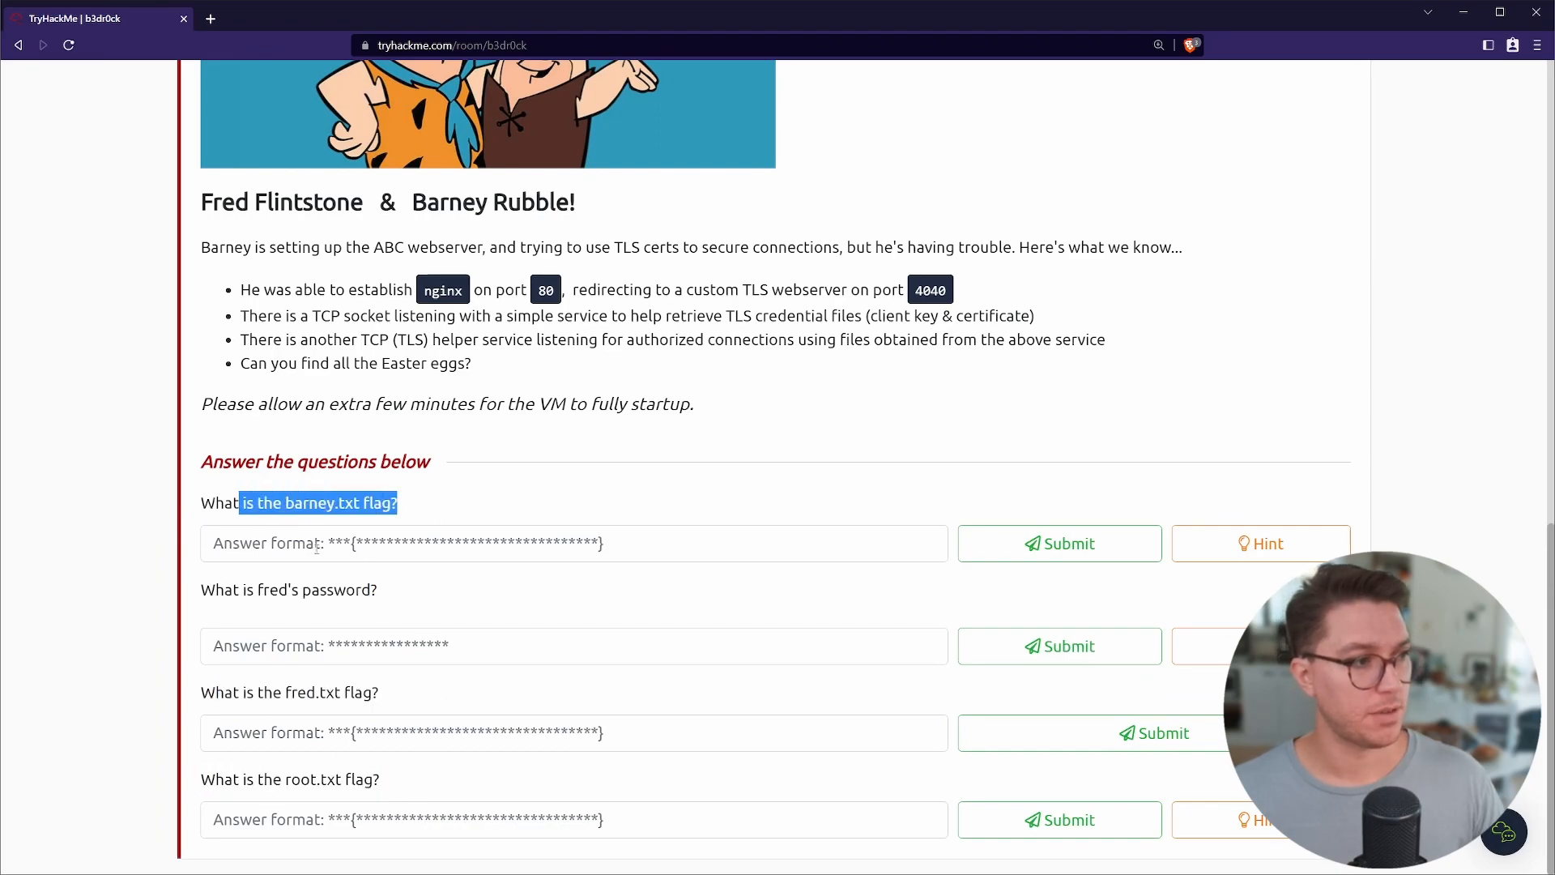
click(325, 691)
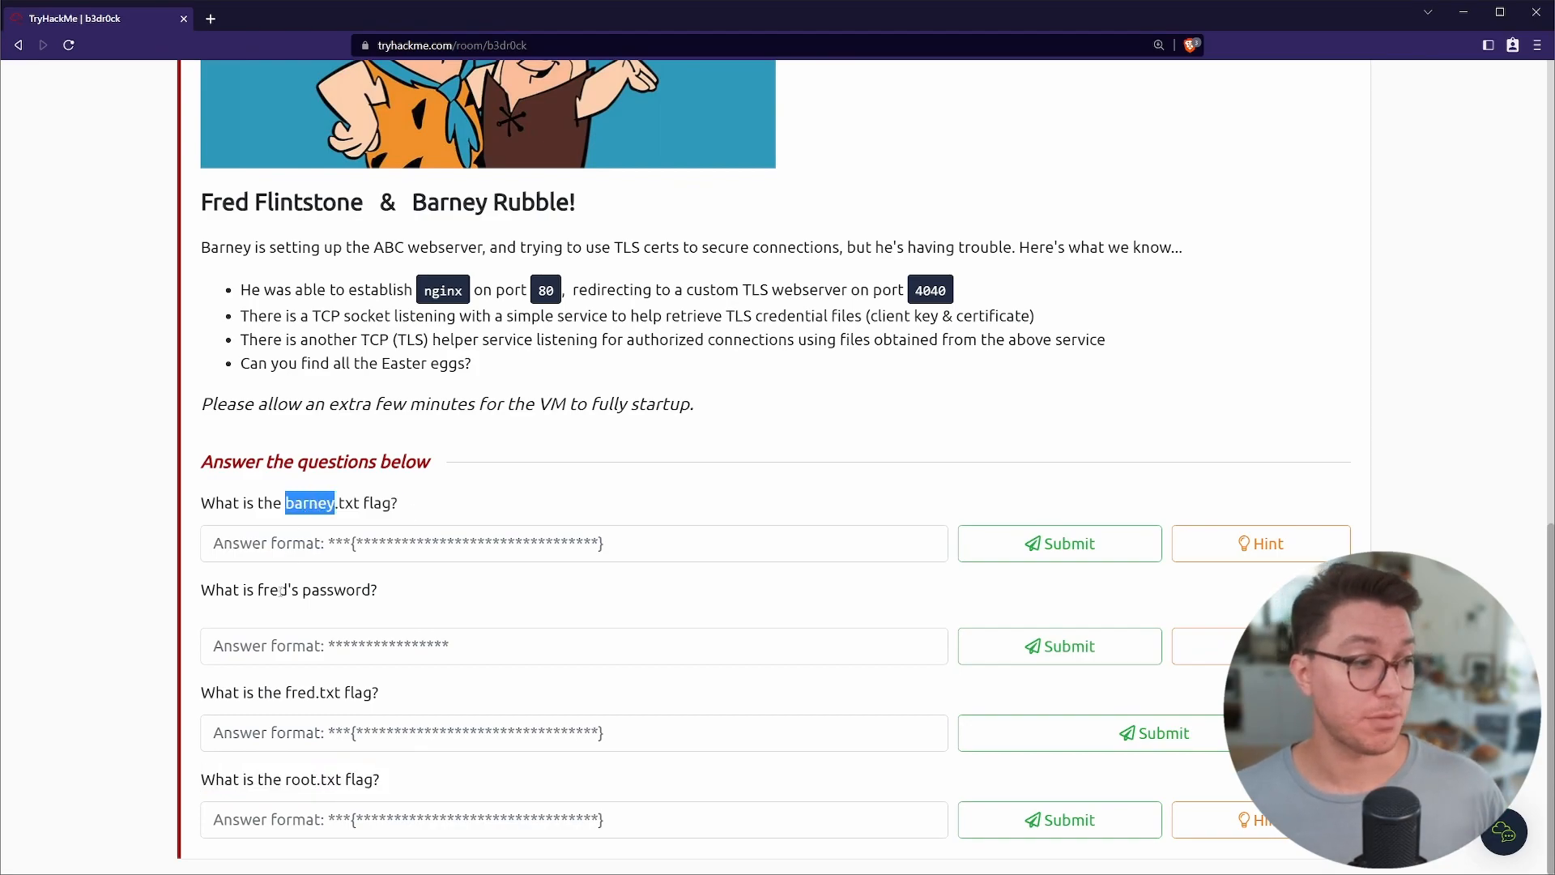
double_click(300, 691)
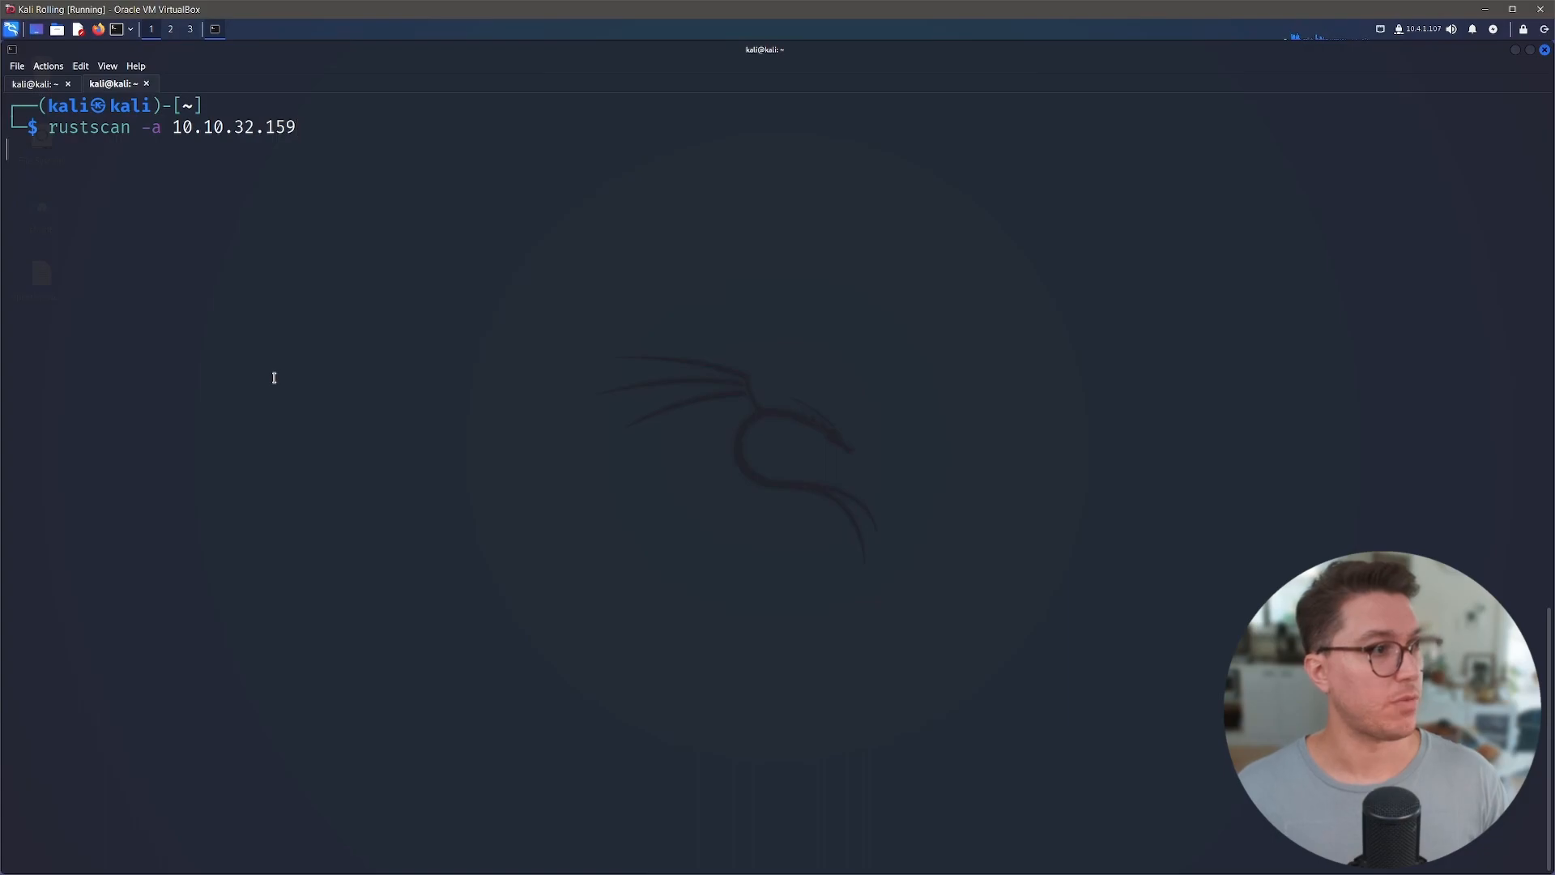
Step: Run rustscan -a 10.10.32.159 and highlight the open ports 22 and 80 in the results
key(Return)
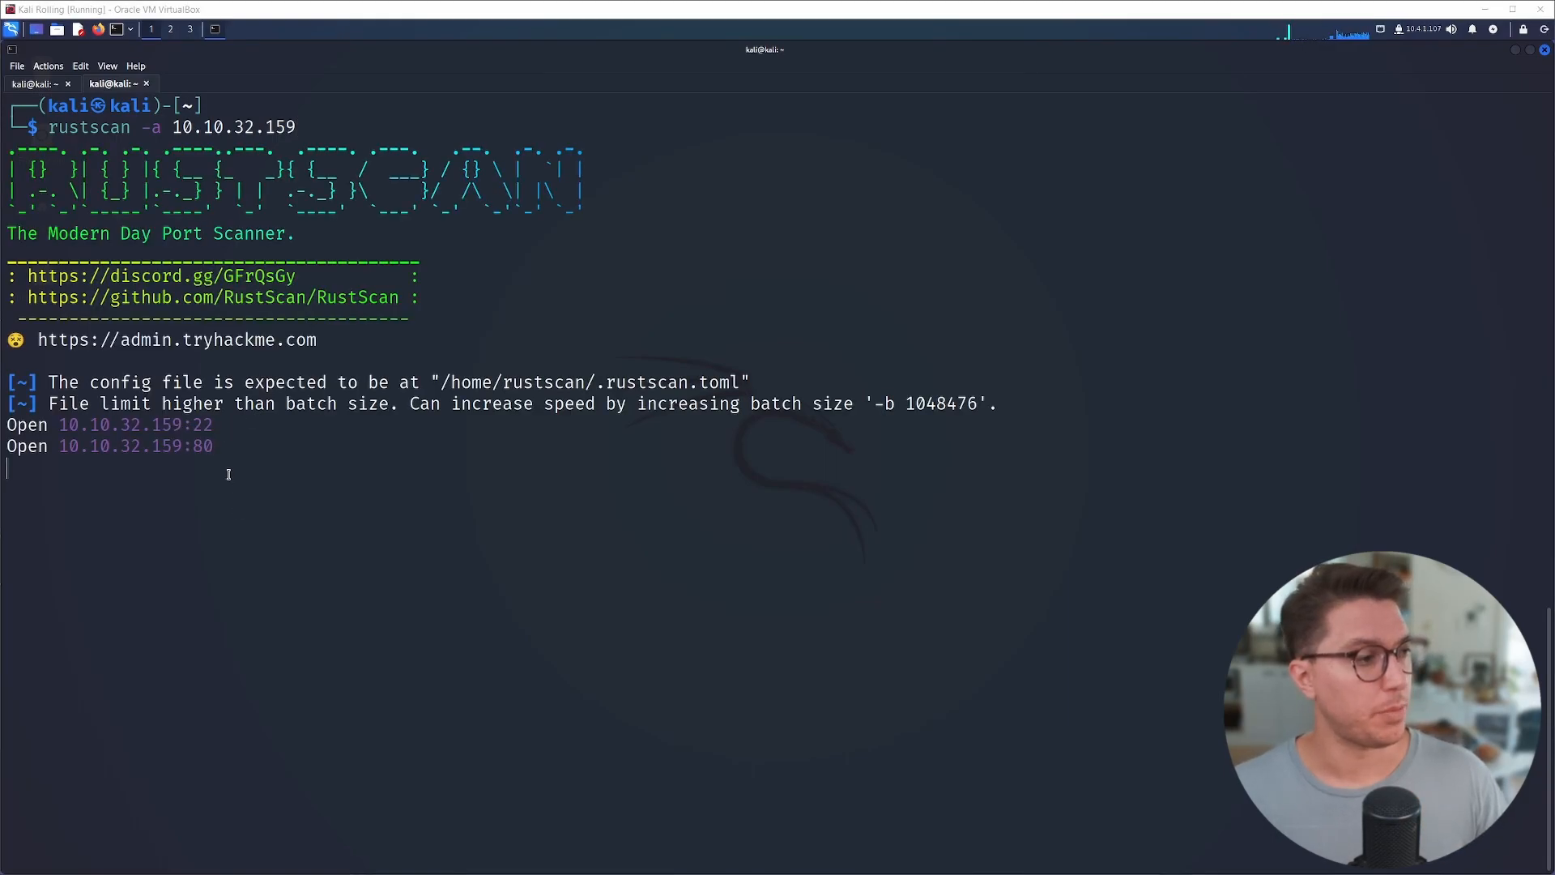
double_click(205, 424)
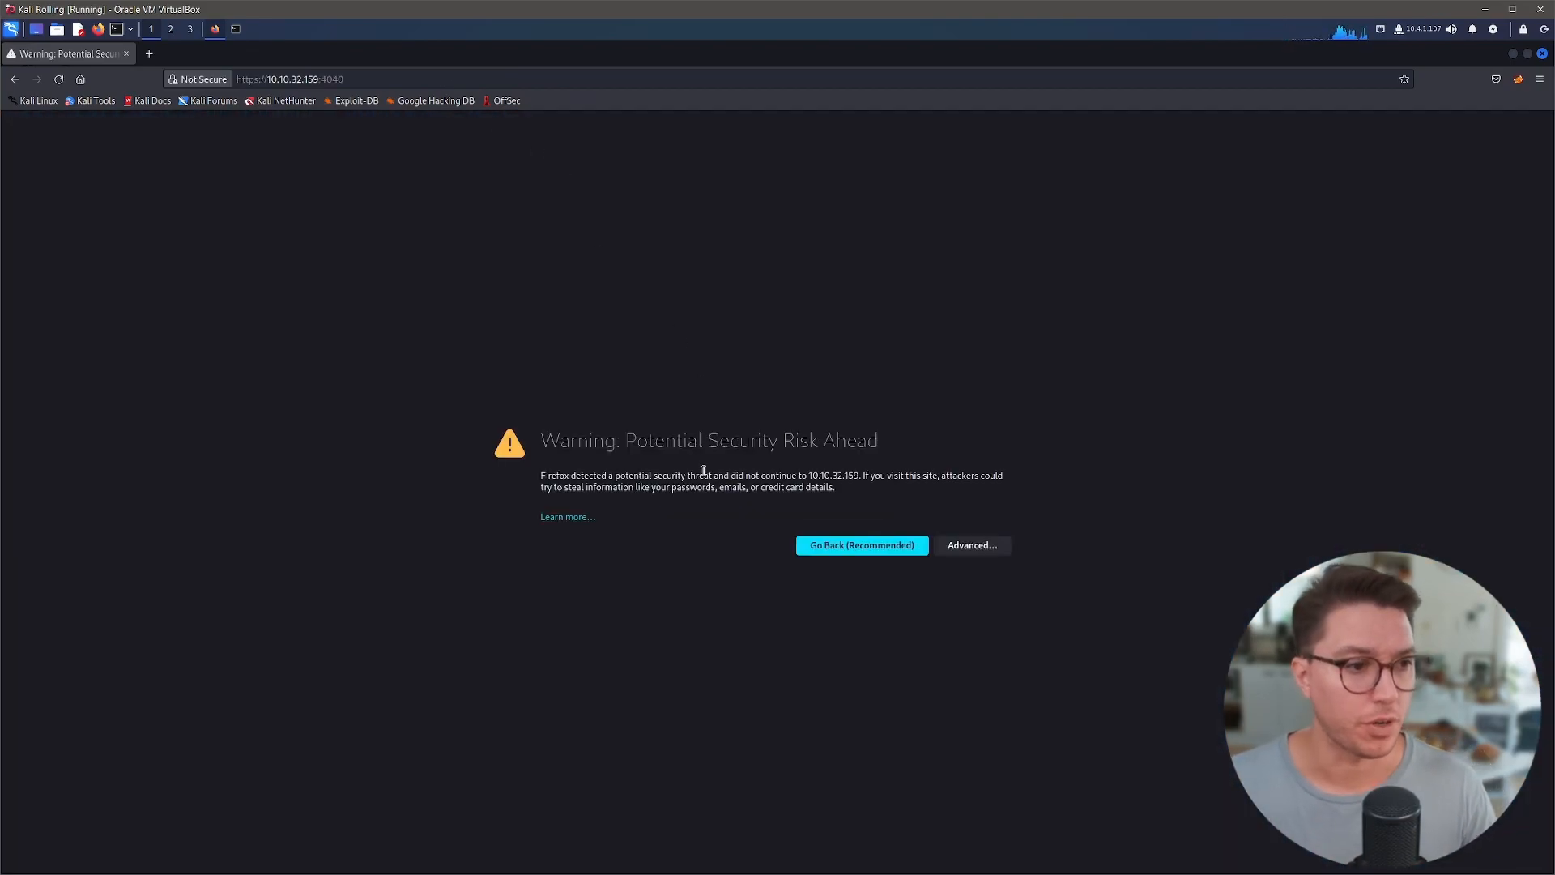
click(293, 80)
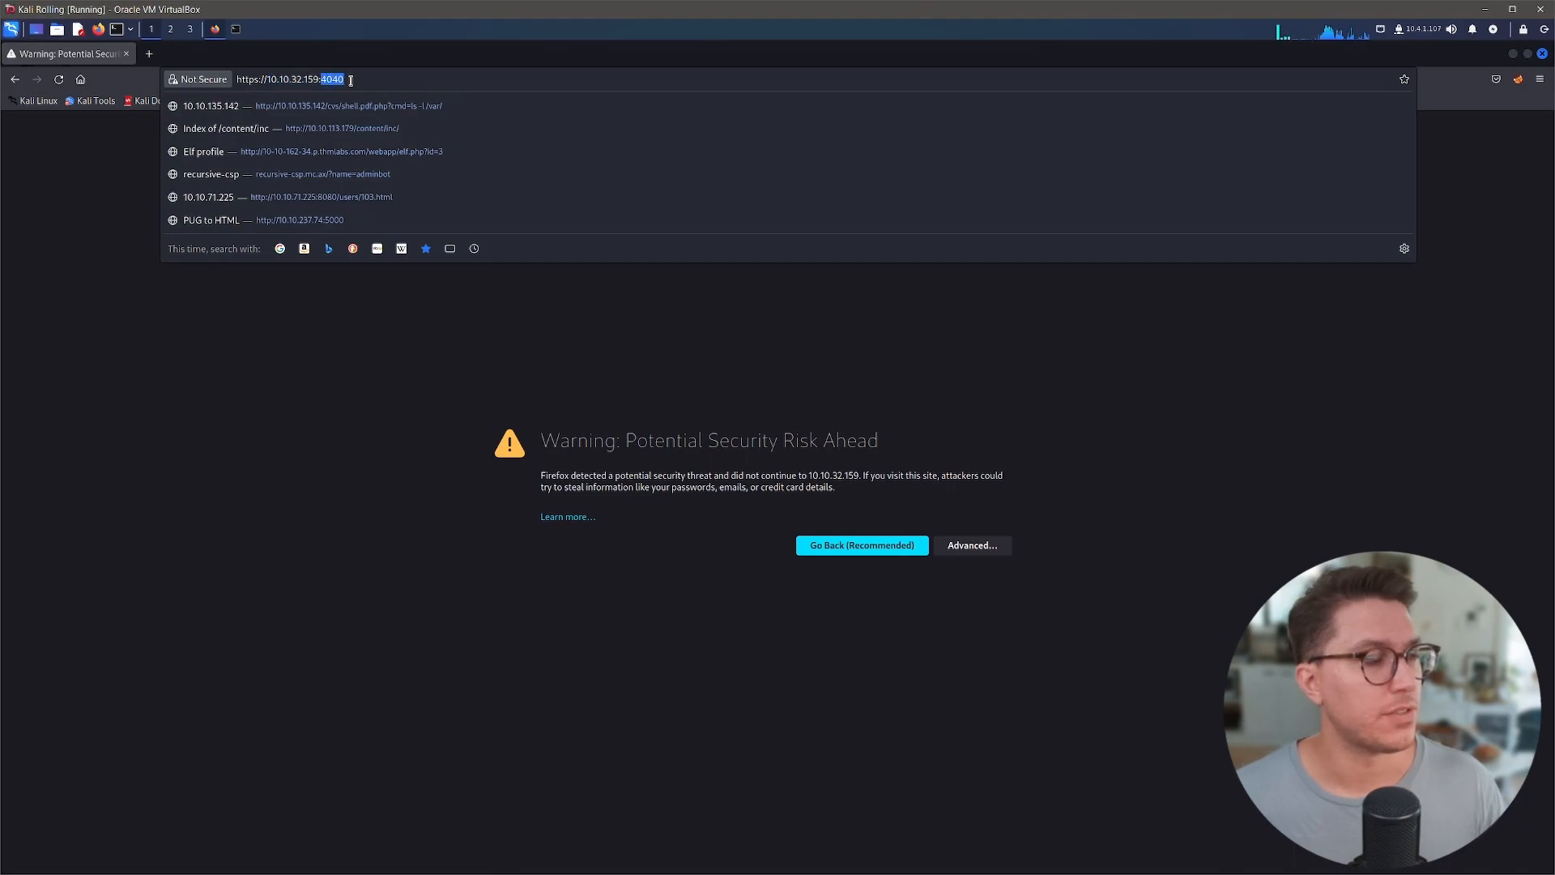
click(971, 544)
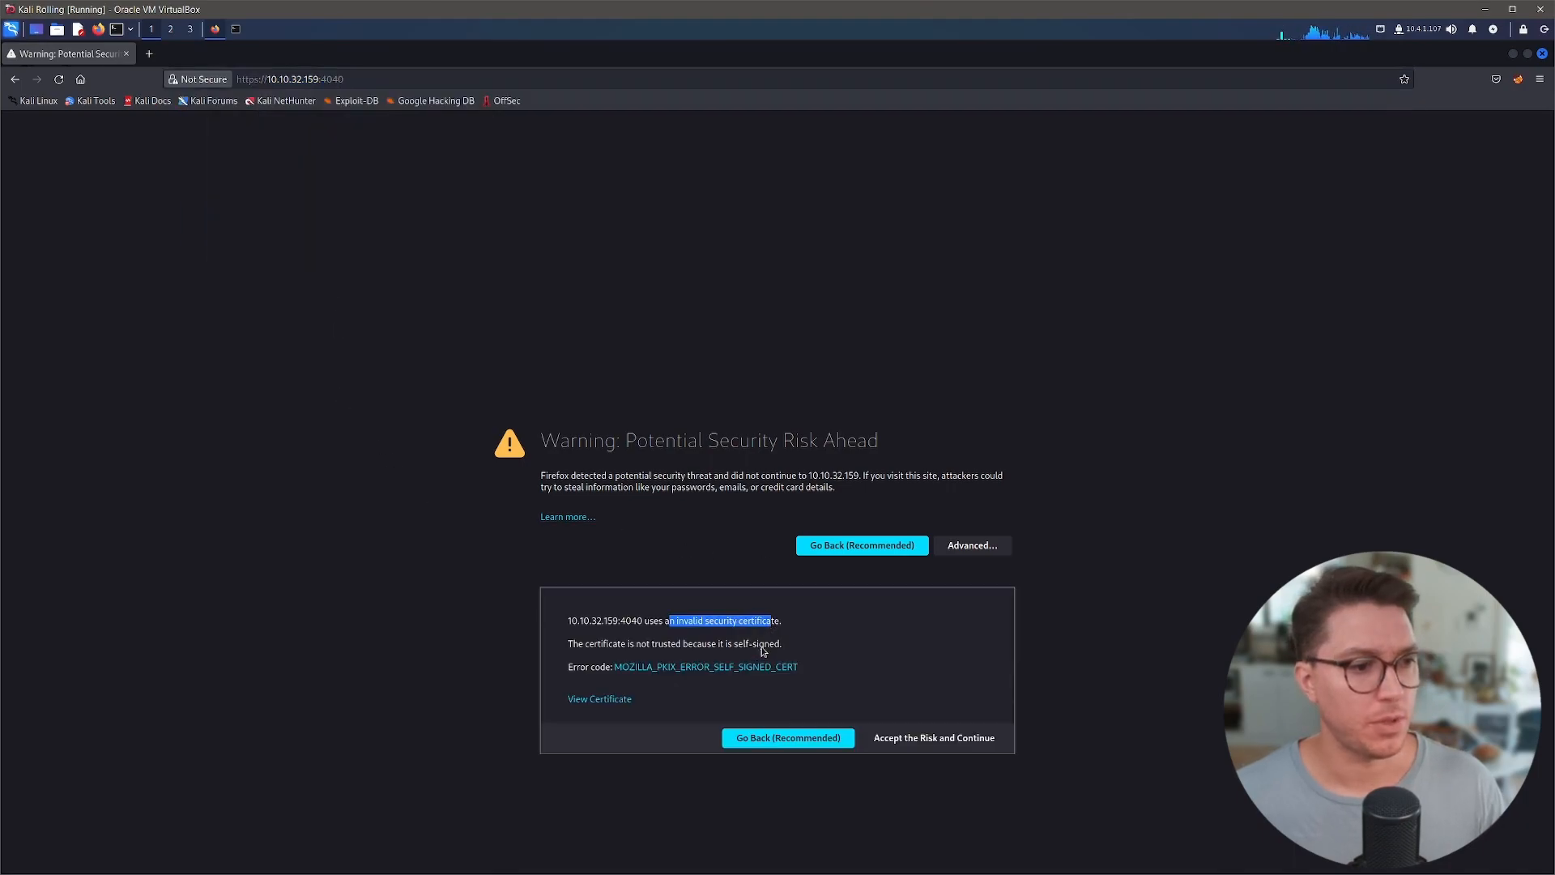
click(599, 698)
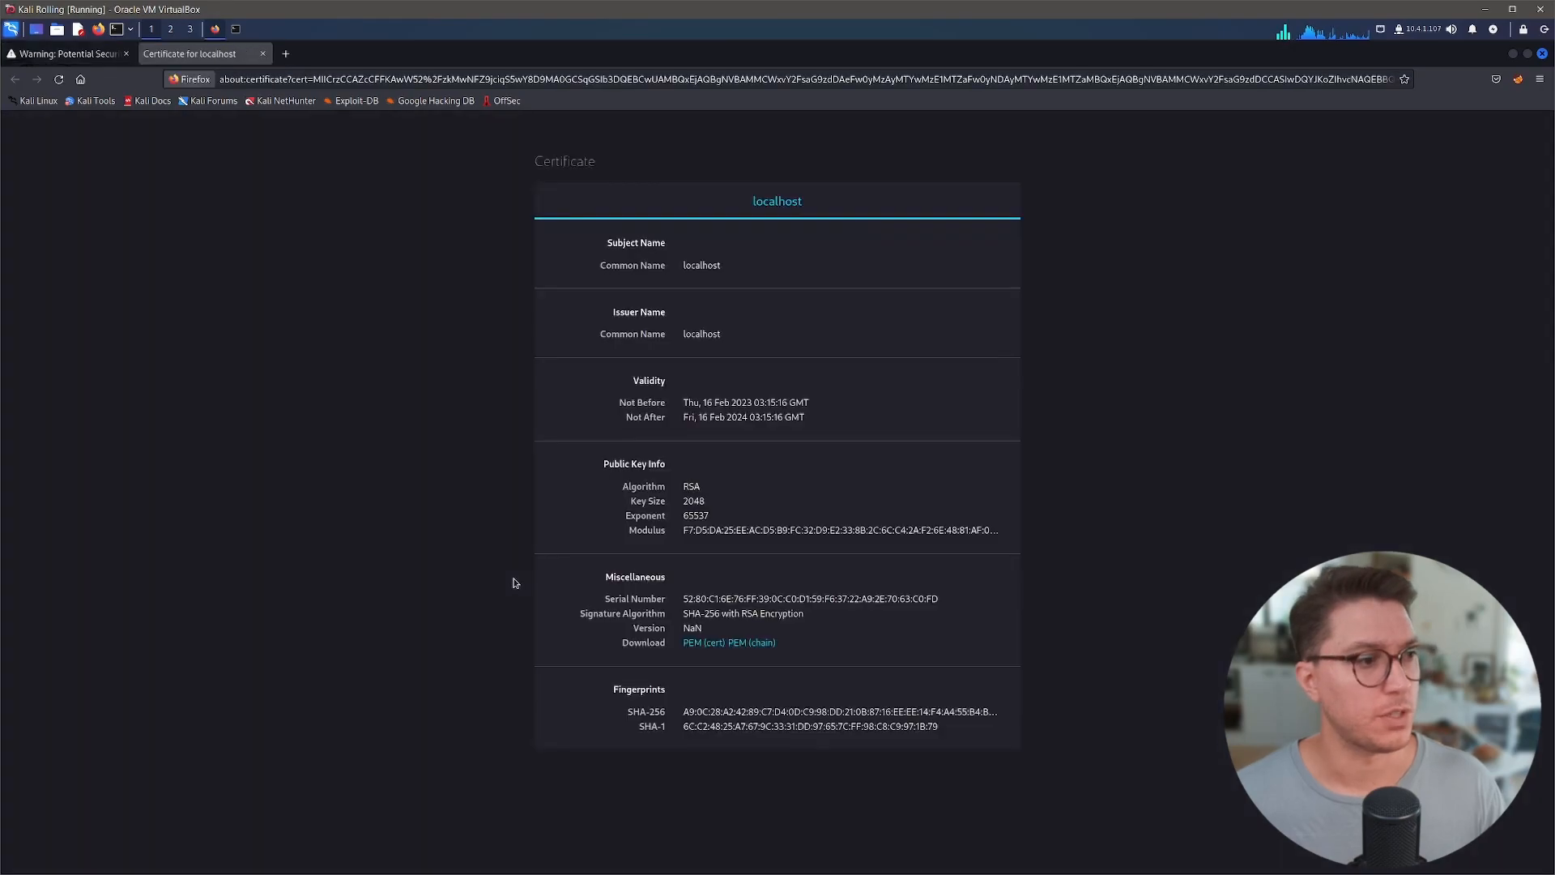
mouse_move(499, 457)
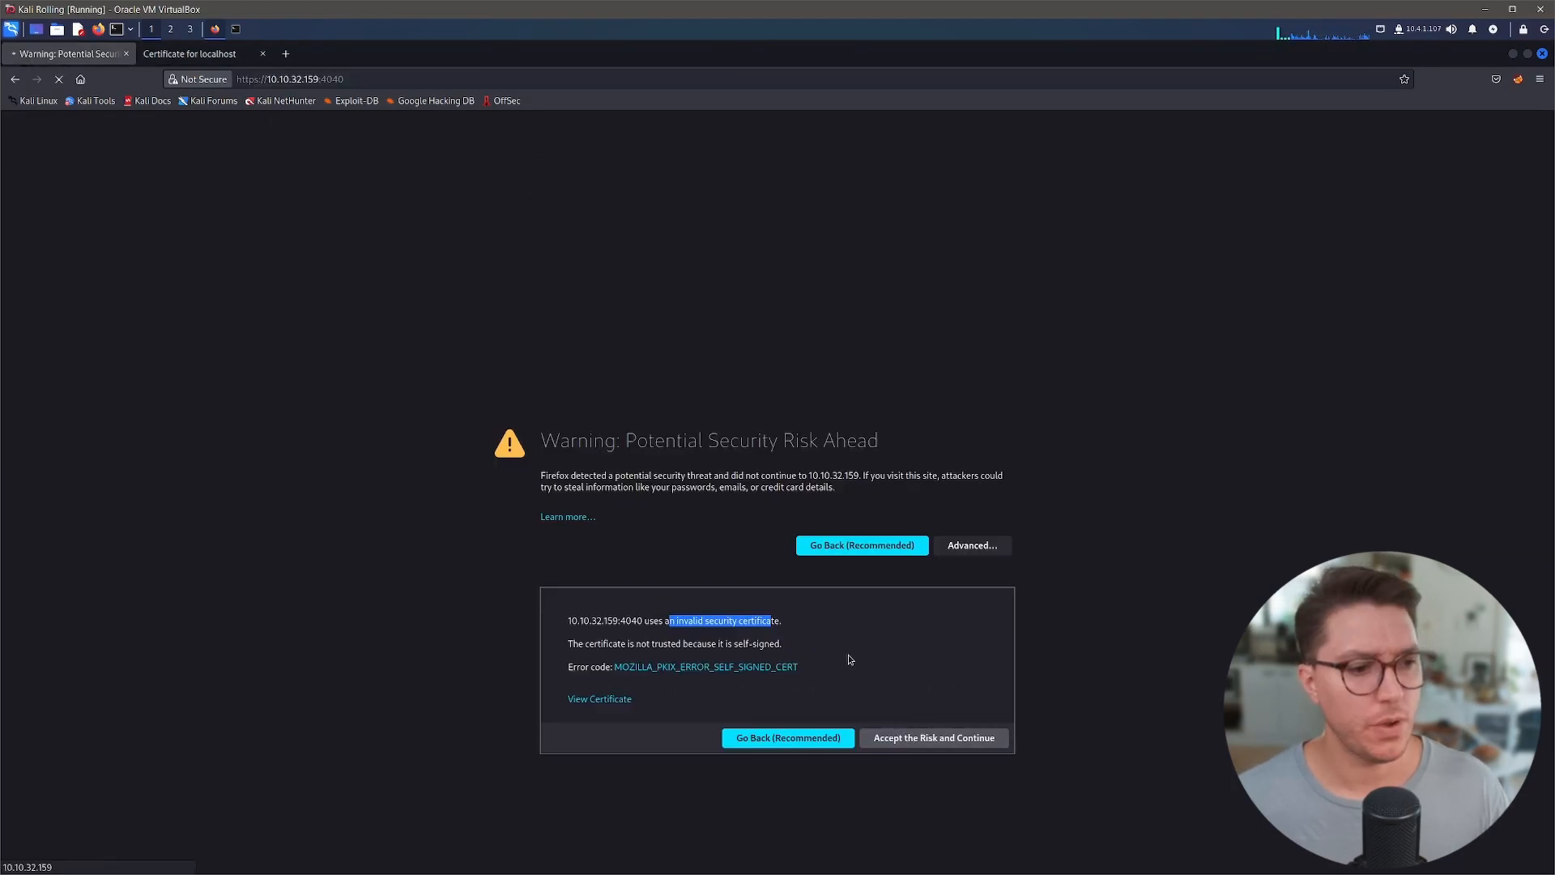
Step: Read the zoomed-in ABC welcome page, highlighting the heading and Barney's sql database remark, then view its source
click(933, 737)
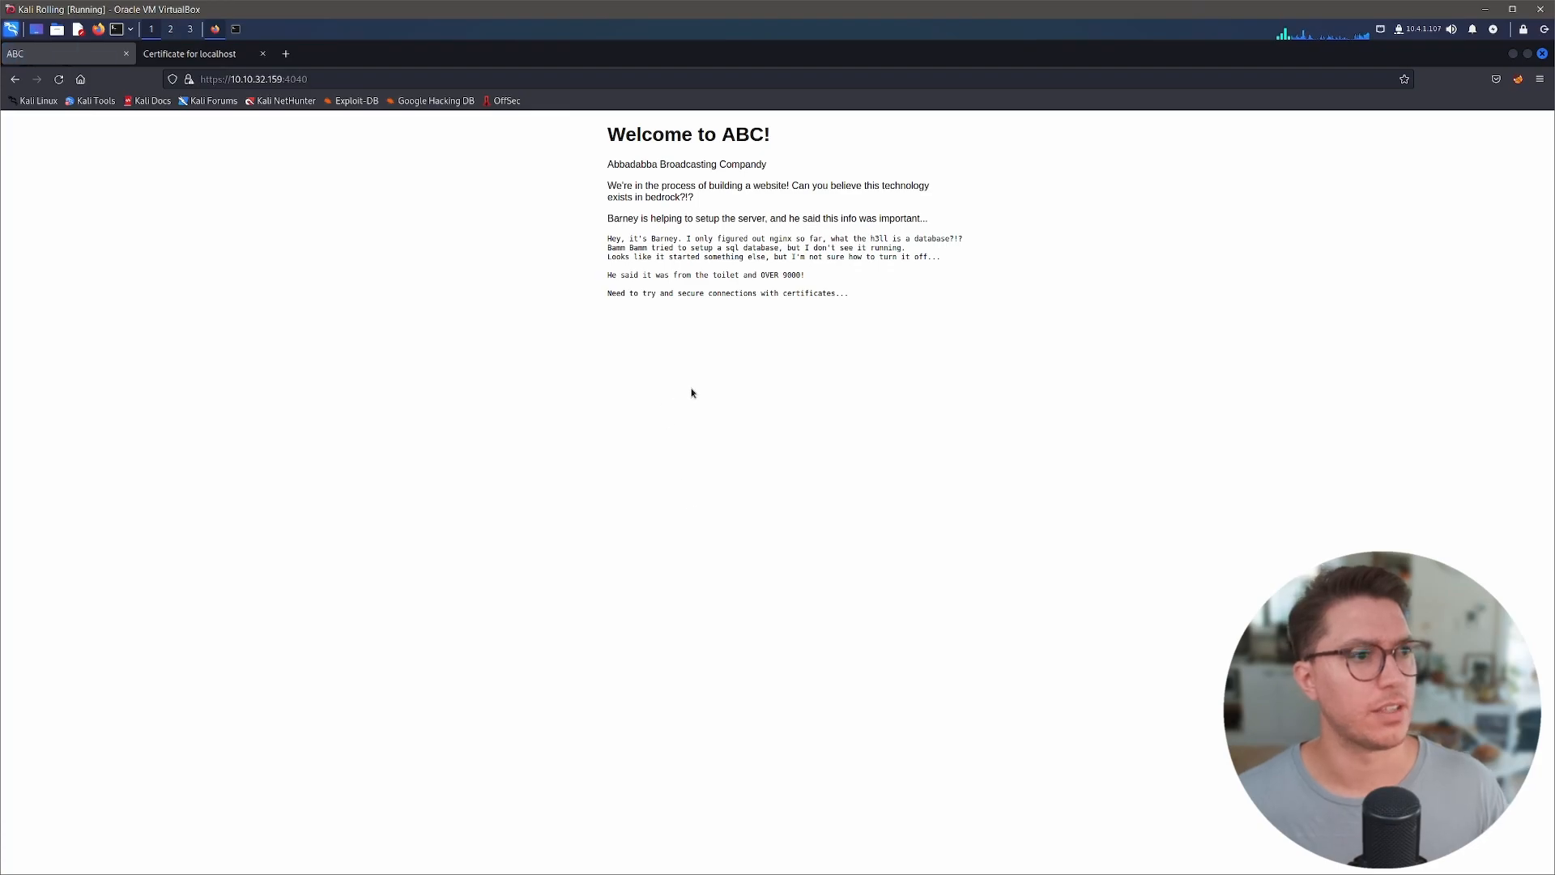
key(ctrl+plus)
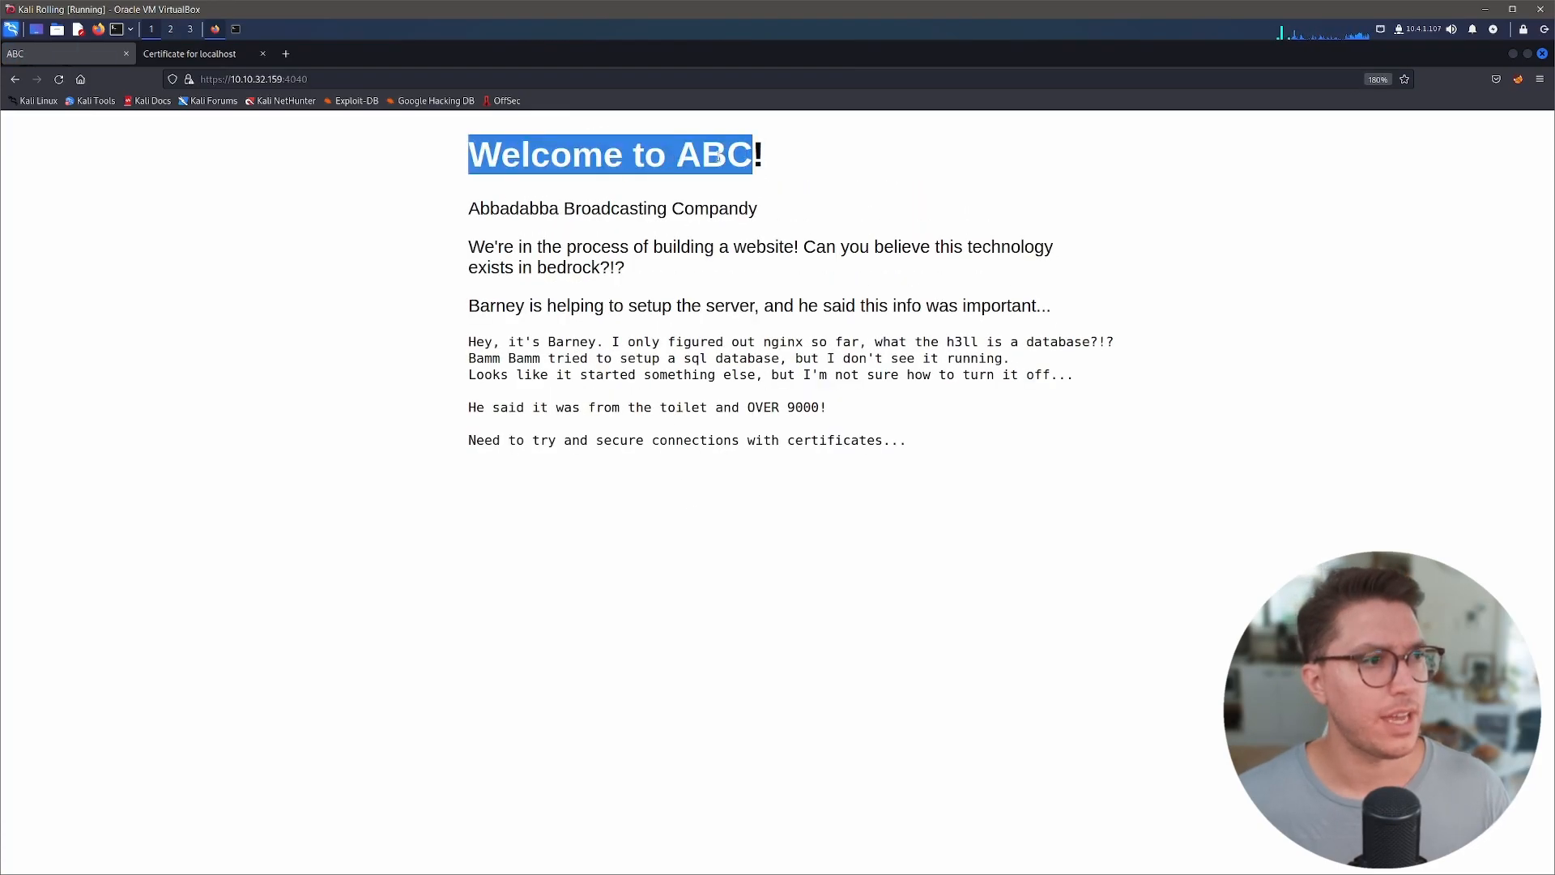
double_click(611, 208)
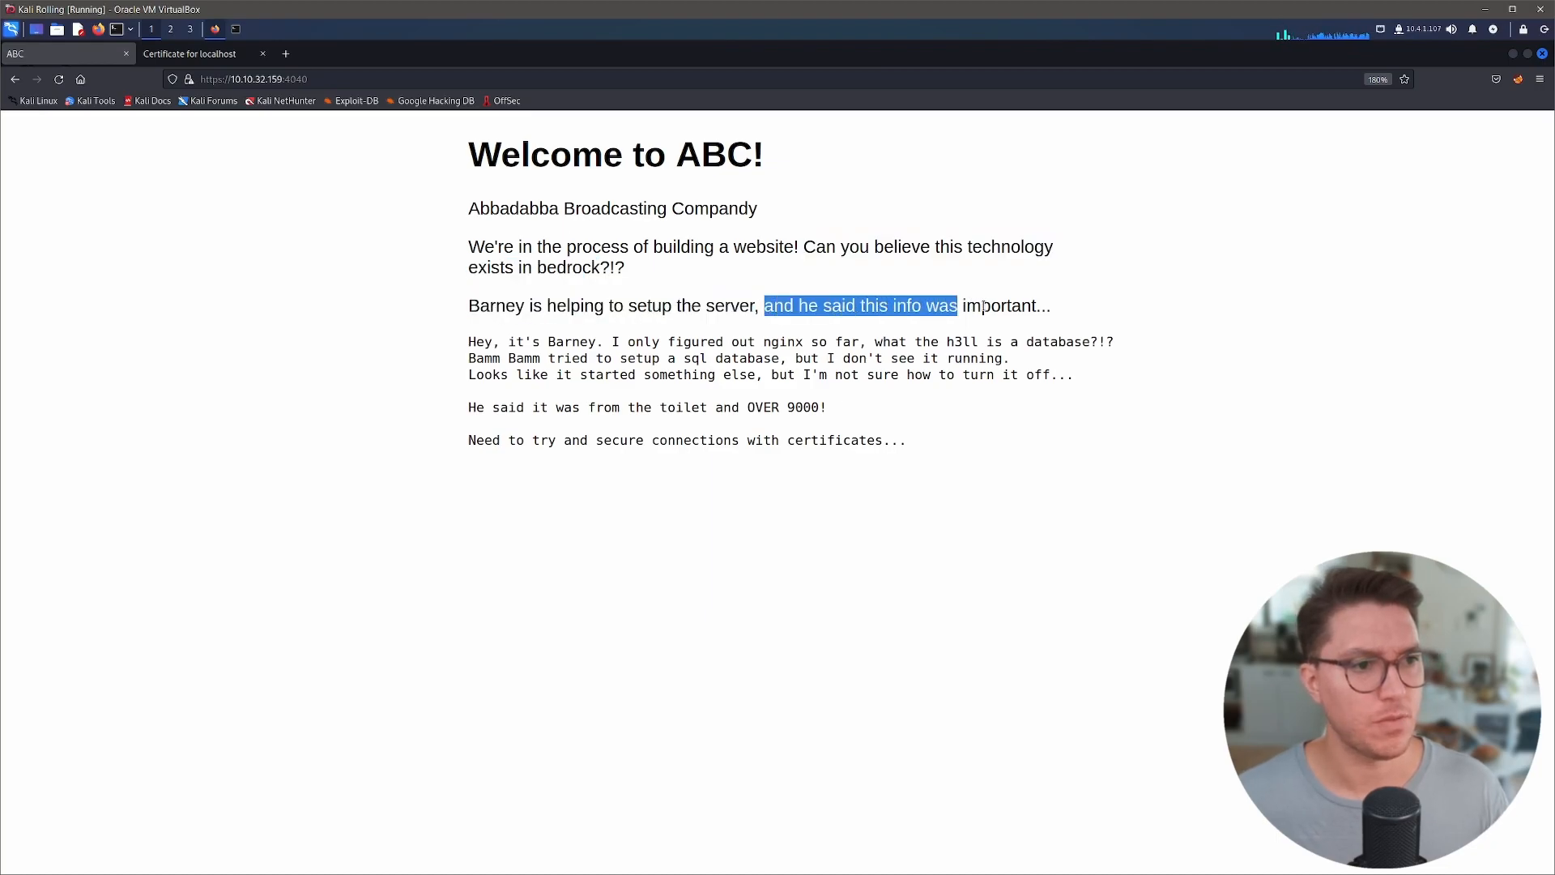
click(612, 341)
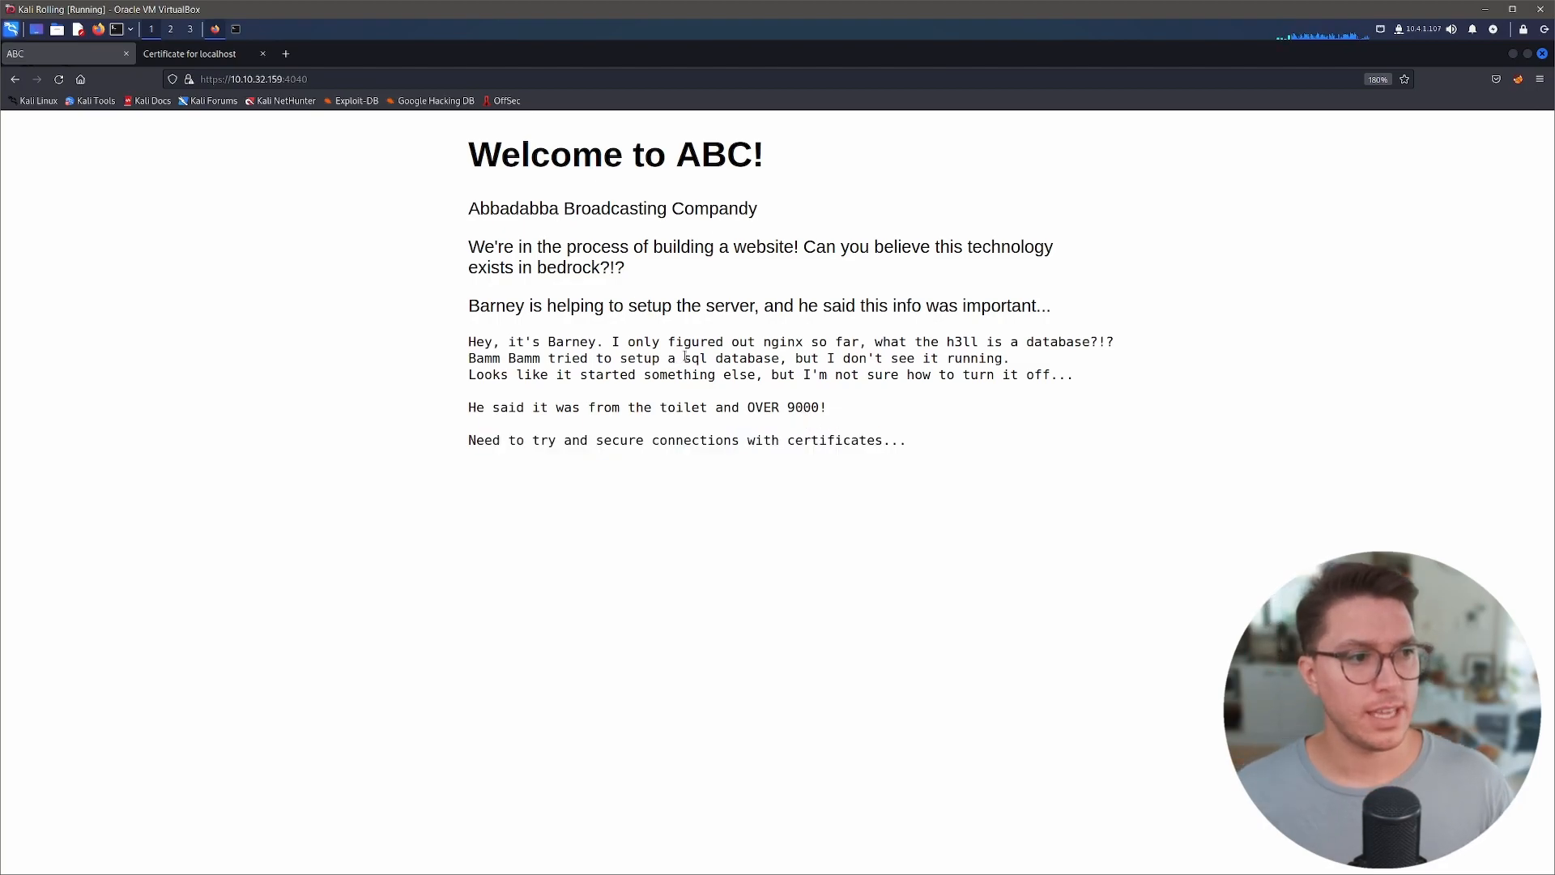
double_click(731, 358)
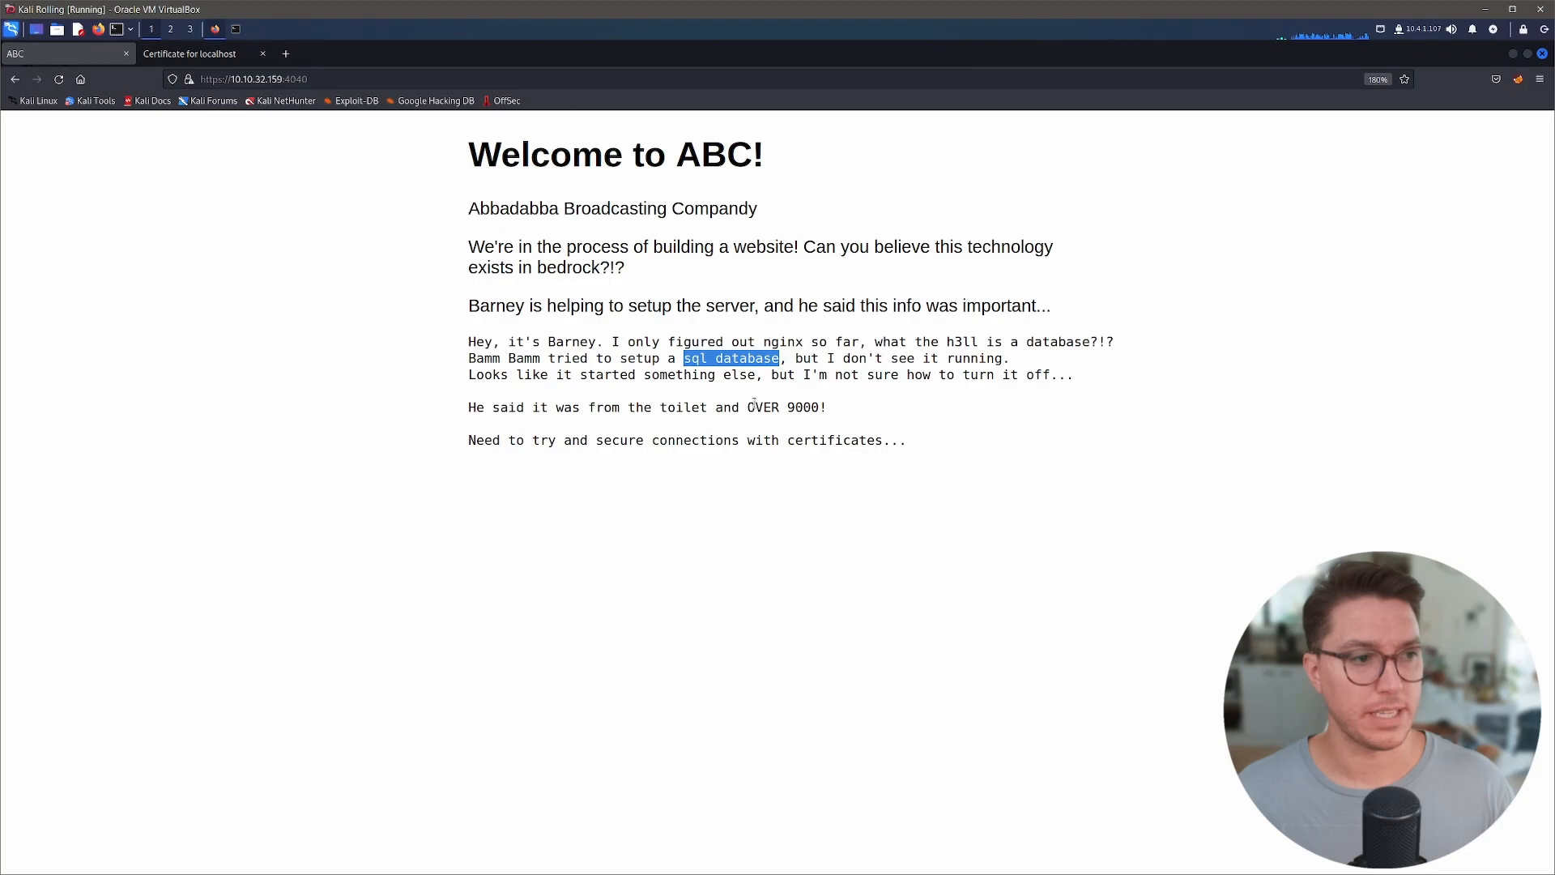
double_click(782, 407)
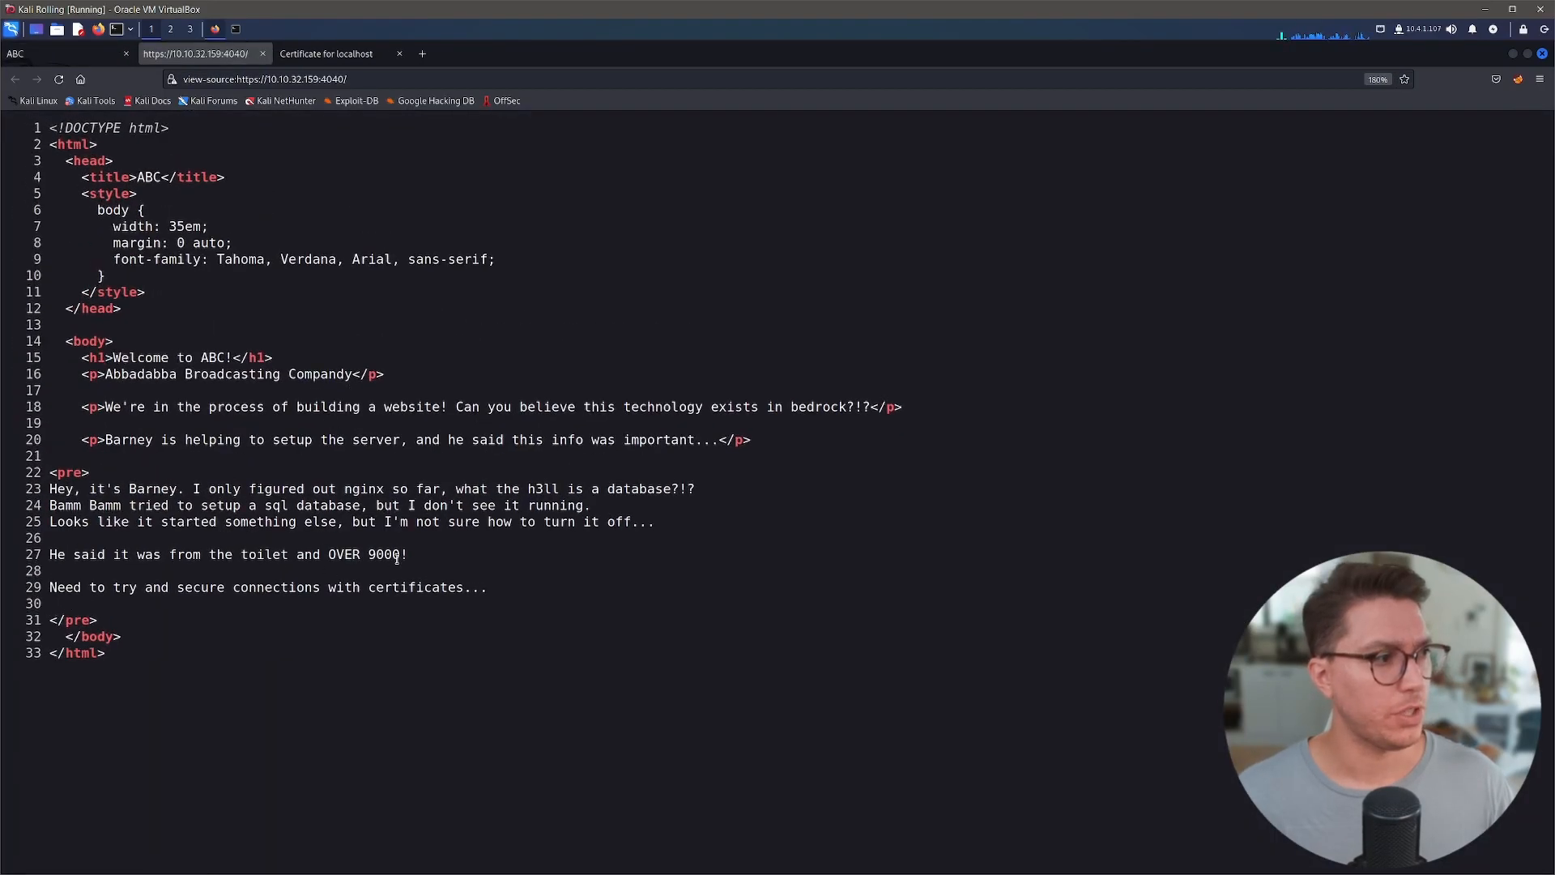
mouse_move(209, 682)
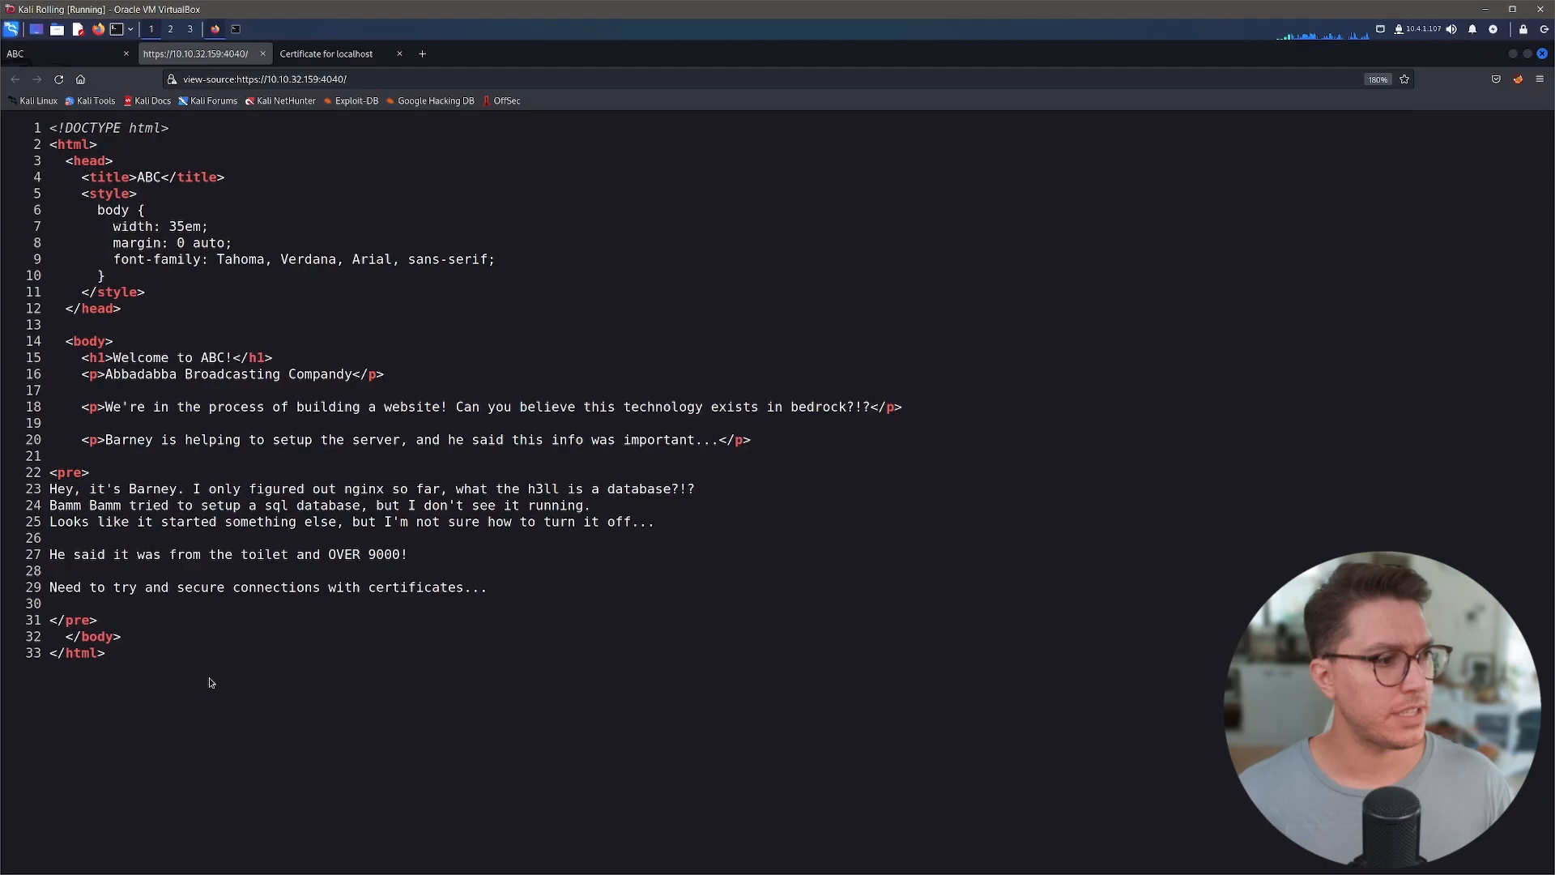
double_click(313, 505)
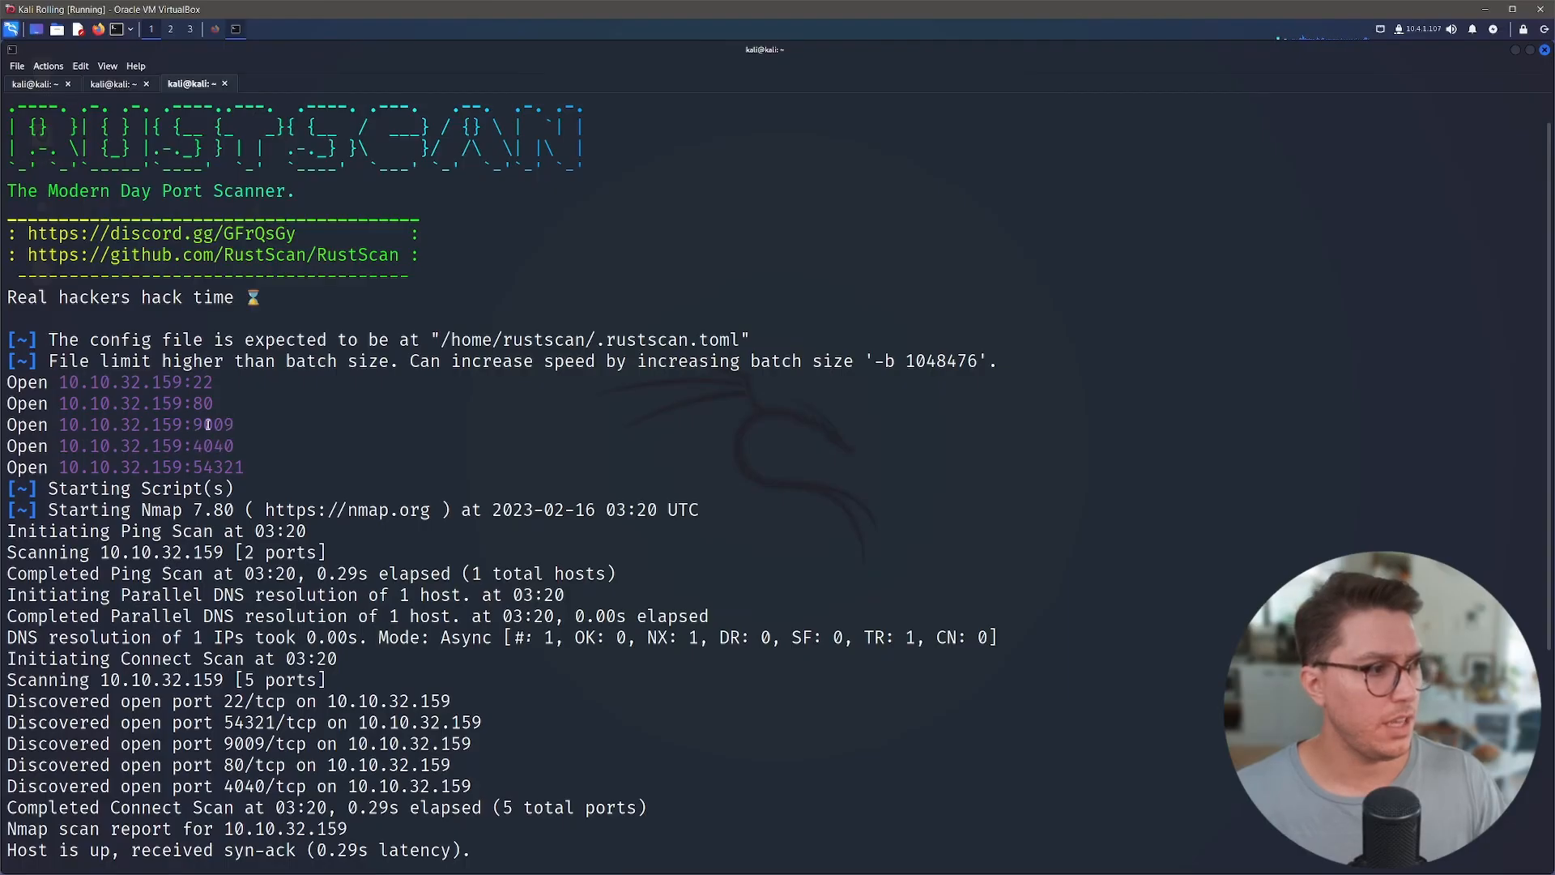
Step: Pick out open port 9009 in the terminal's rustscan results
double_click(134, 425)
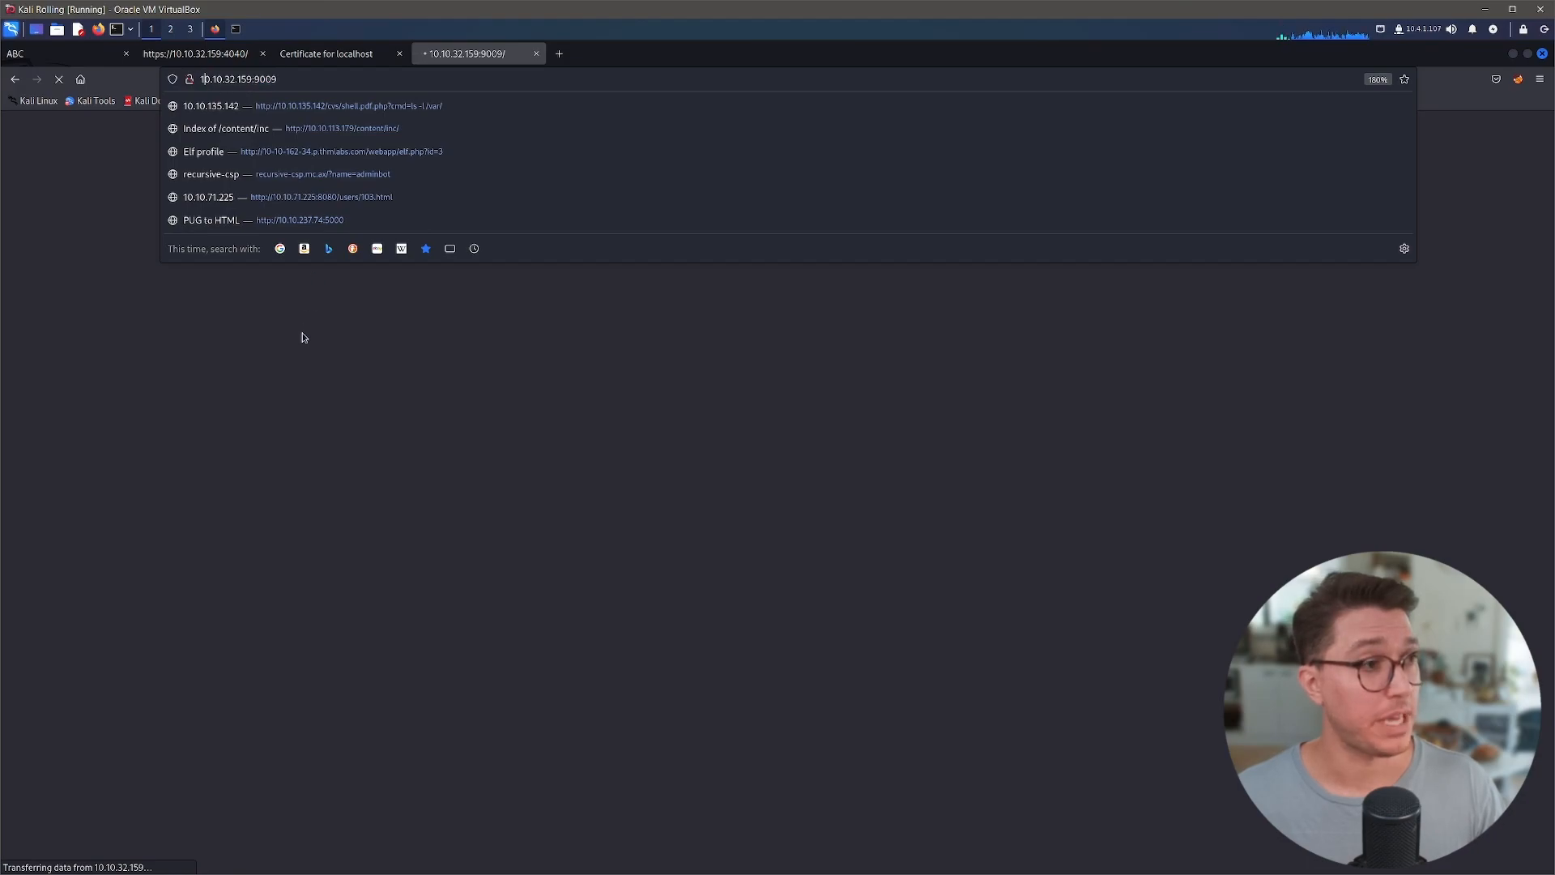
click(558, 54)
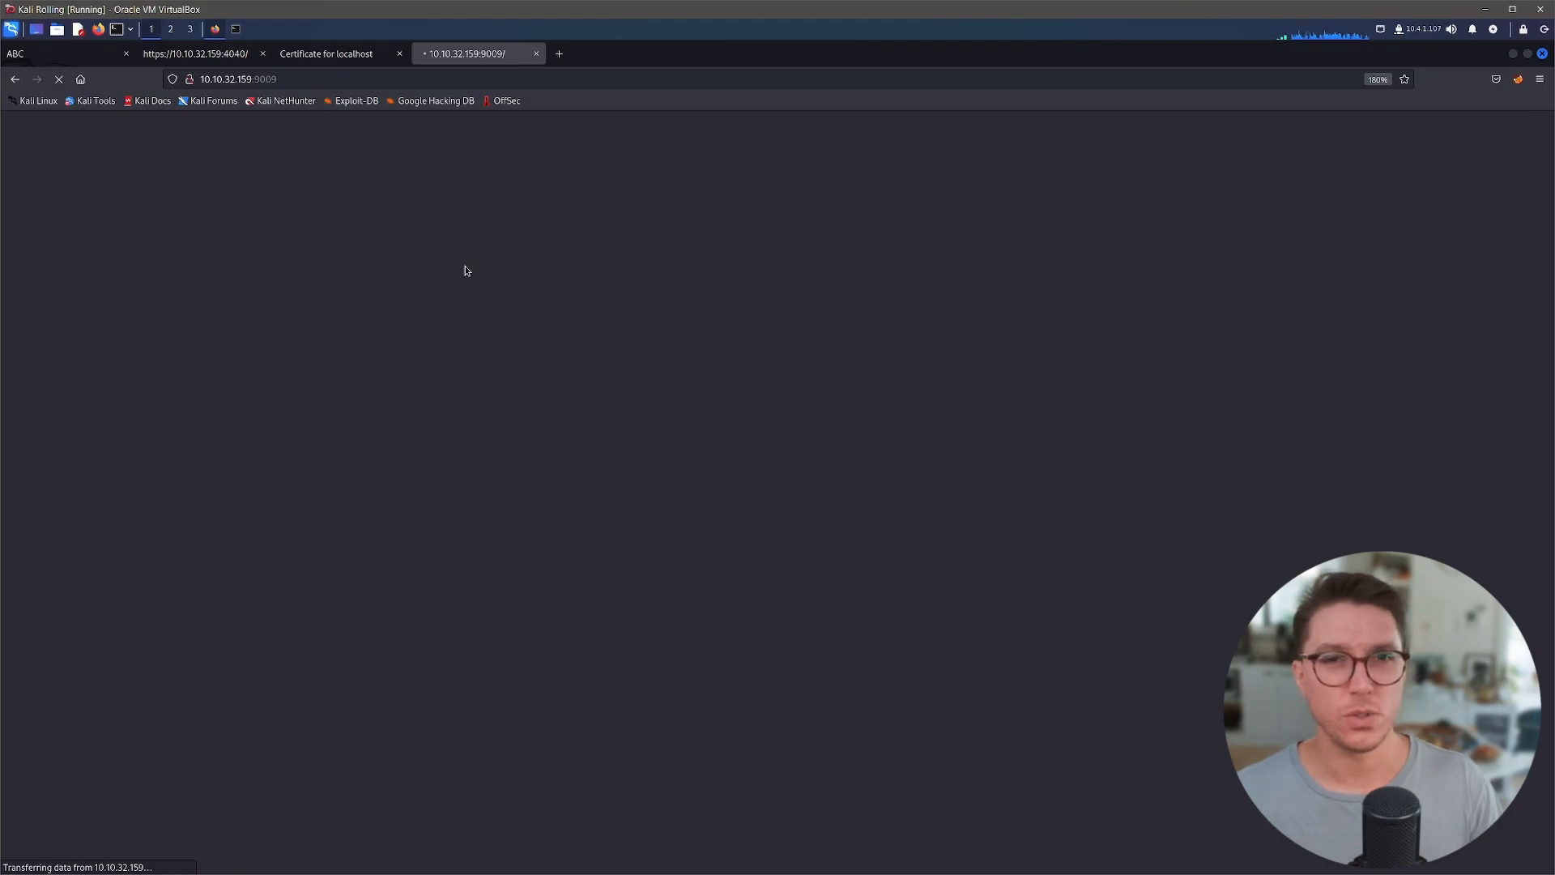
mouse_move(298, 199)
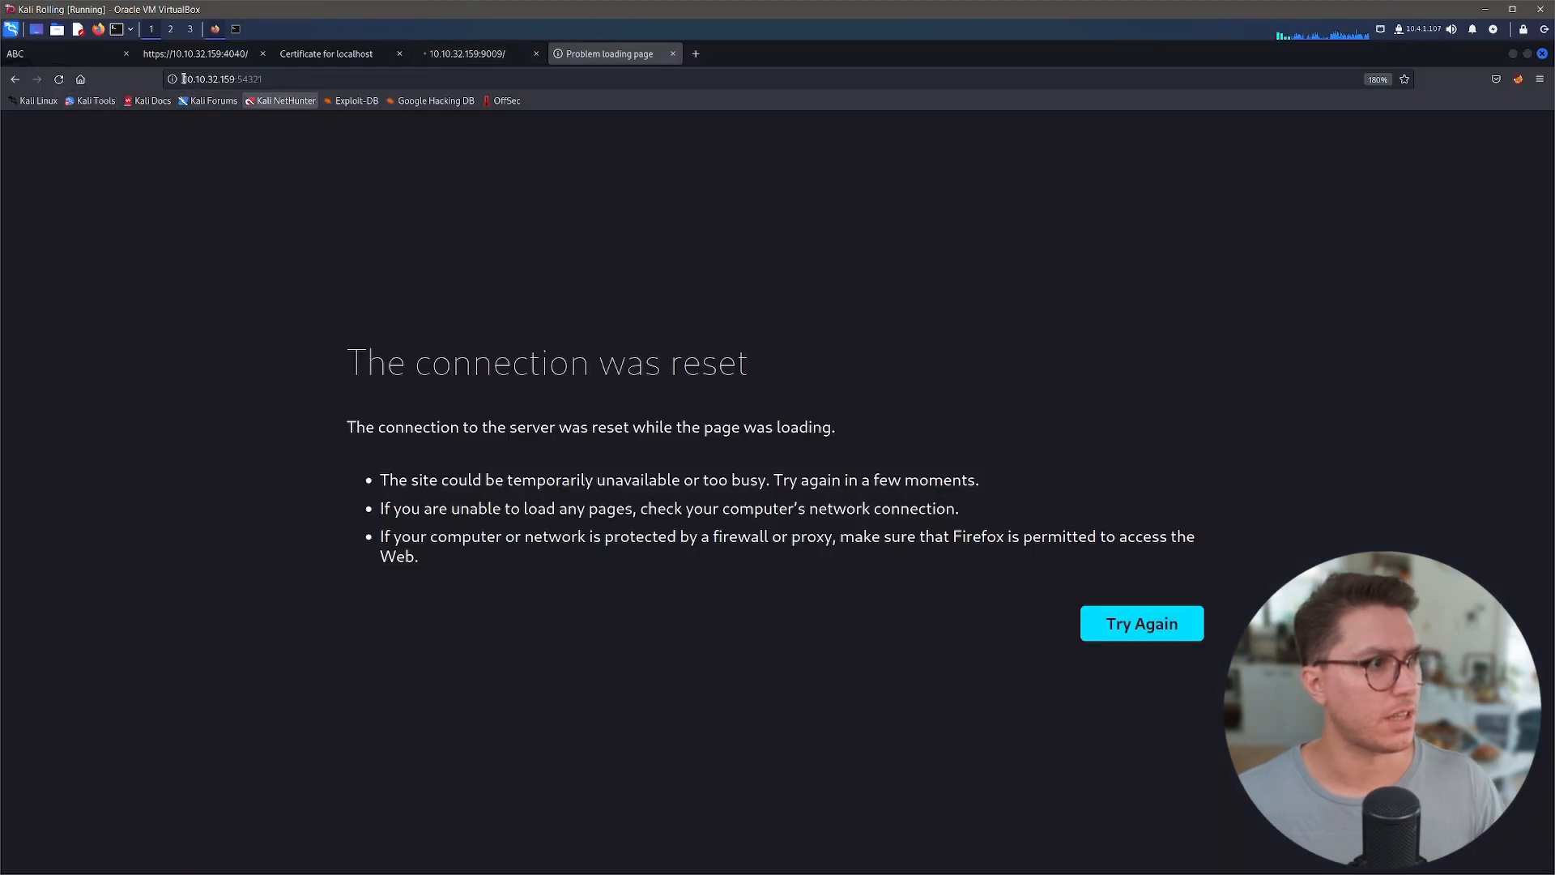
click(1140, 622)
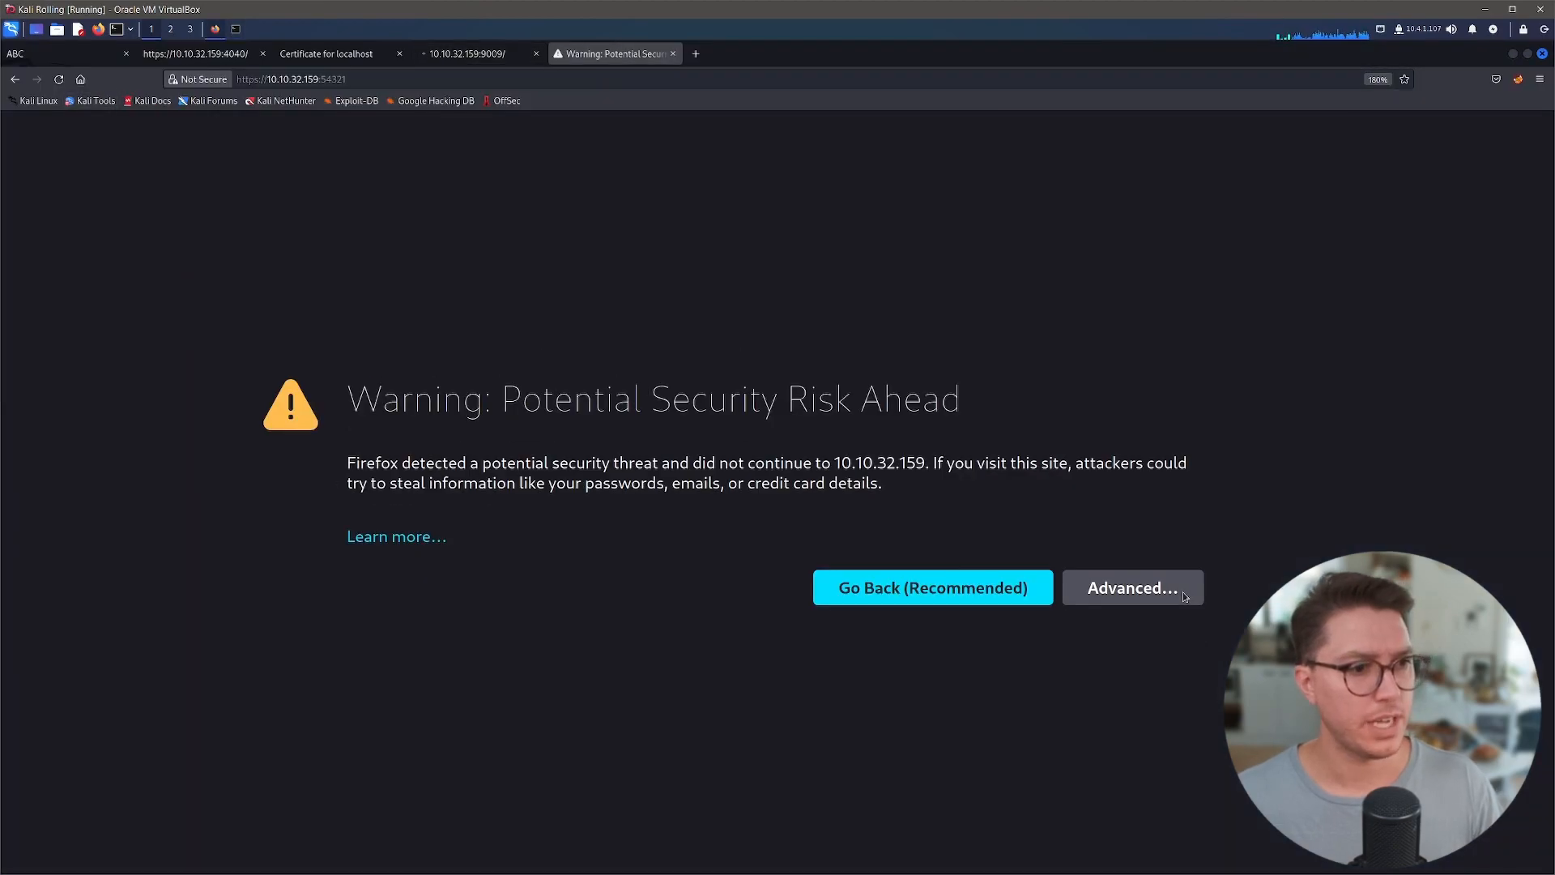
click(328, 54)
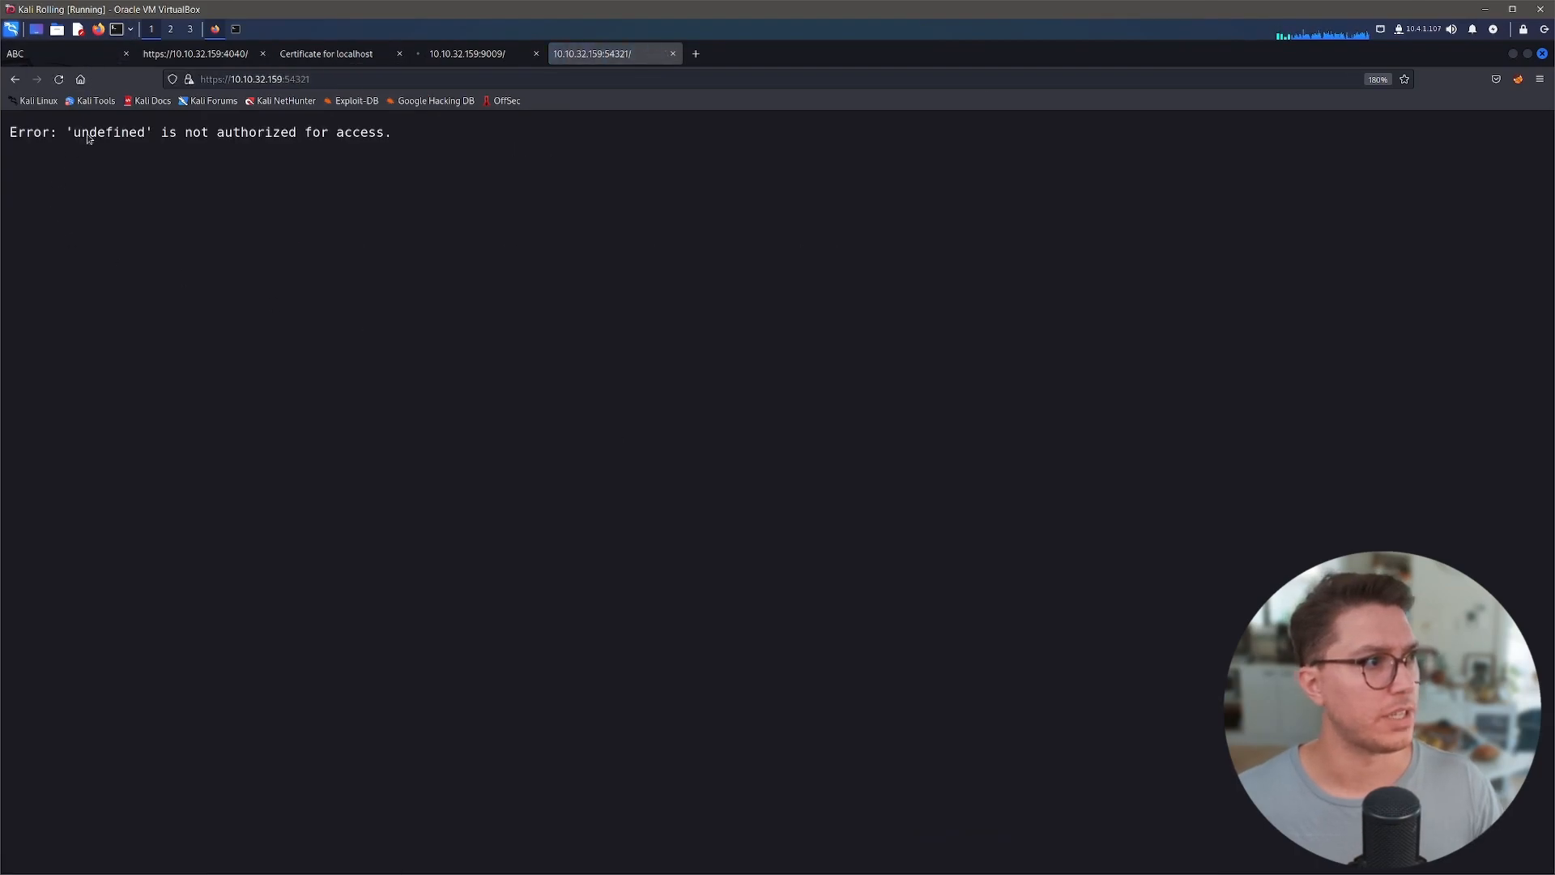
double_click(106, 132)
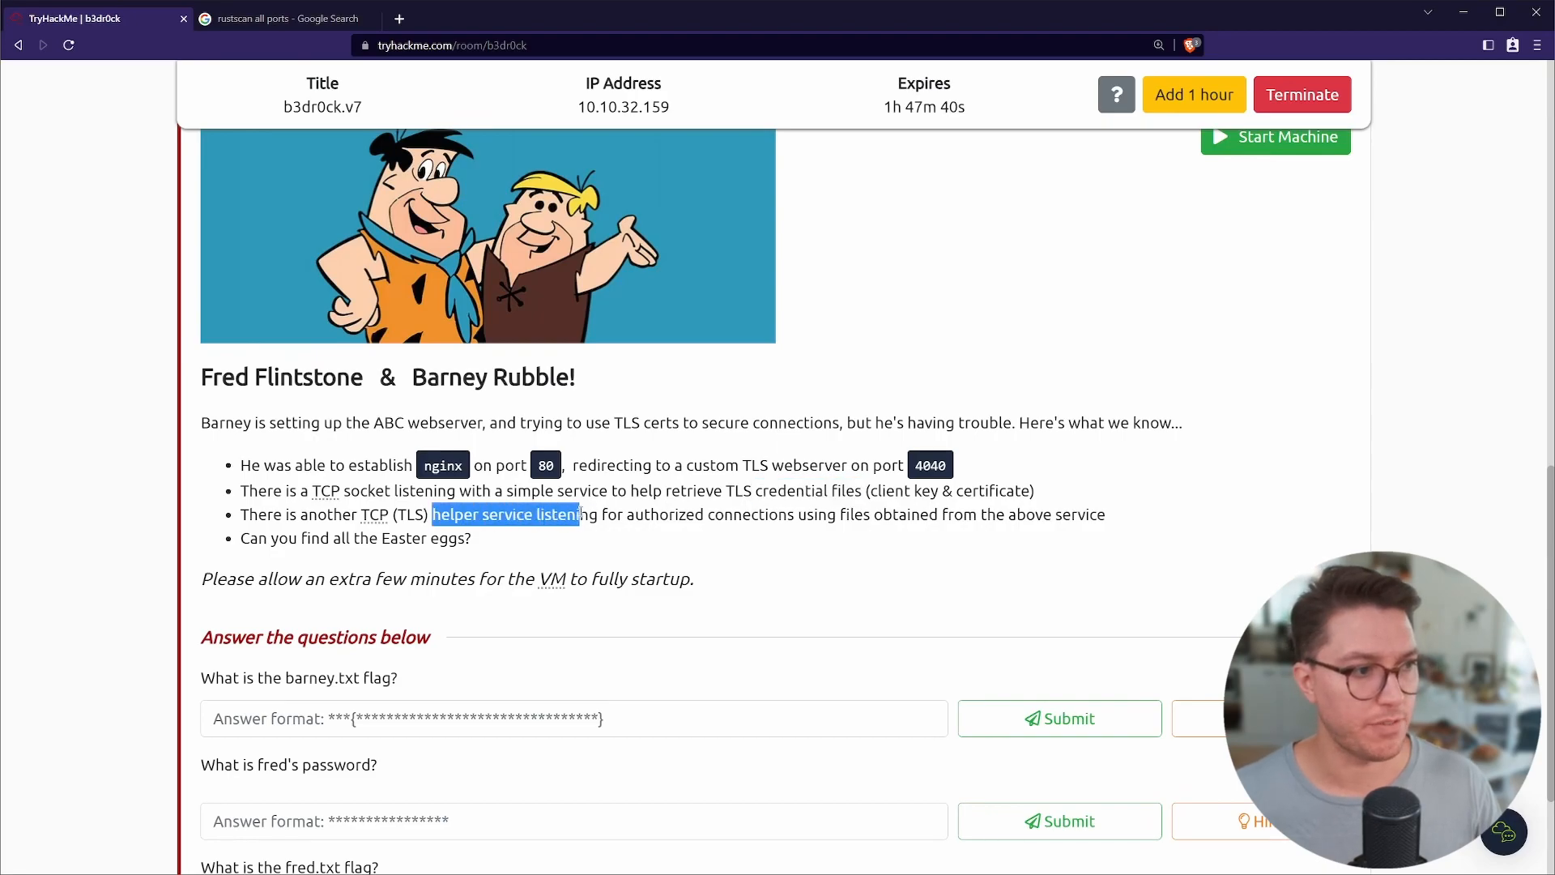
Step: Read the barney.txt hint and highlight its TLS socket and port 9009 mentions
click(664, 513)
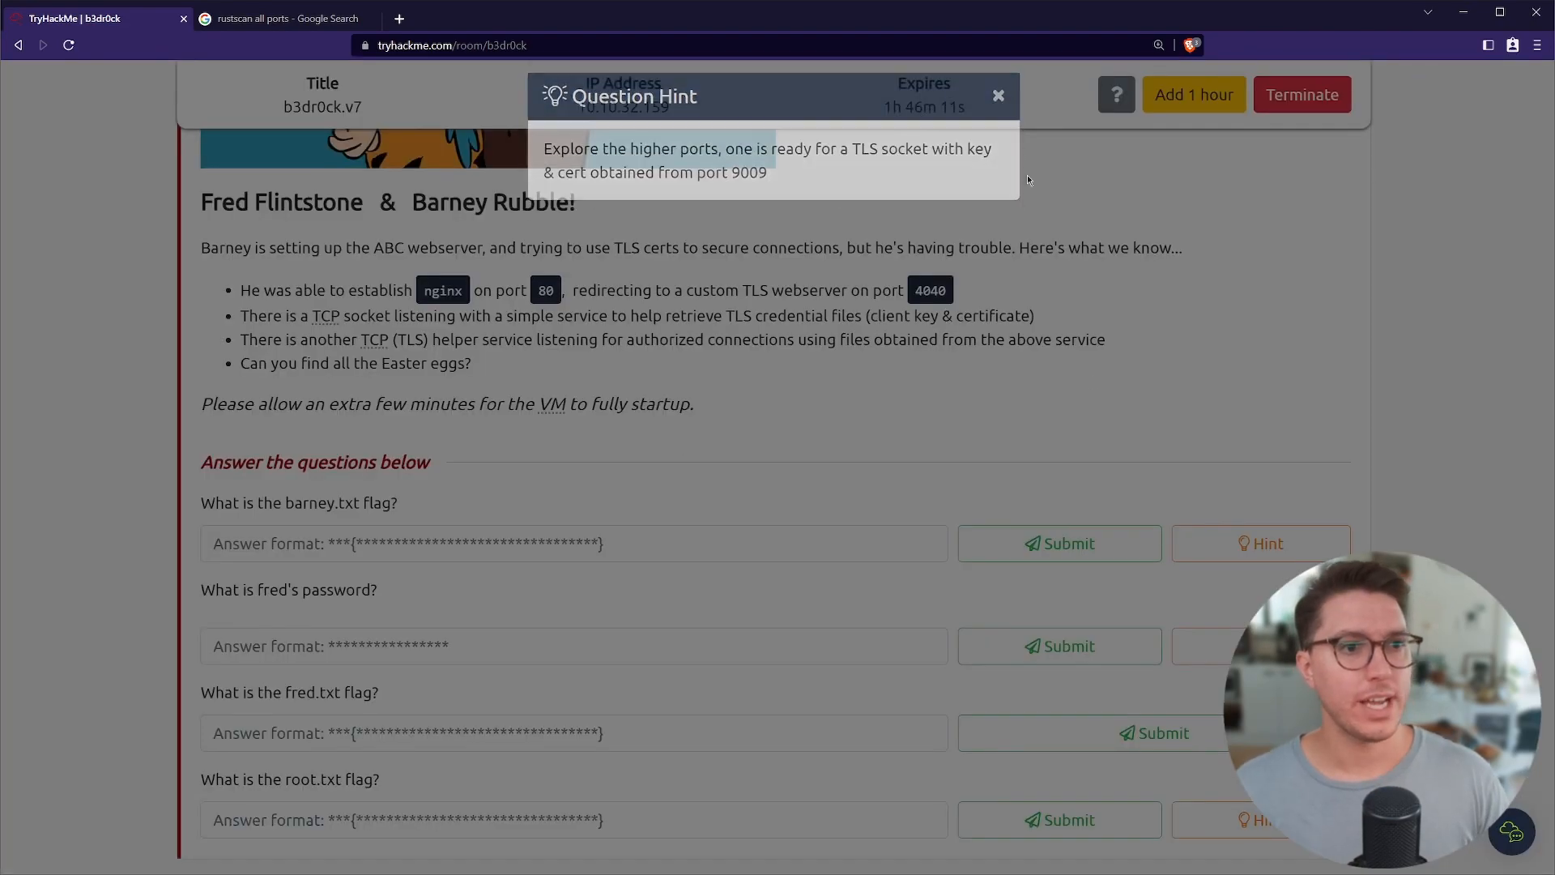
click(997, 96)
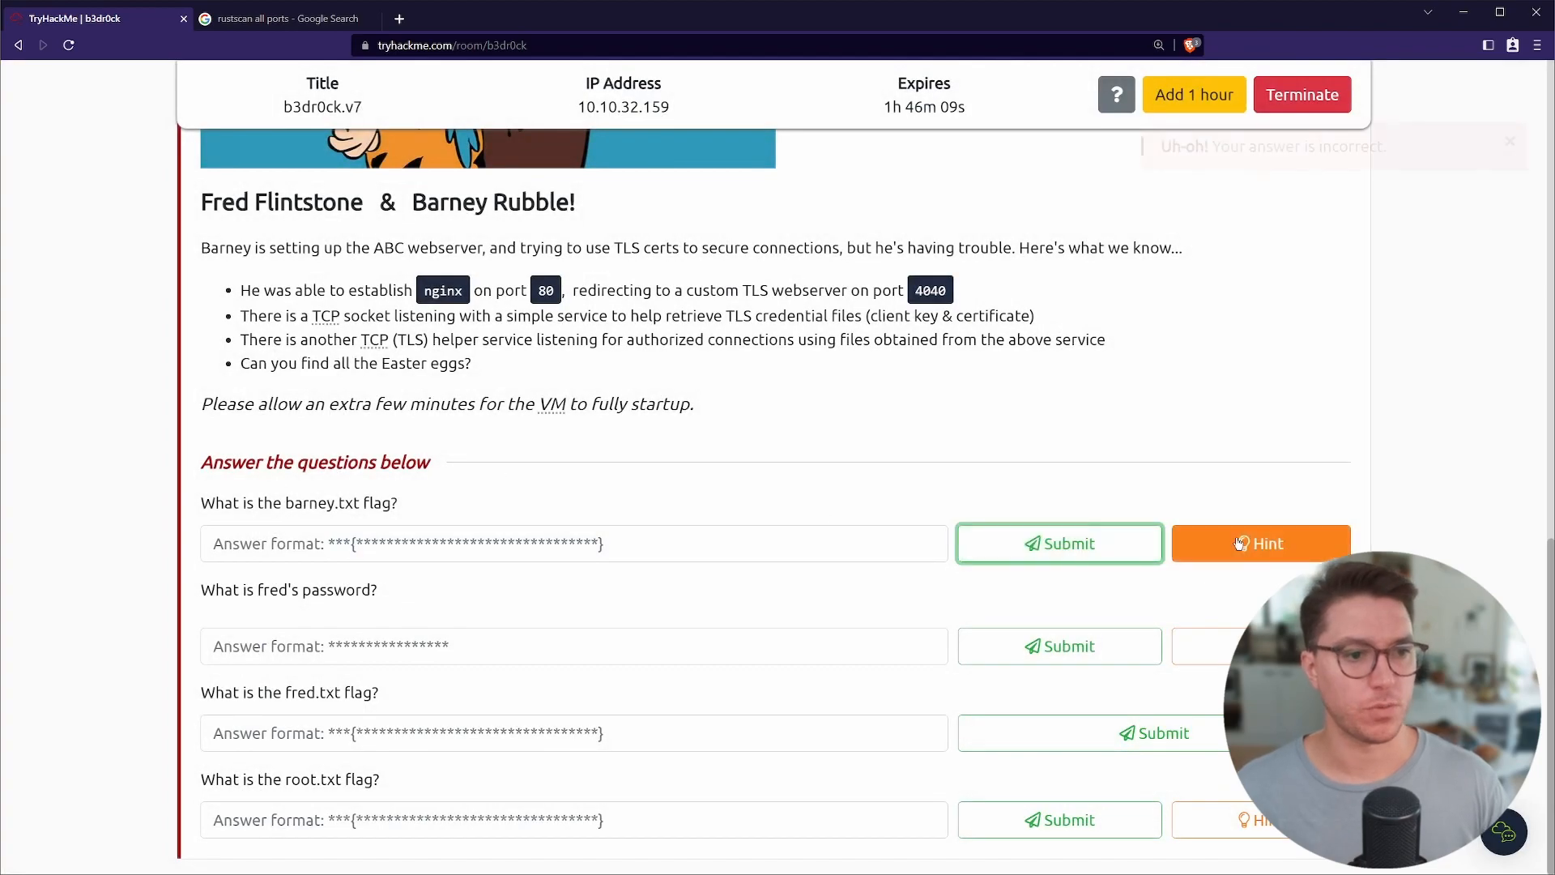
click(1261, 542)
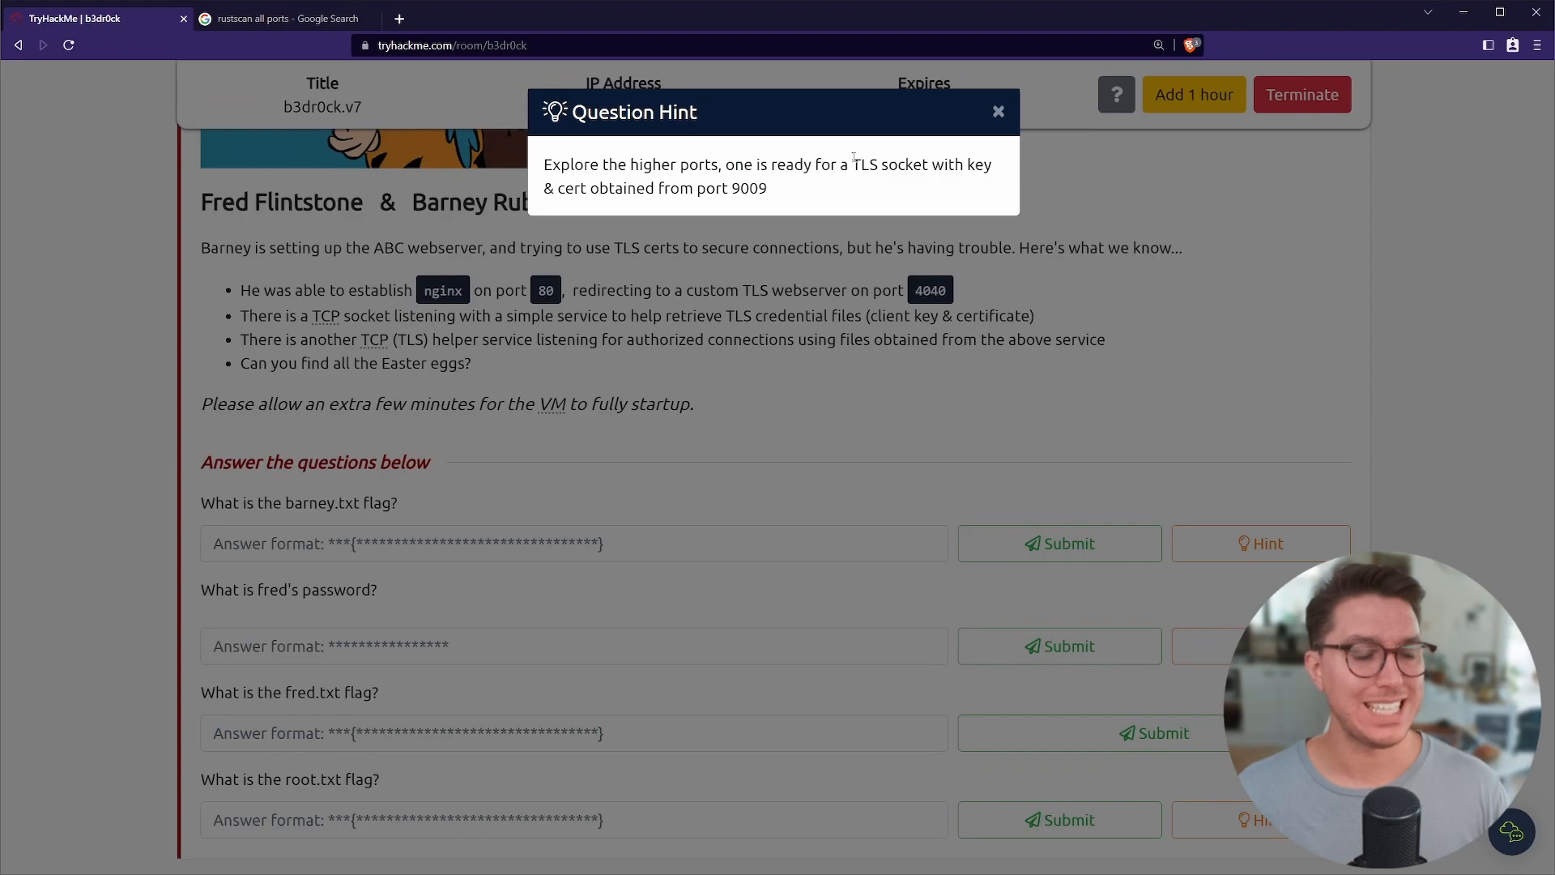
double_click(890, 166)
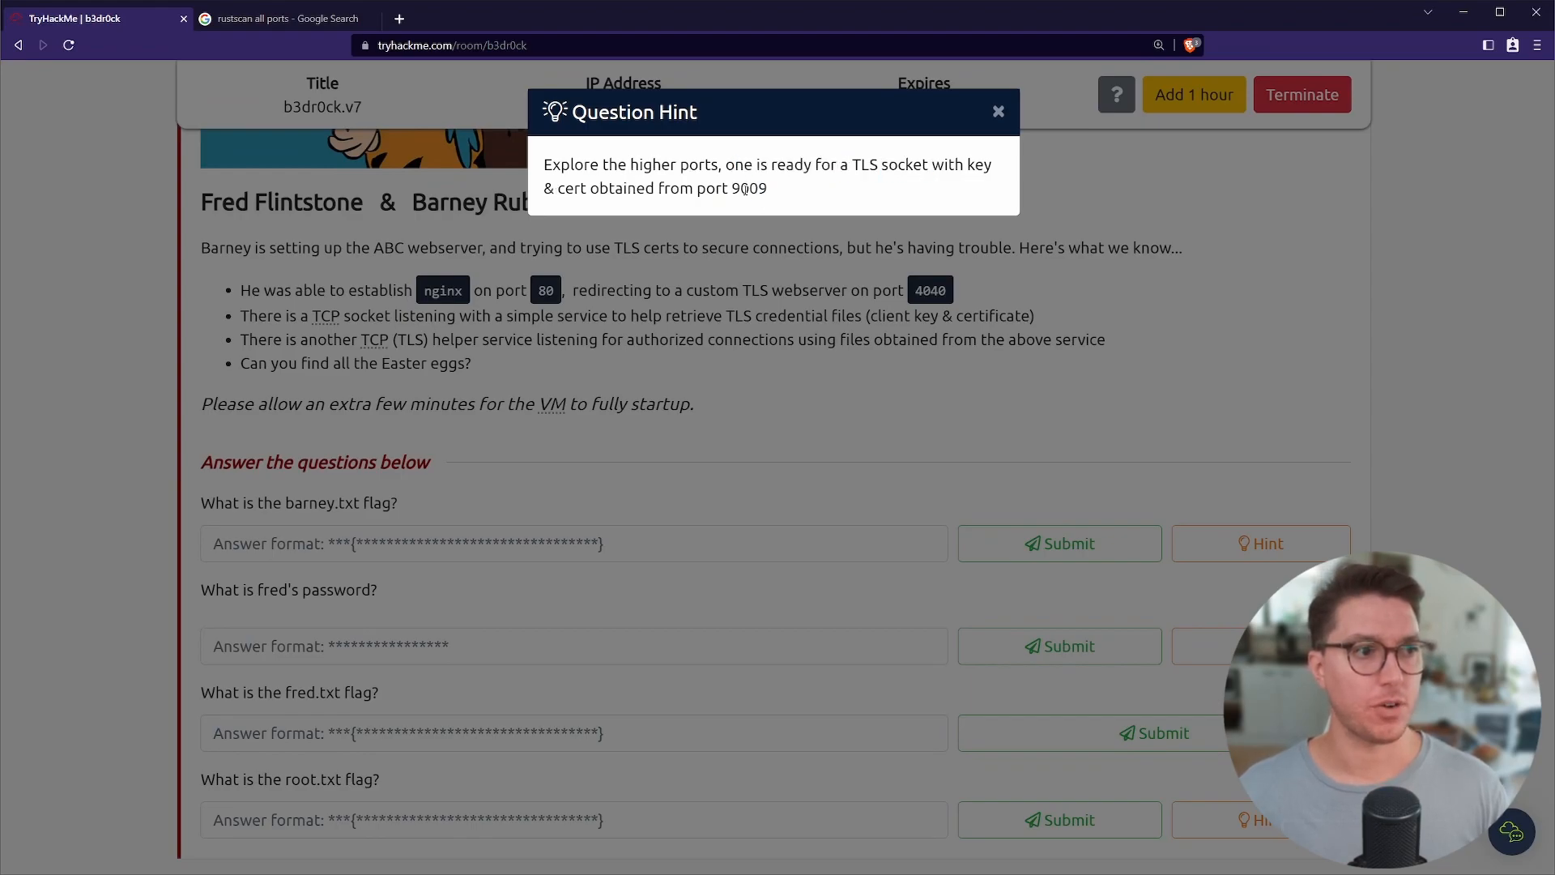
double_click(747, 188)
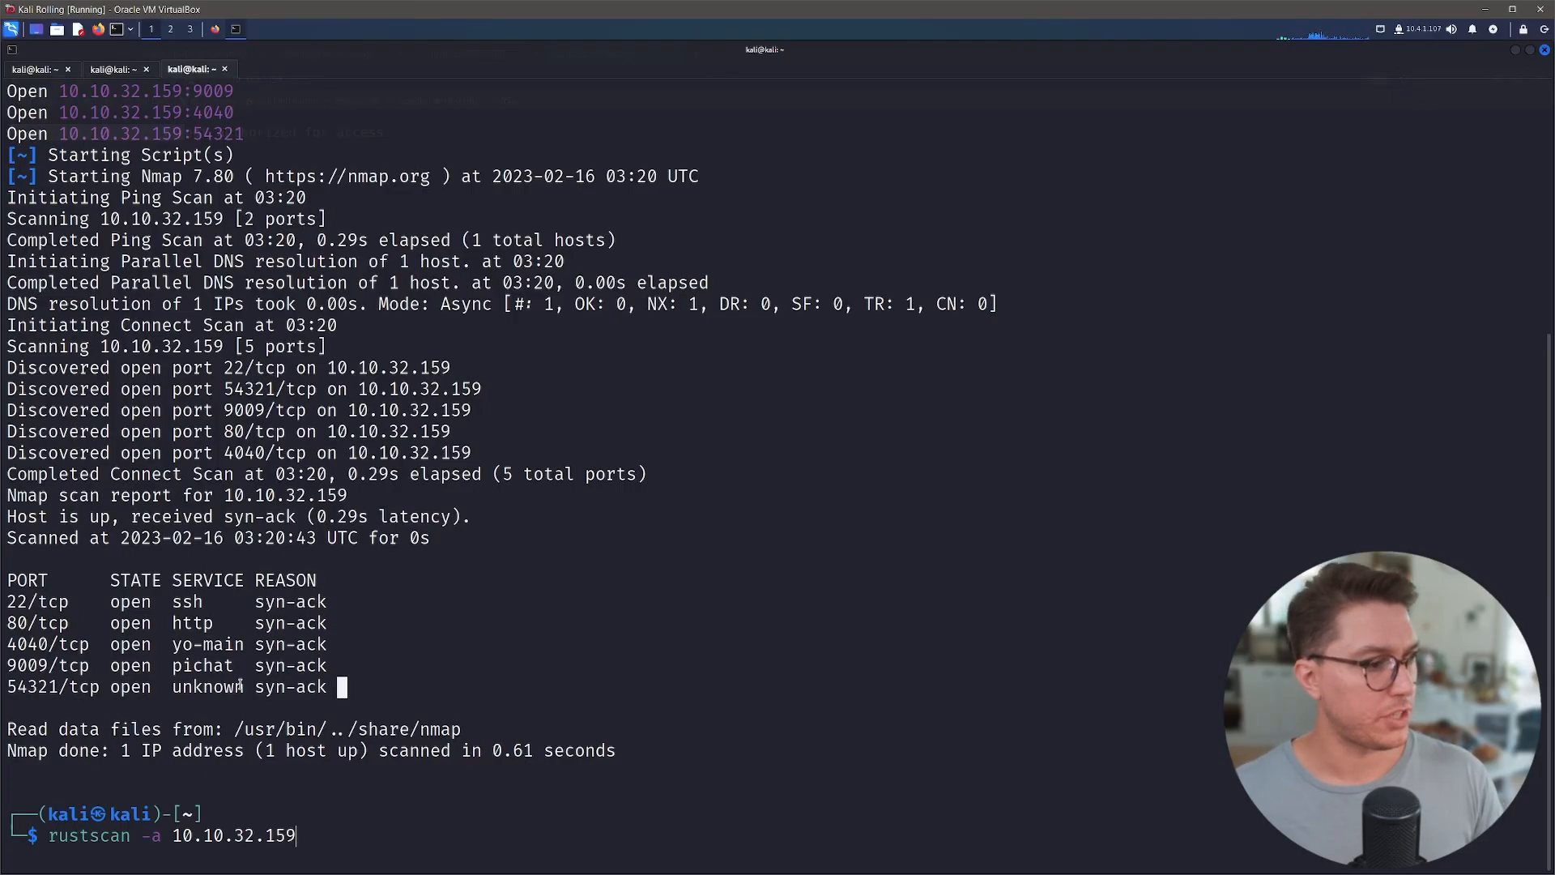
Step: Rescan ports 22,80,4040,9009,54321 with -A and highlight the http service on port 80
text(-p 22,80,4040,9009,54321 -)
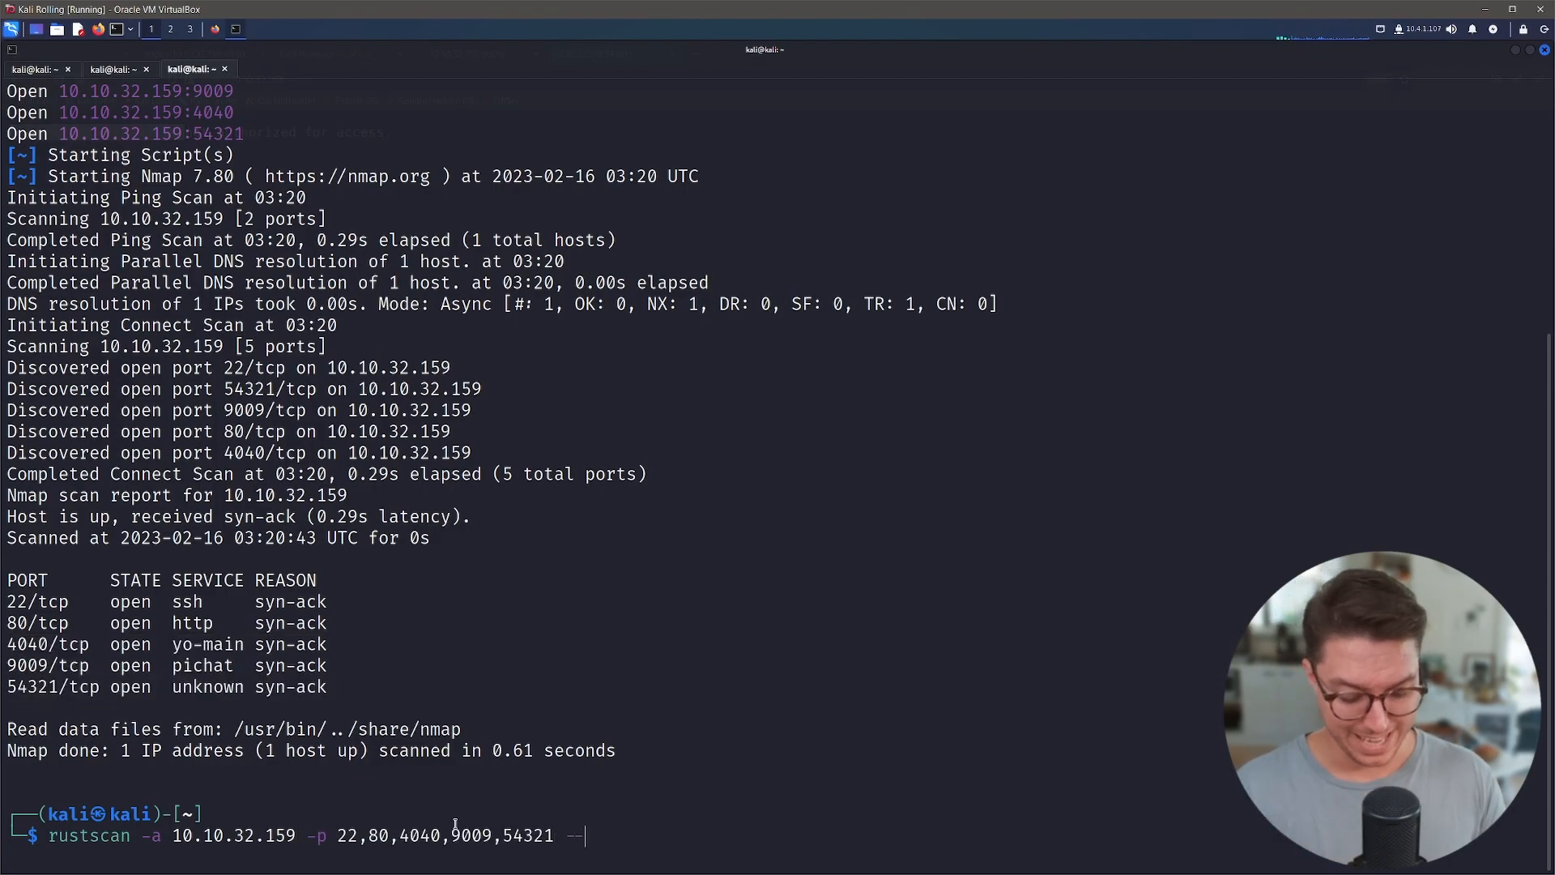
text(-A)
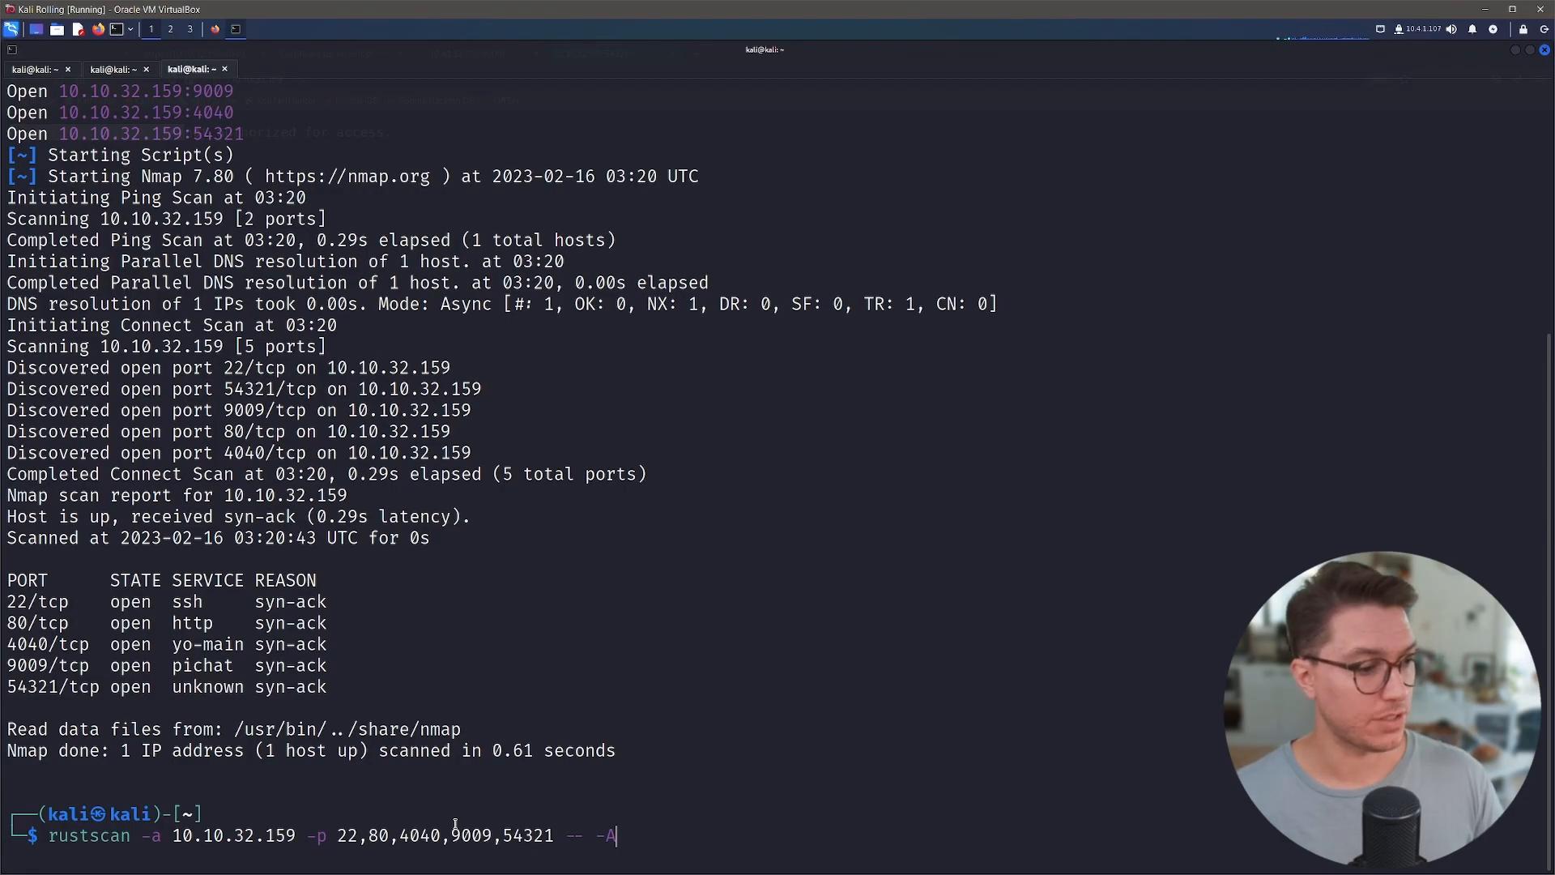
click(267, 68)
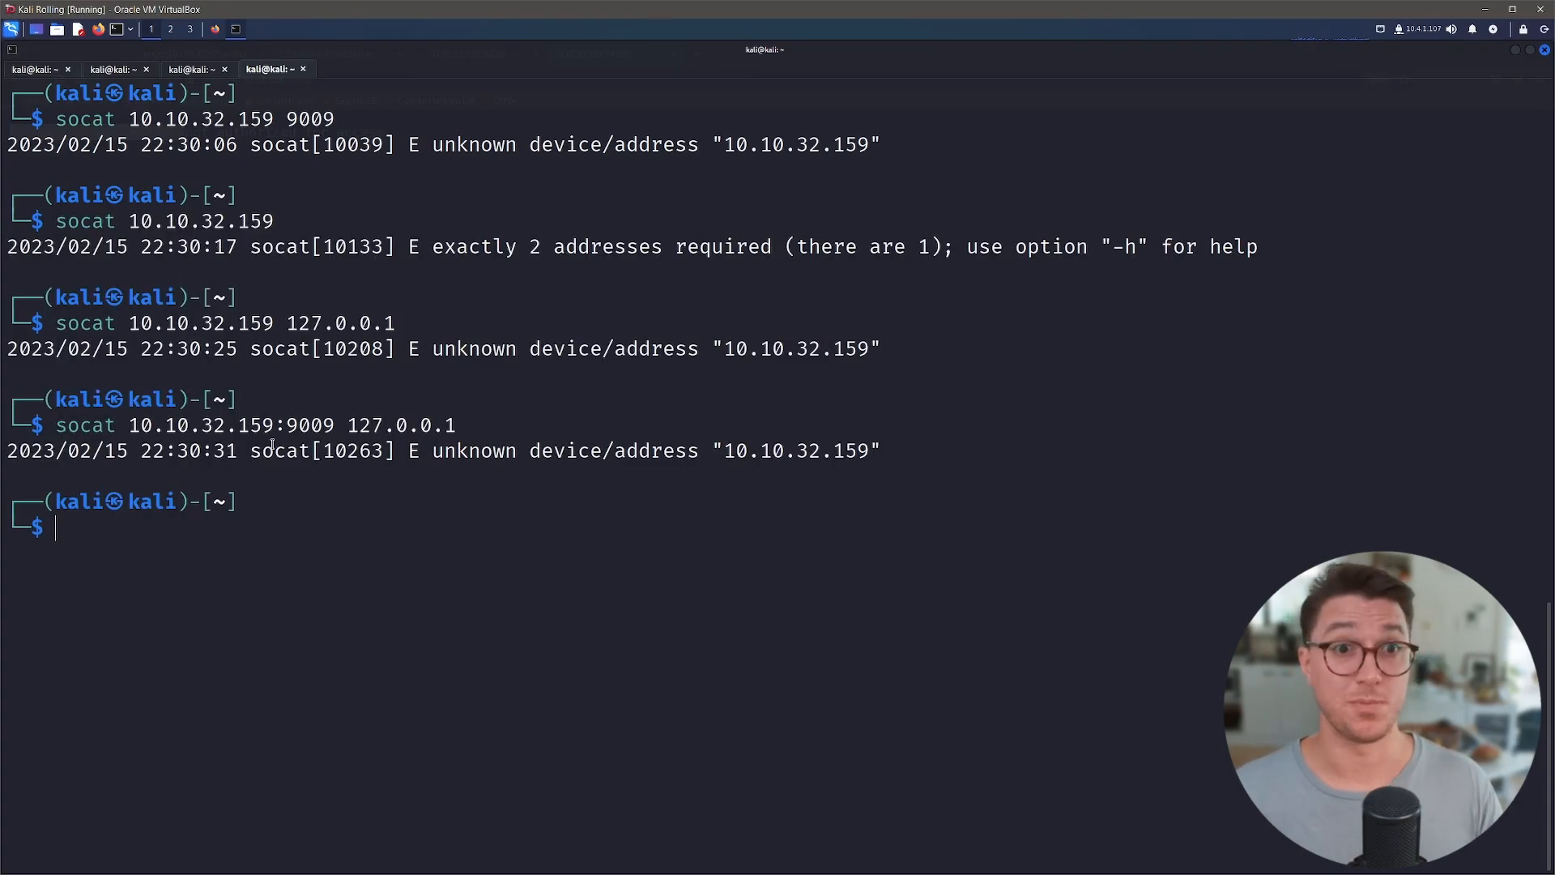
click(193, 68)
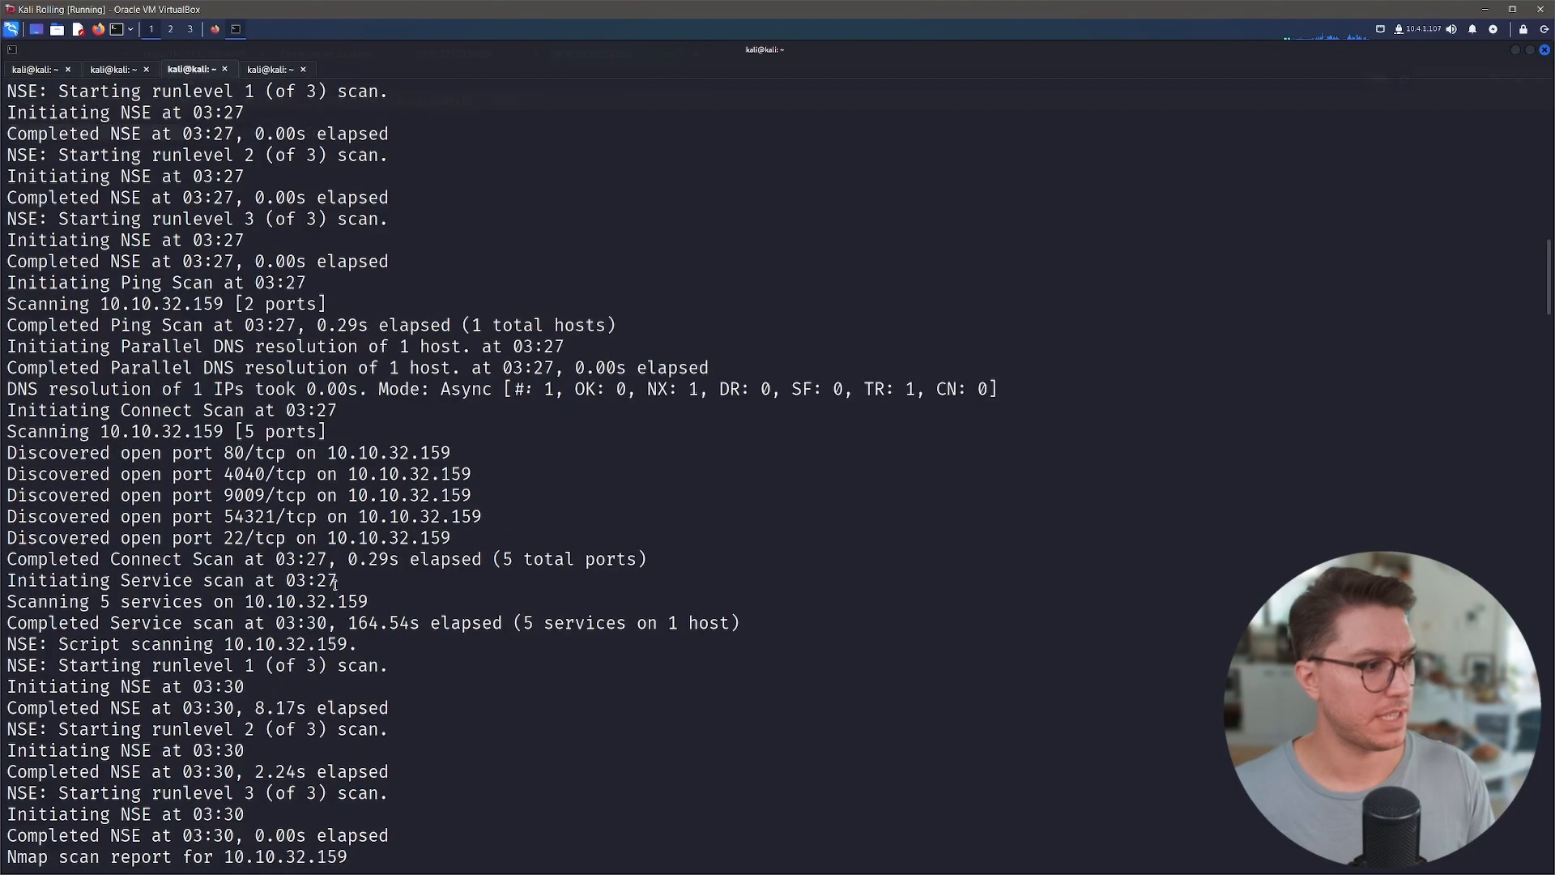
scroll(down, 3)
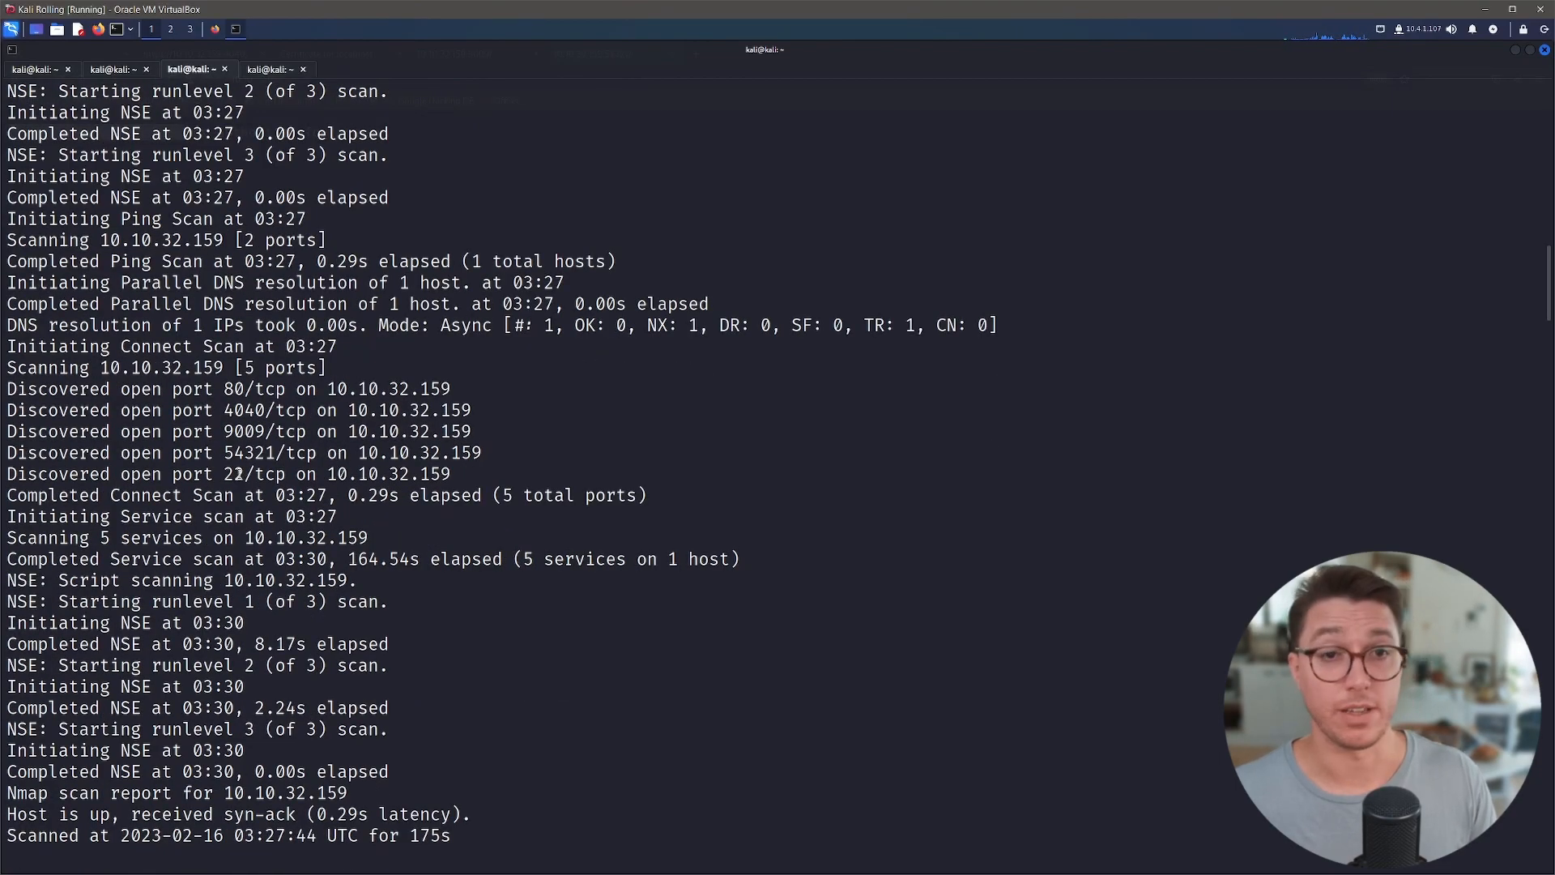
scroll(down, 3)
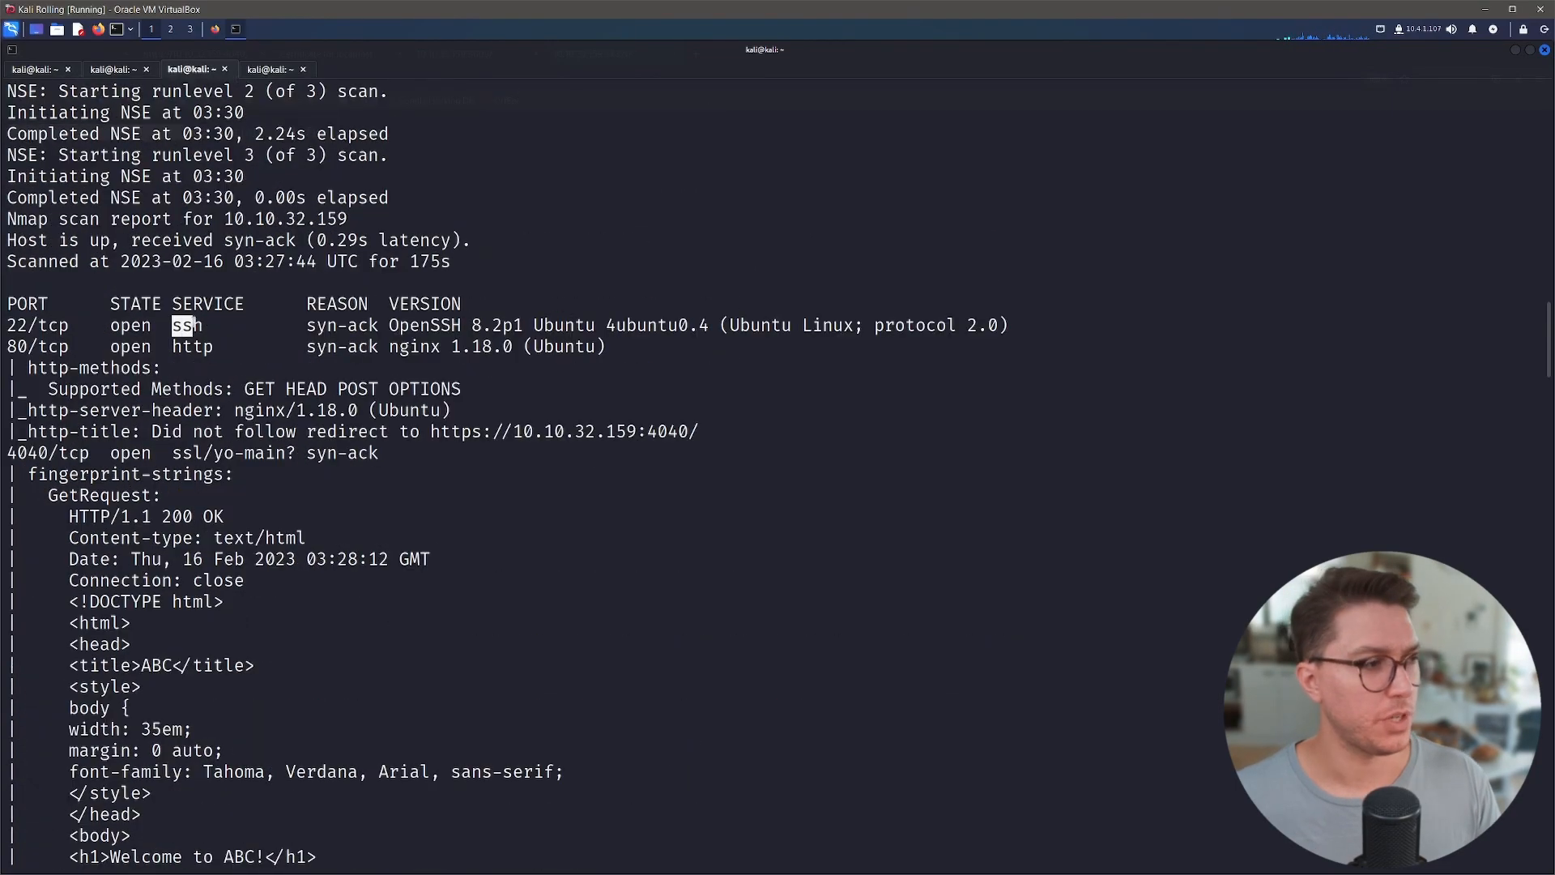
double_click(191, 346)
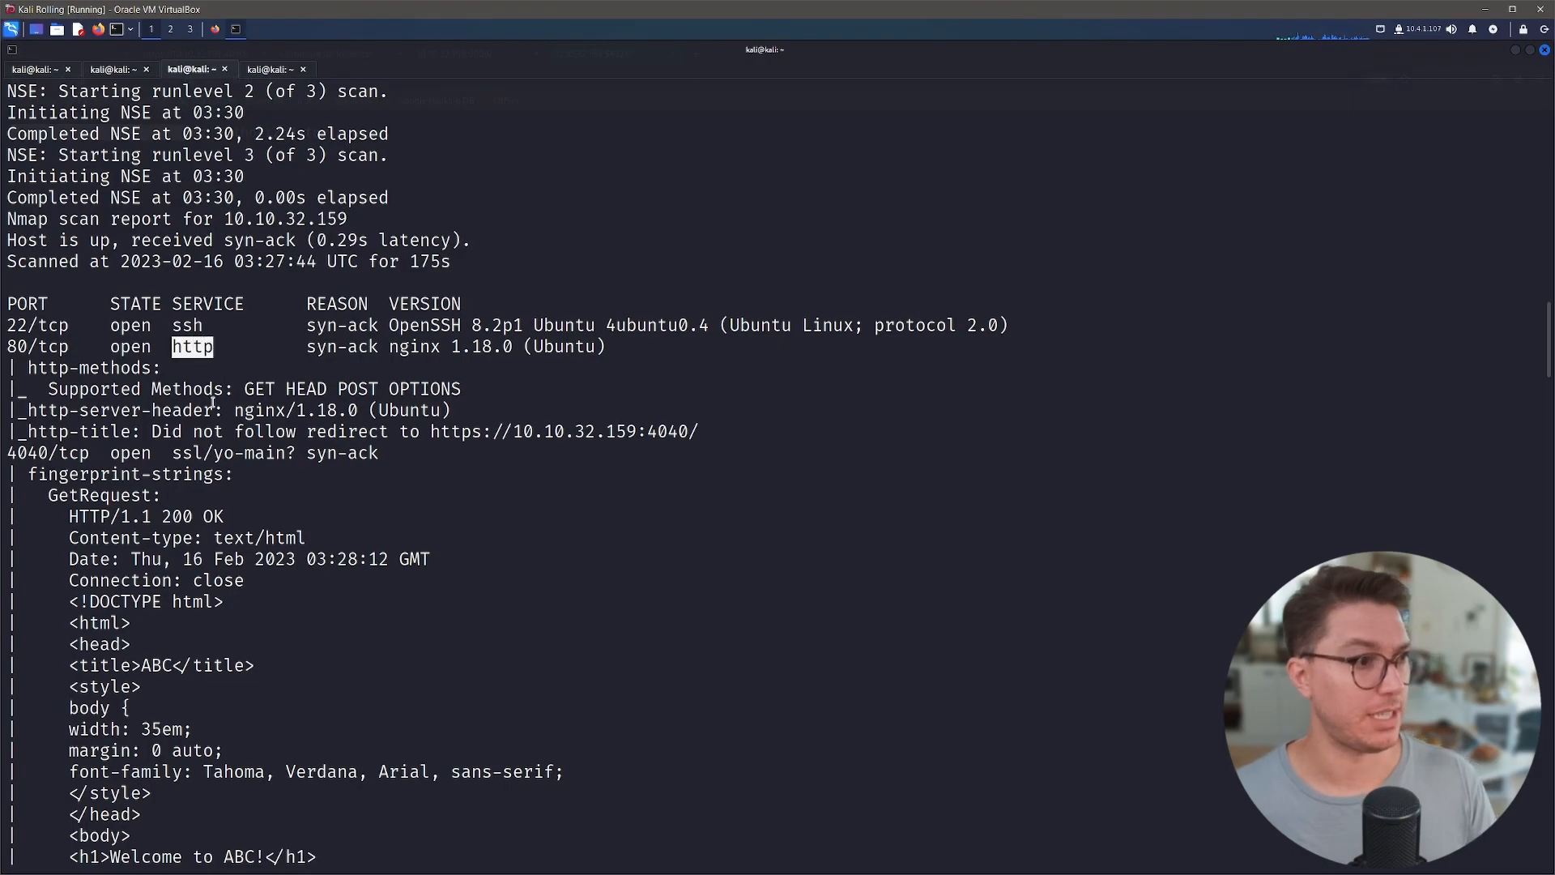
mouse_move(223, 410)
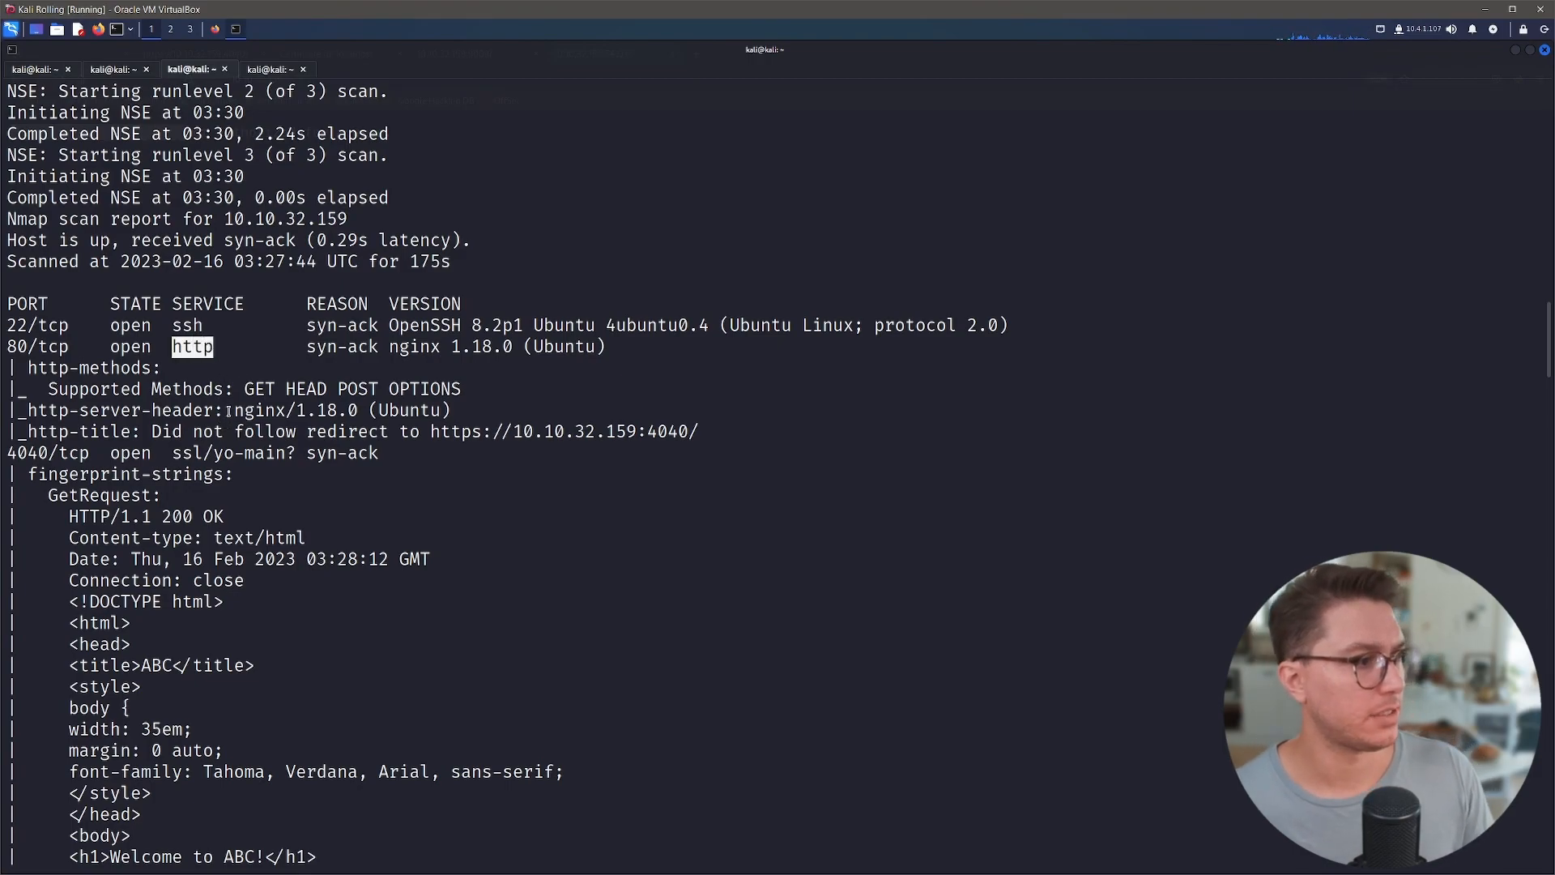
Step: Highlight the pichat service on port 9009 and the unauthorized error on port 54321
scroll(down, 3)
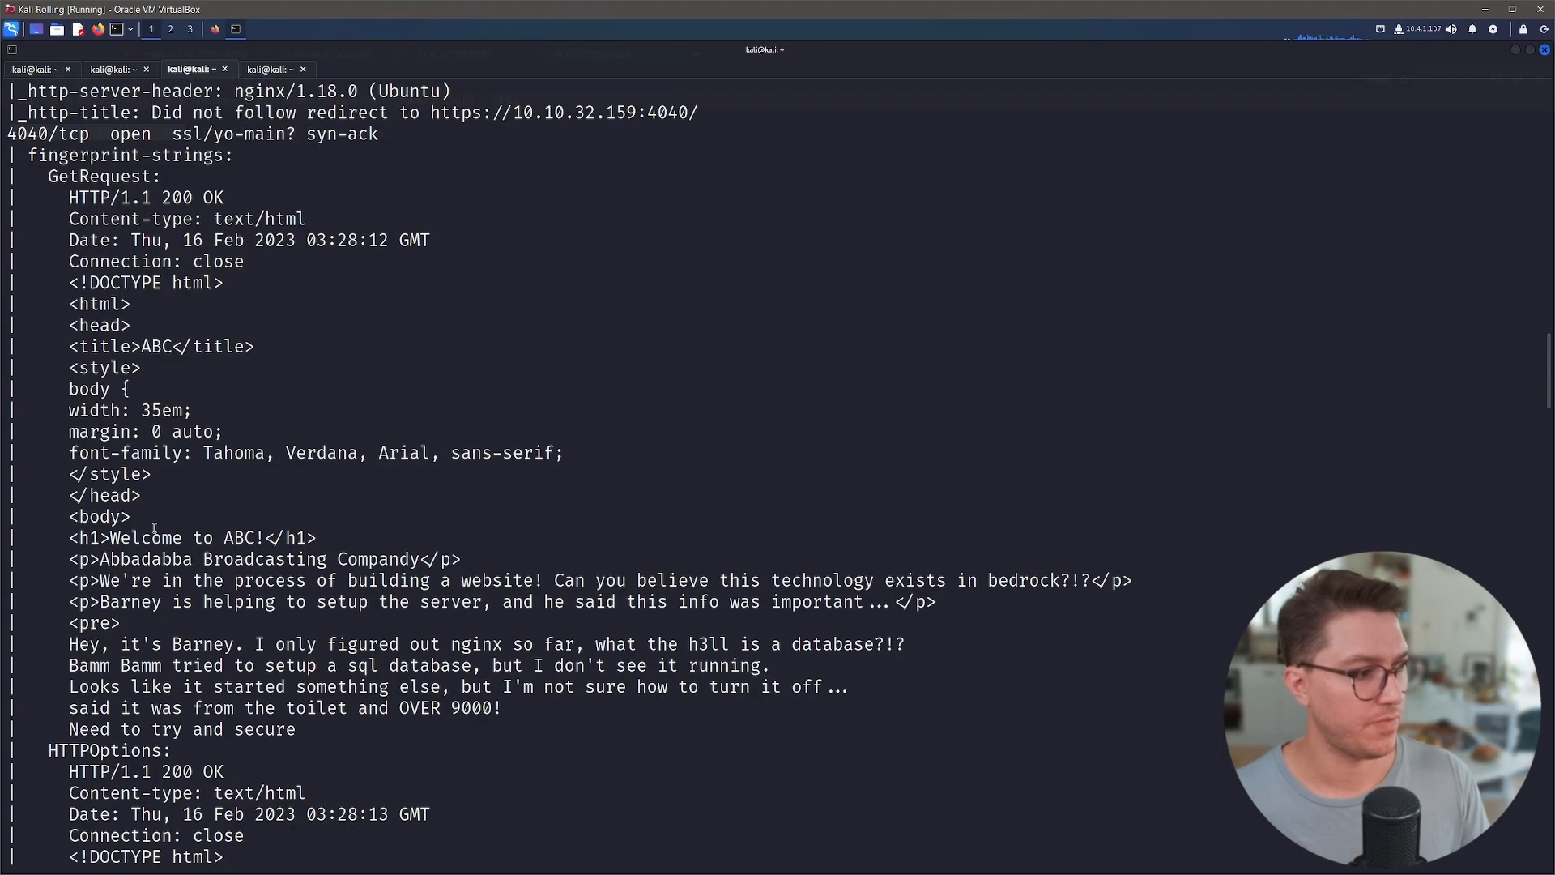
scroll(down, 3)
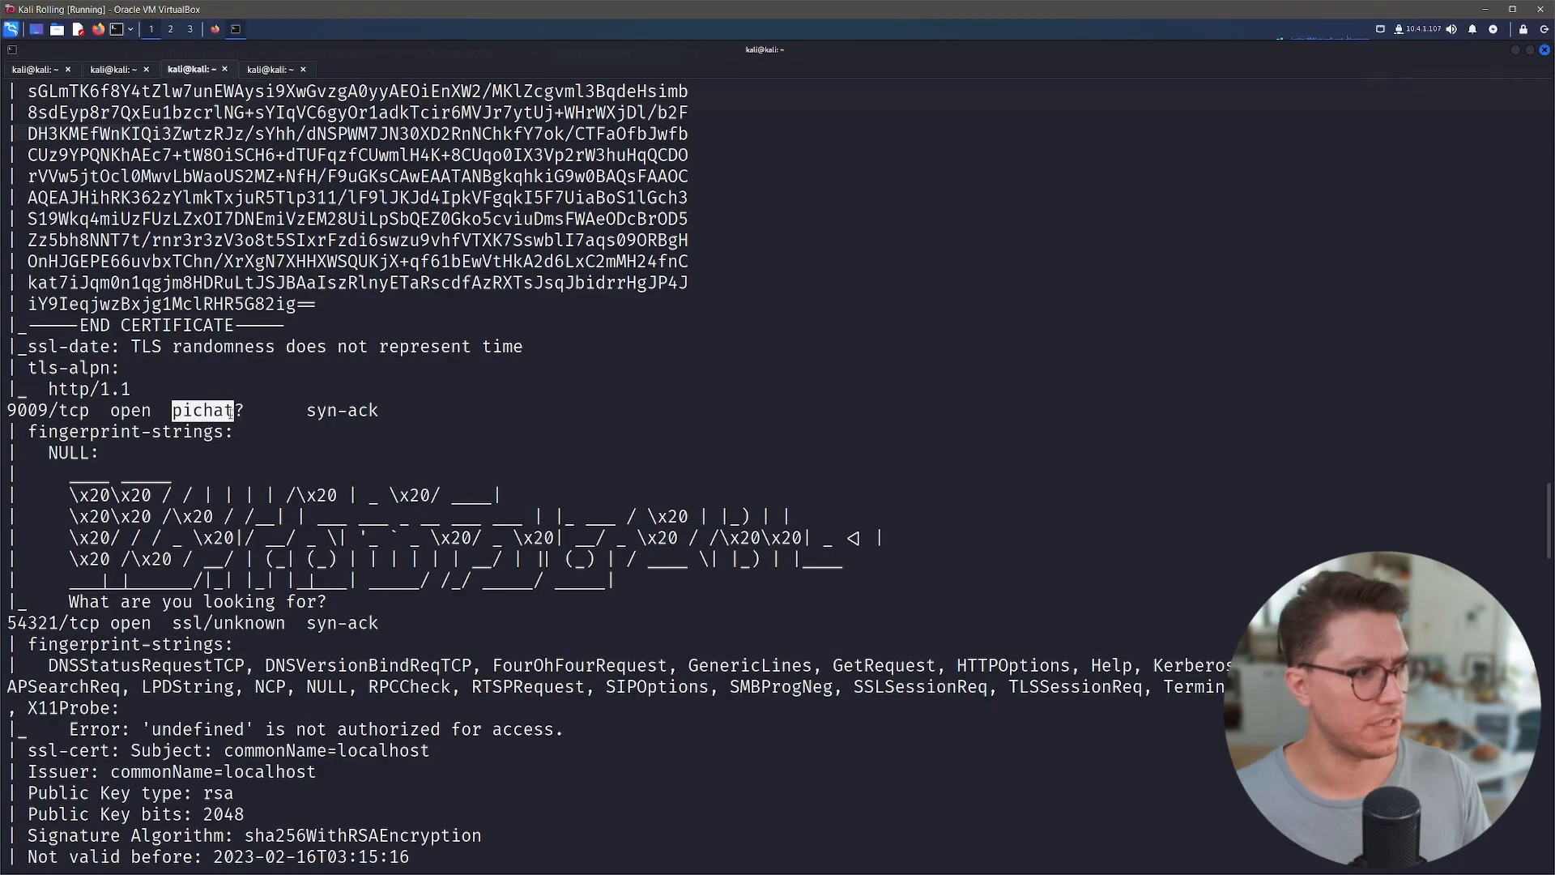
double_click(125, 431)
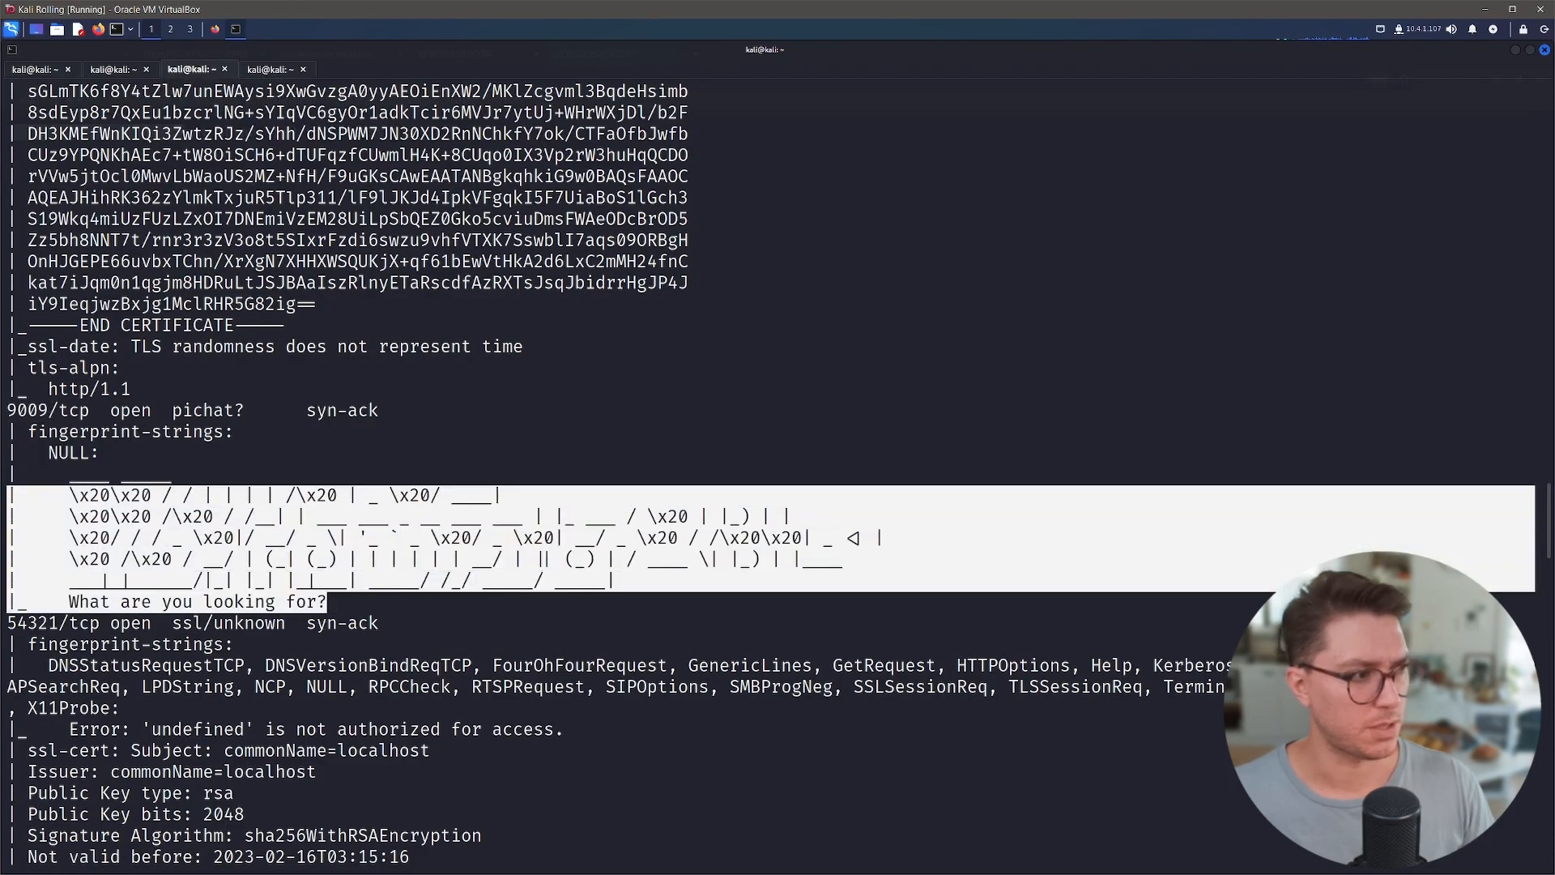
scroll(down, 3)
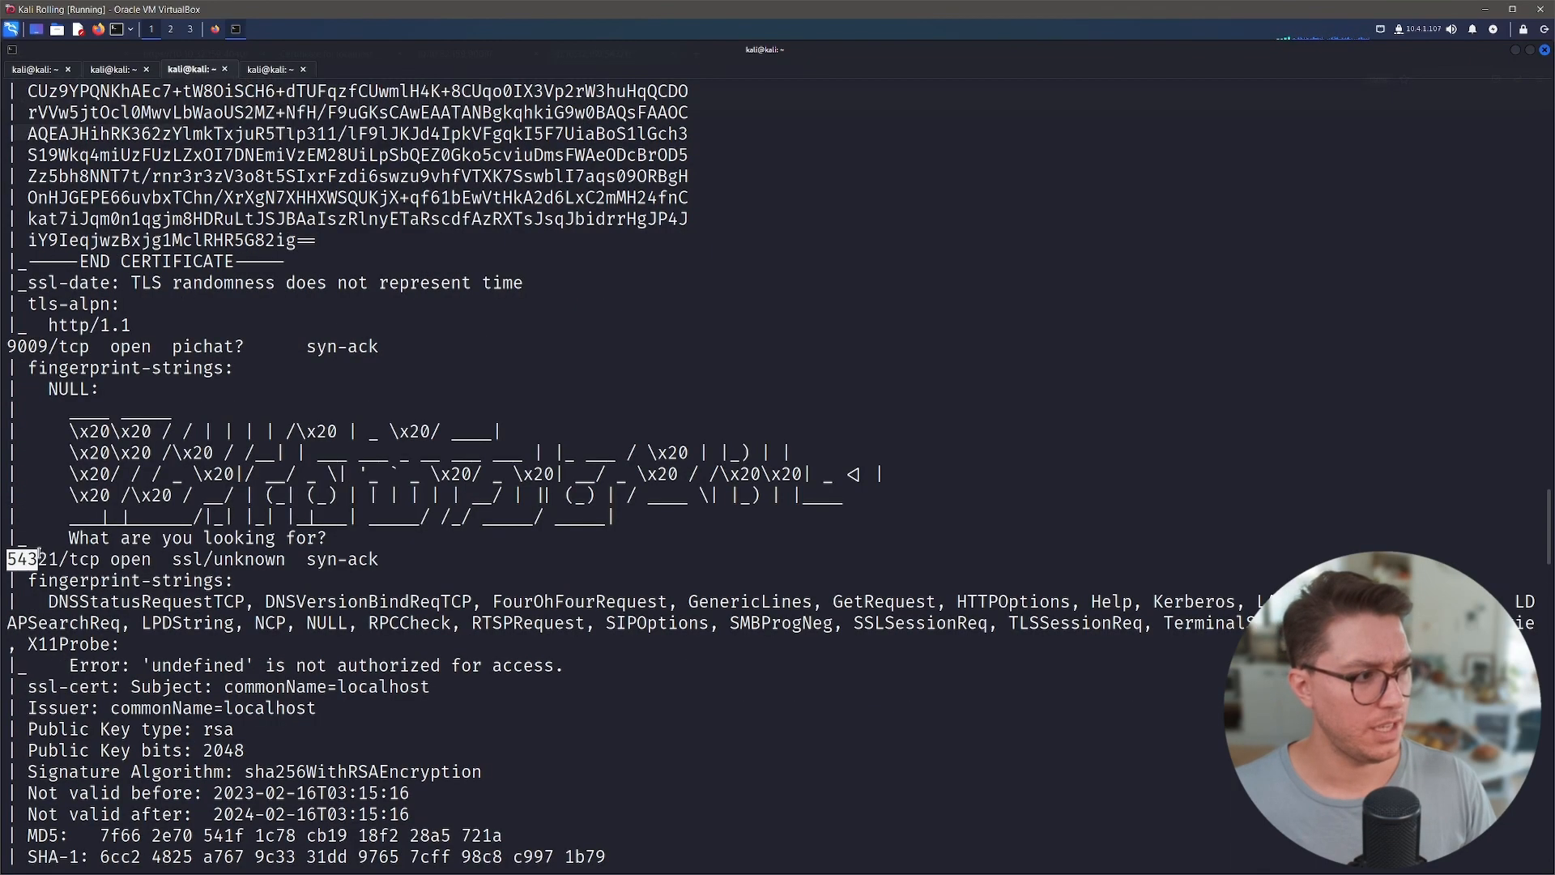
double_click(122, 559)
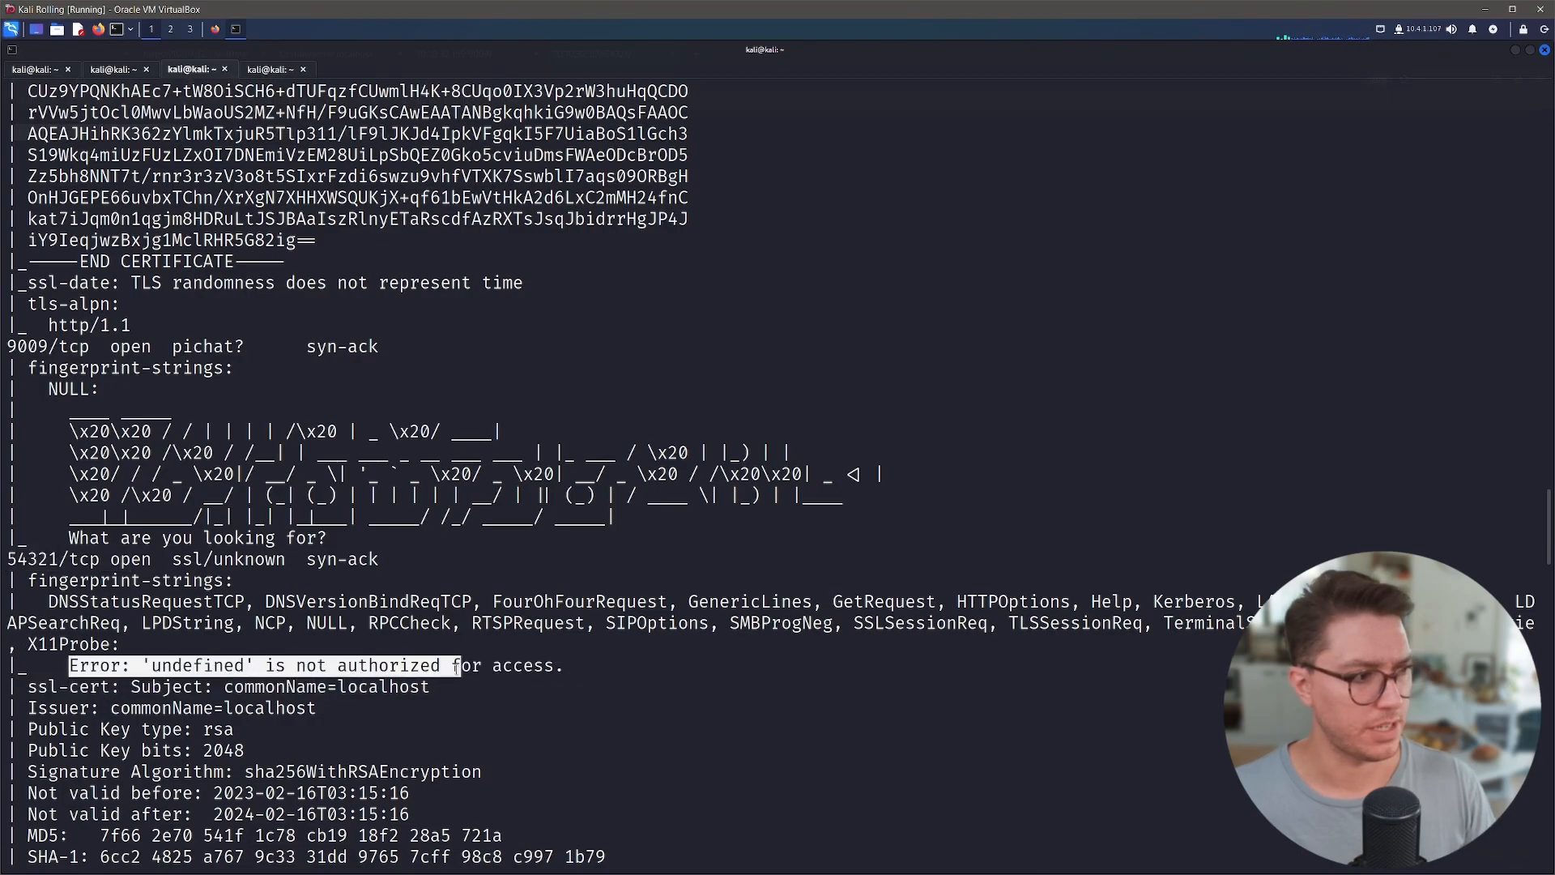
scroll(down, 3)
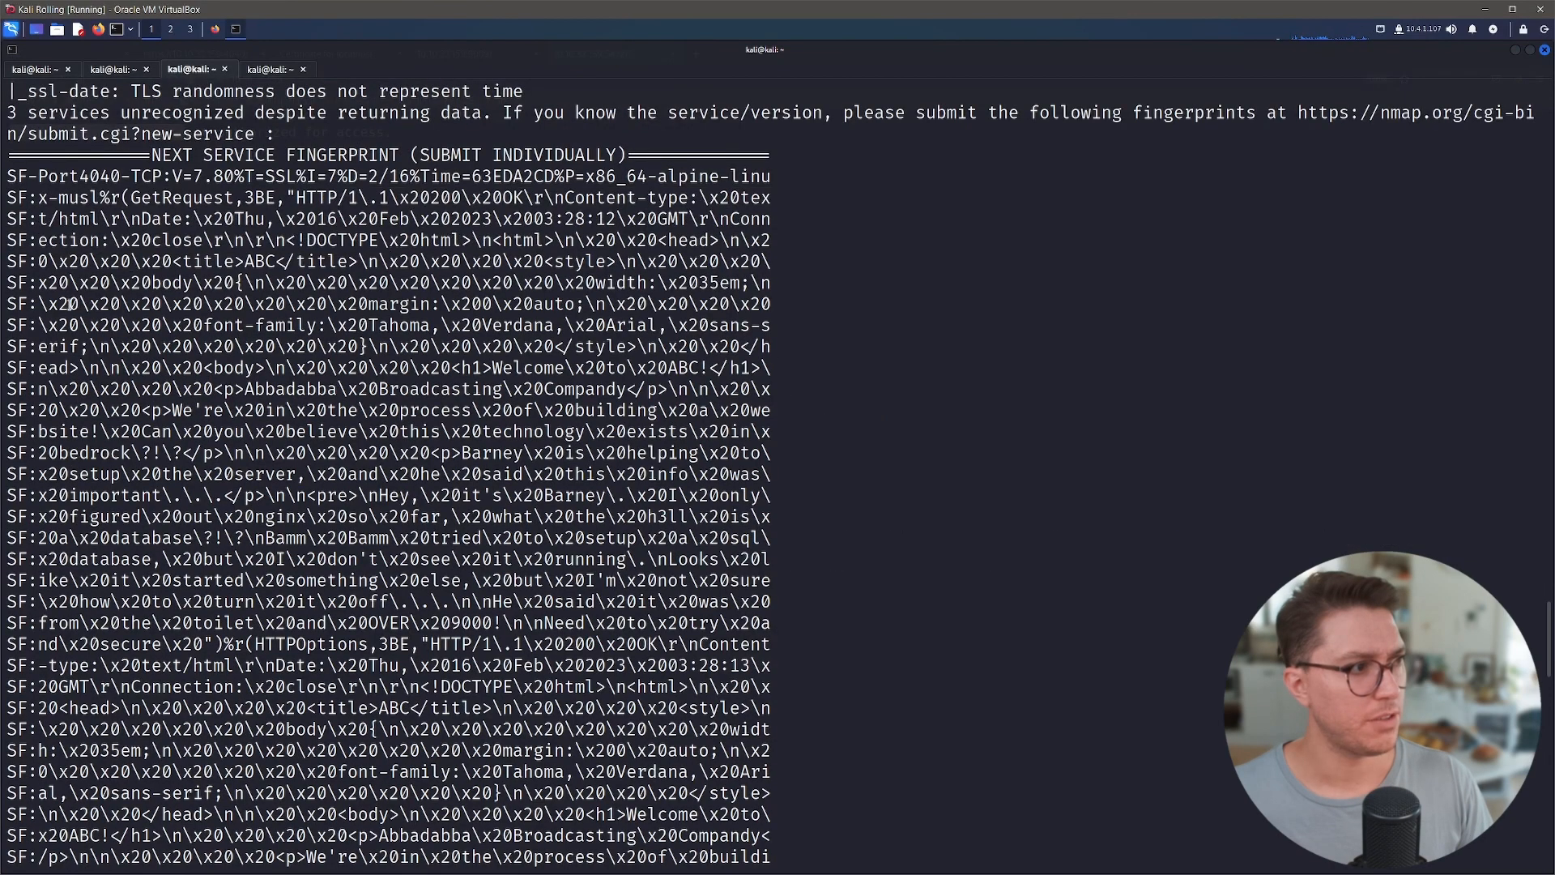
double_click(61, 305)
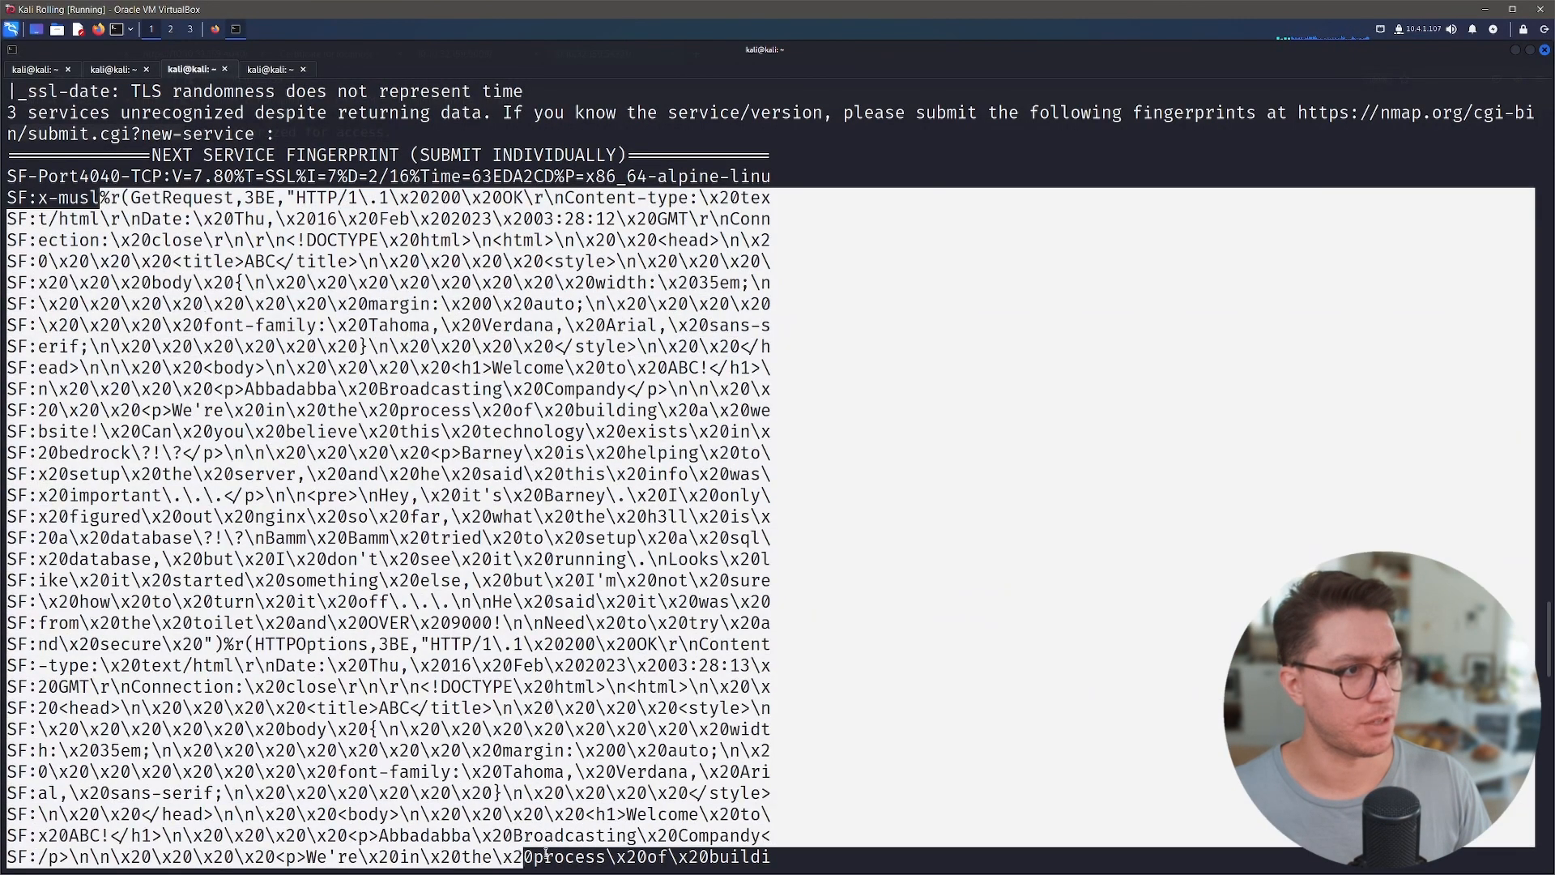
scroll(up, 3)
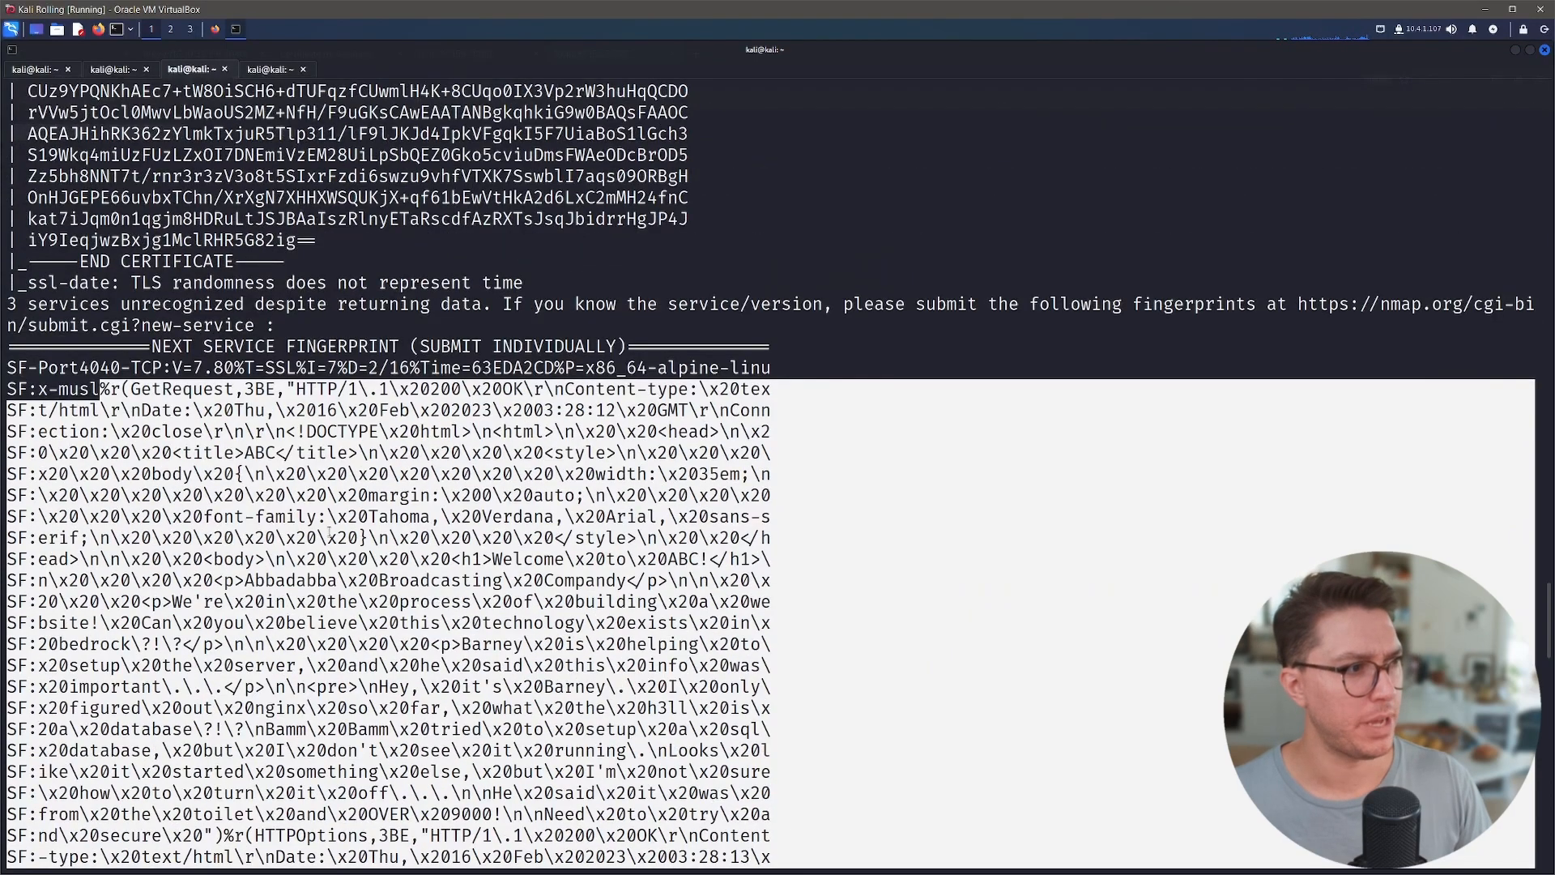
scroll(down, 3)
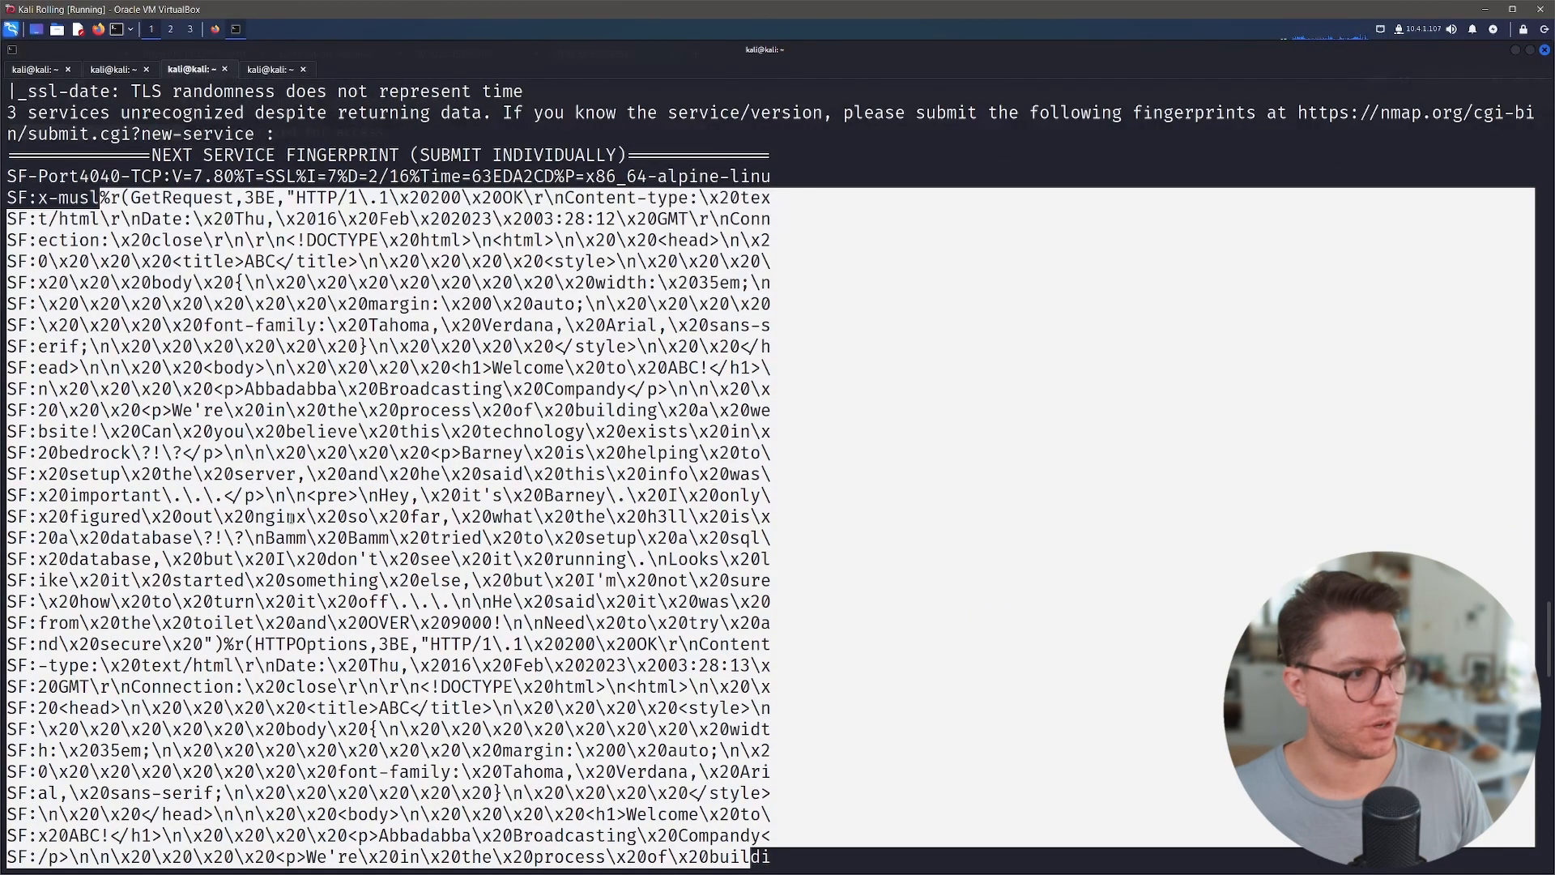
double_click(342, 538)
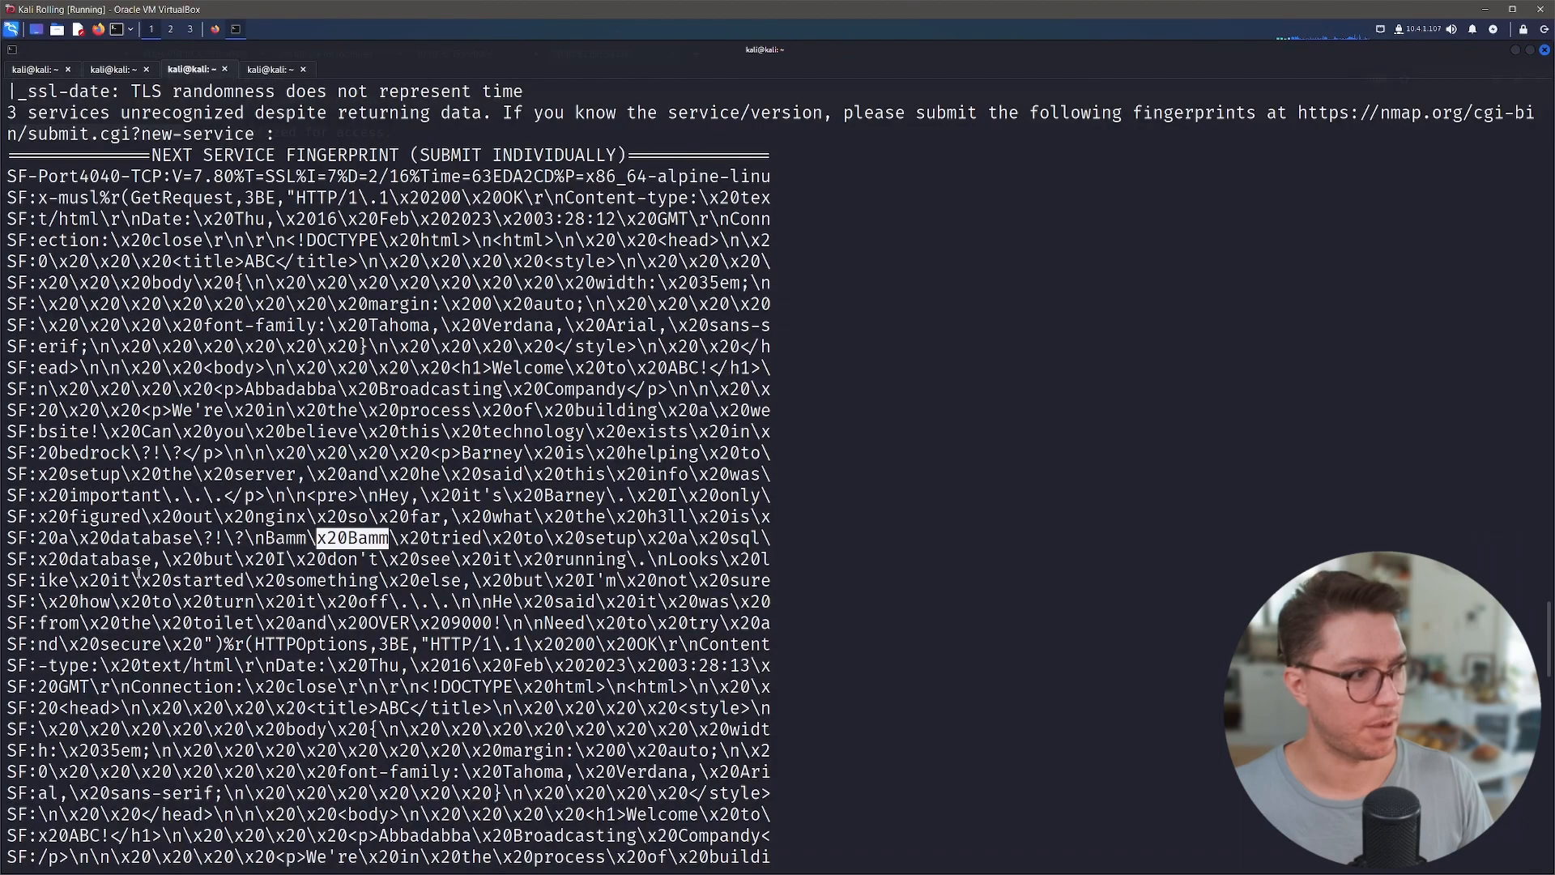
scroll(down, 3)
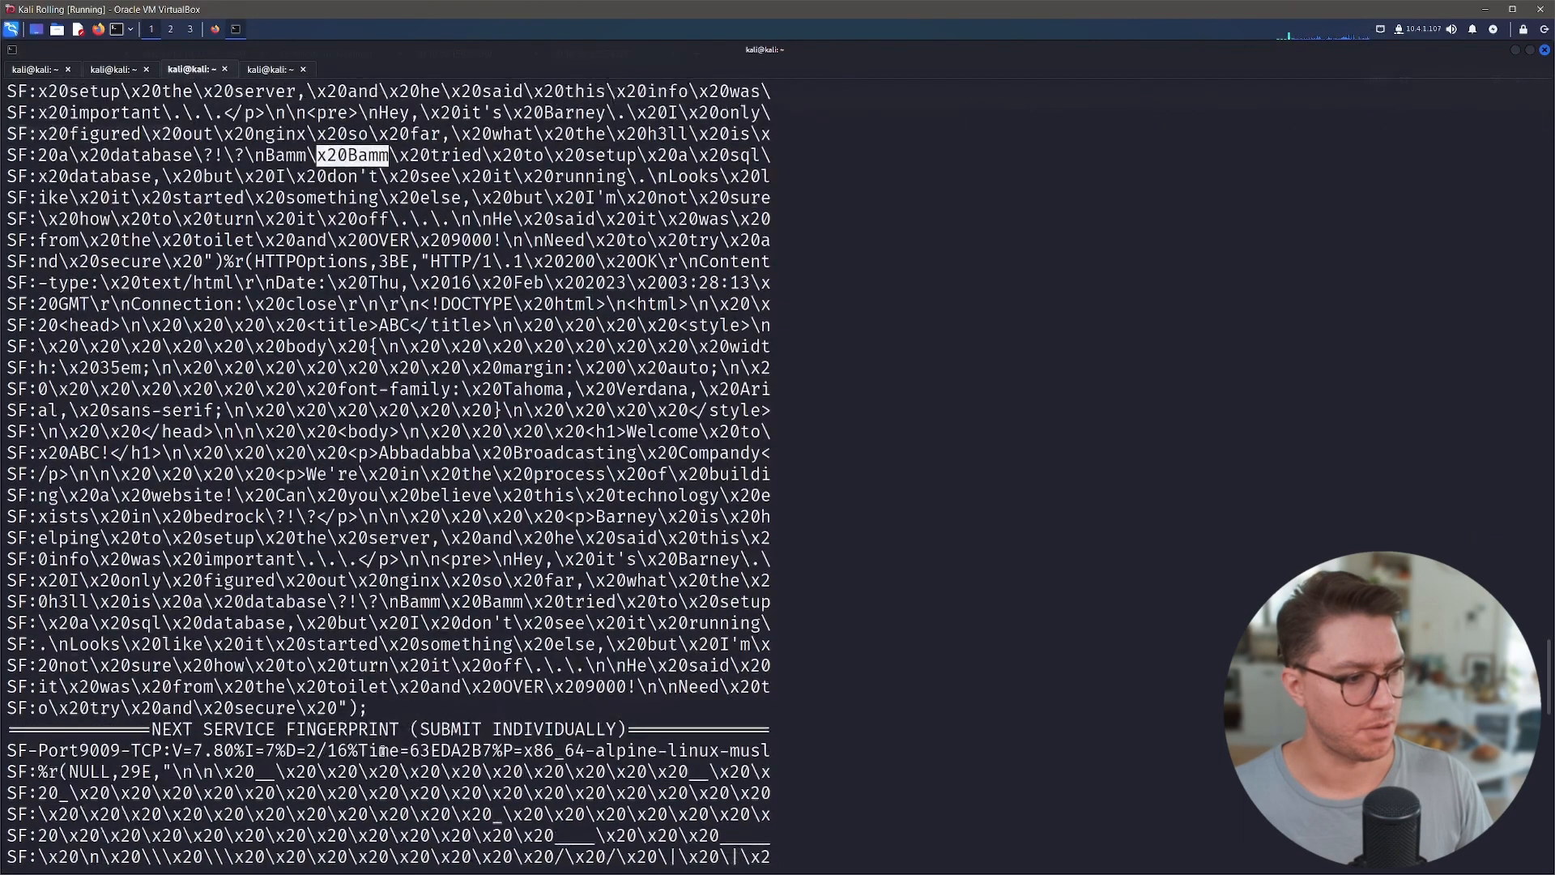
scroll(down, 3)
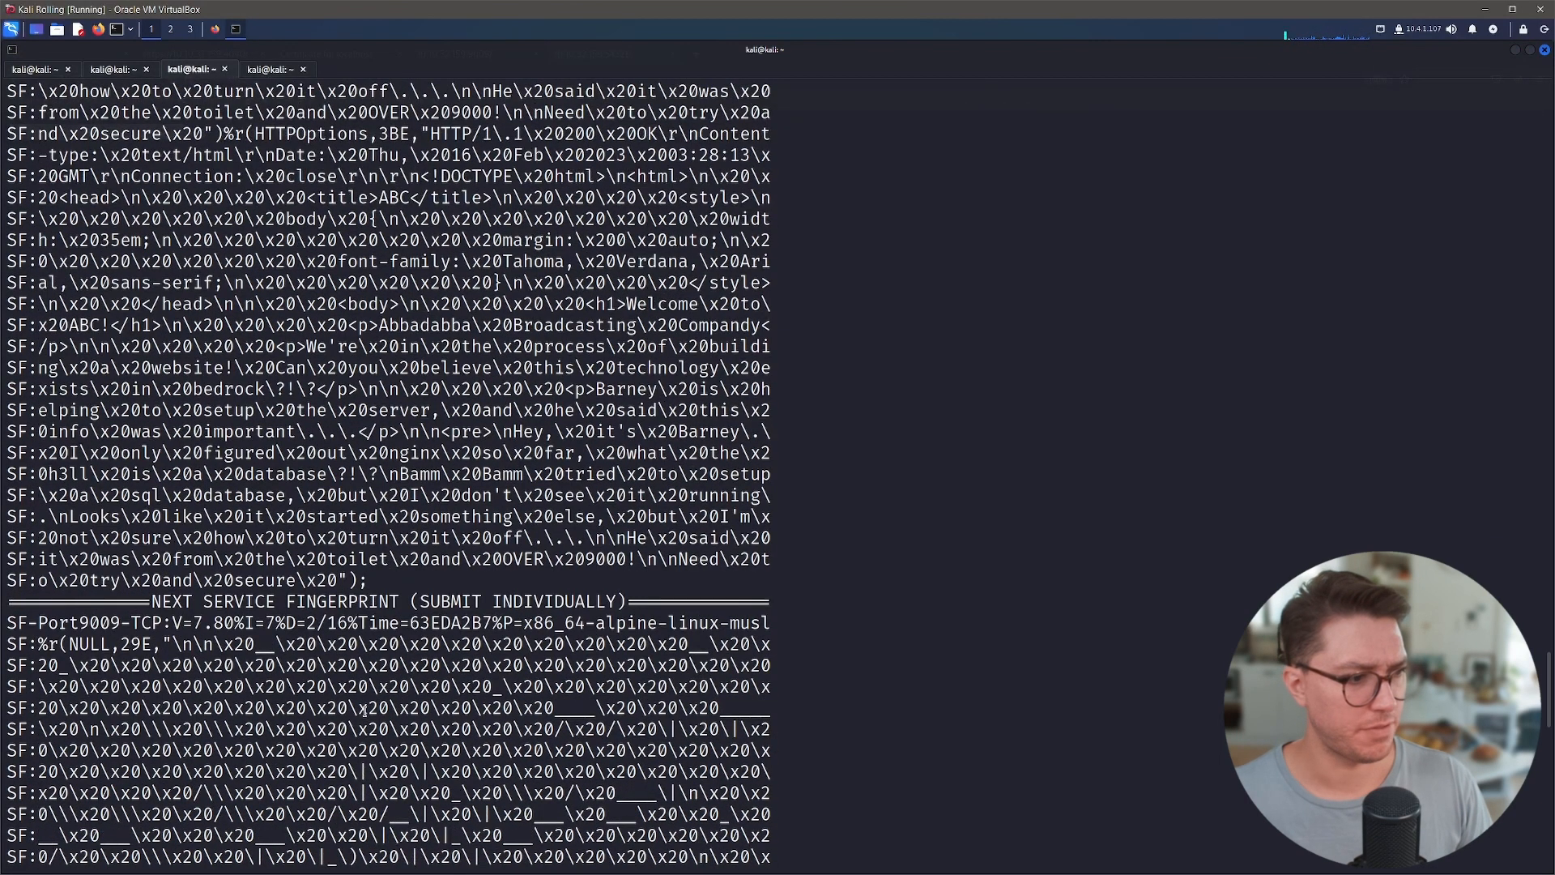
scroll(down, 3)
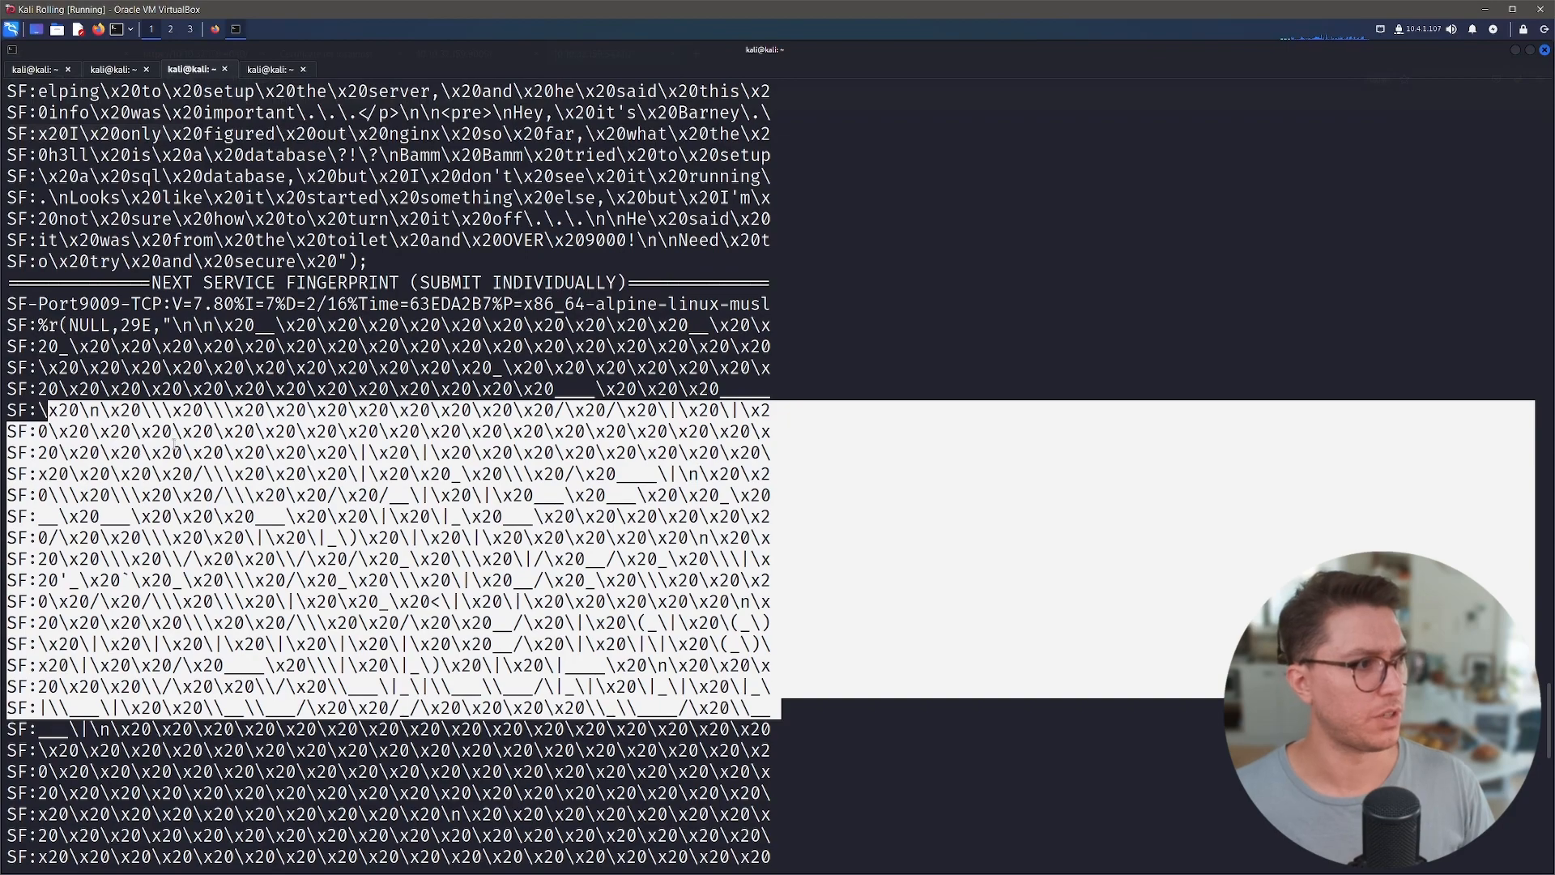
double_click(89, 303)
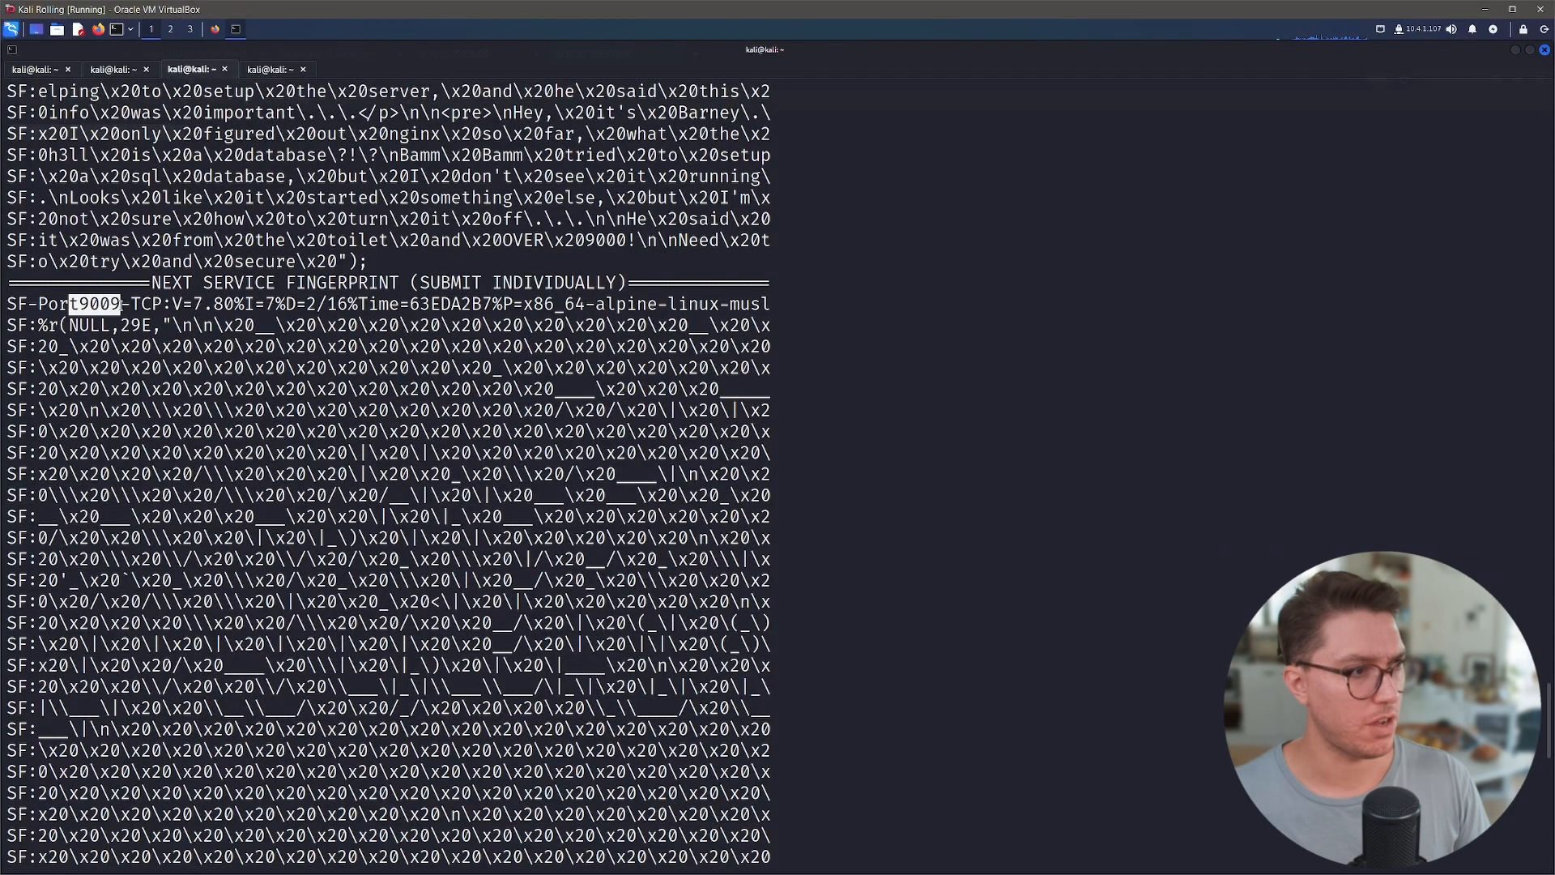
scroll(down, 3)
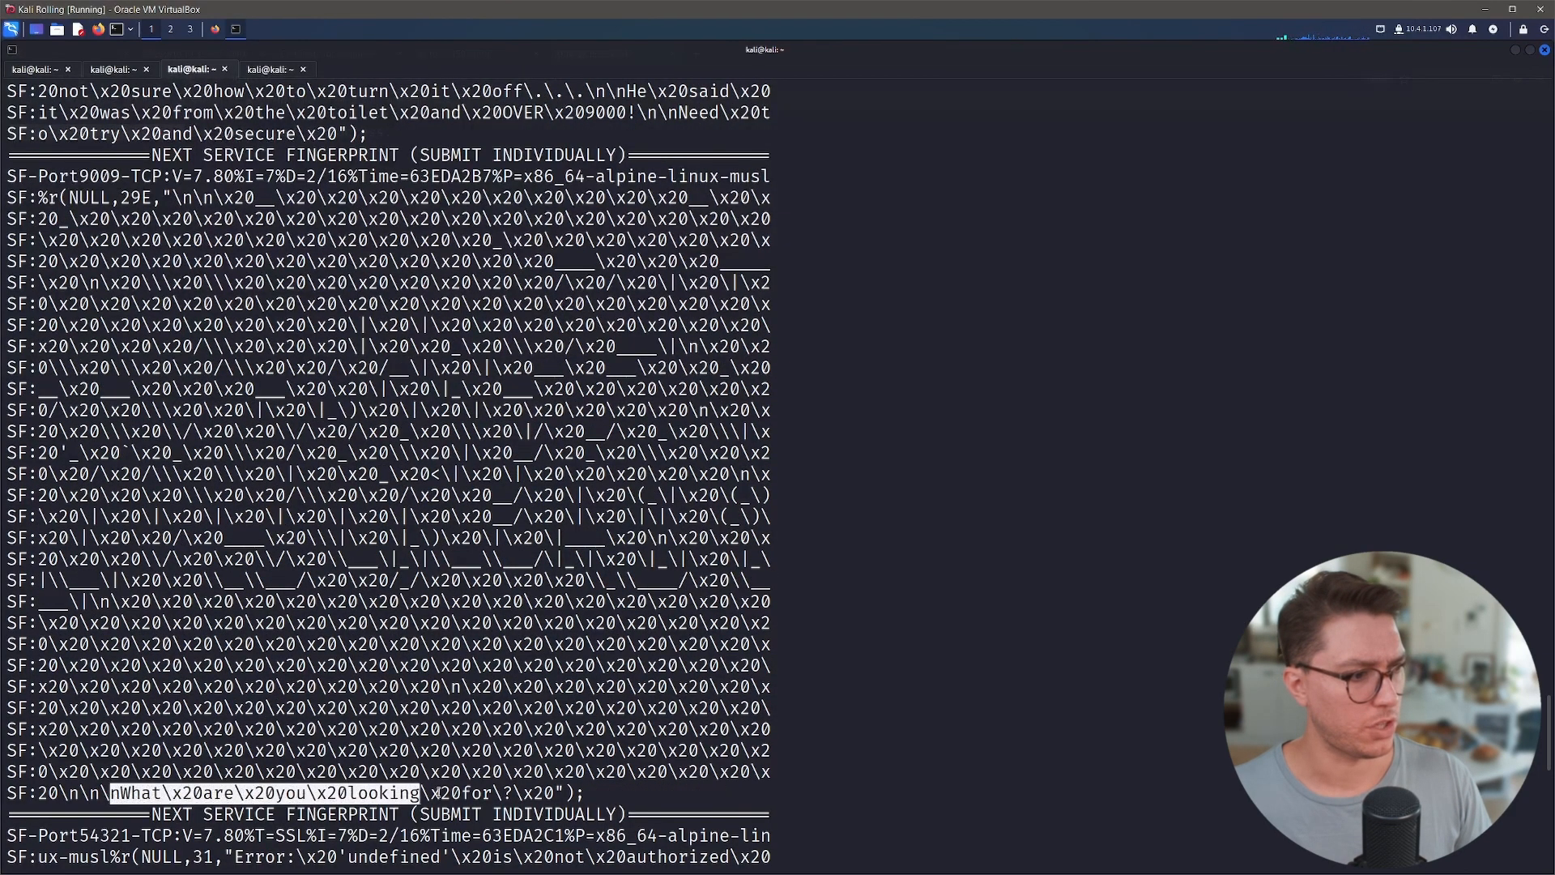
scroll(down, 3)
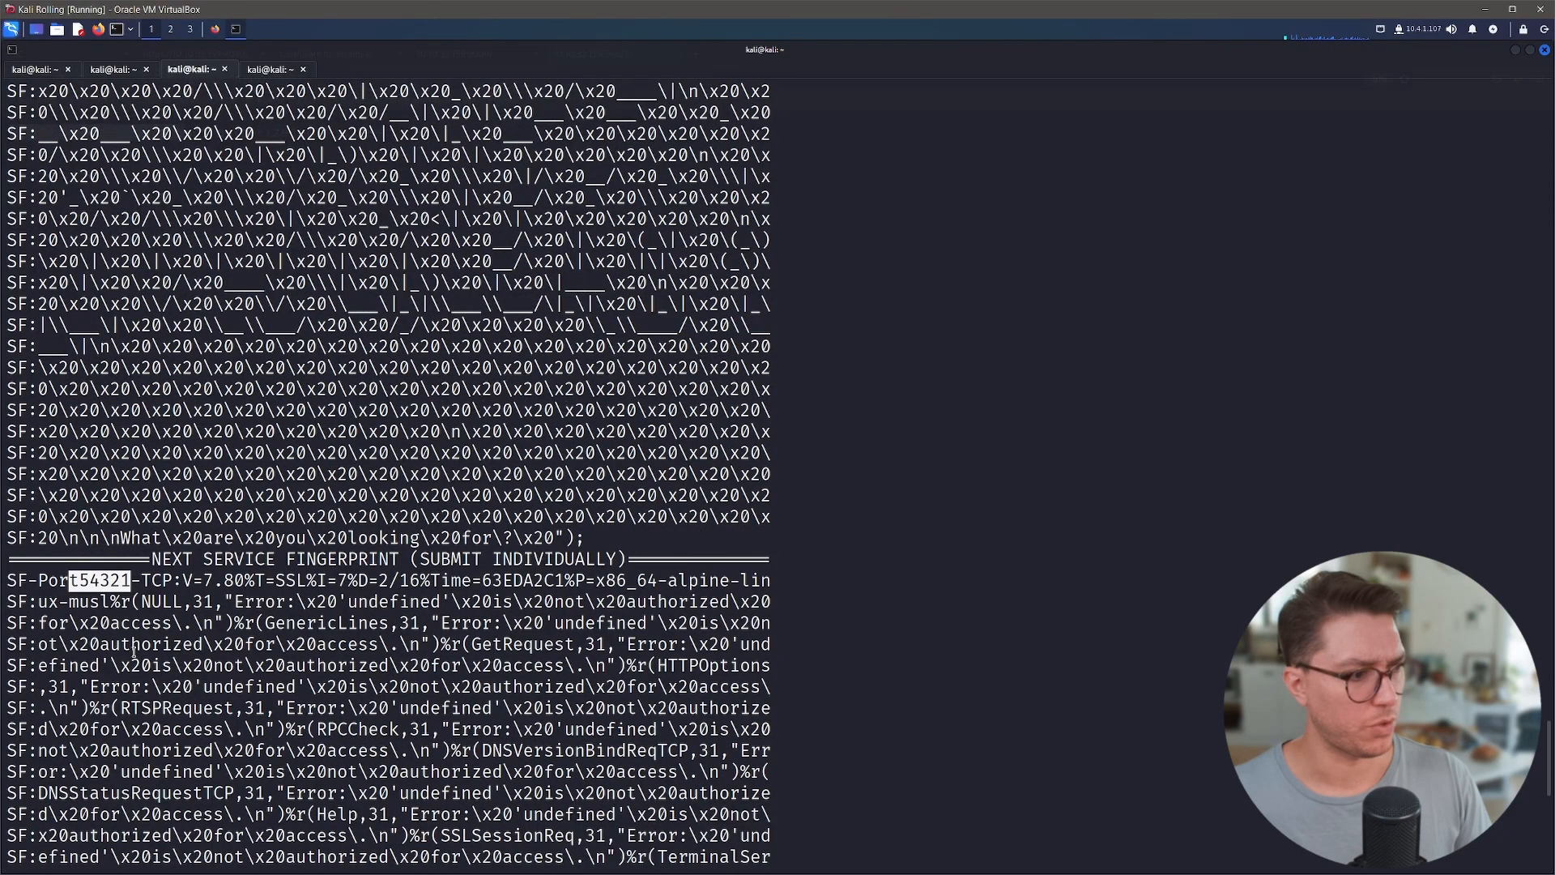
scroll(down, 3)
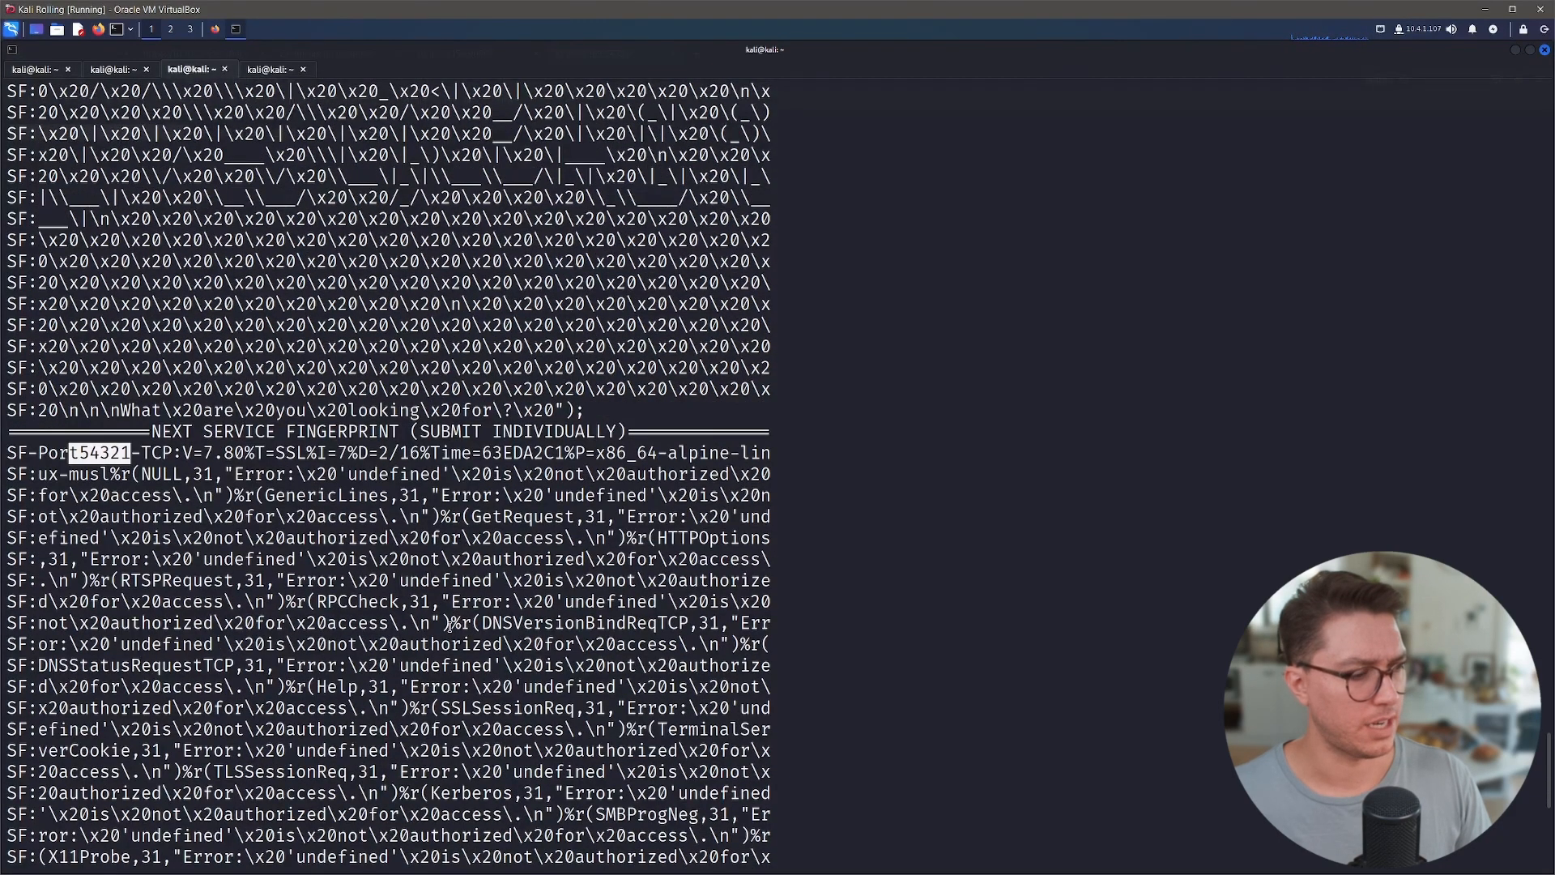
scroll(down, 3)
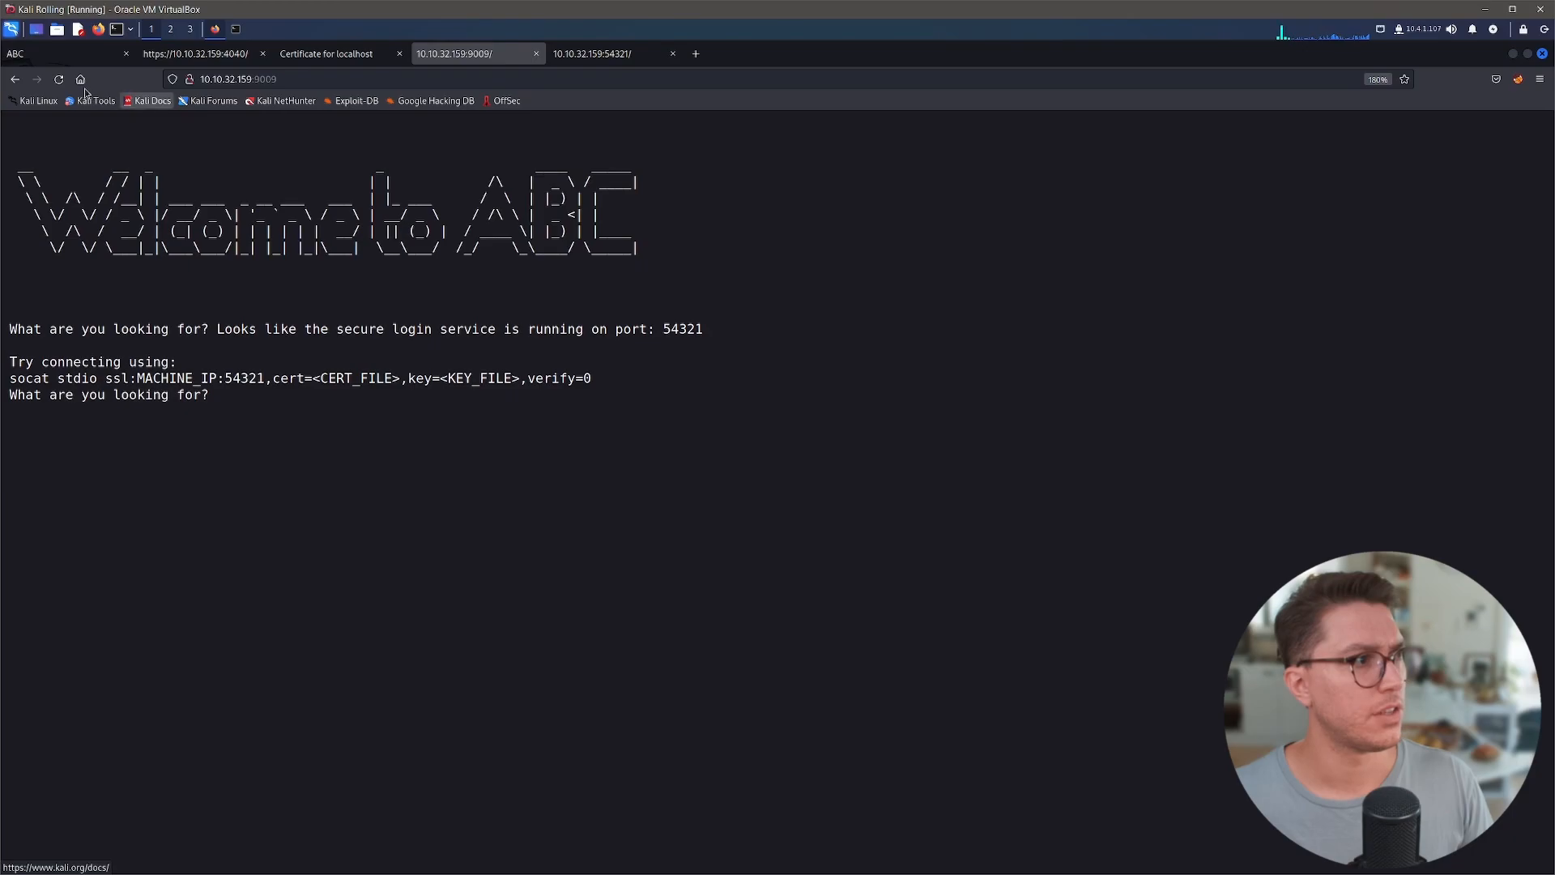
mouse_move(361, 506)
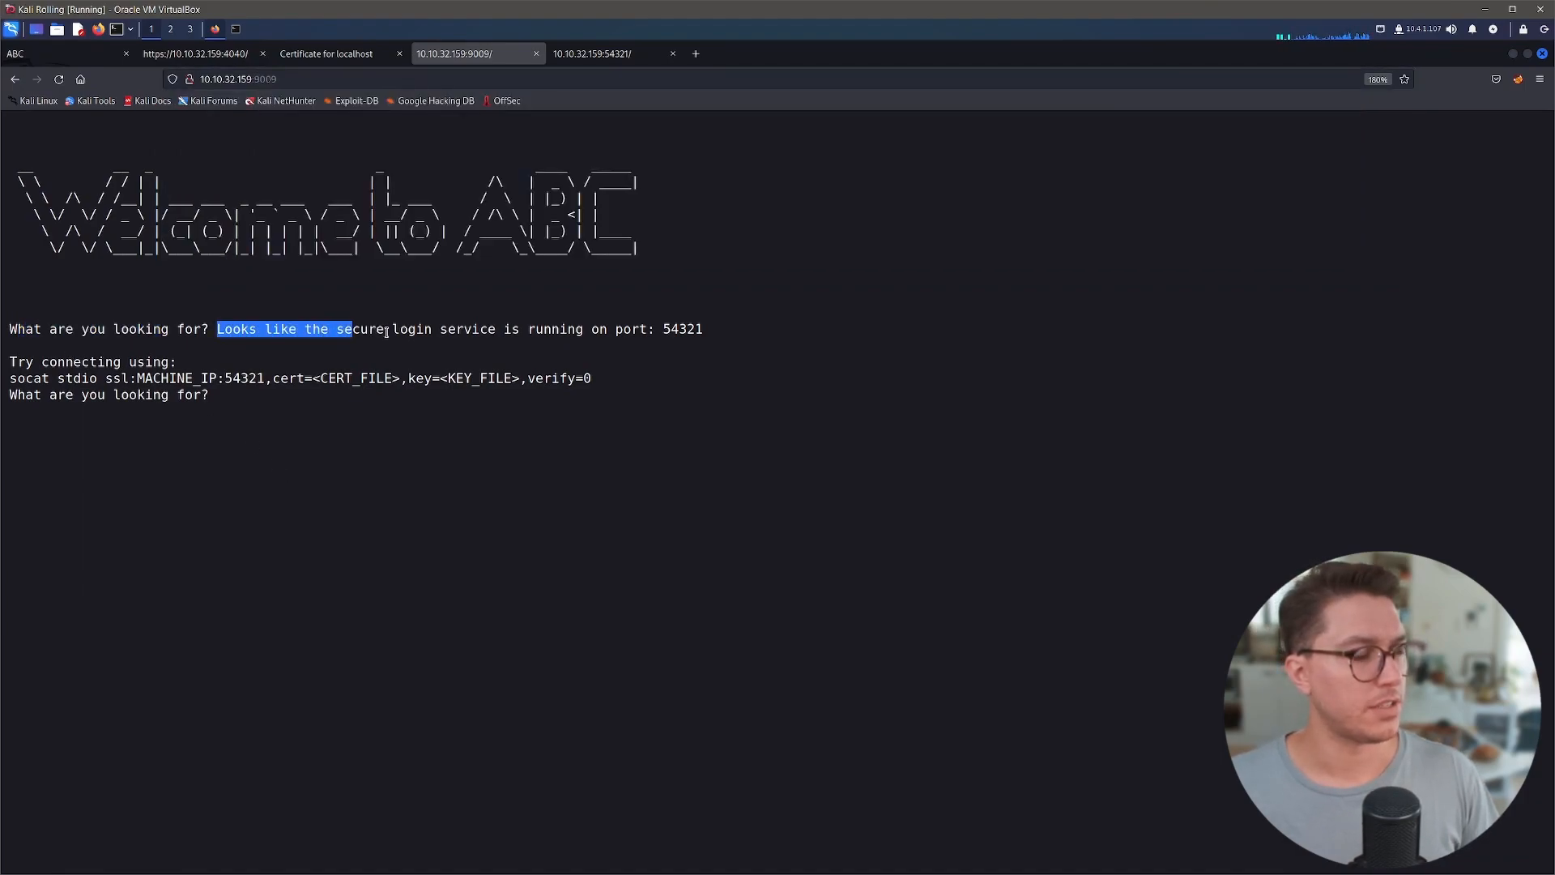
Step: Select the suggested socat stdio ssl command from the port 9009 welcome page
double_click(679, 329)
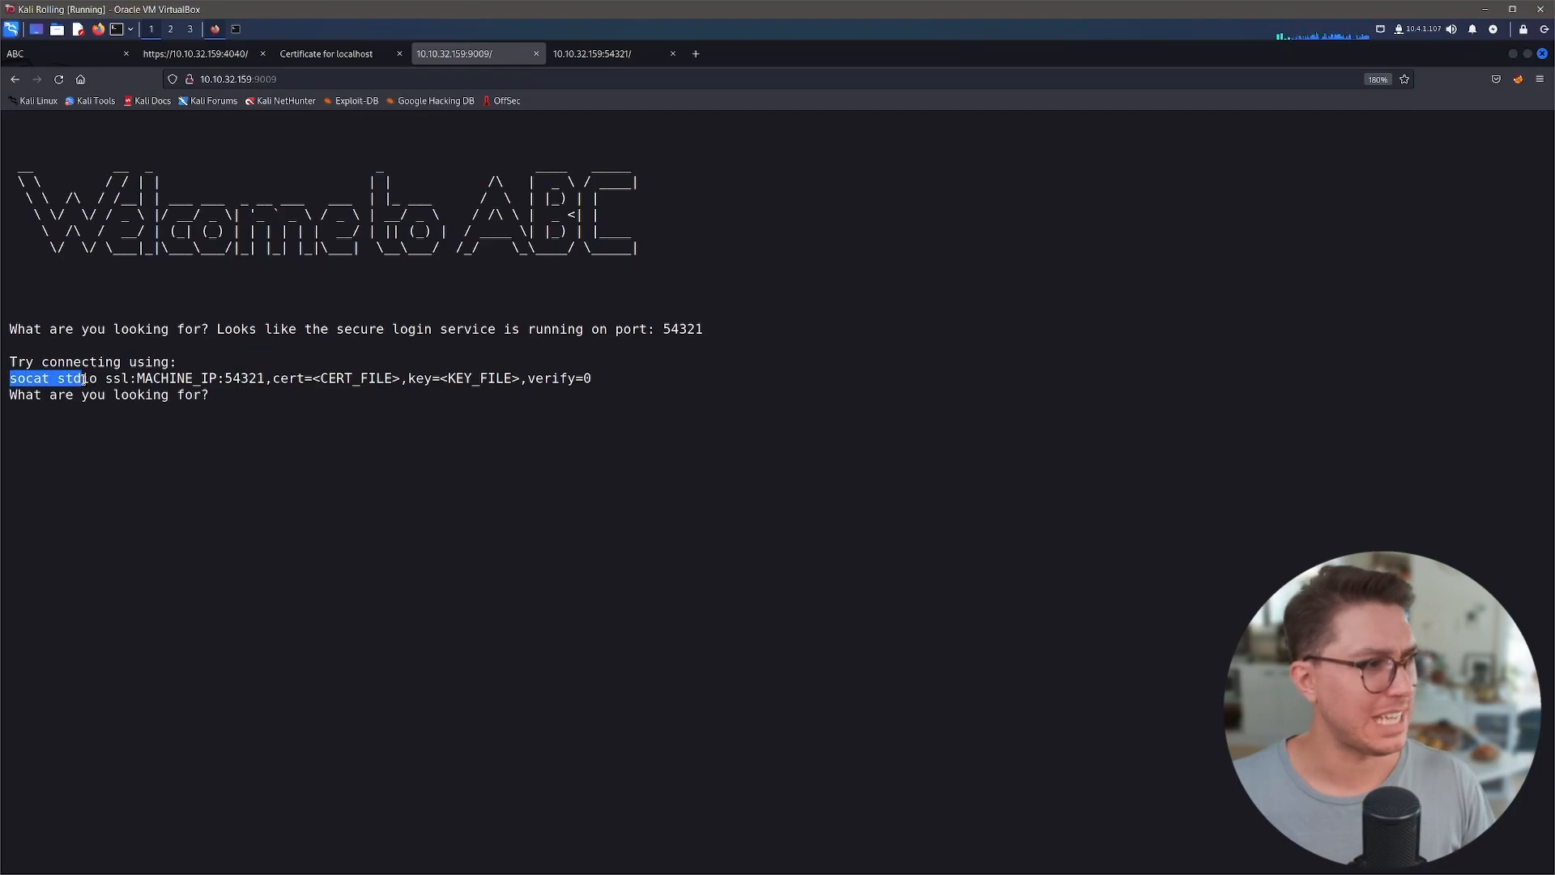
double_click(117, 378)
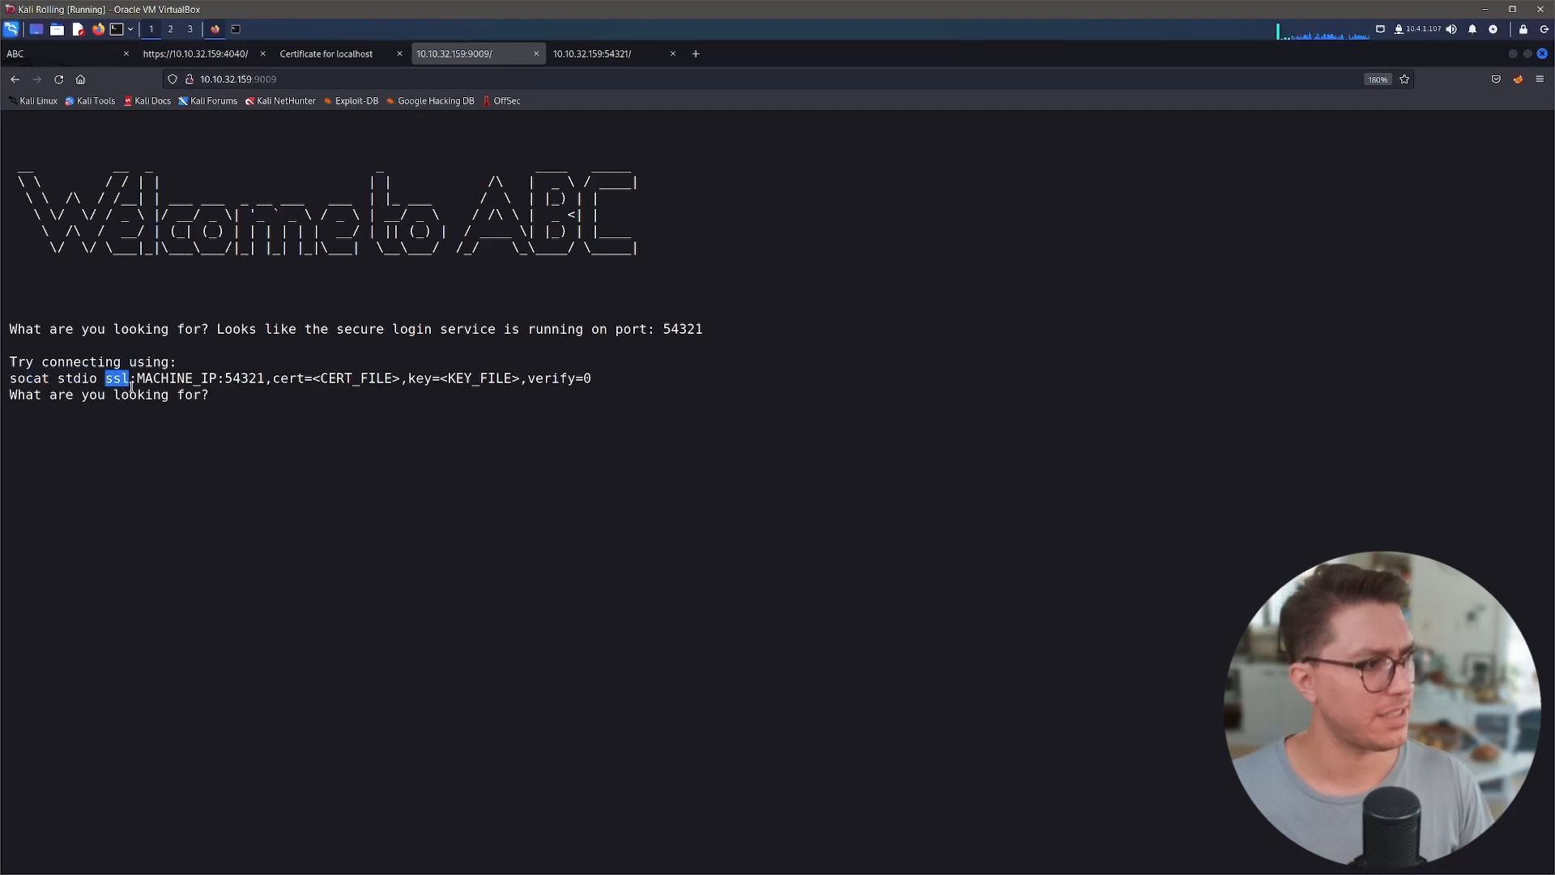
double_click(245, 377)
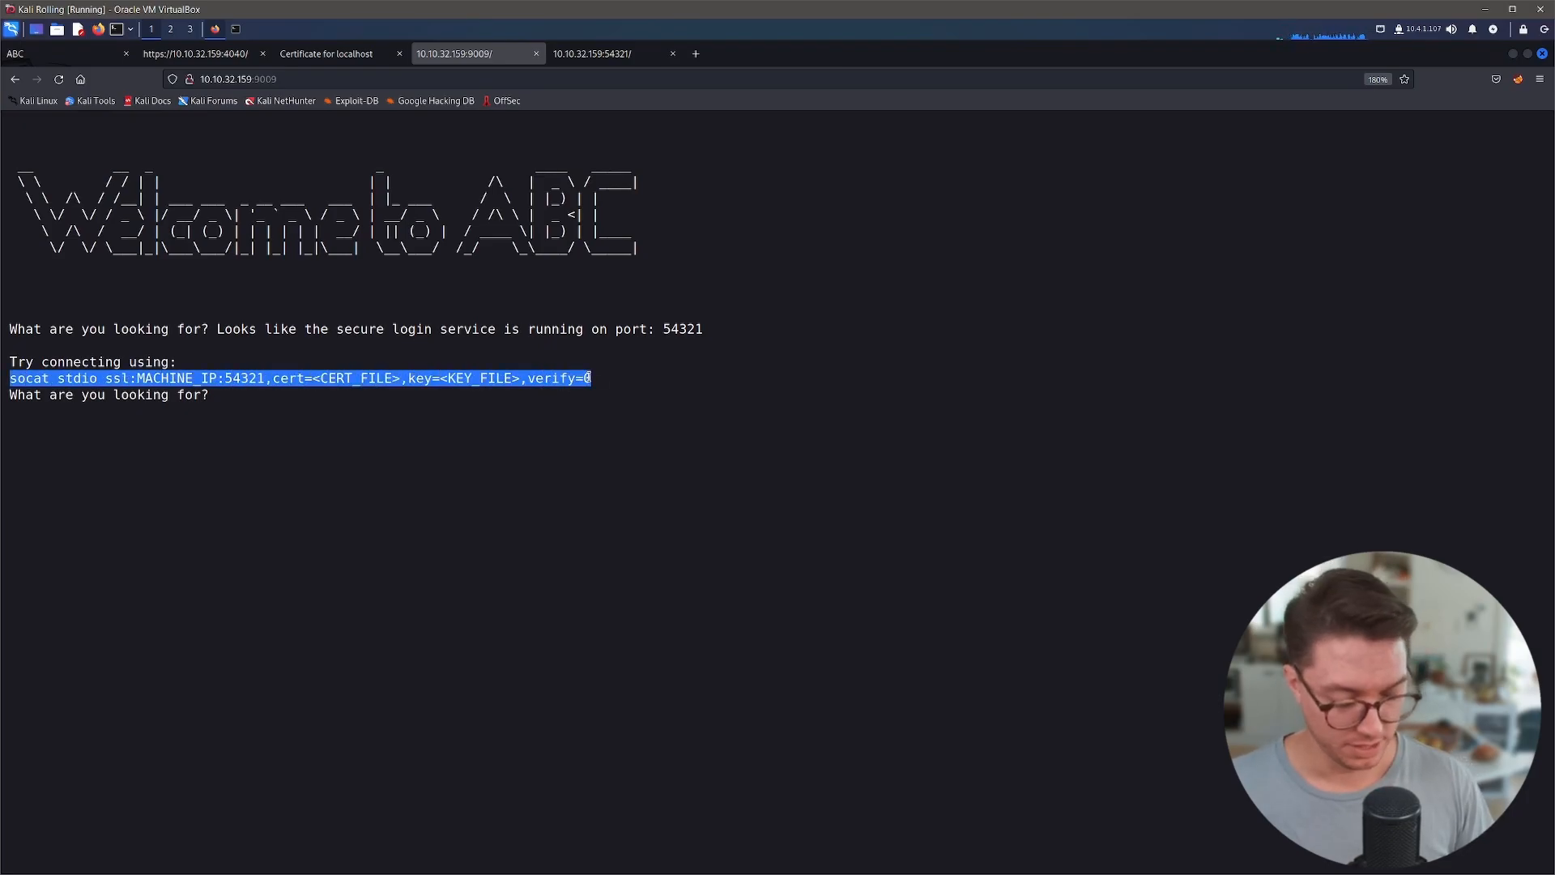
double_click(176, 377)
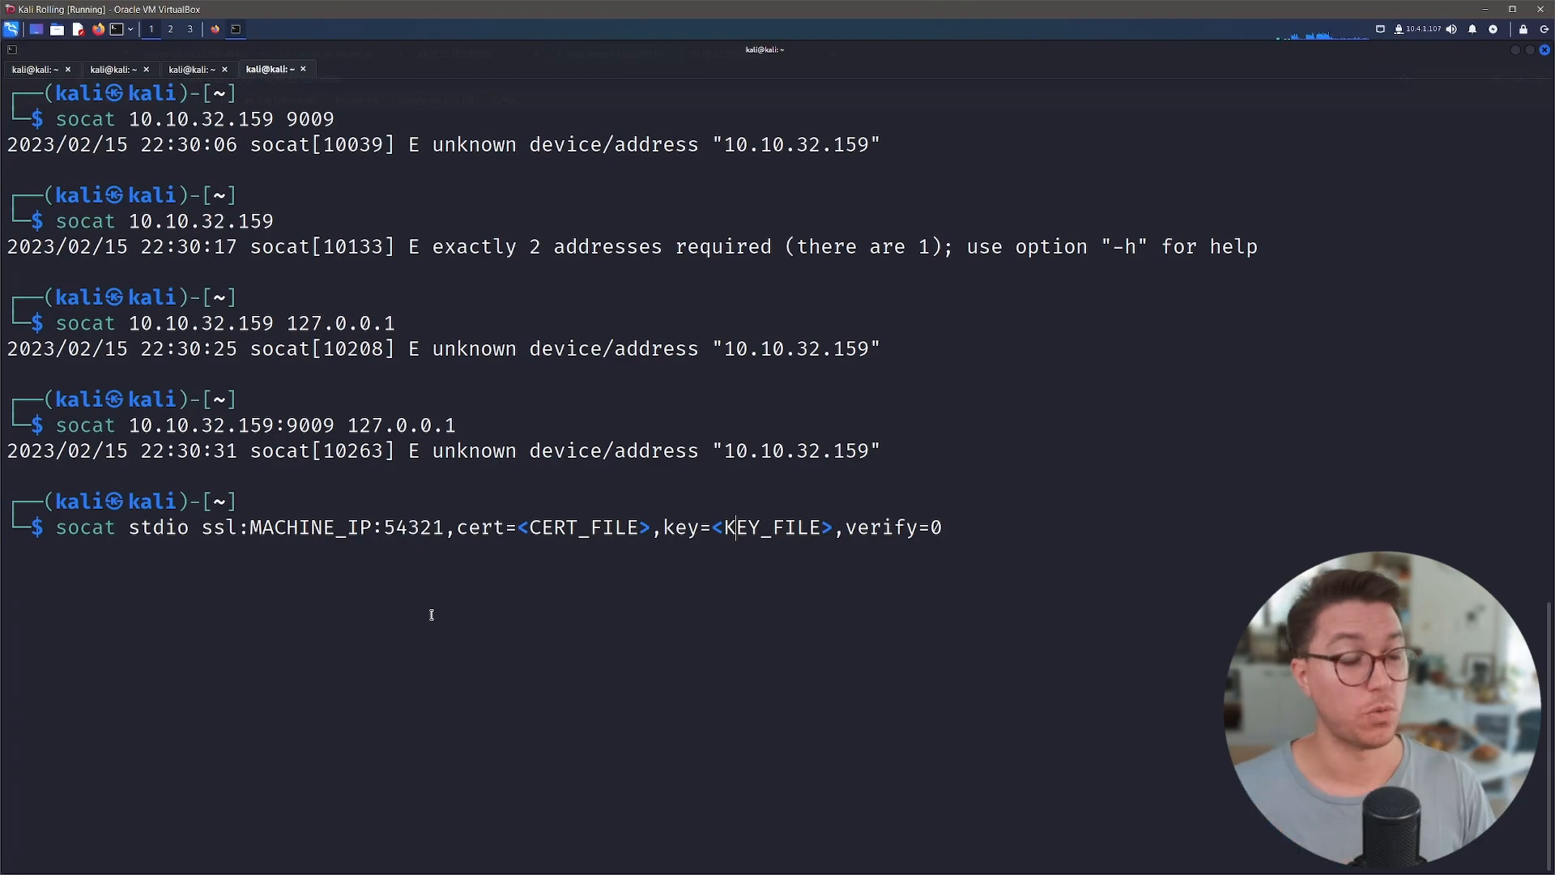
Step: Run socat to 10.10.32.159:54321 without cert/key and read the 'undefined' not authorized error
text(10.10.32.159)
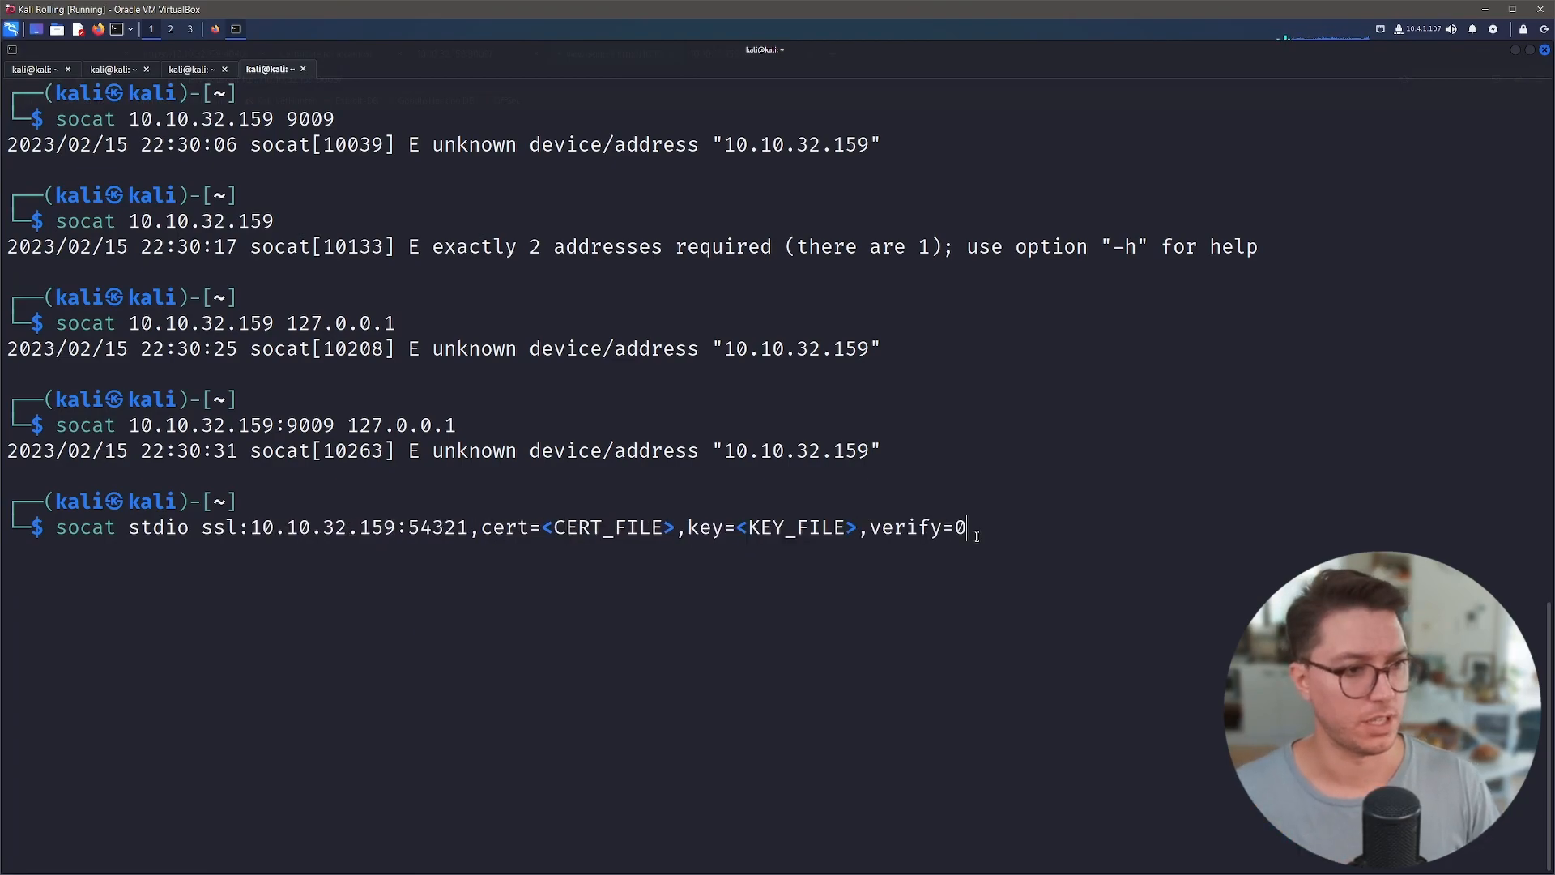
key(Return)
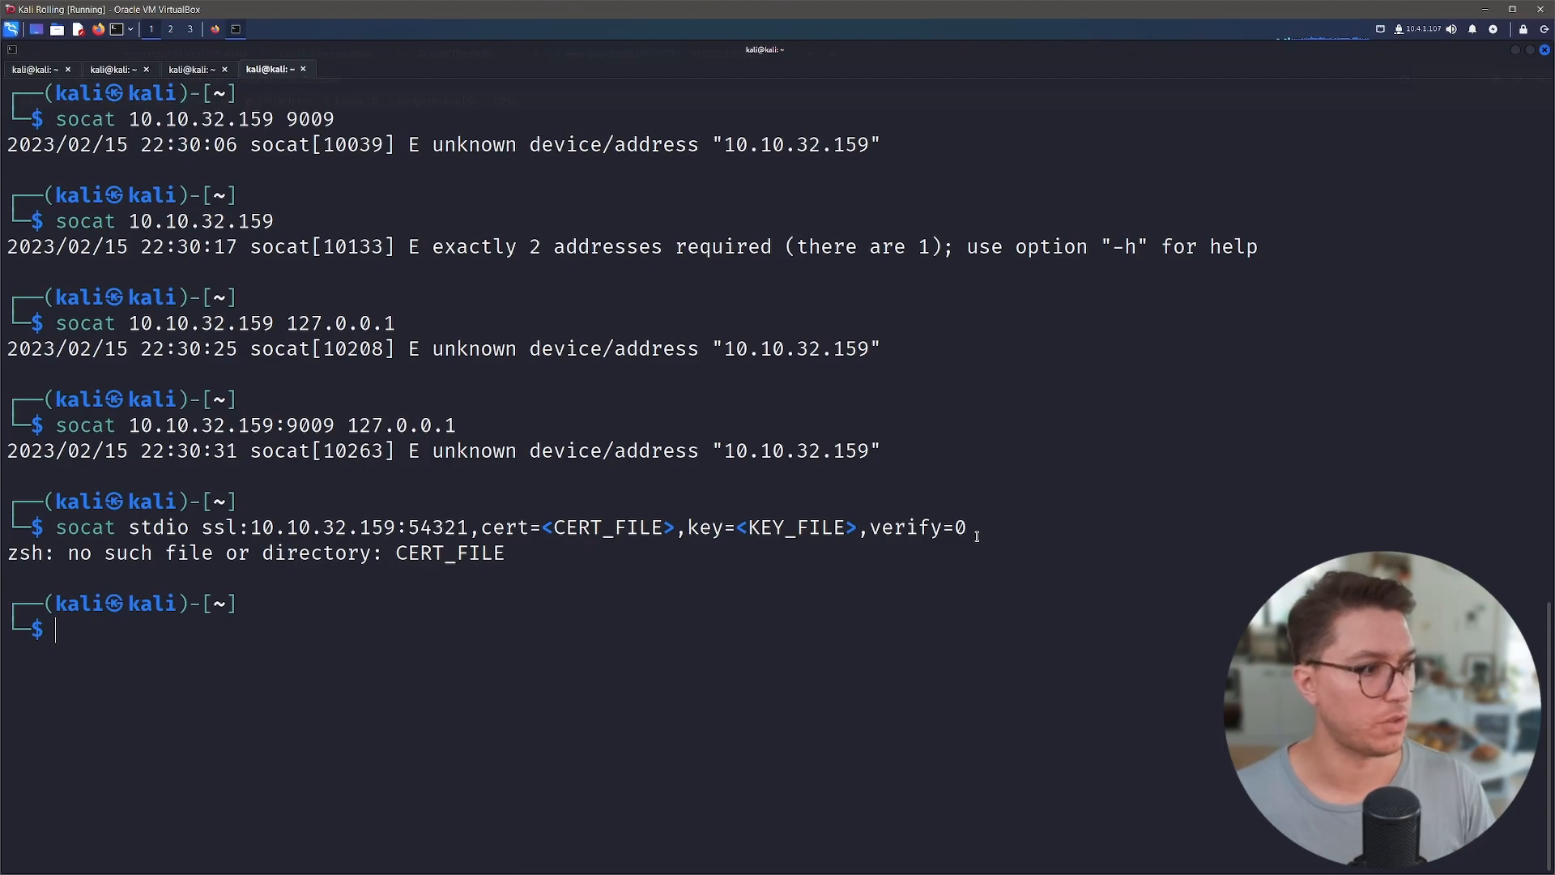
key(Return)
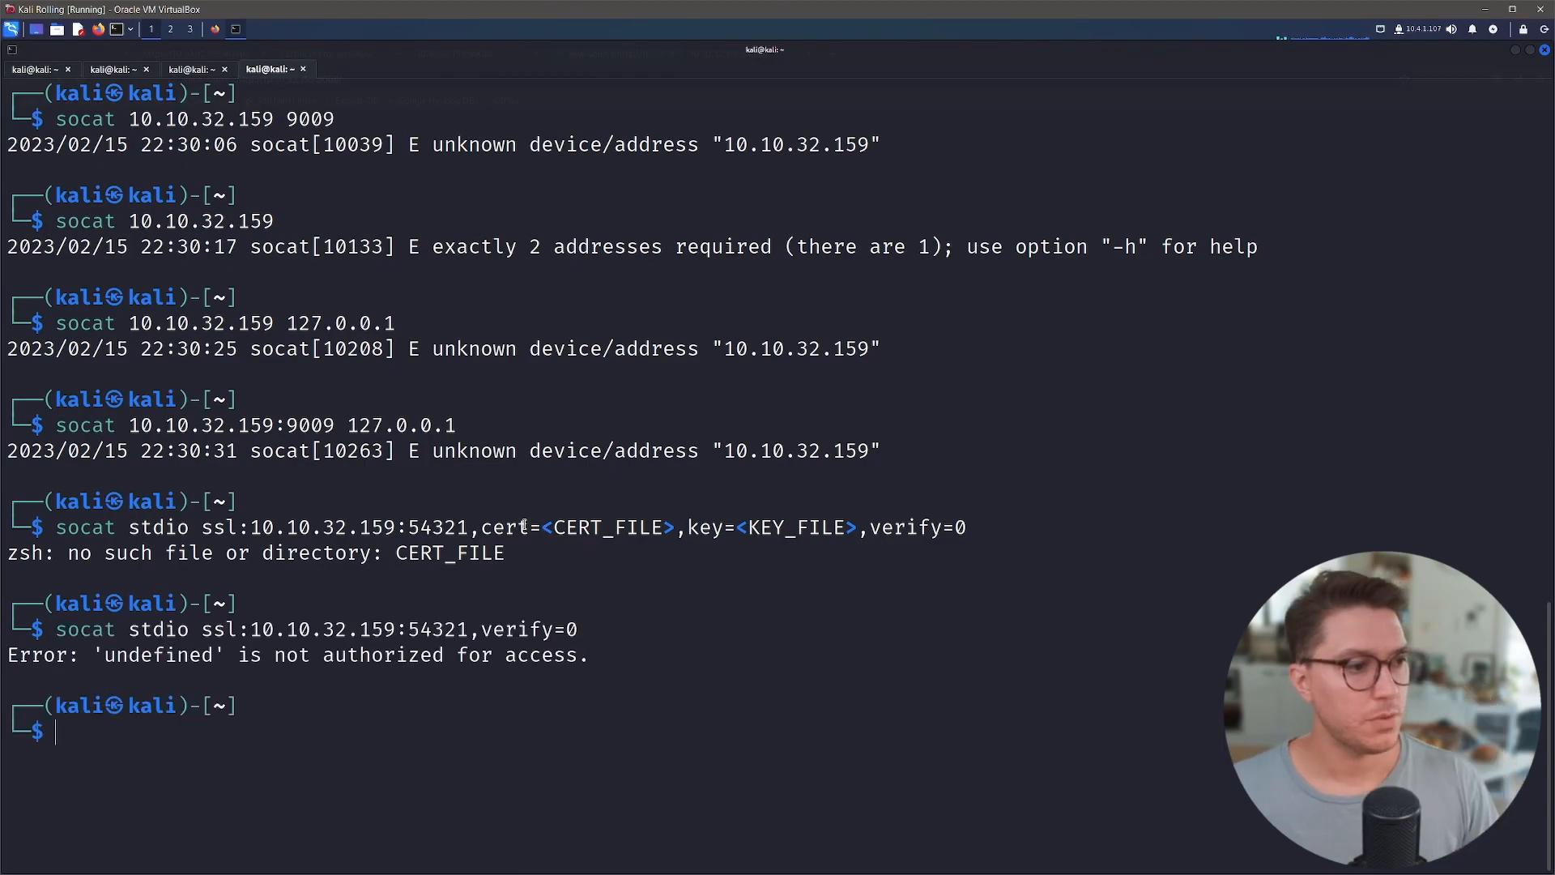
double_click(763, 526)
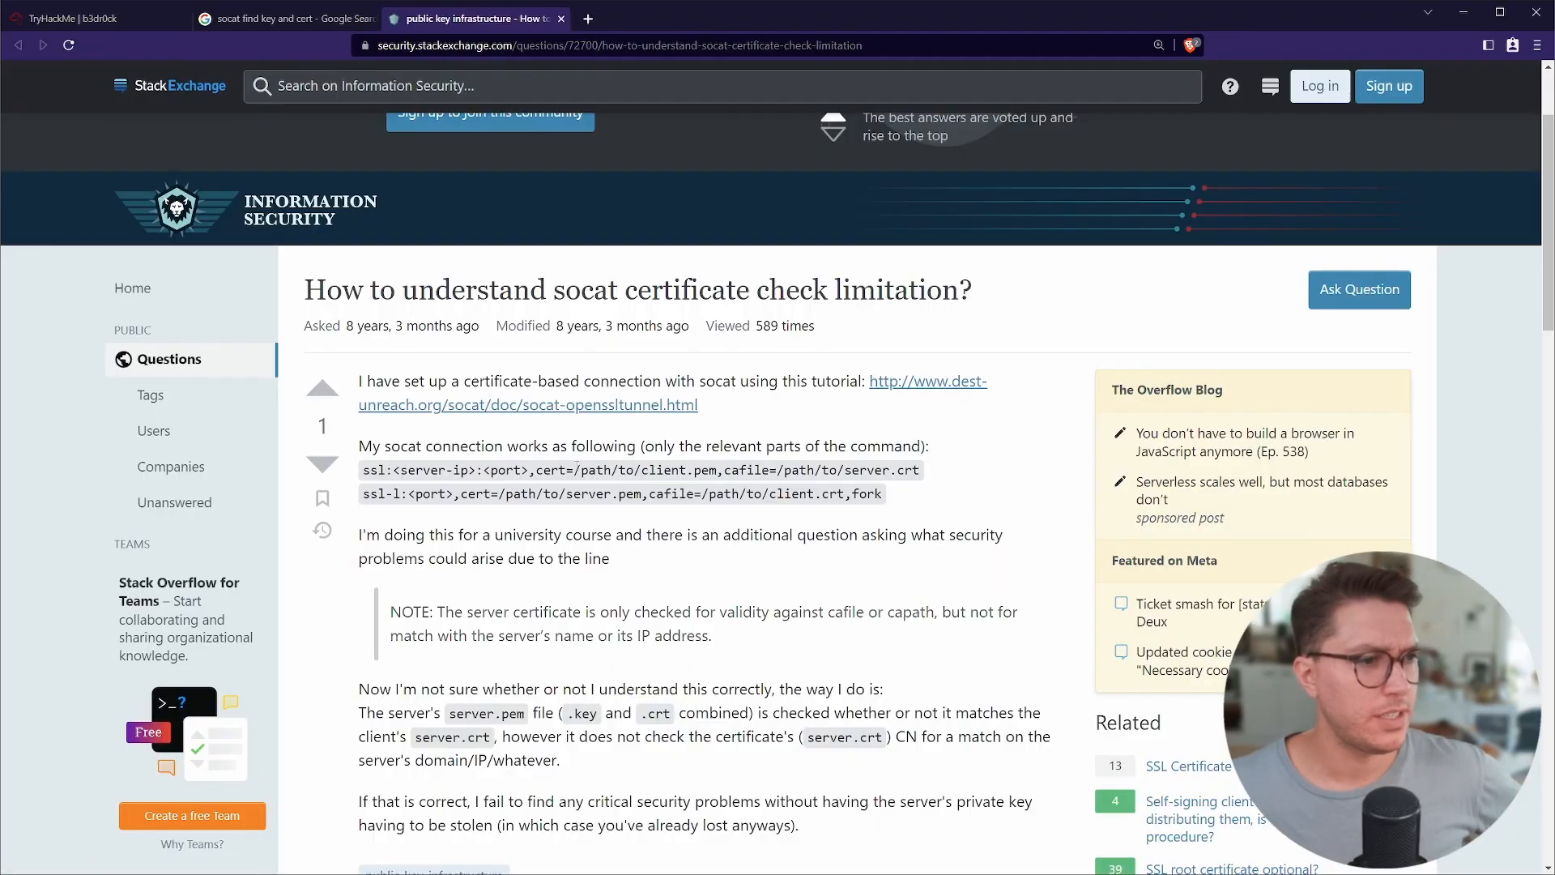
double_click(546, 470)
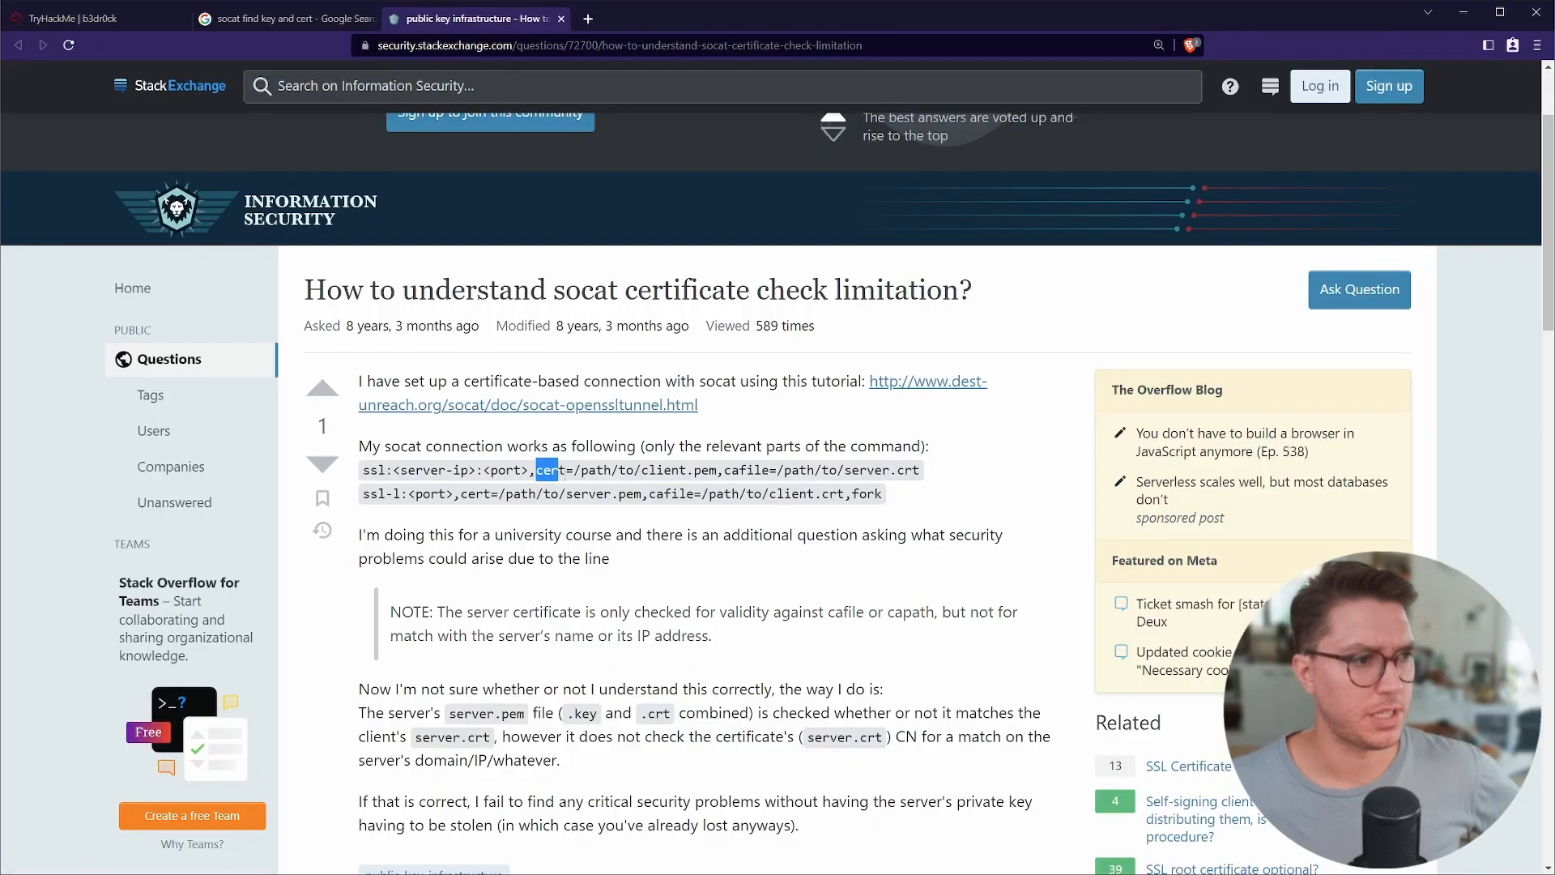
double_click(662, 470)
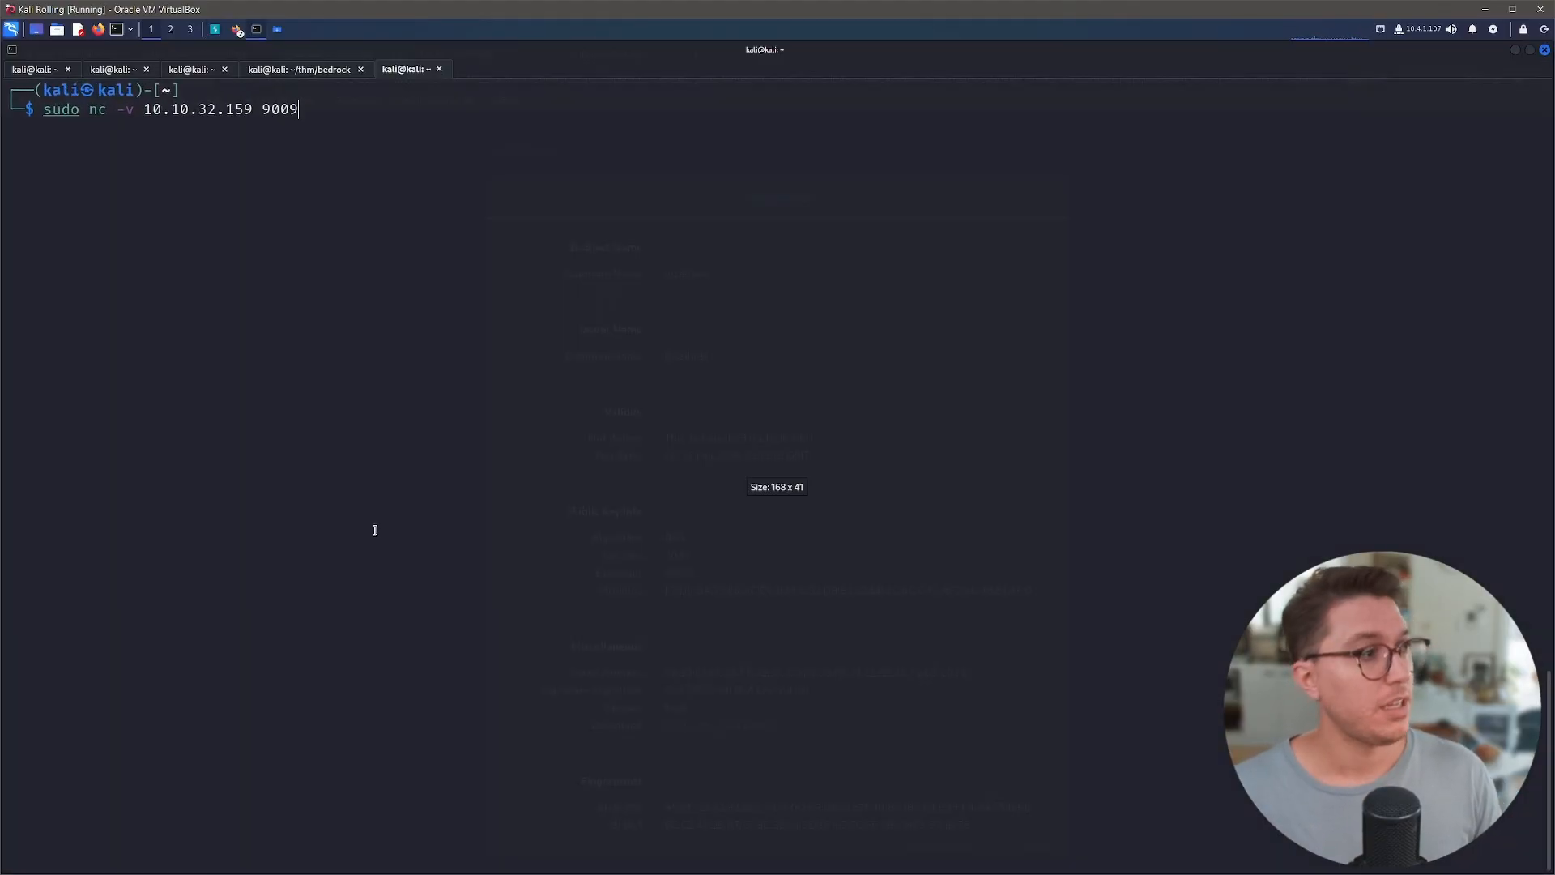
Step: Save the port 9009 certificate as cert and the RSA private key as key in nano
key(Return)
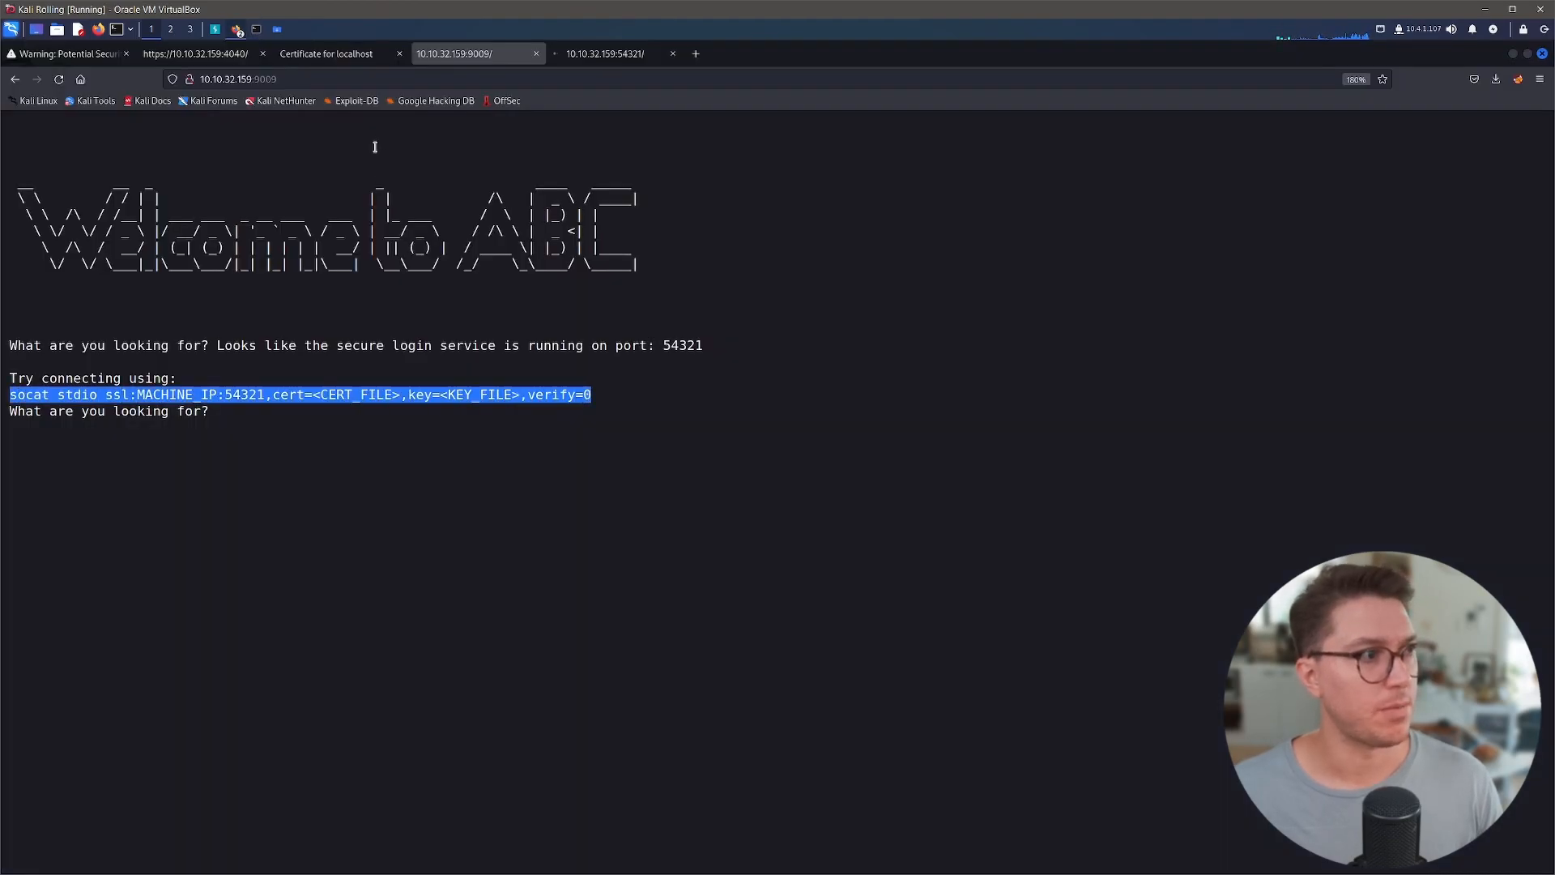
click(697, 54)
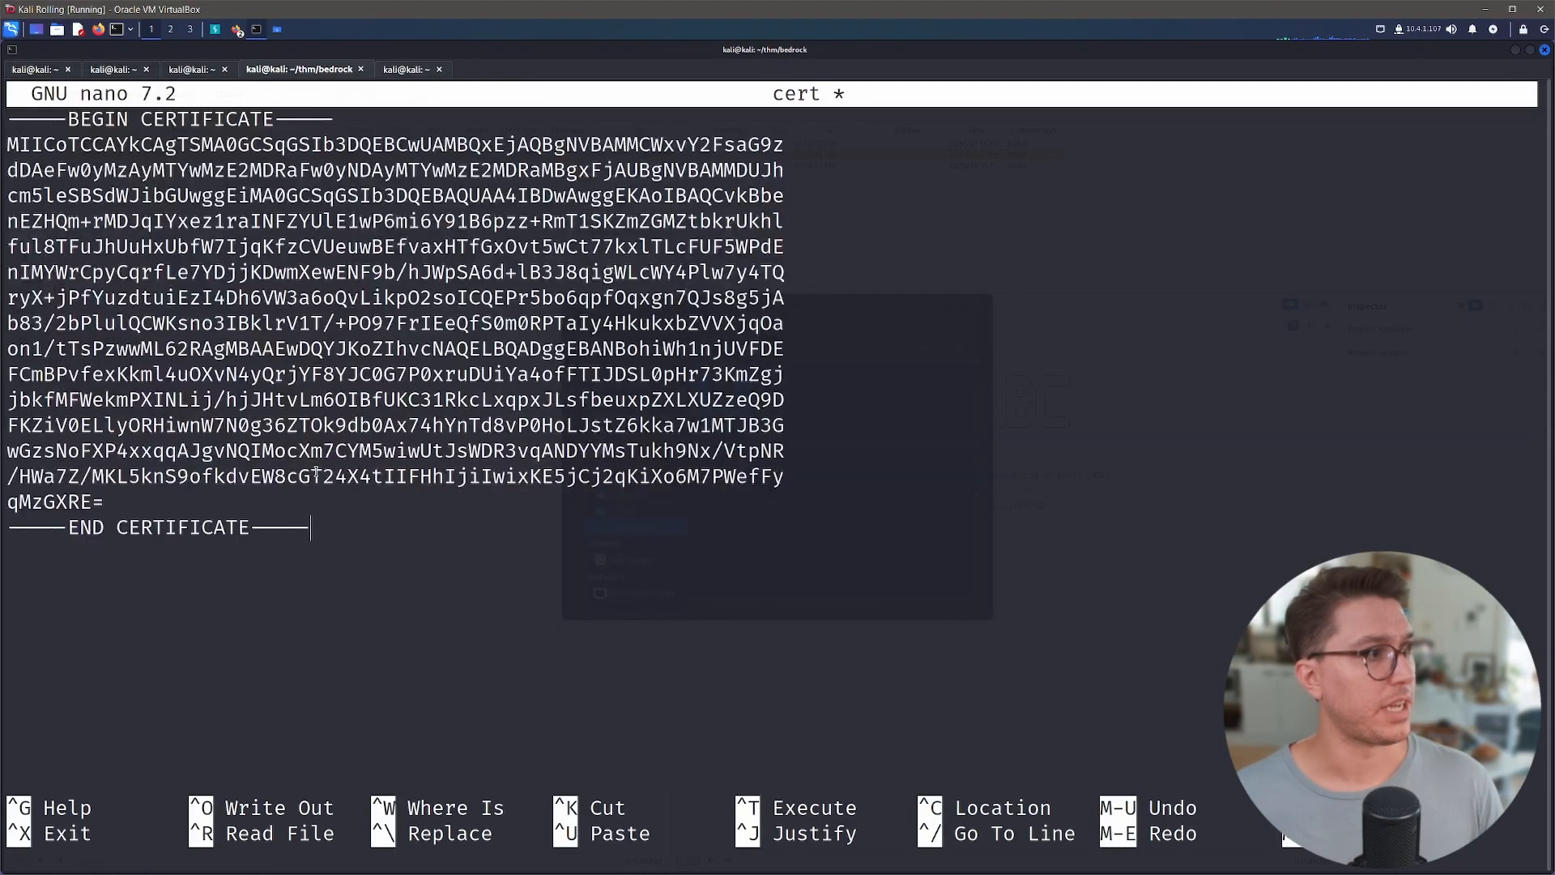
key(ctrl+x)
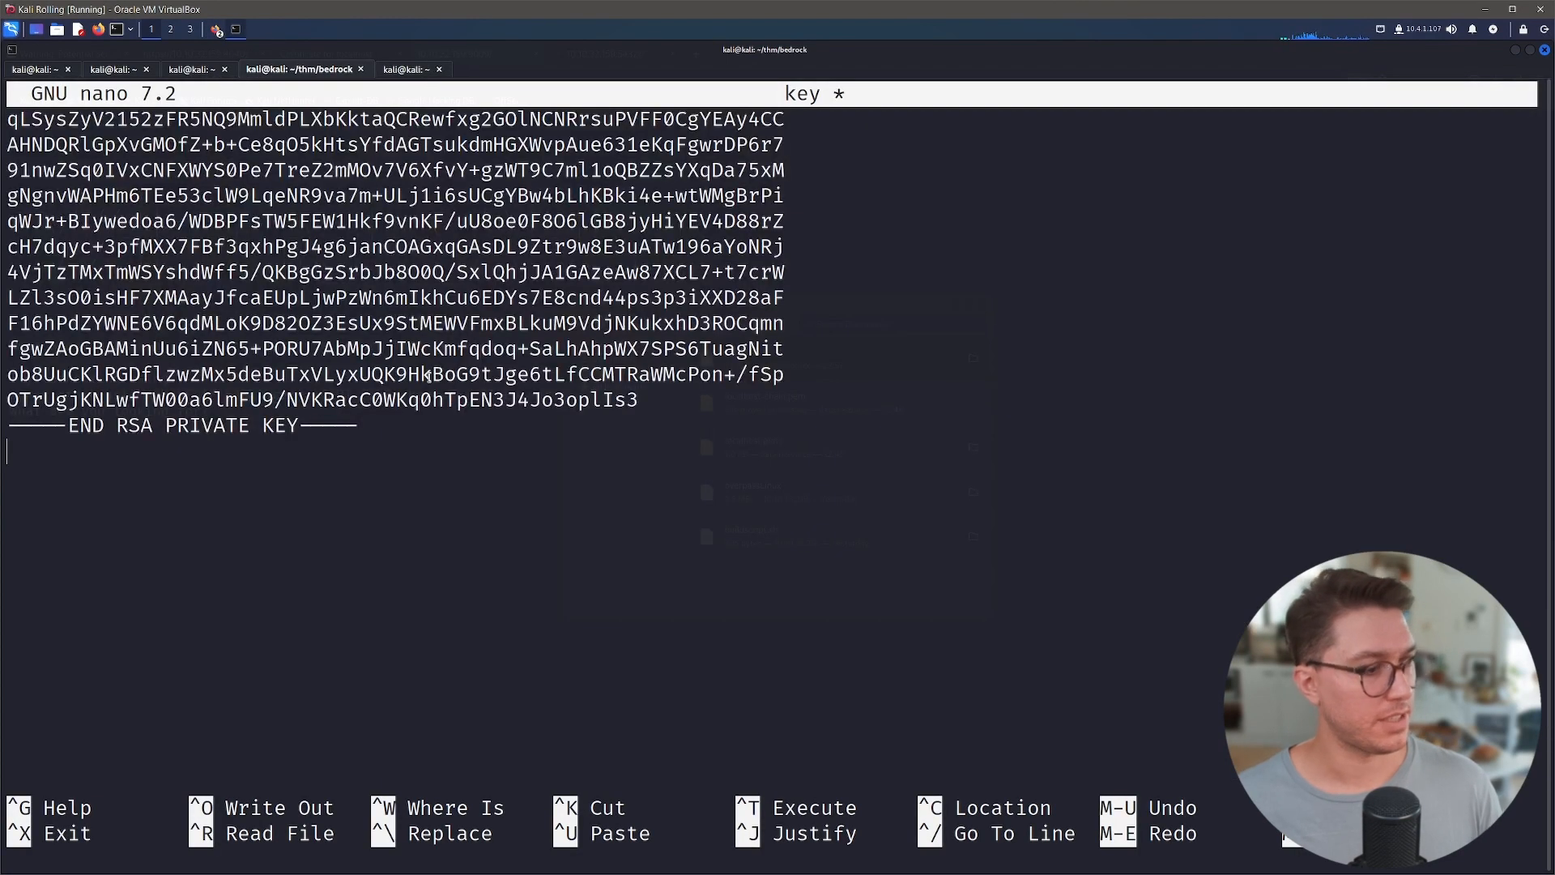
key(ctrl+x)
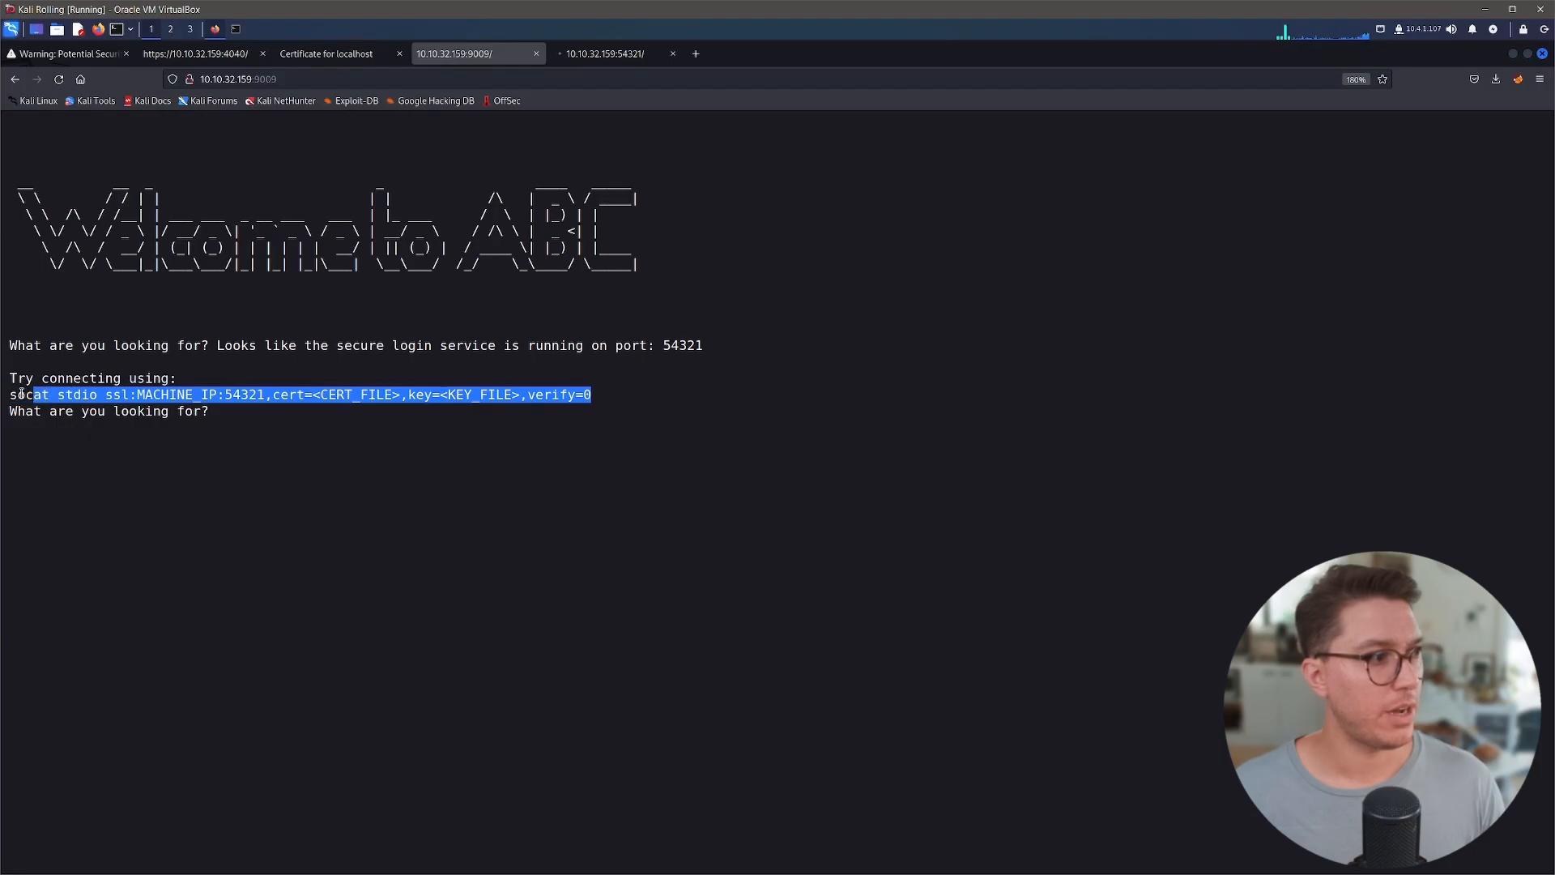
key(F12)
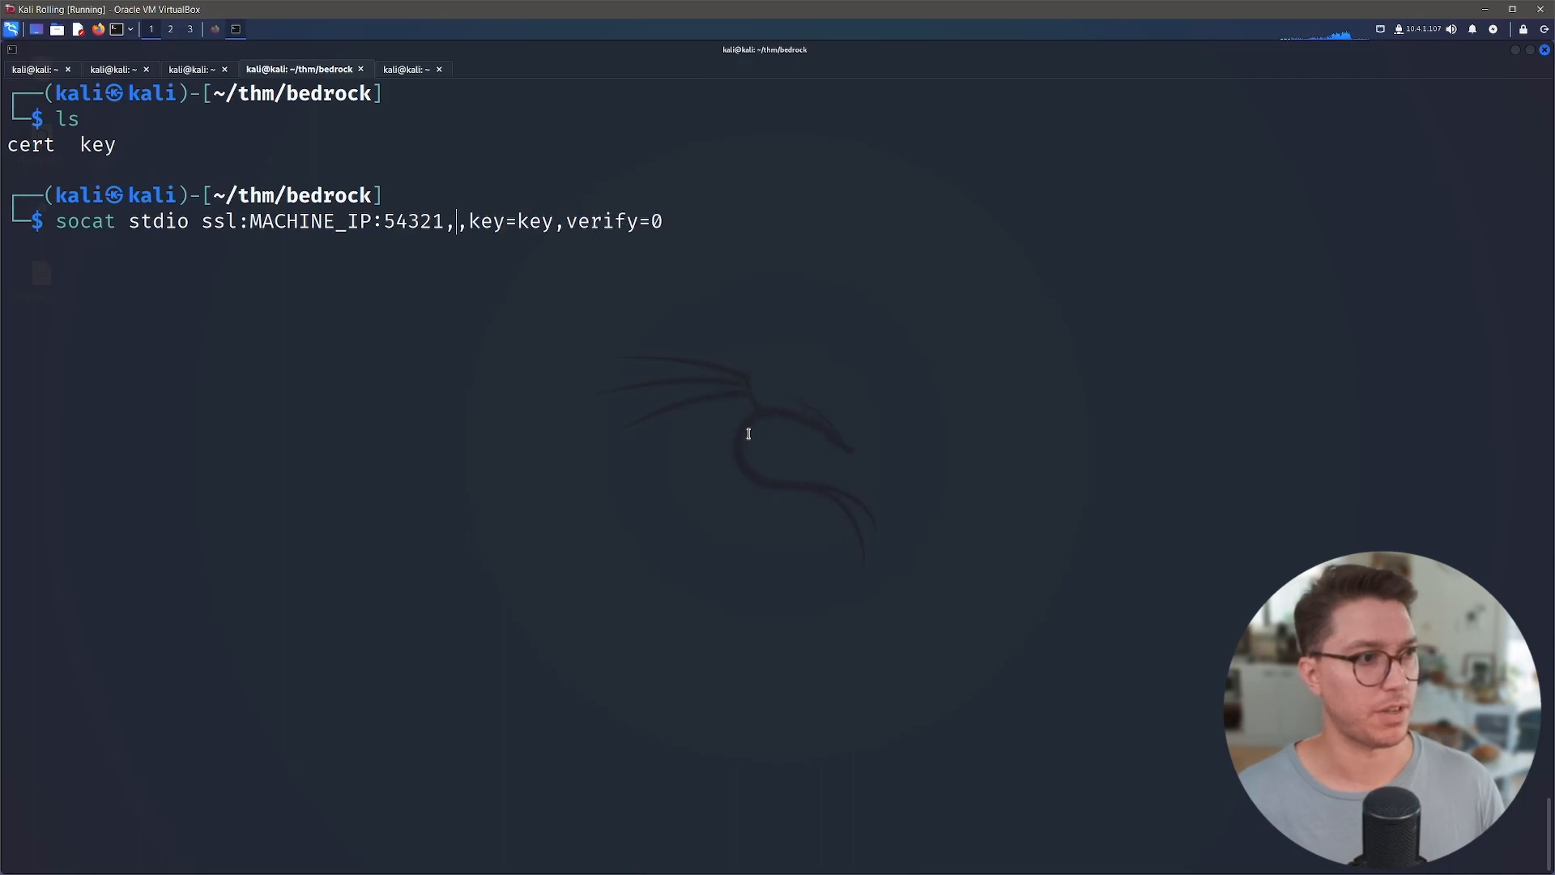
Step: Connect via socat to 10.10.32.159:54321 with cert=cert,key=key and try login and password at the b3dr0ck prompt
text(cert=cert)
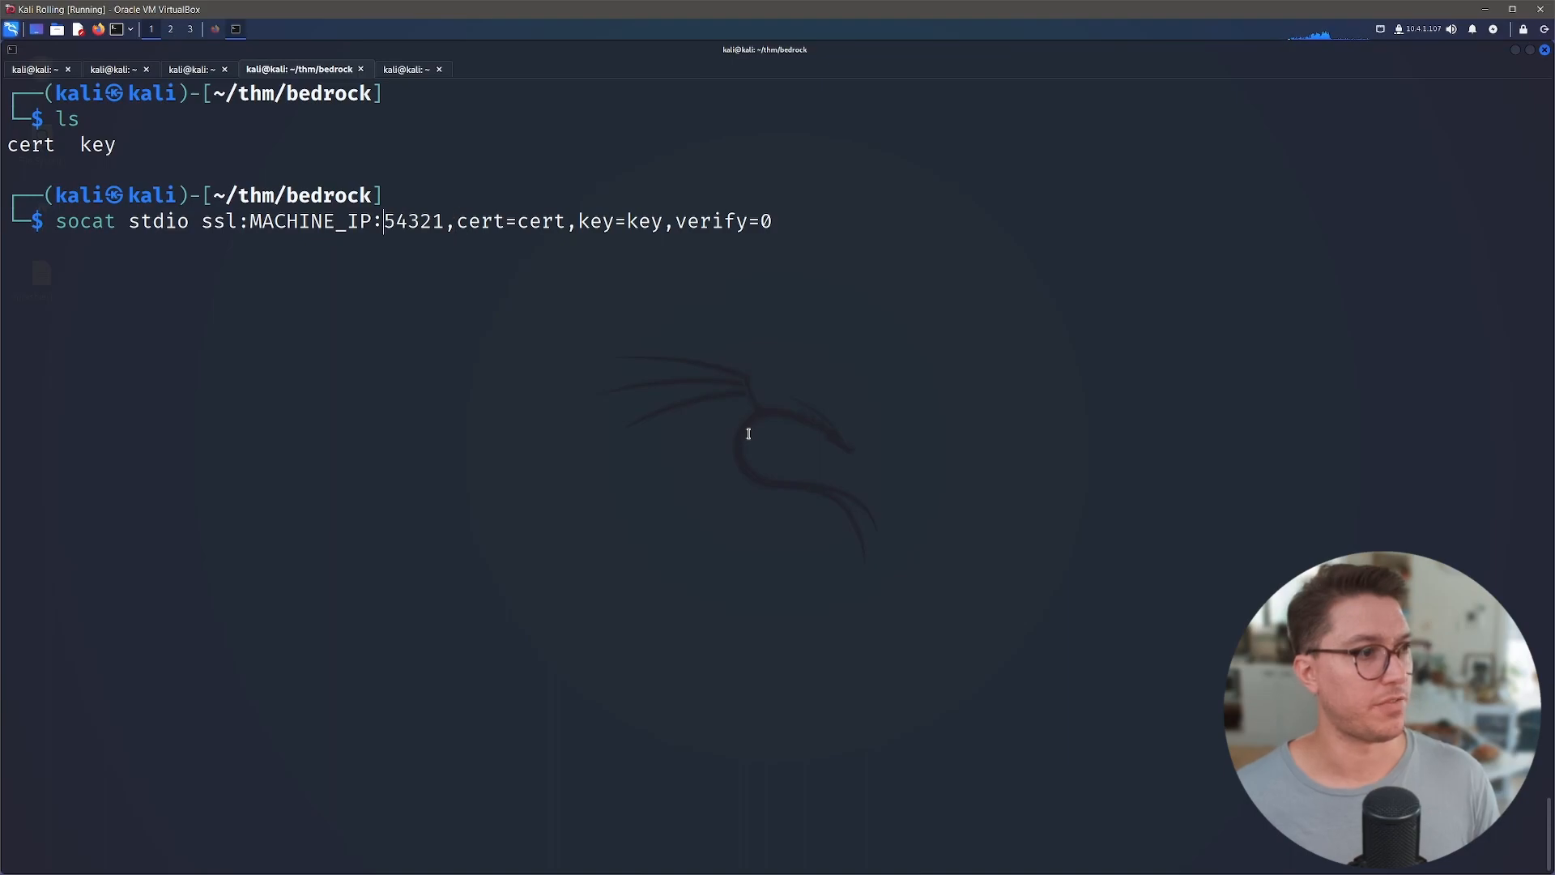
text(10.10.32.159)
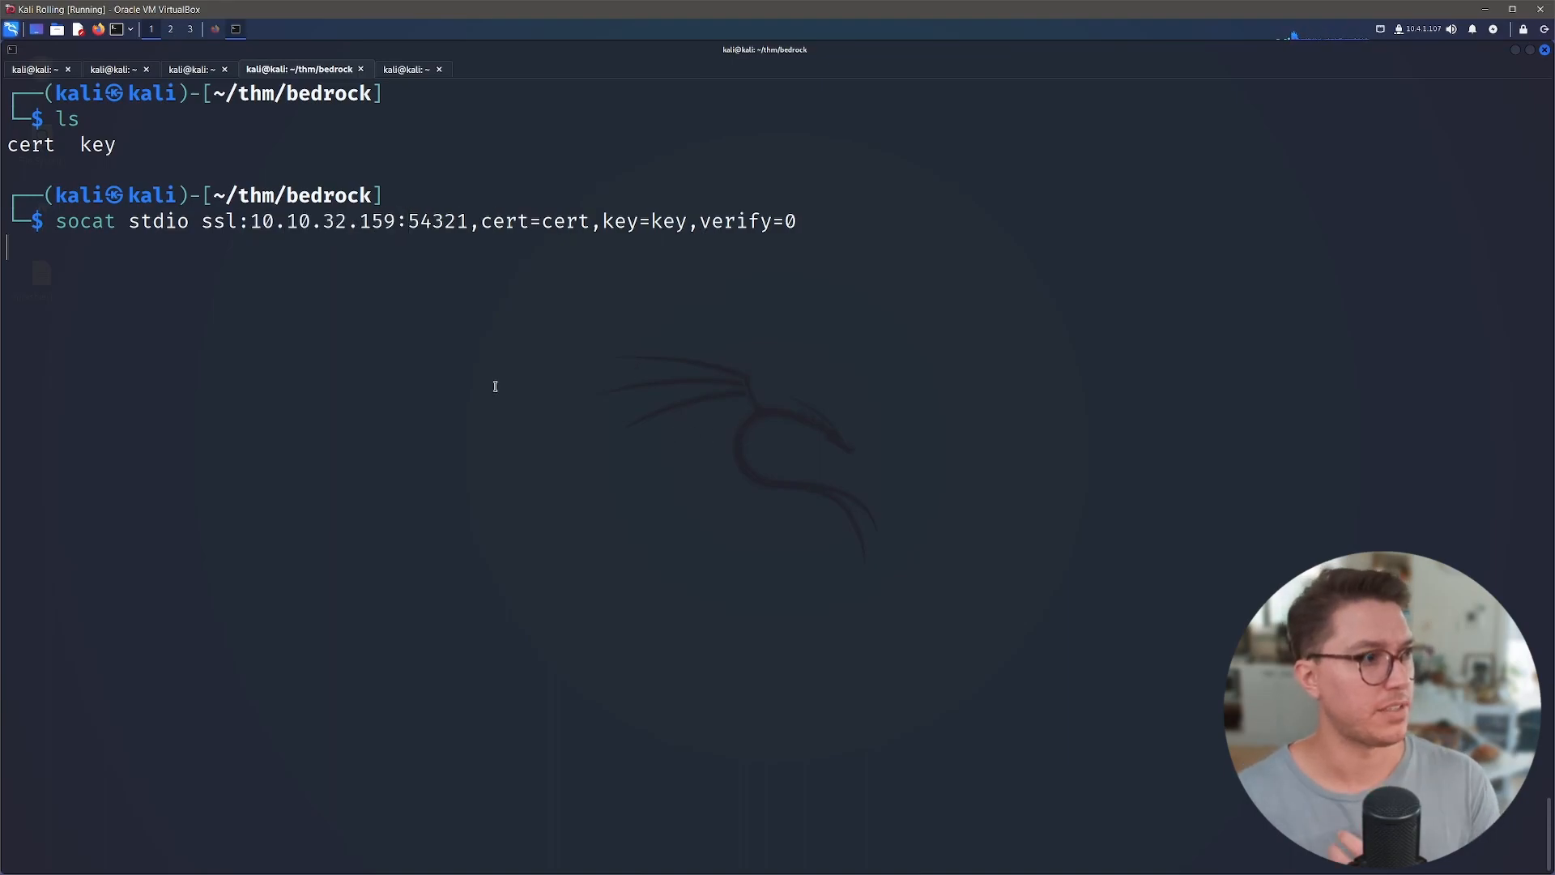
key(Return)
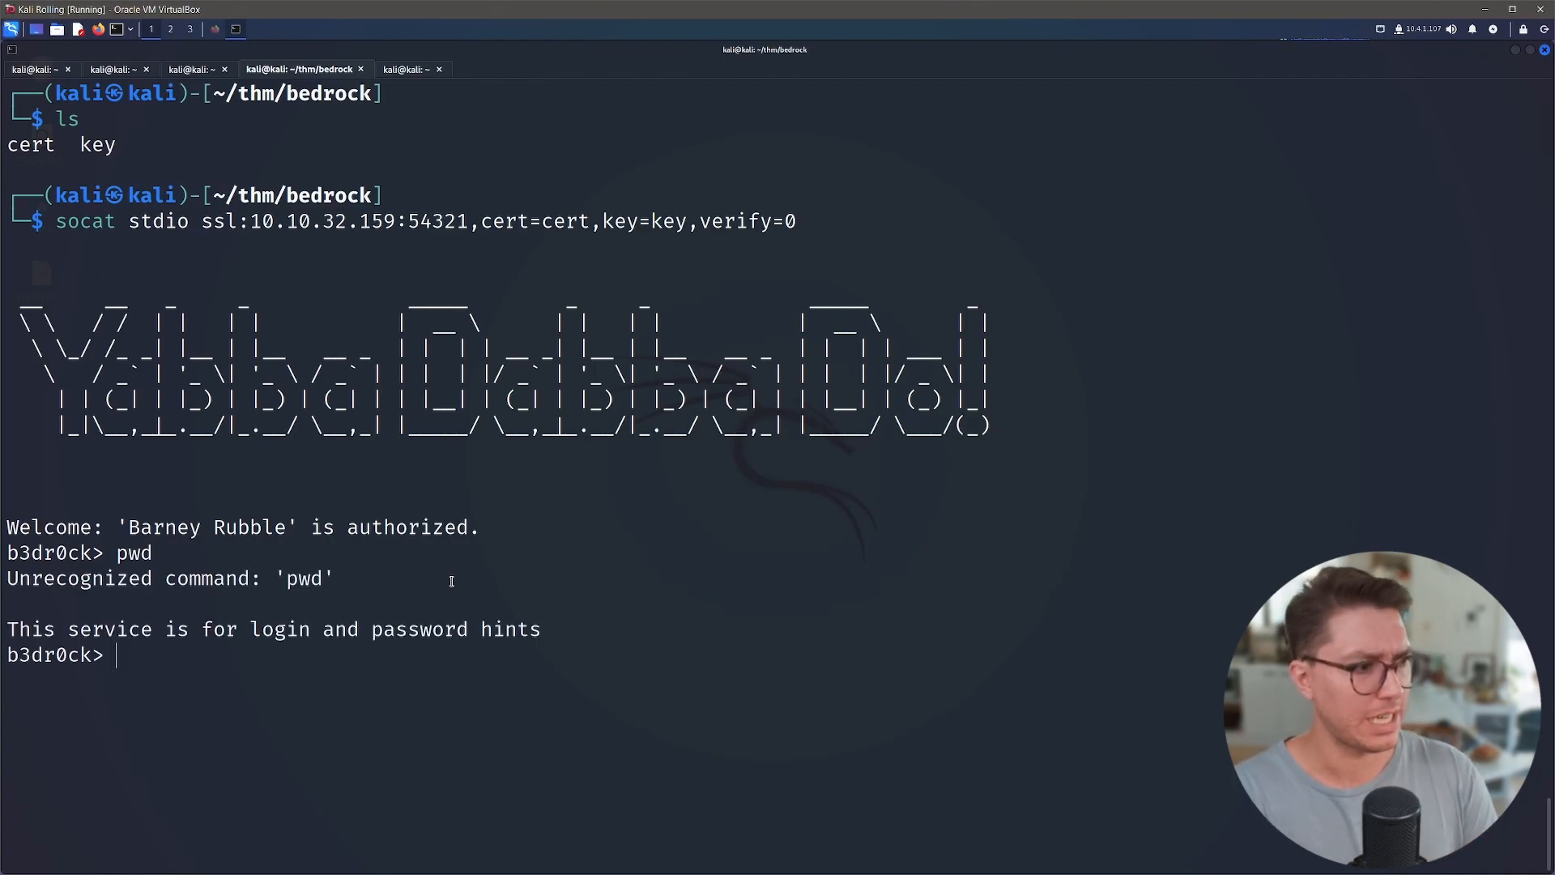
text(login)
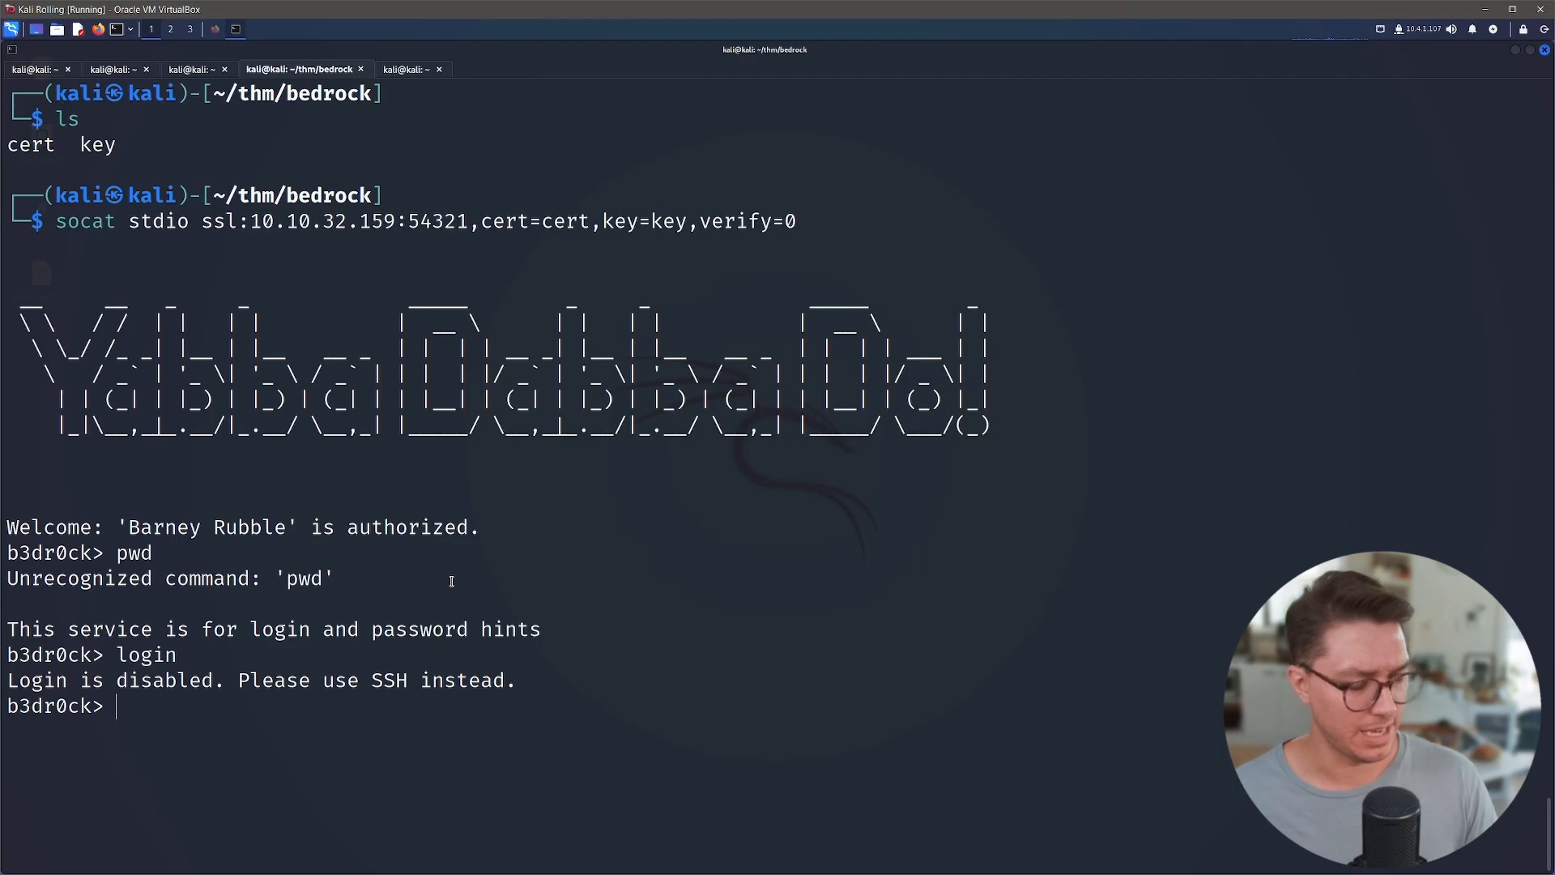
text(password)
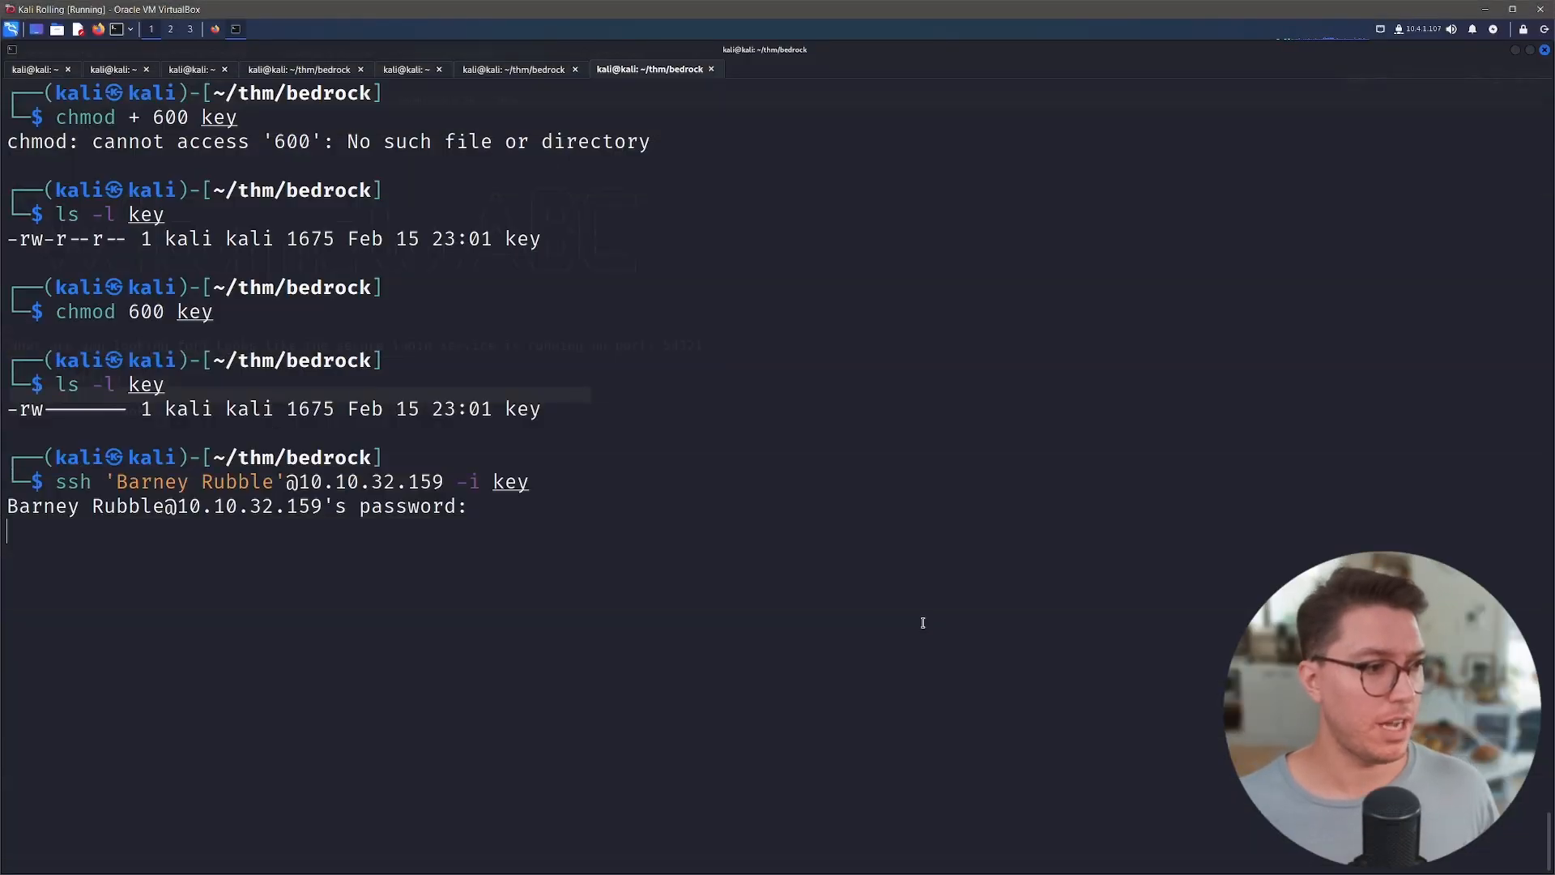
Step: Start an SSH login as barney on 10.10.32.159 and submit barney's password
key(Return)
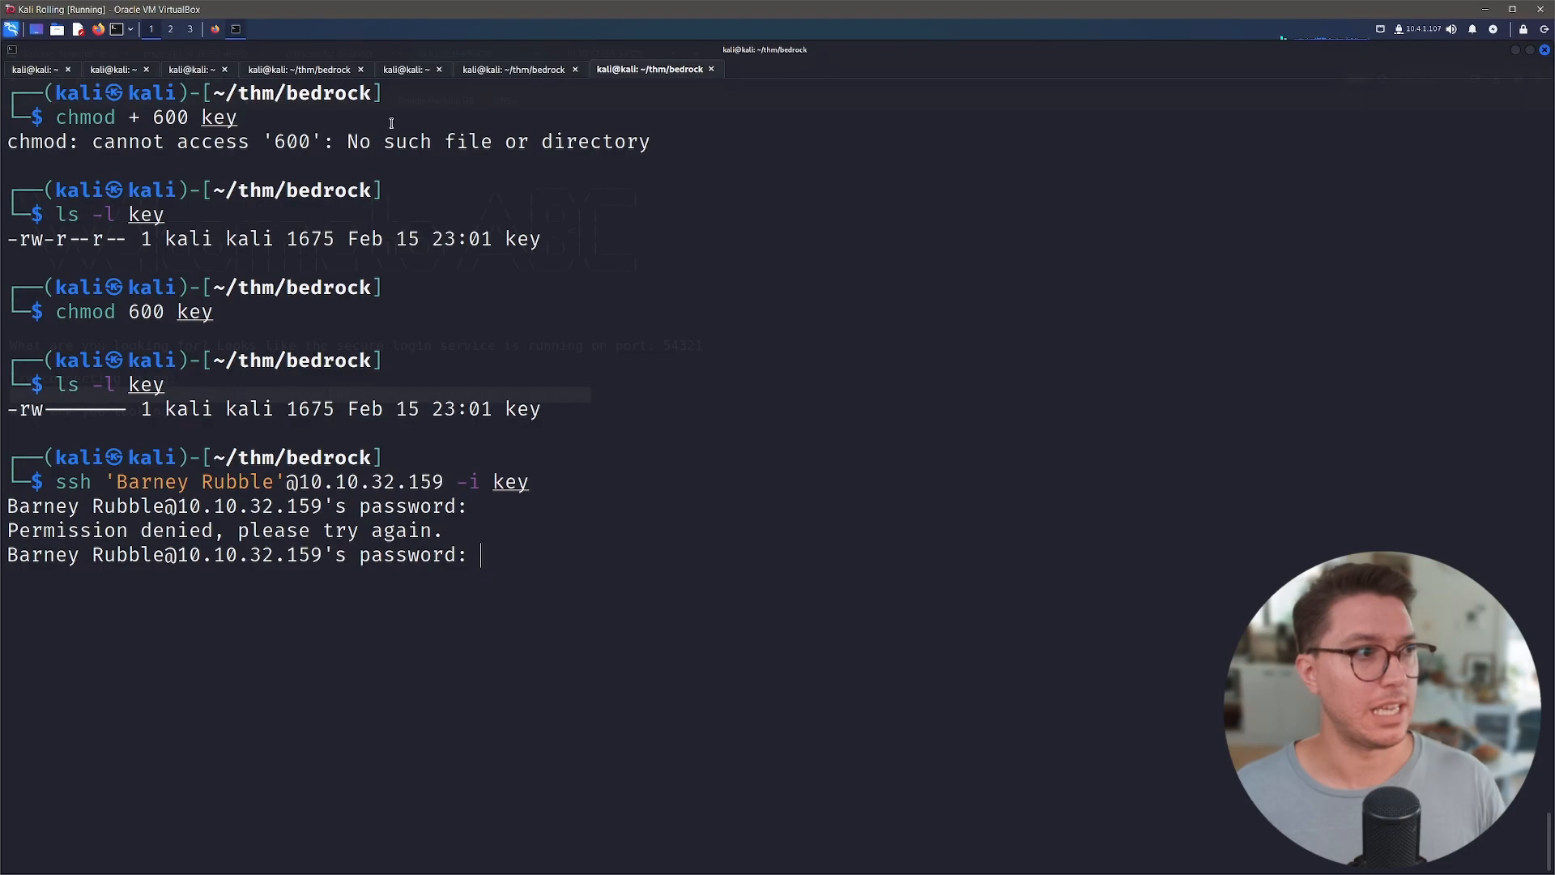
click(515, 68)
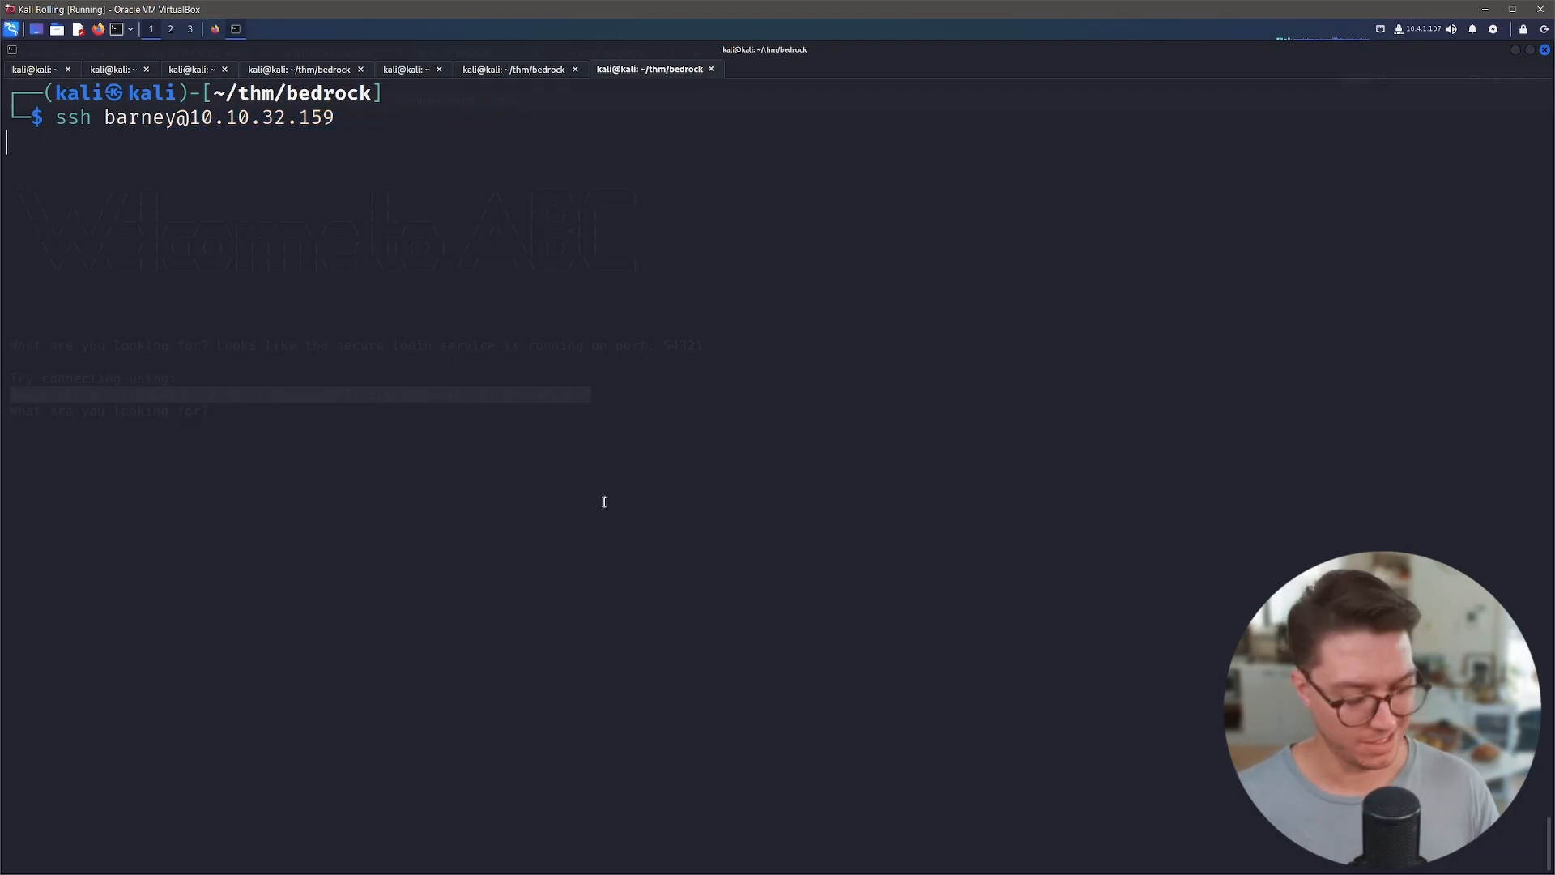
key(Return)
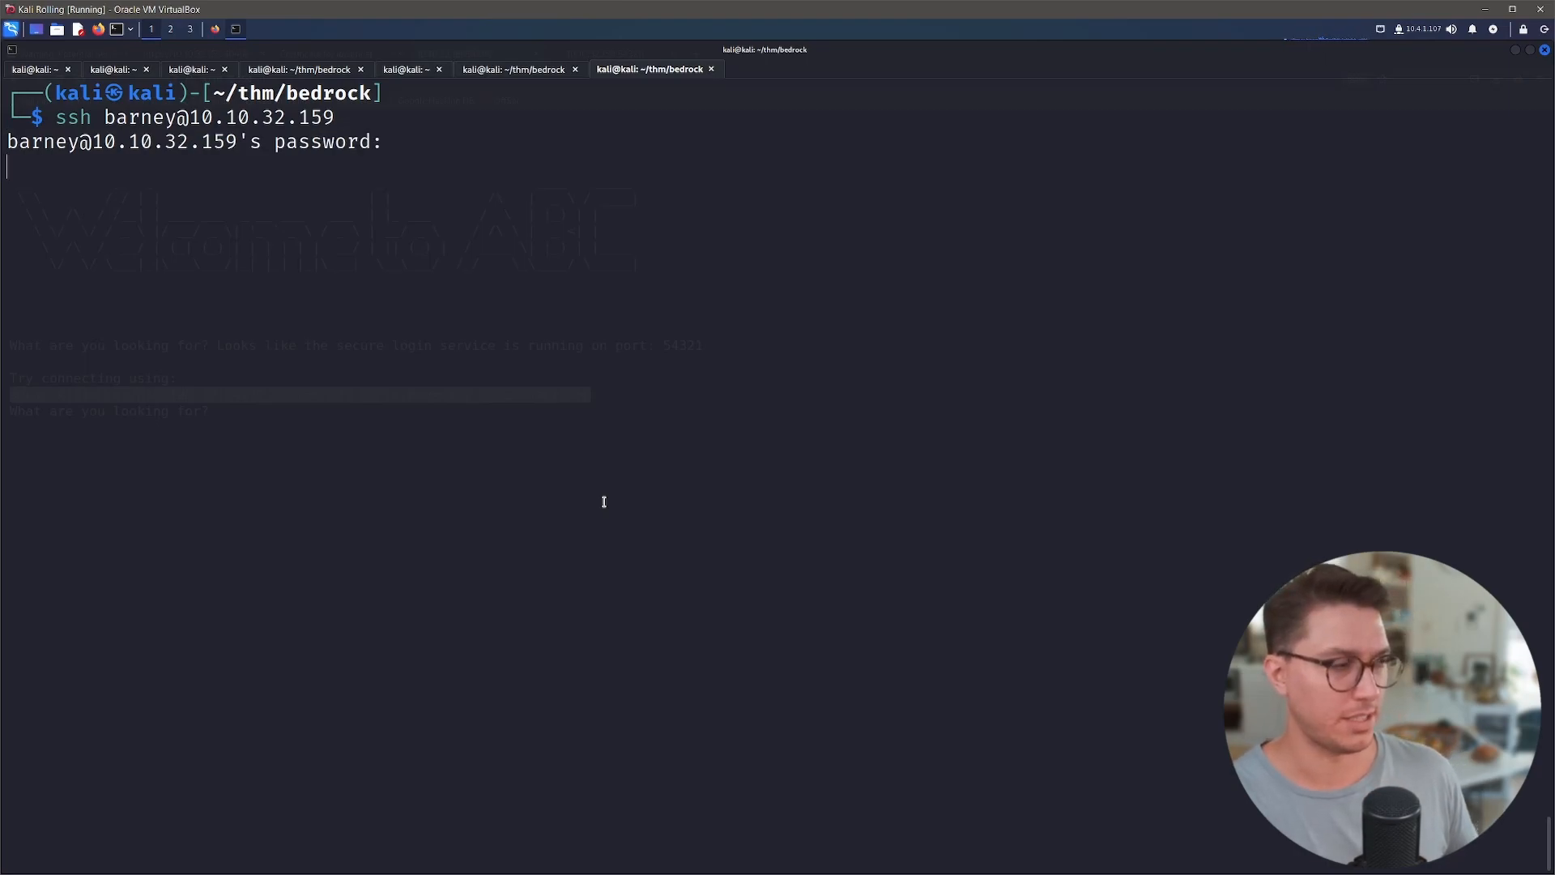
key(Return)
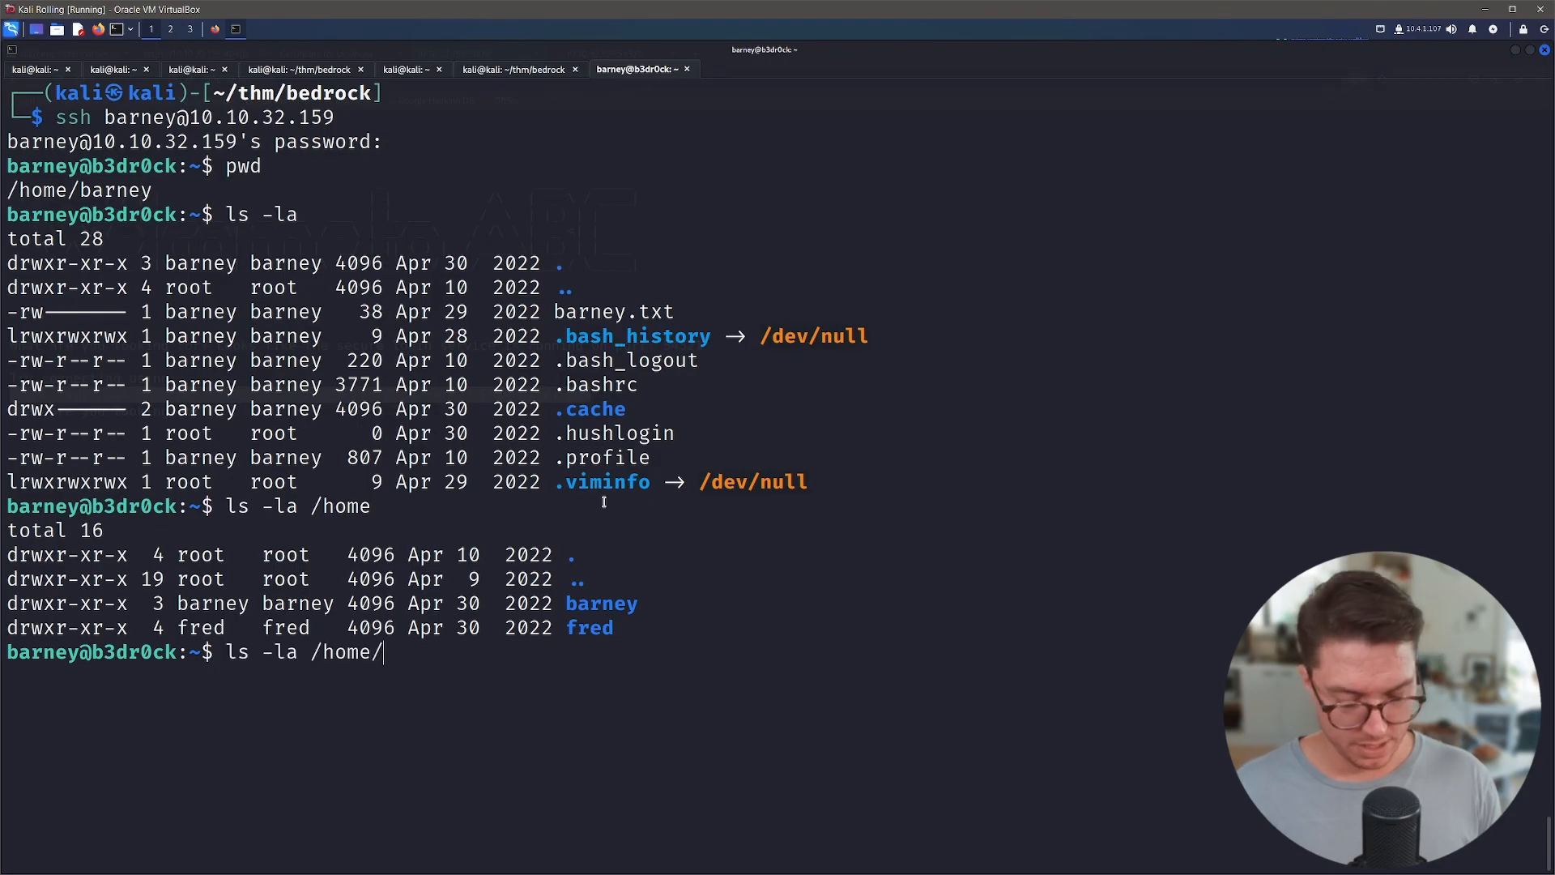
Step: List the contents of fred's home directory with ls -la /home/fred
key(Return)
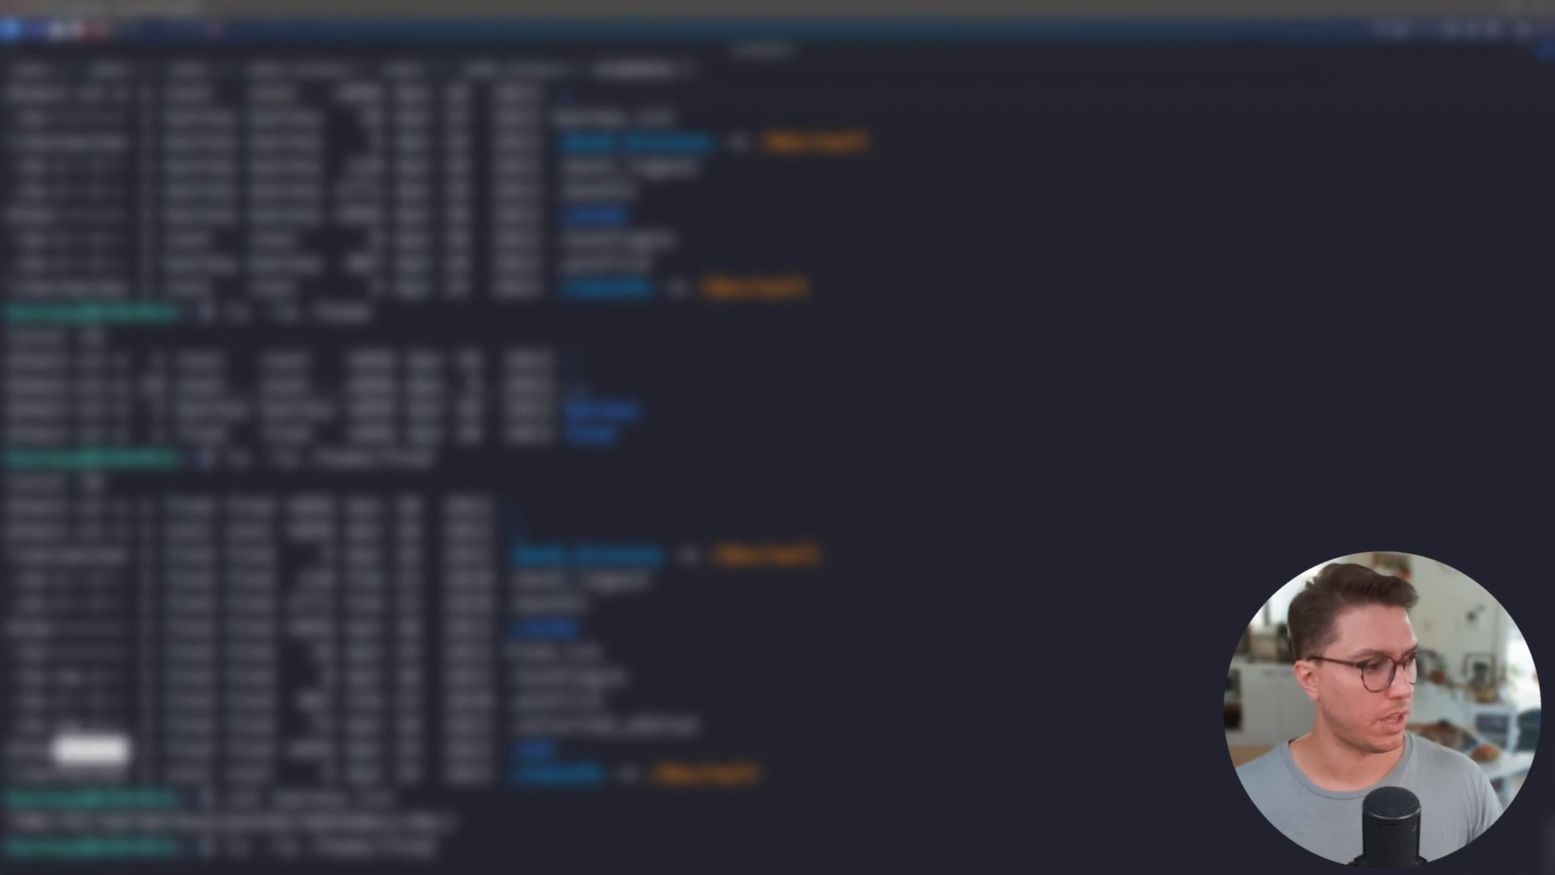
Step: Scroll through the ASCII art reply for 'fred' and return to barney's SSH session
scroll(down, 3)
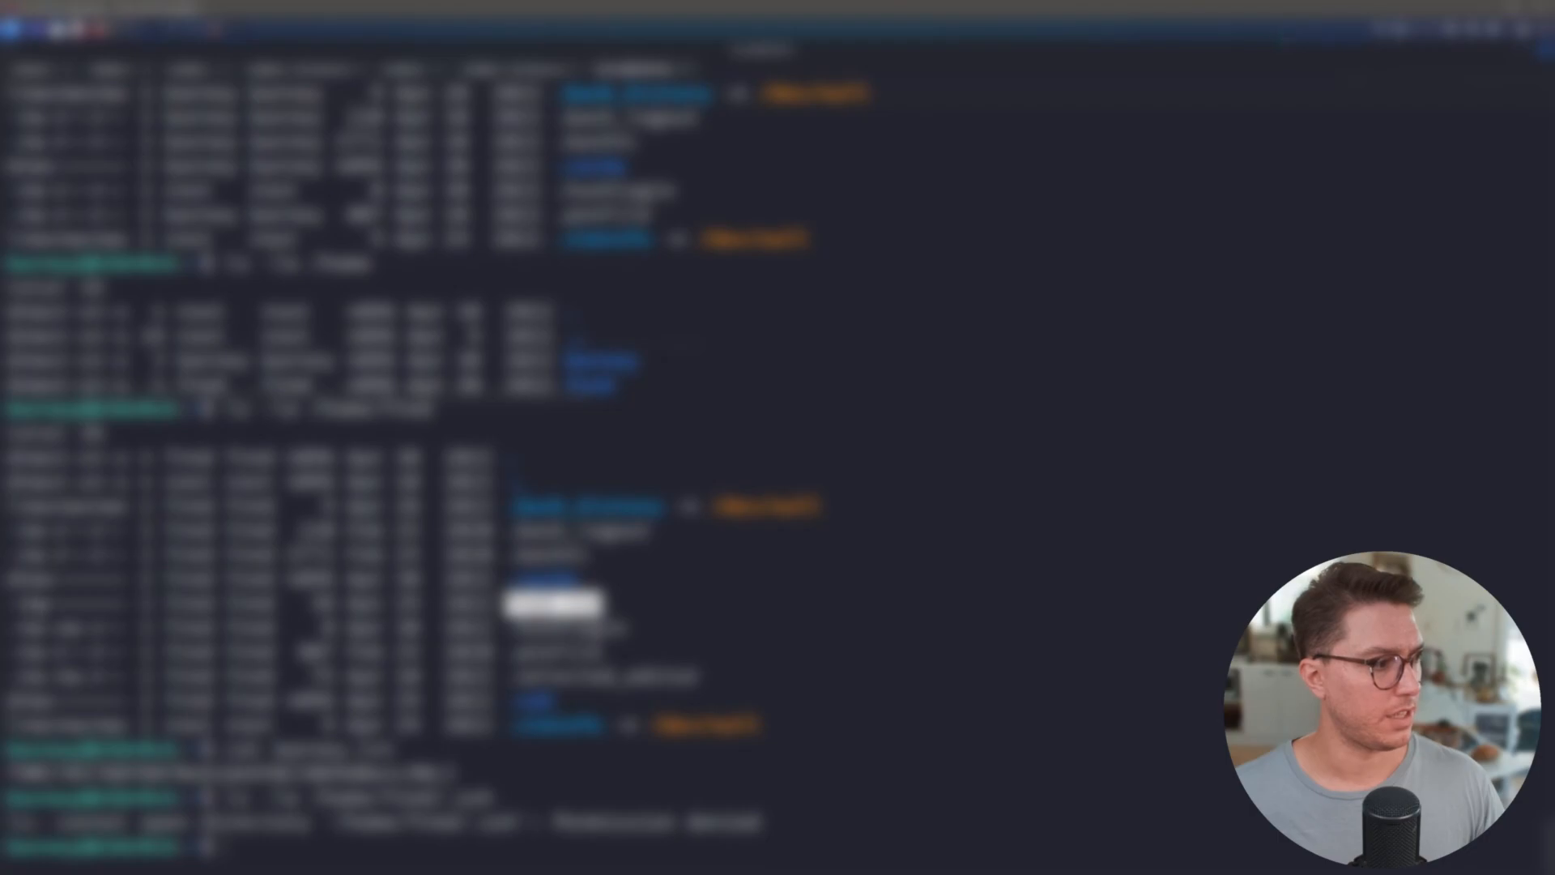
scroll(down, 3)
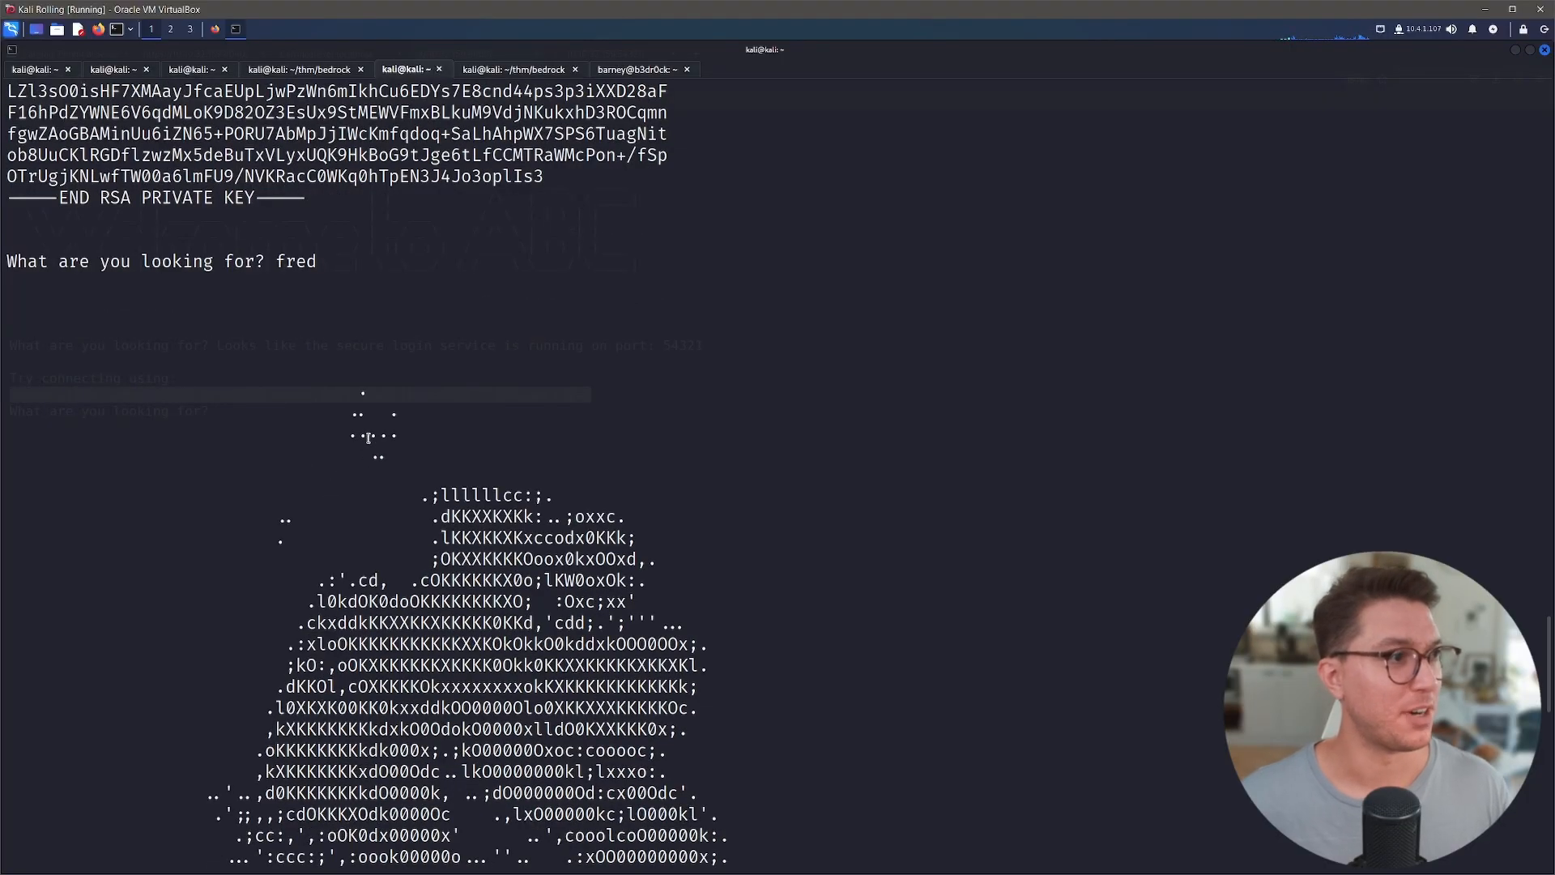
scroll(down, 3)
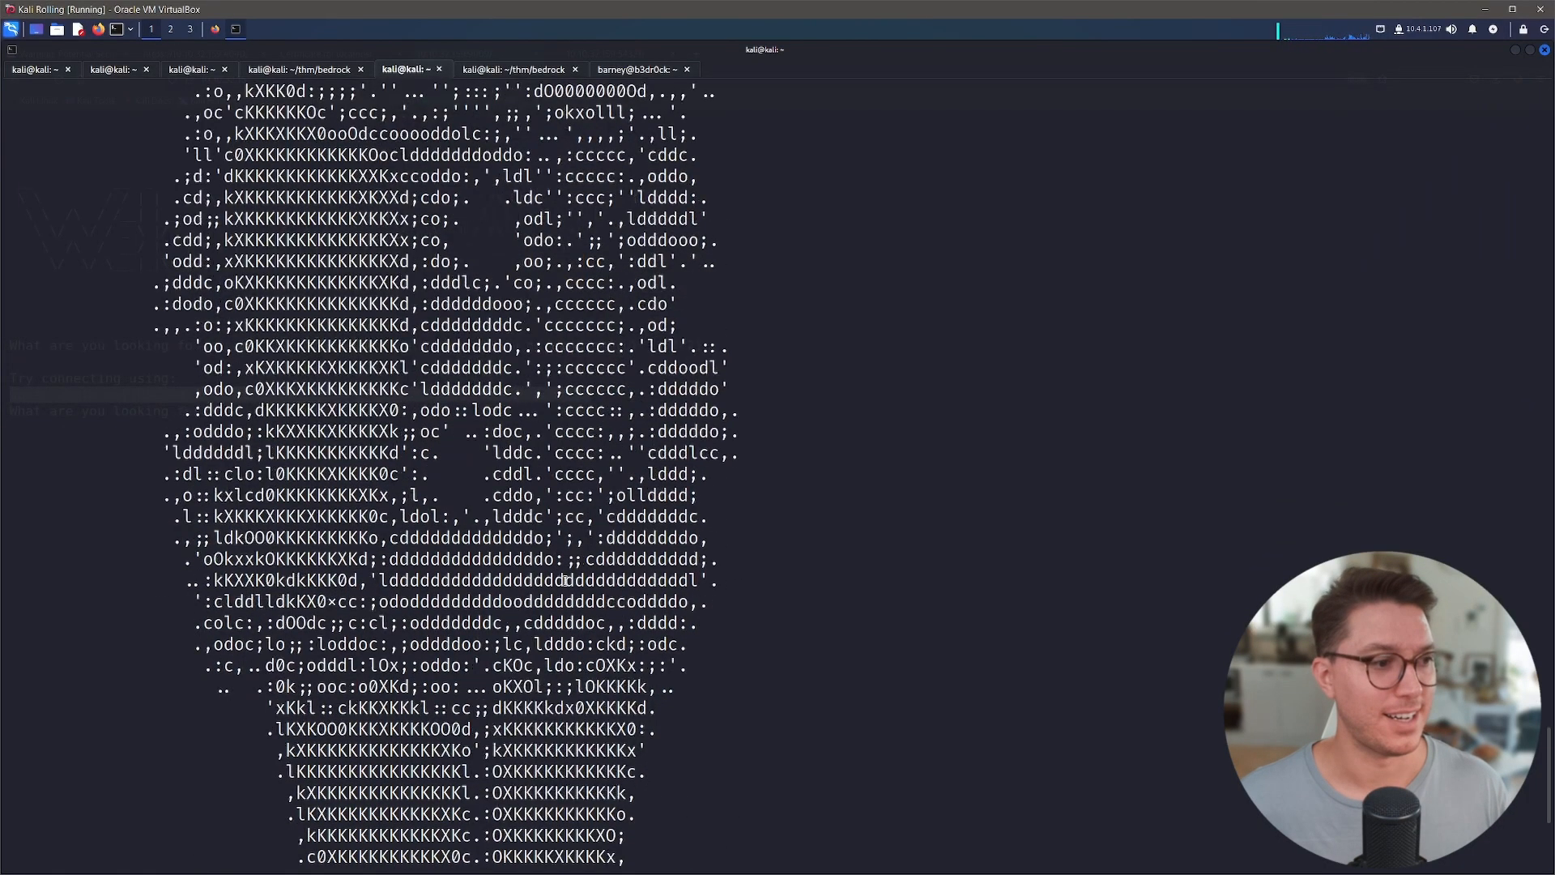
scroll(down, 3)
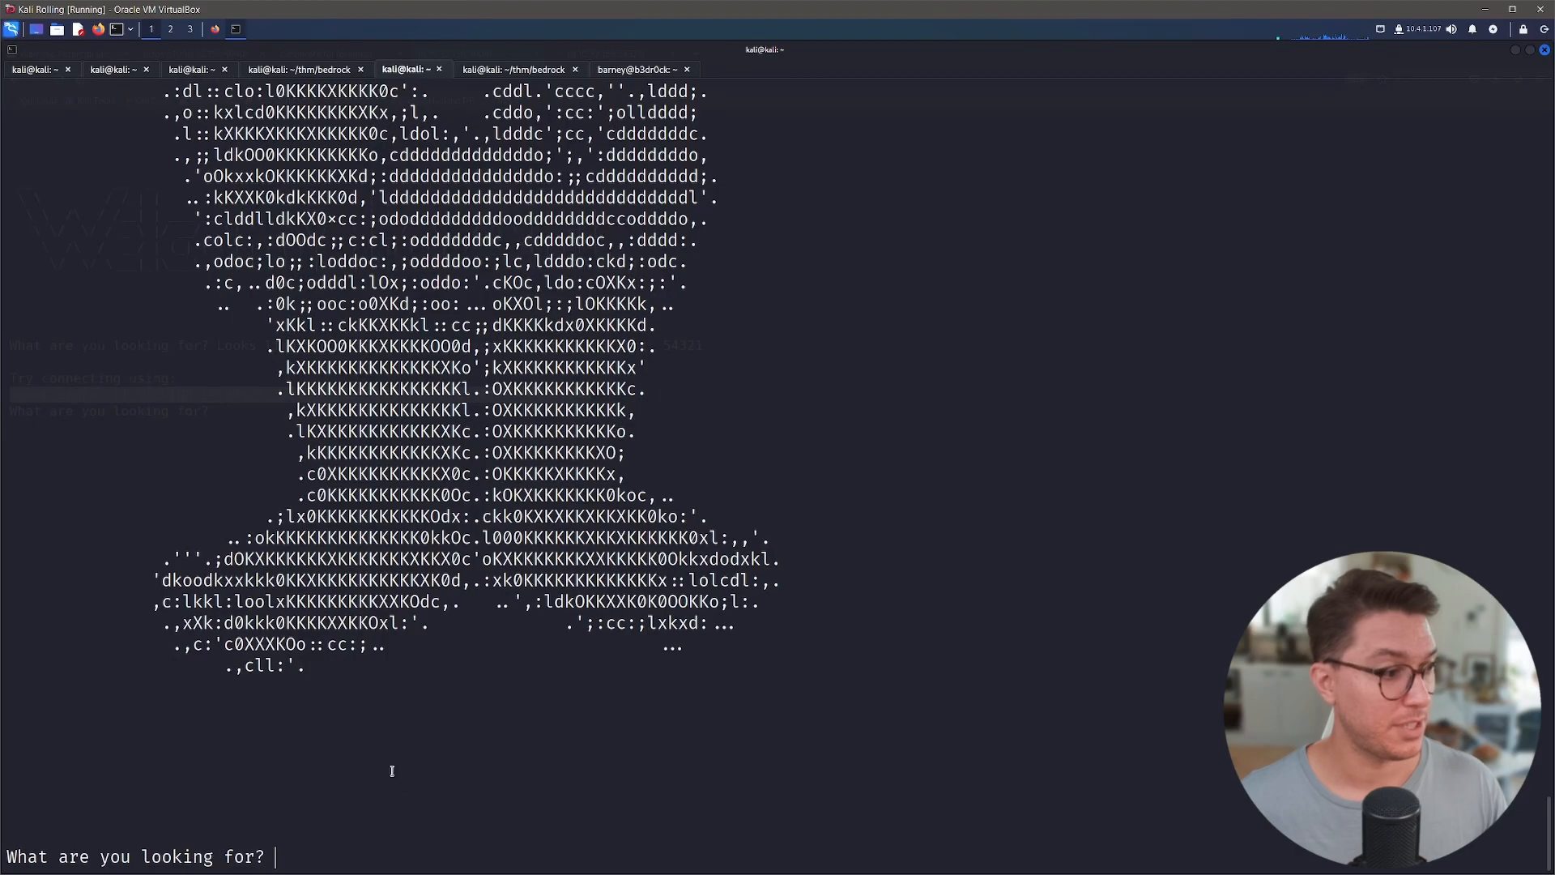
click(642, 68)
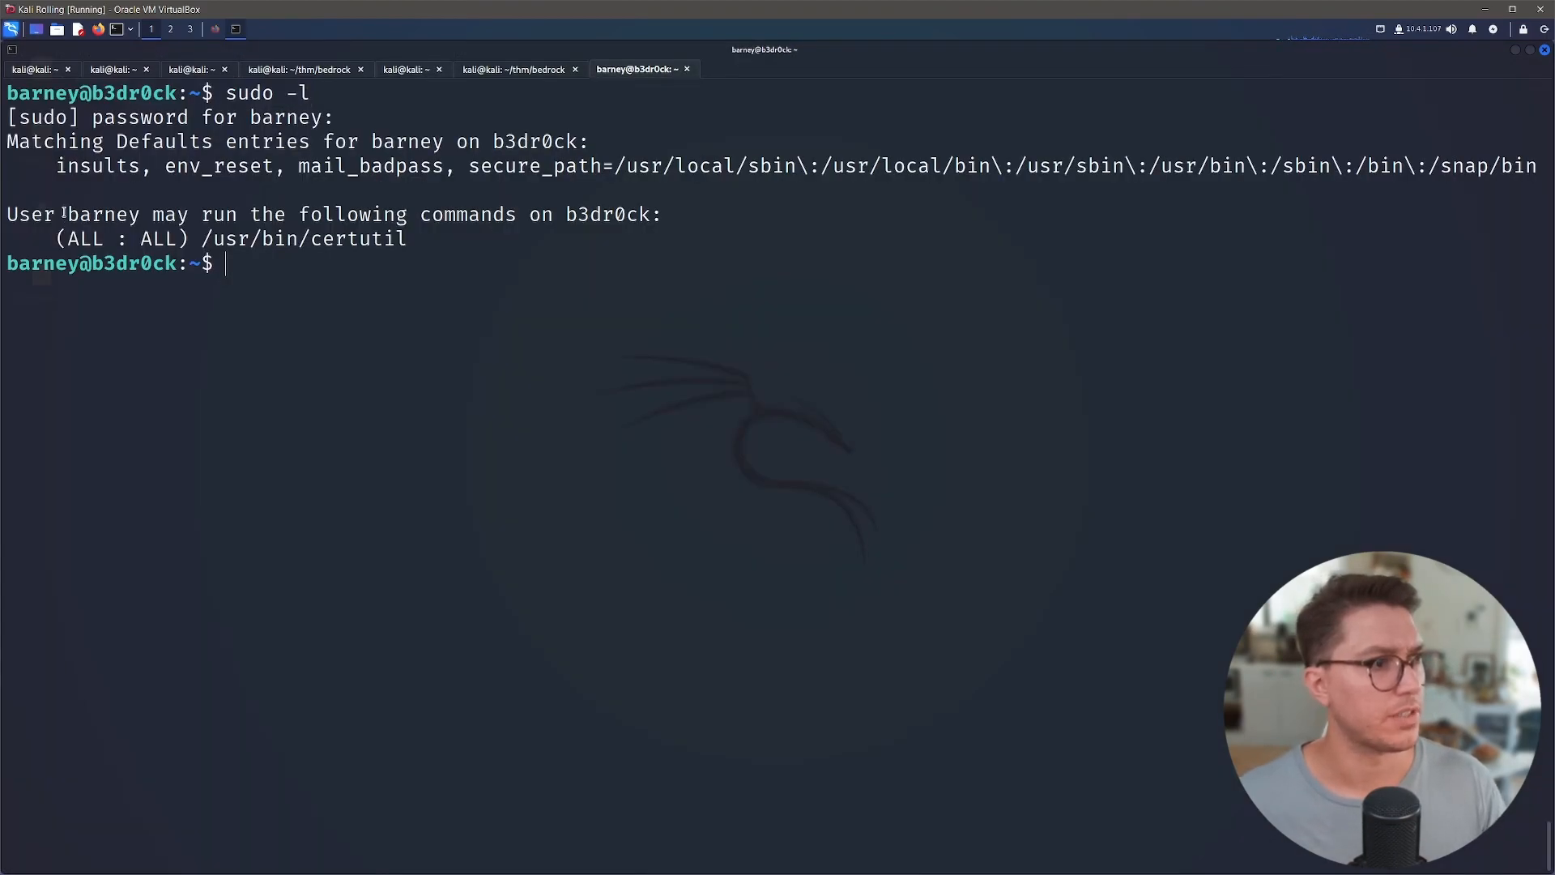
Step: Try reading /usr/share/abc/certs/fred.certificate.pem, which is denied
double_click(103, 214)
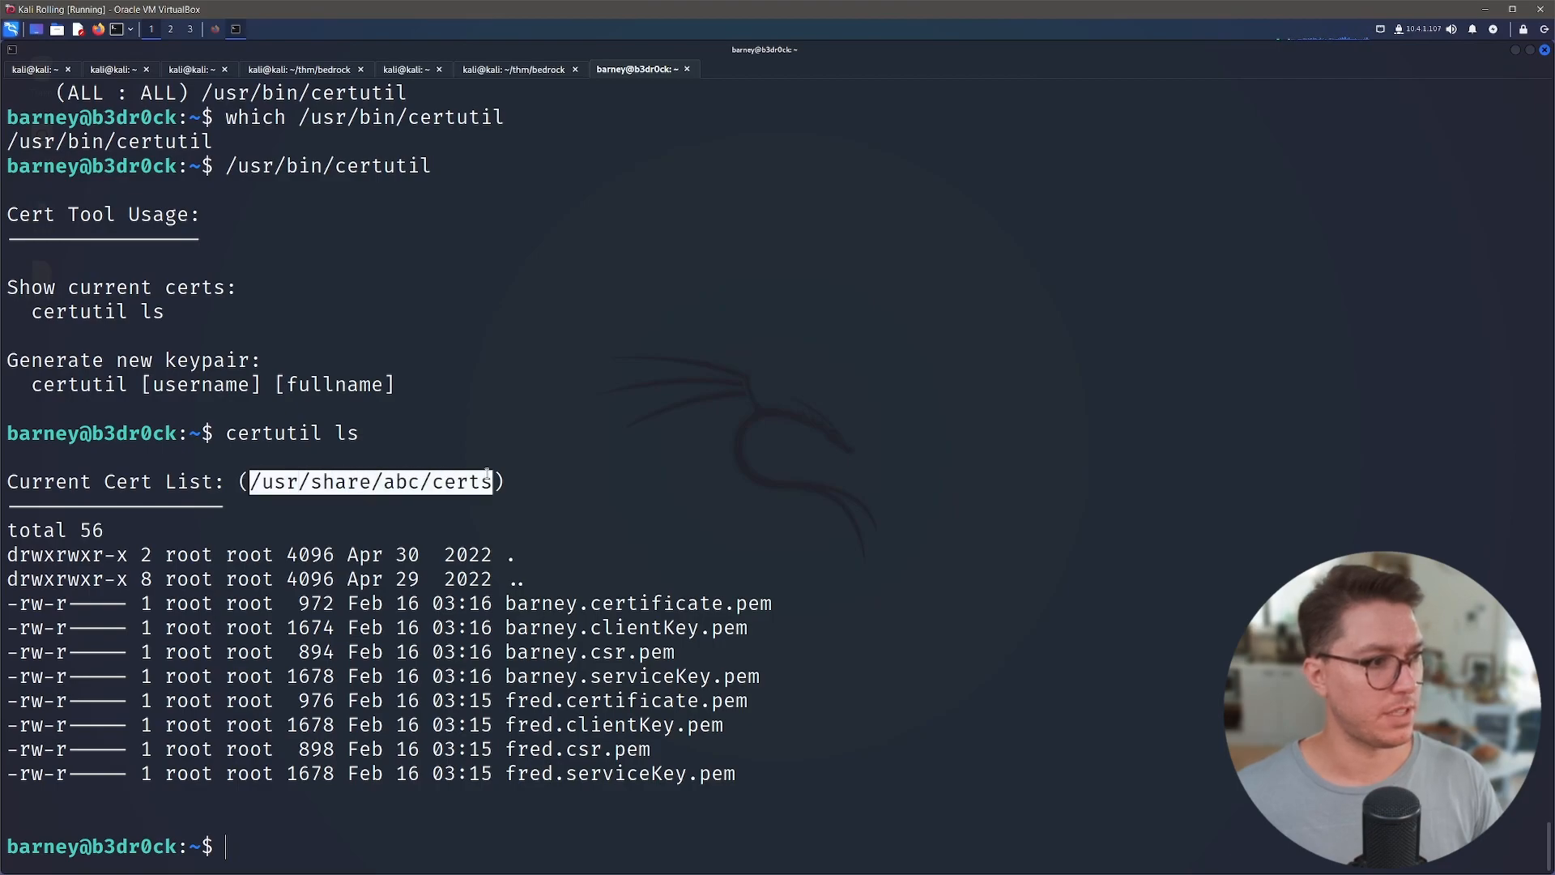
text(cat)
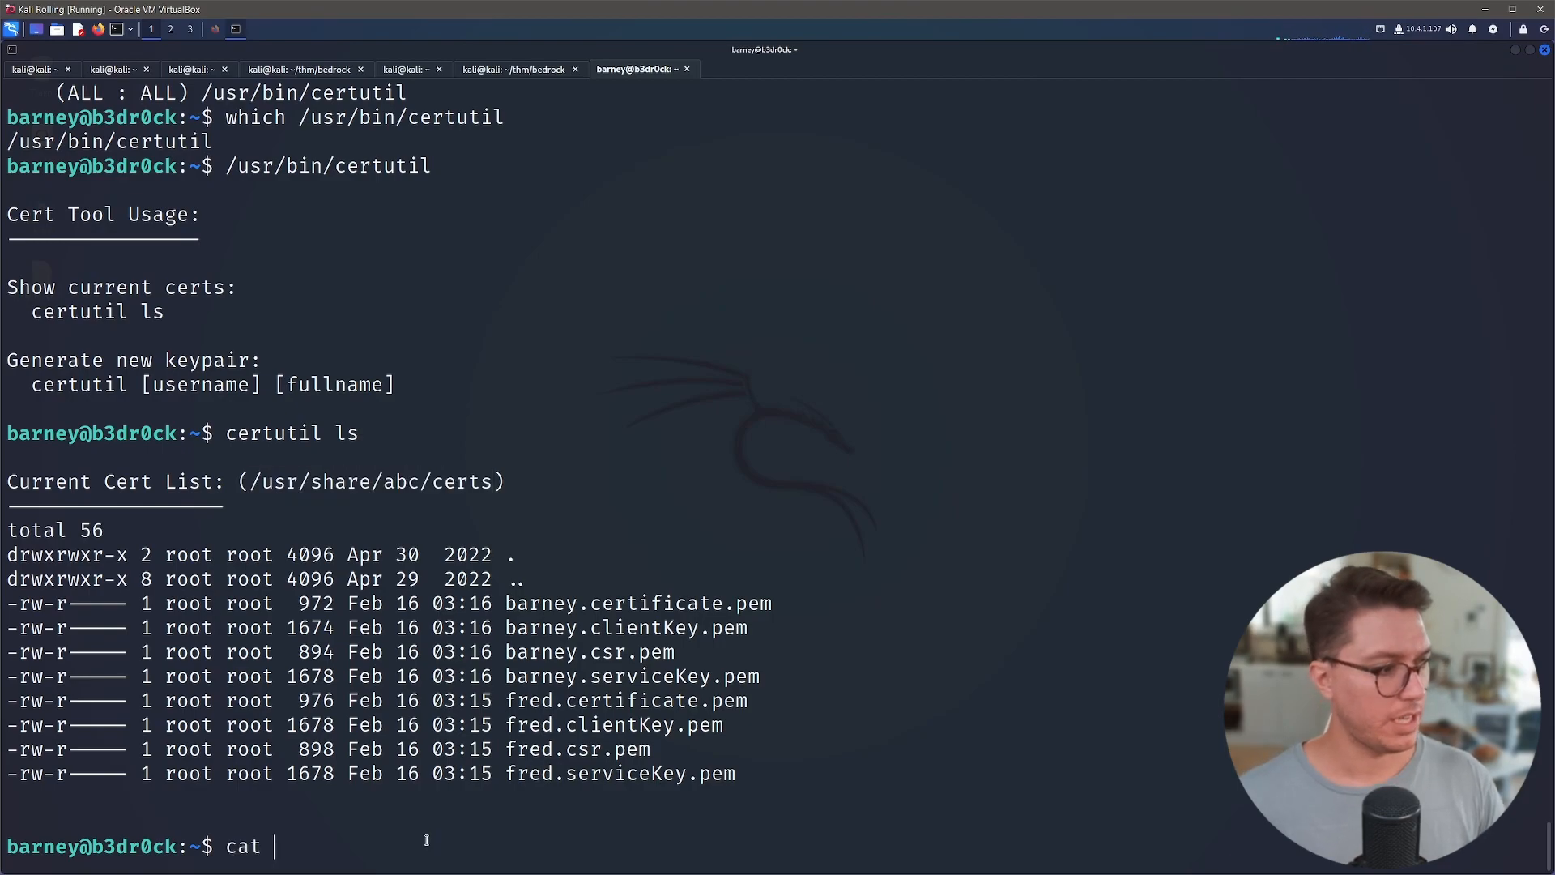
text(/usr/share/abc/certs/fred.)
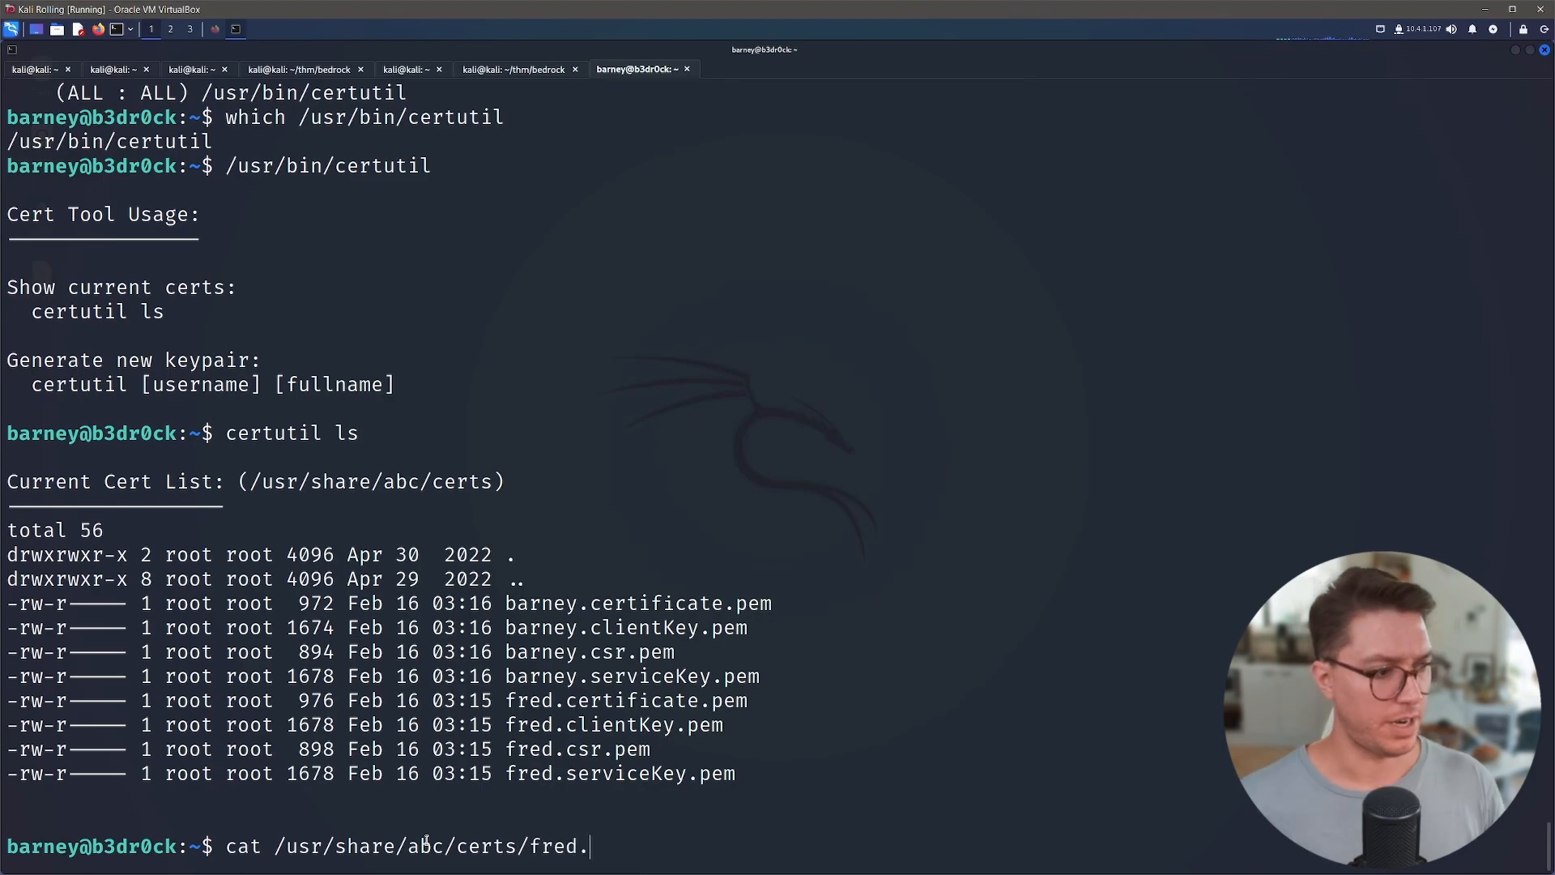
text(cer)
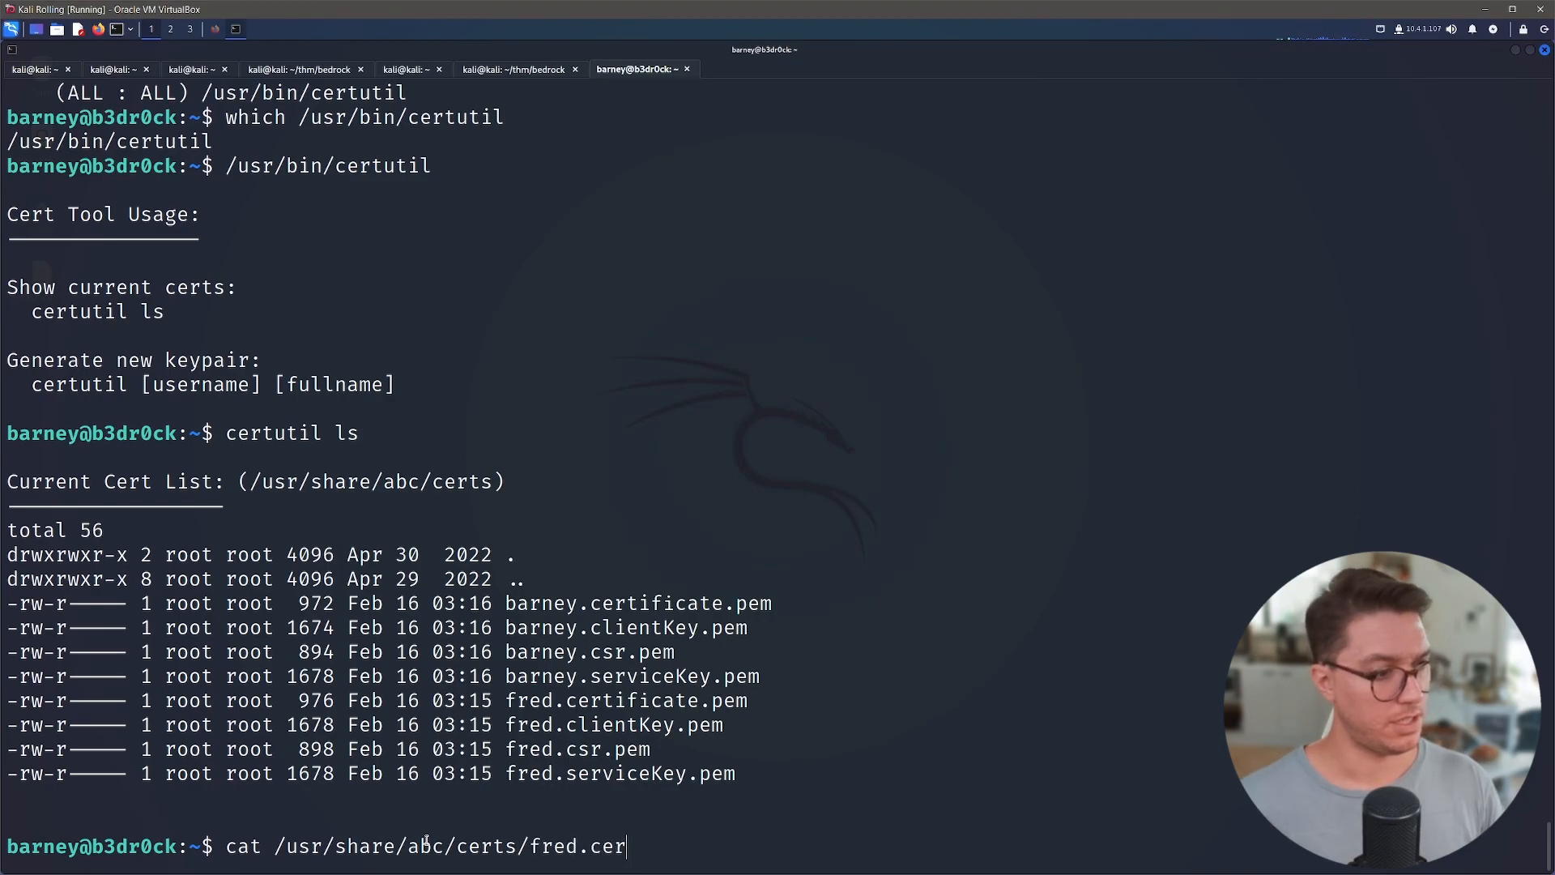
key(Return)
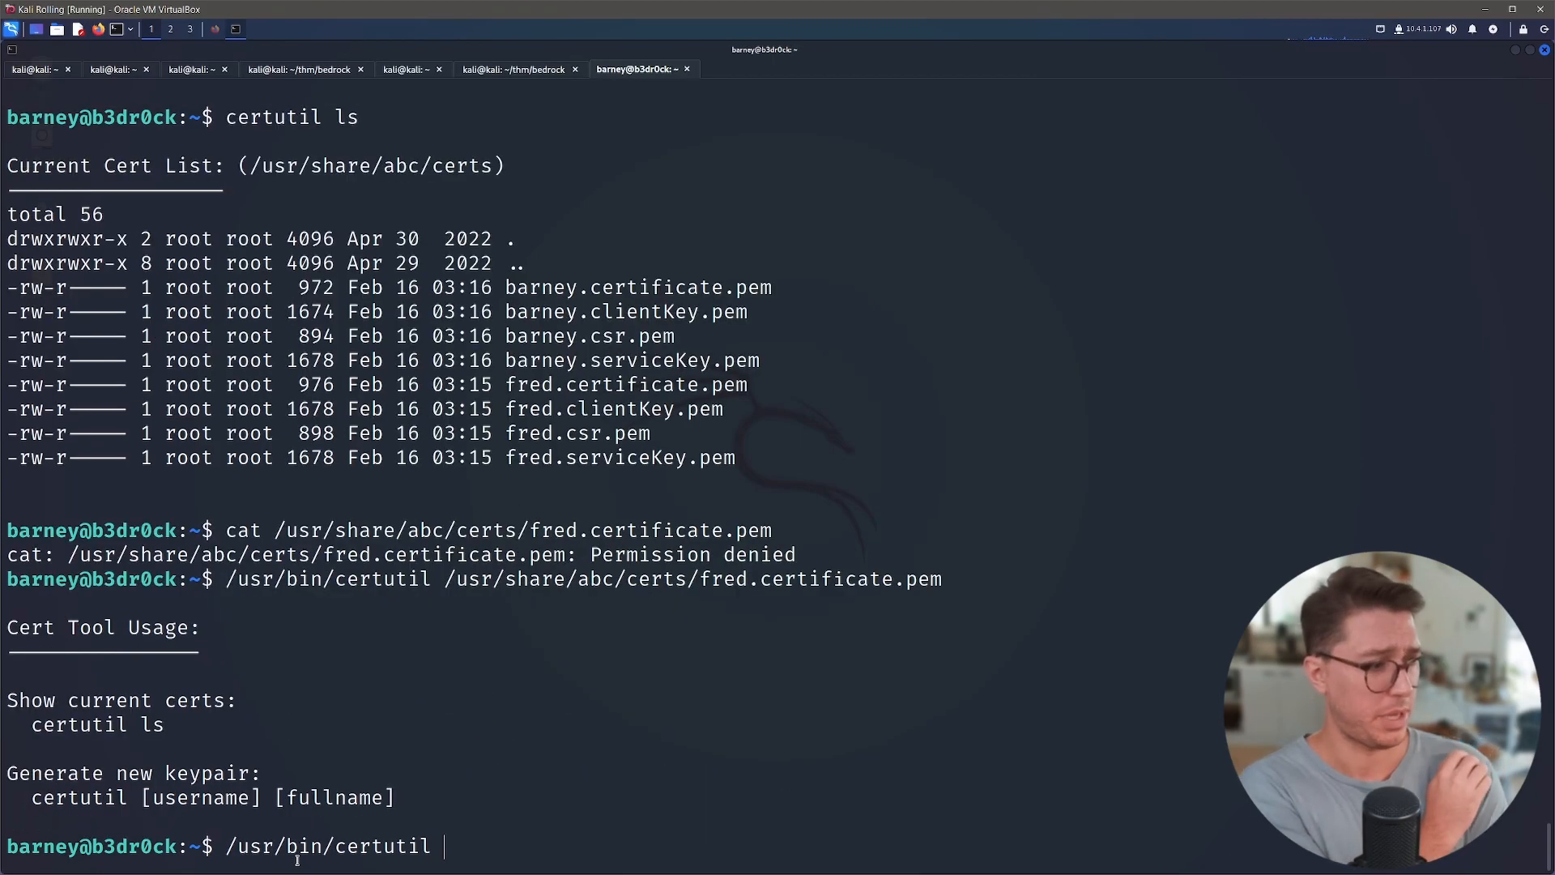
Step: Generate a keypair with certutil fred fred and list the certificate store again
text(fred)
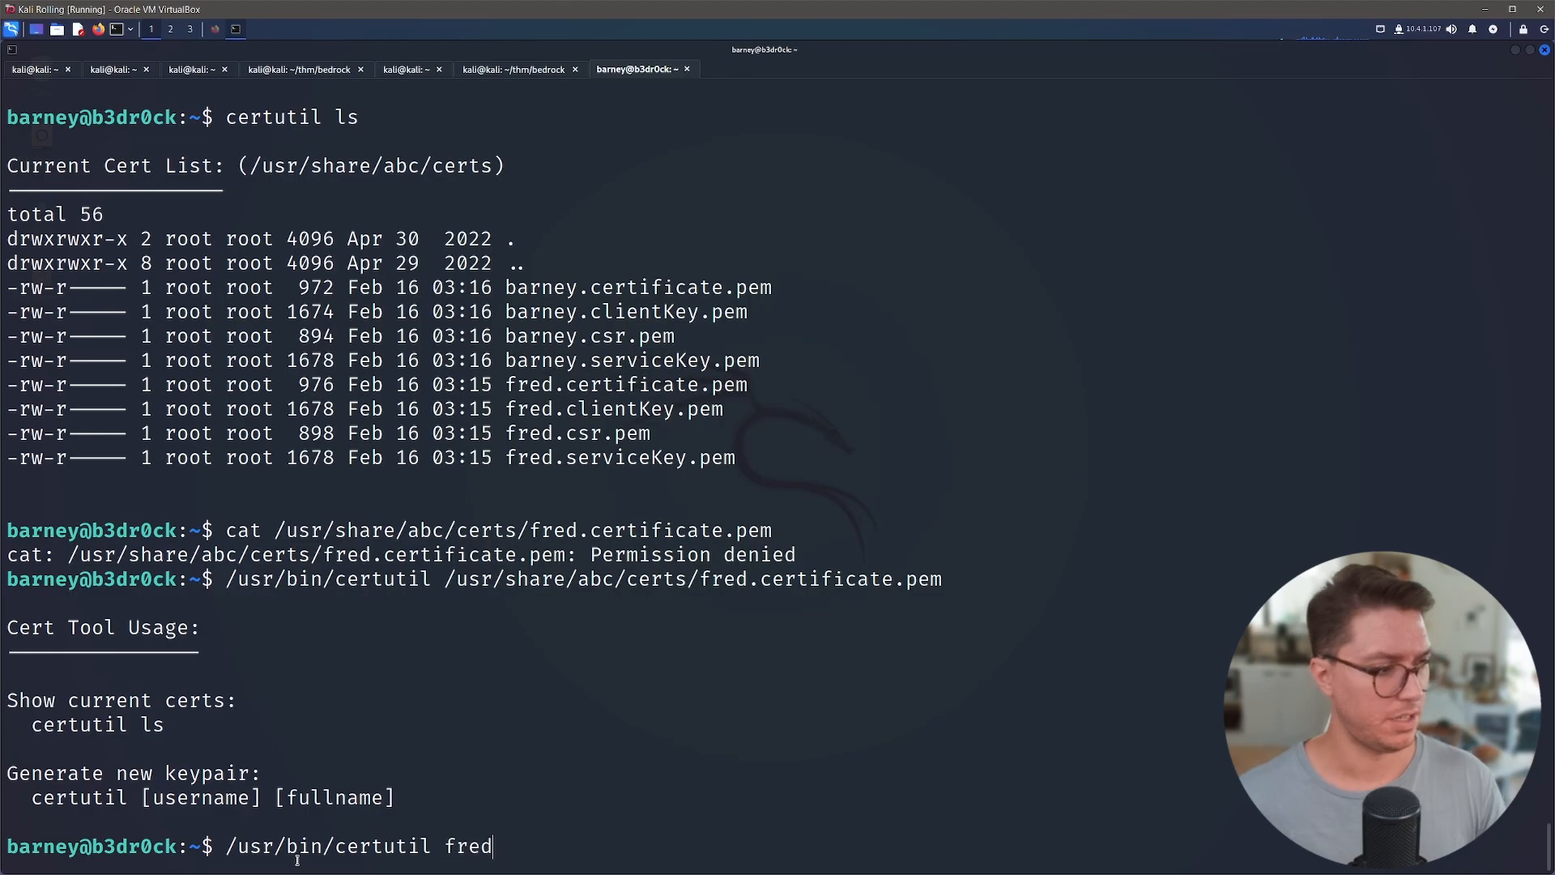
key(Return)
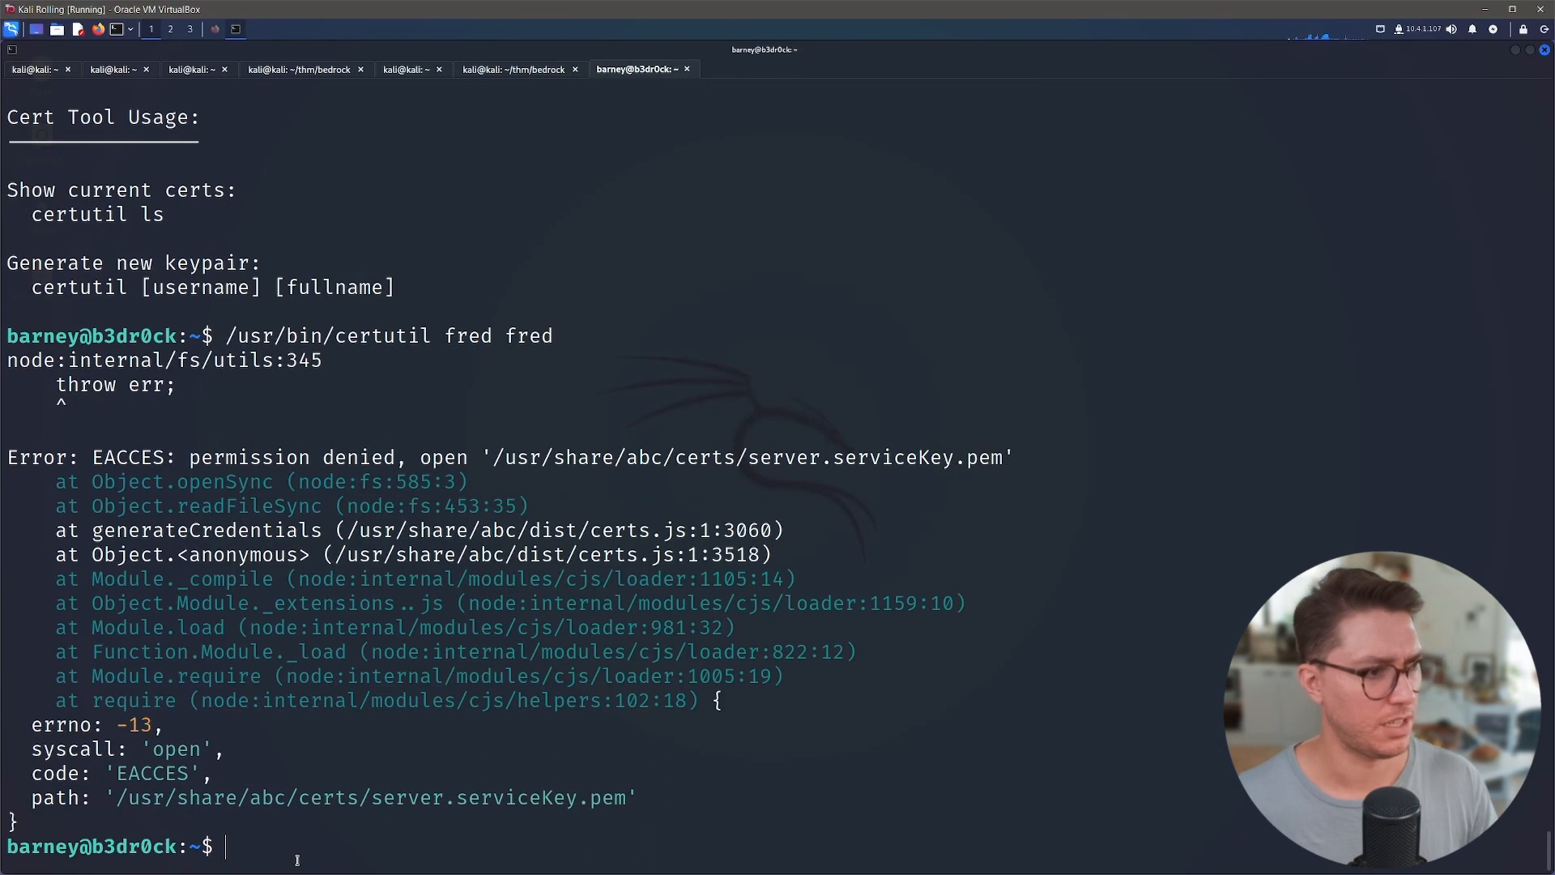
text(certutil ls)
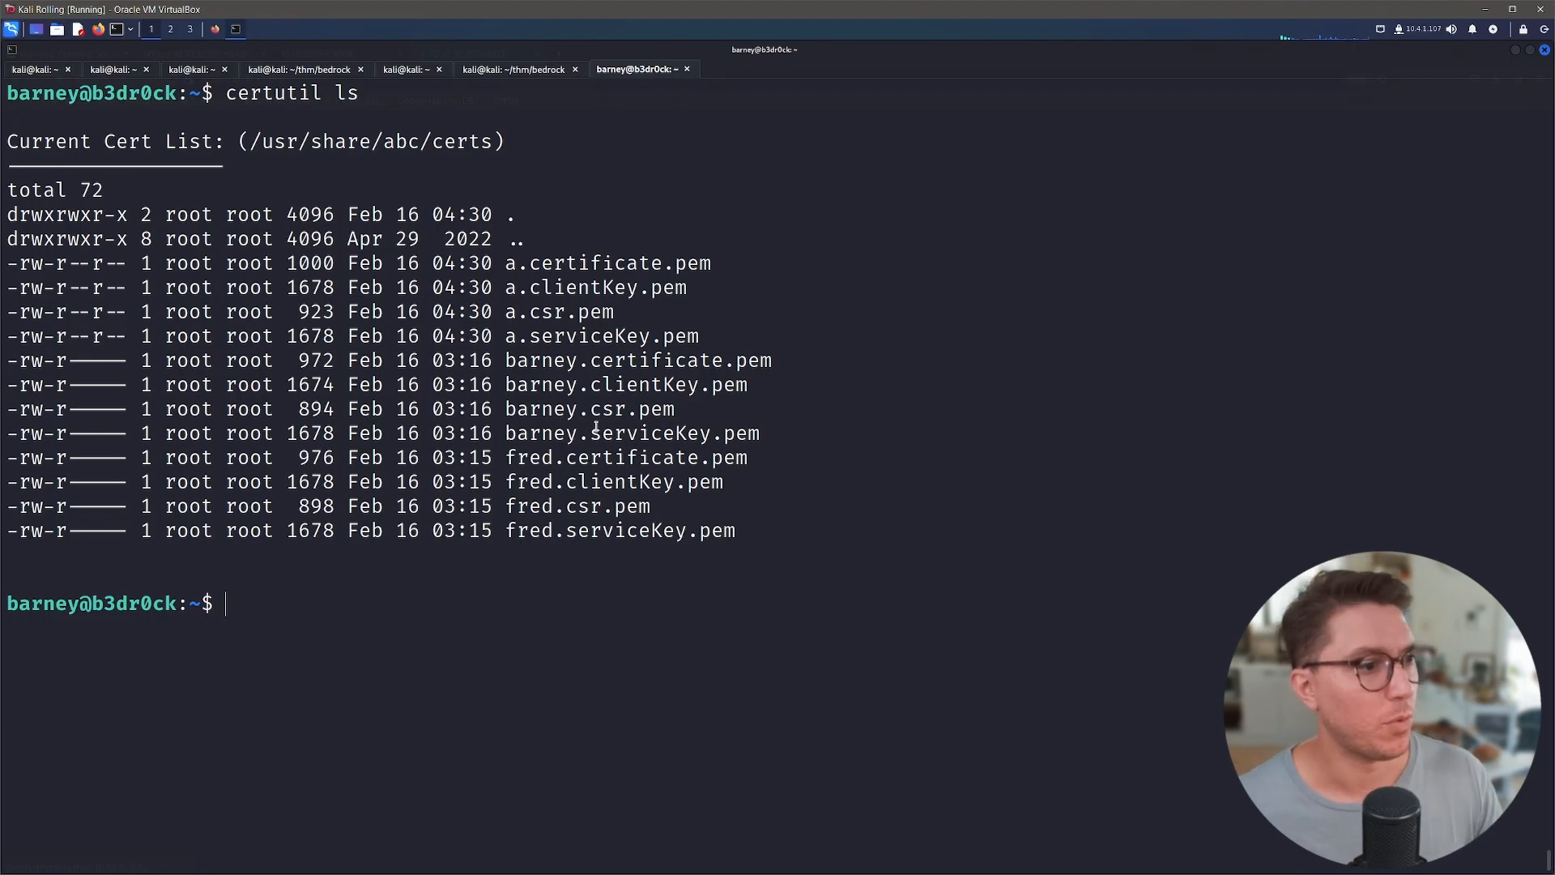
Step: Run sudo certutil -a on /usr/share/abc/certs/fred.certificate.pem and review the generated key and certificate
text(sudo certutil -a /usr/share/abc/certs/fred.certificate.pem)
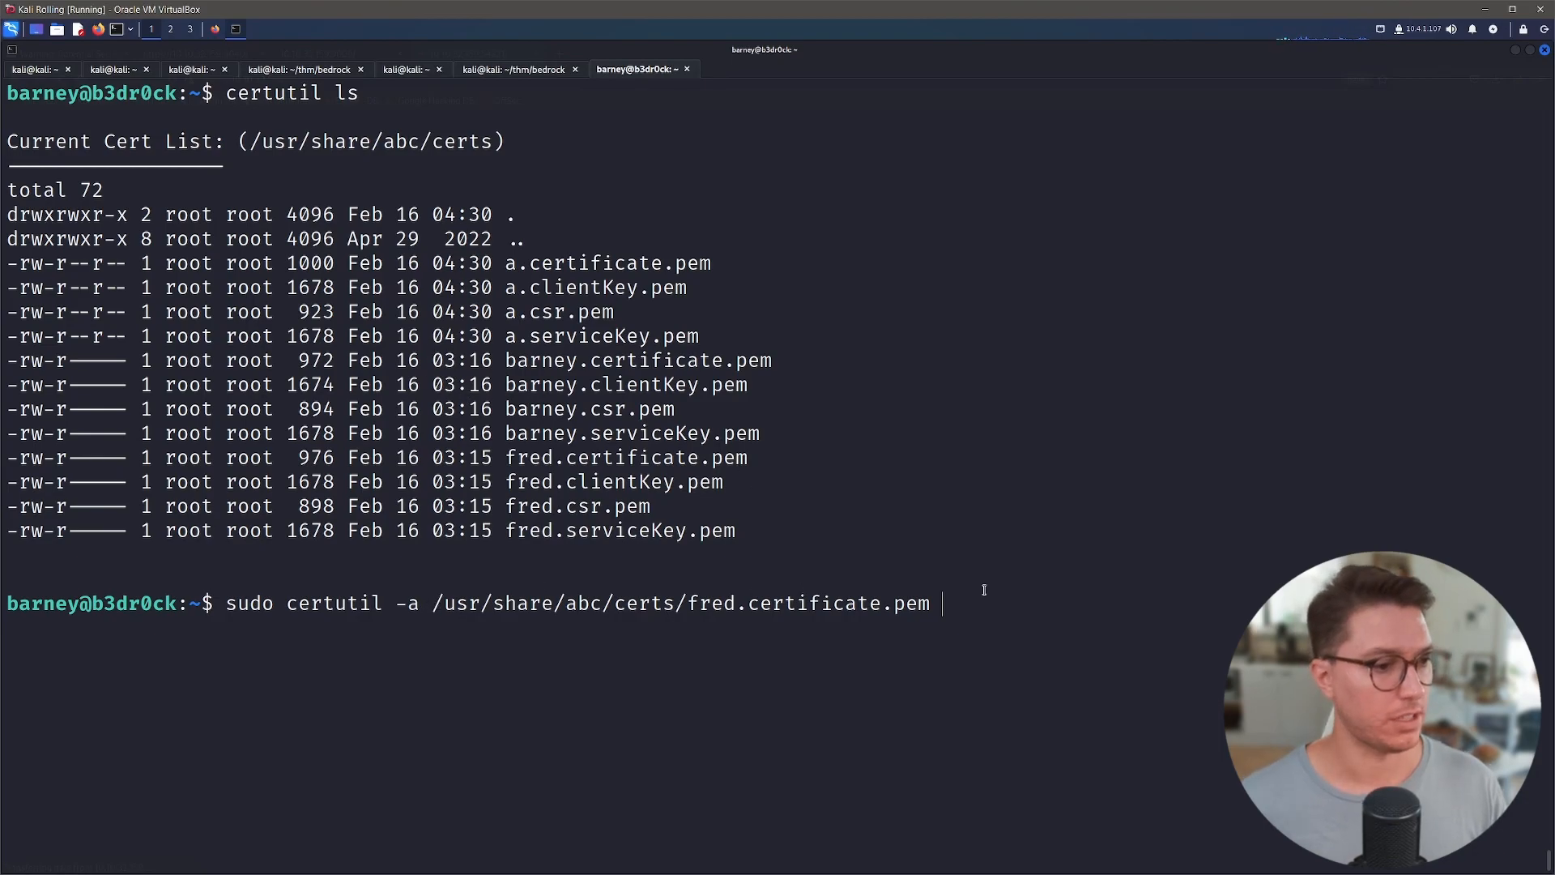
key(Return)
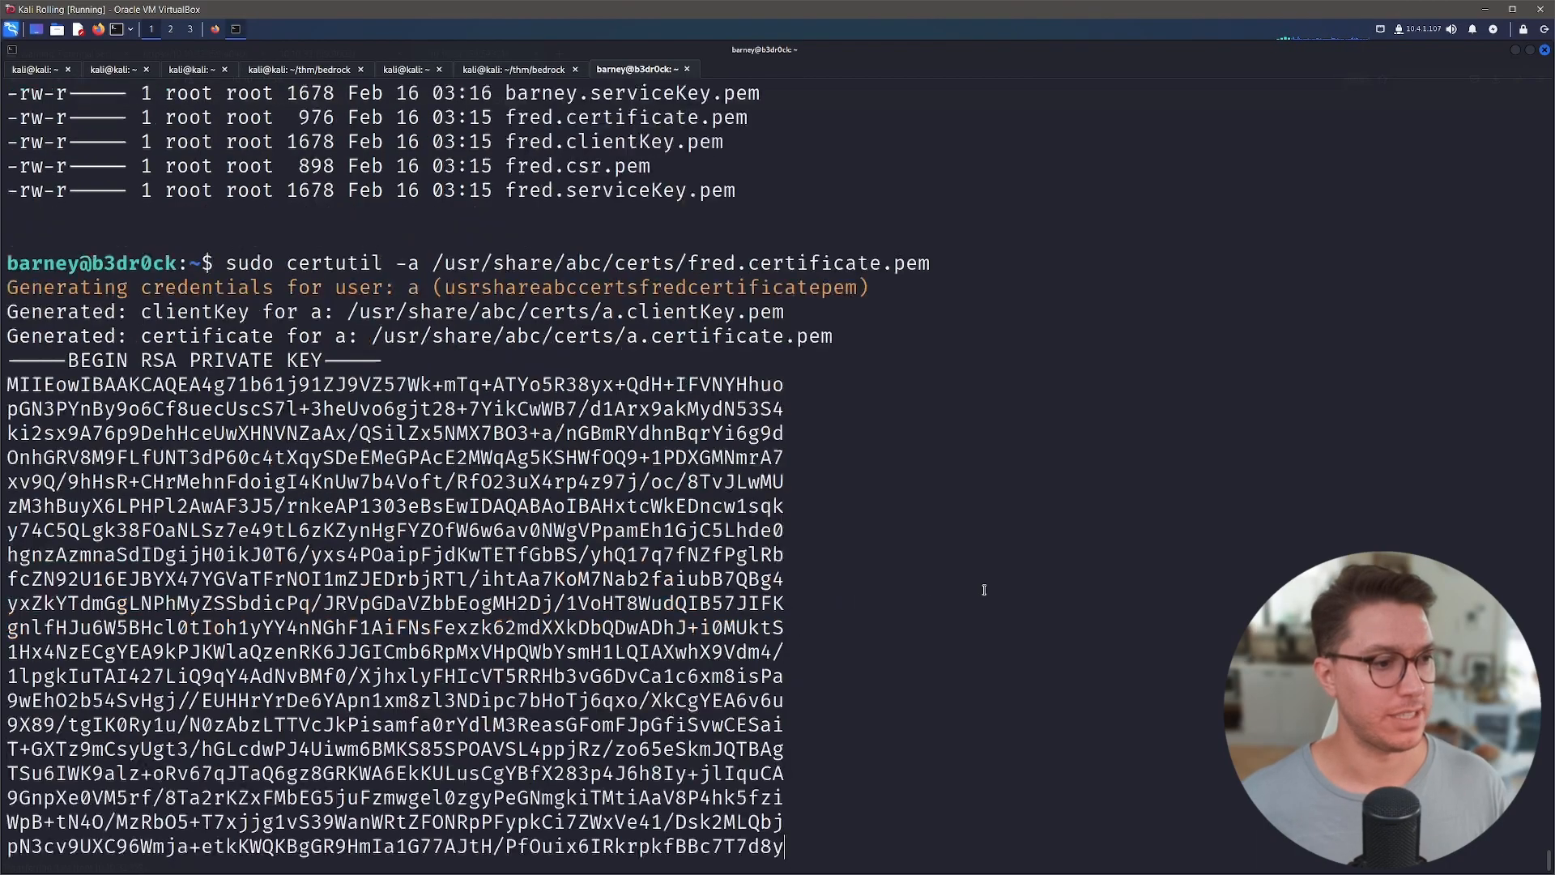
scroll(down, 3)
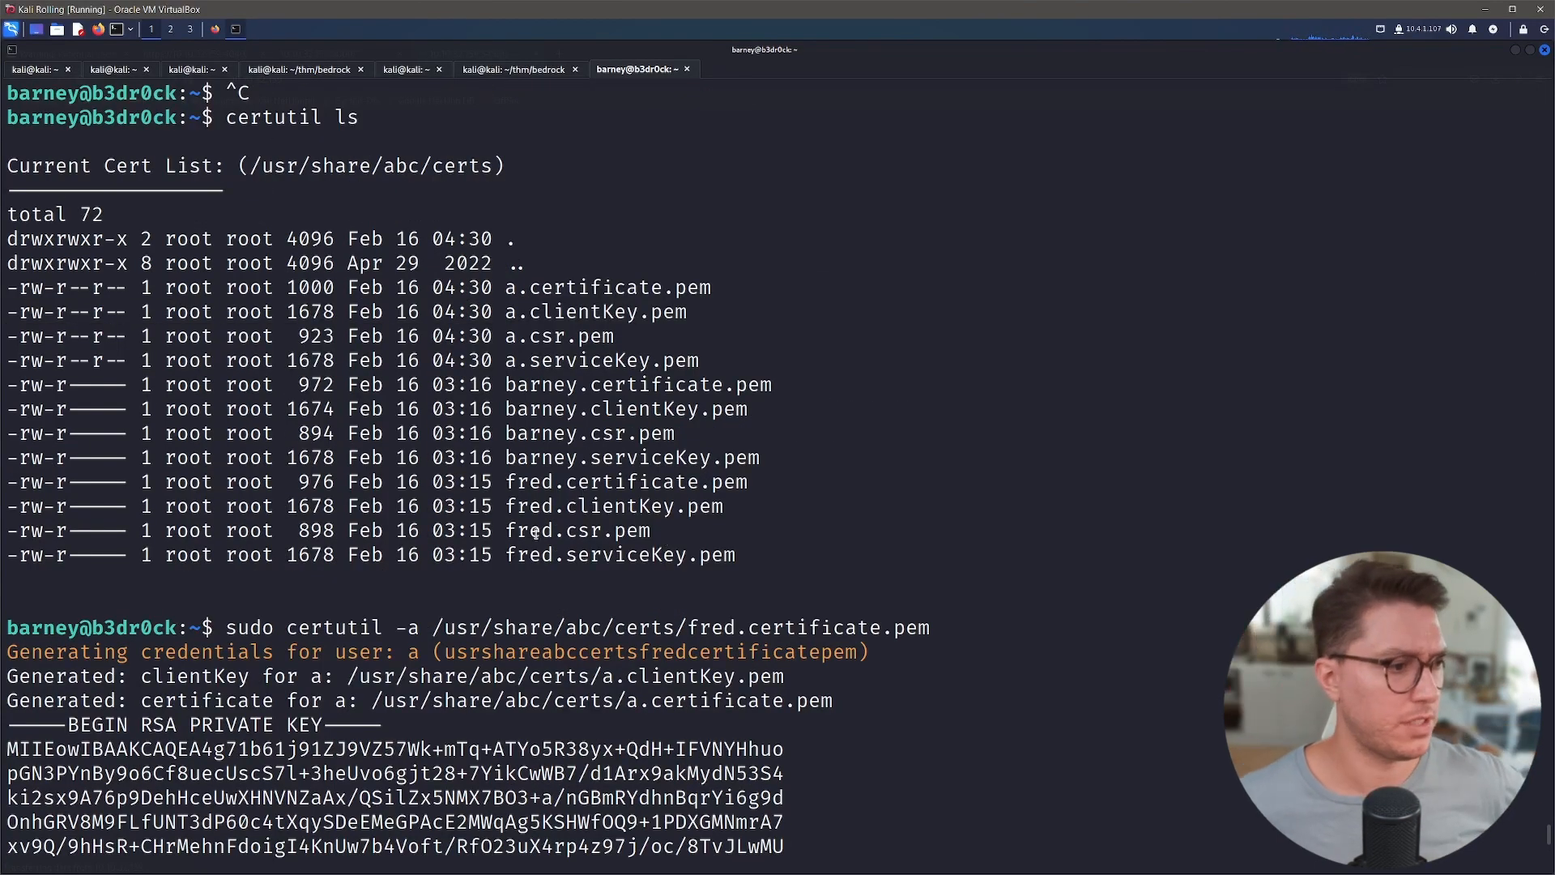
scroll(down, 3)
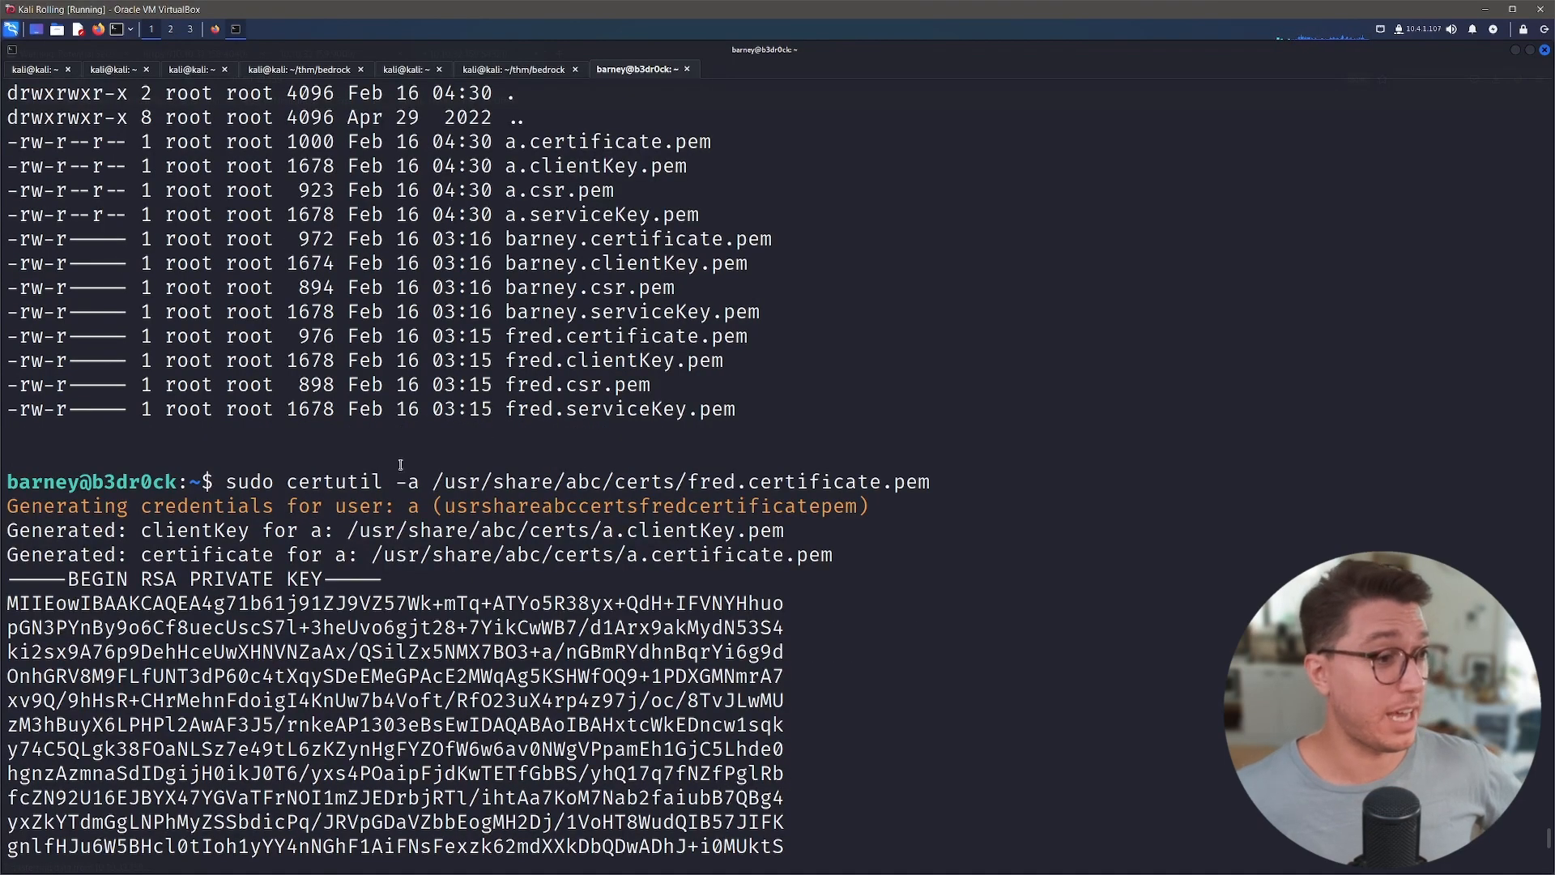
Step: Copy the generated RSA private key output and switch to the local Kali shell
scroll(down, 3)
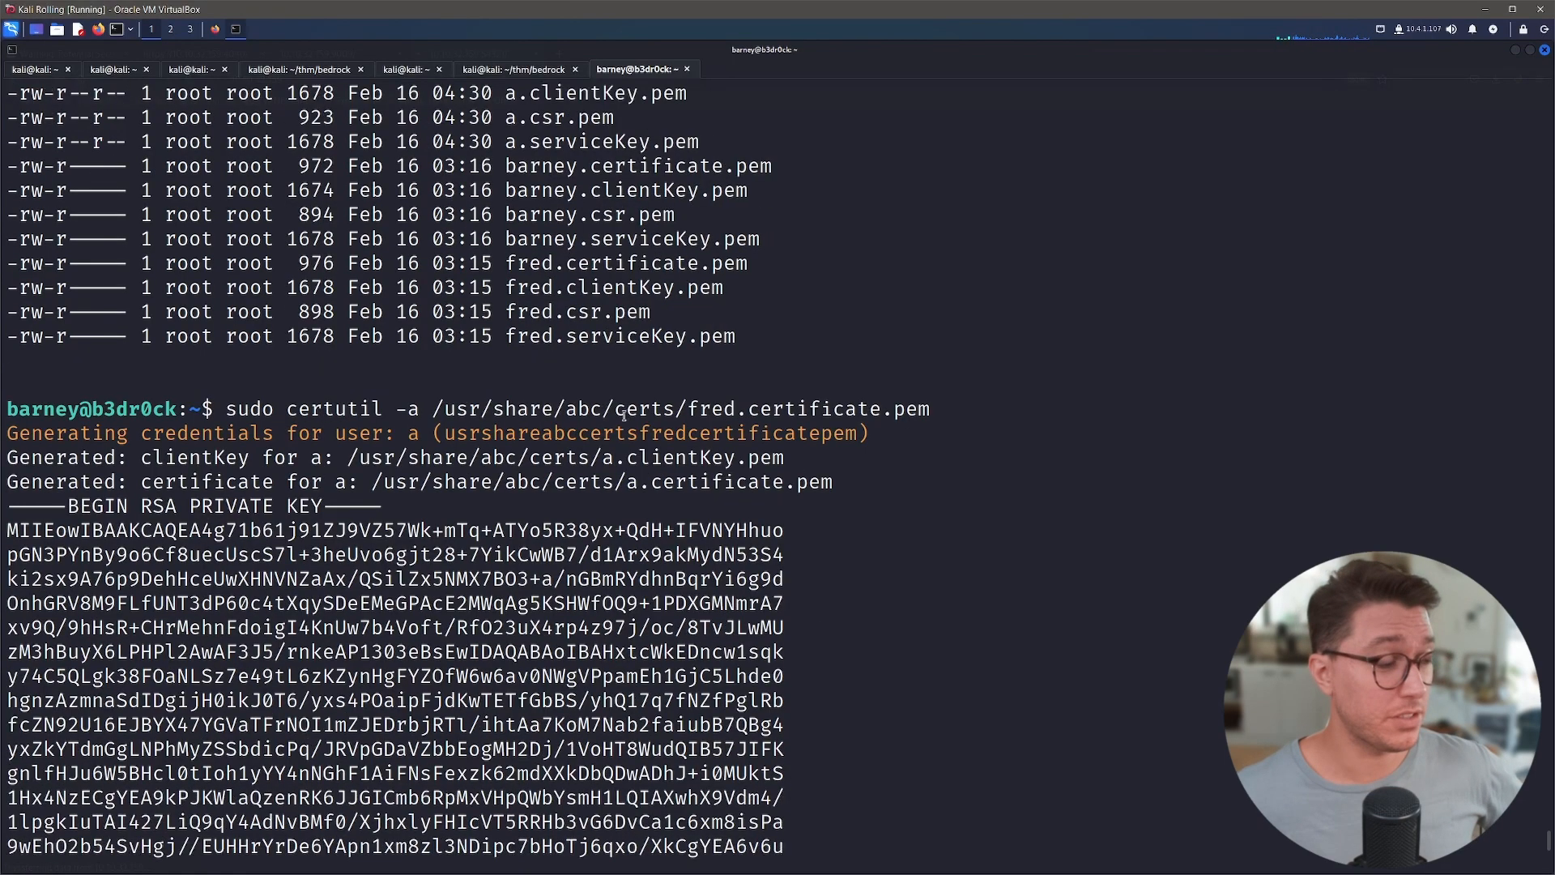
scroll(down, 3)
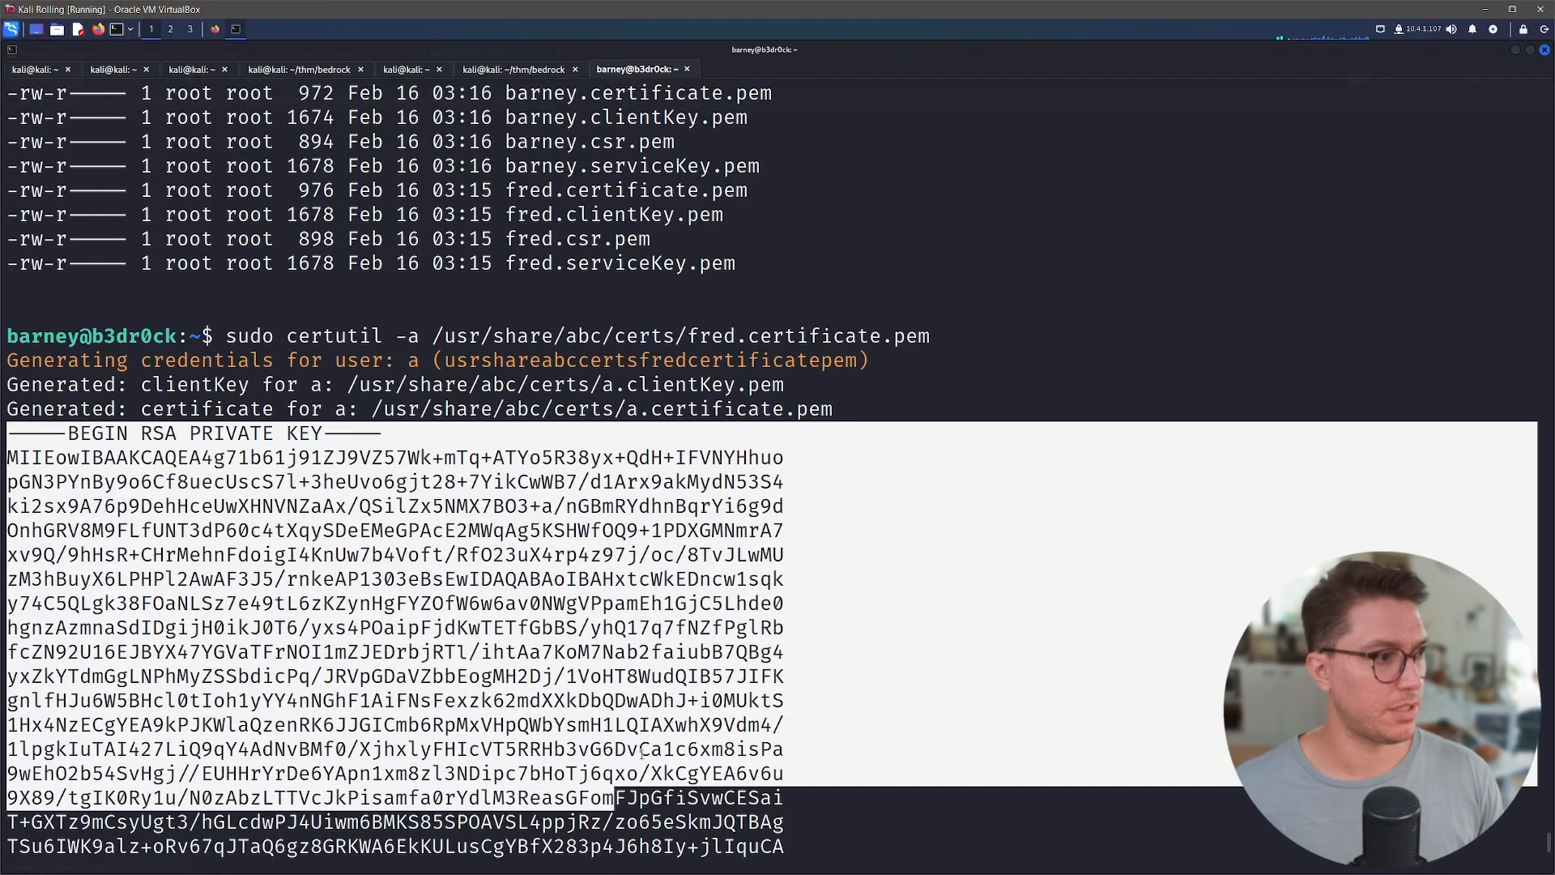
click(515, 68)
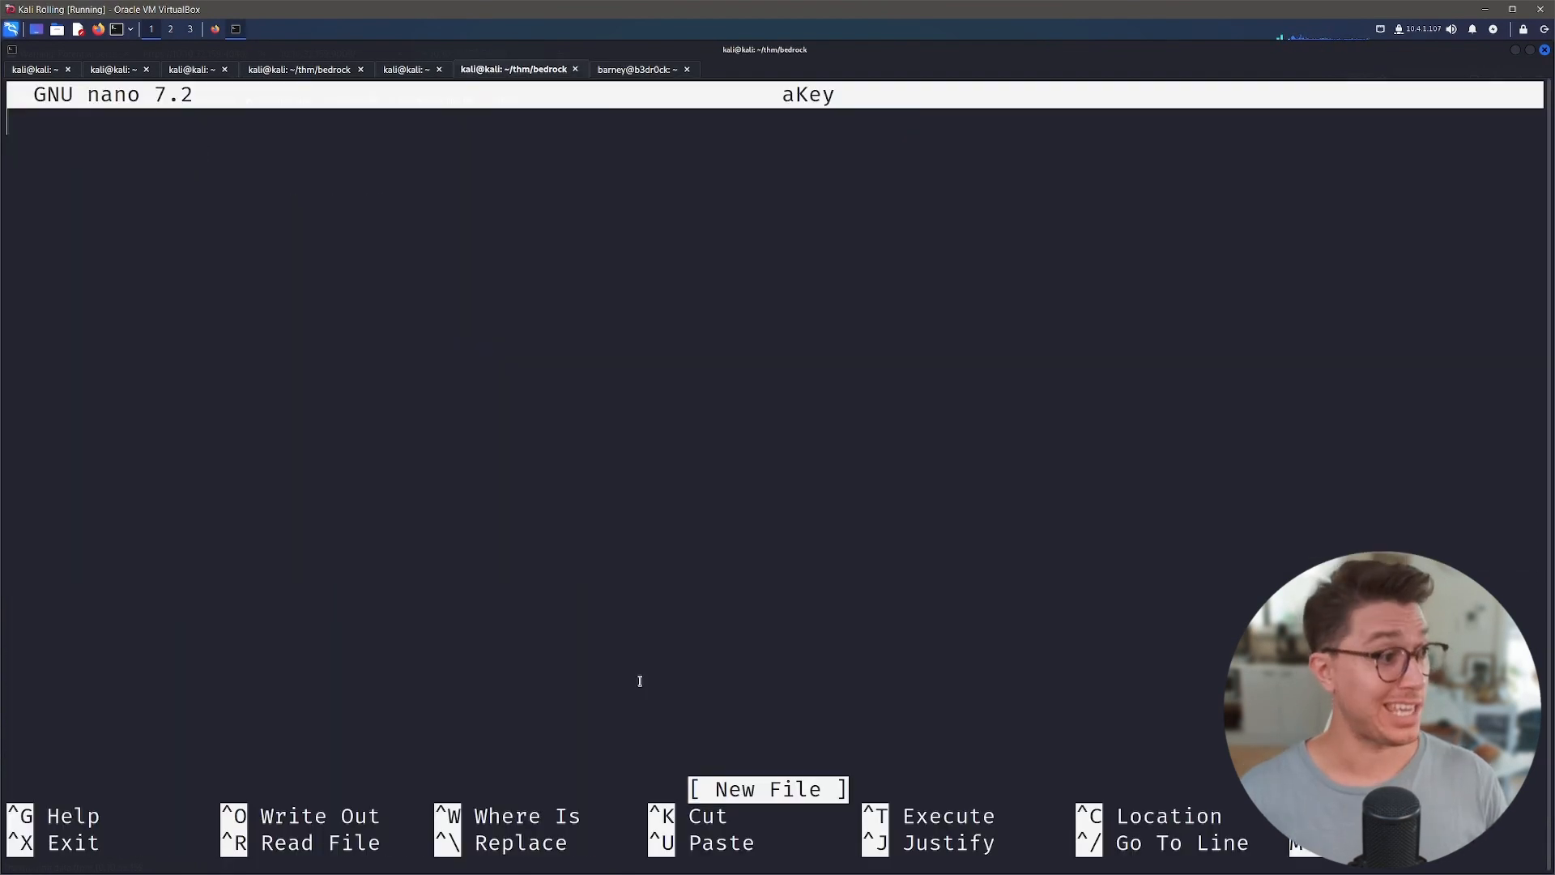
key(ctrl+x)
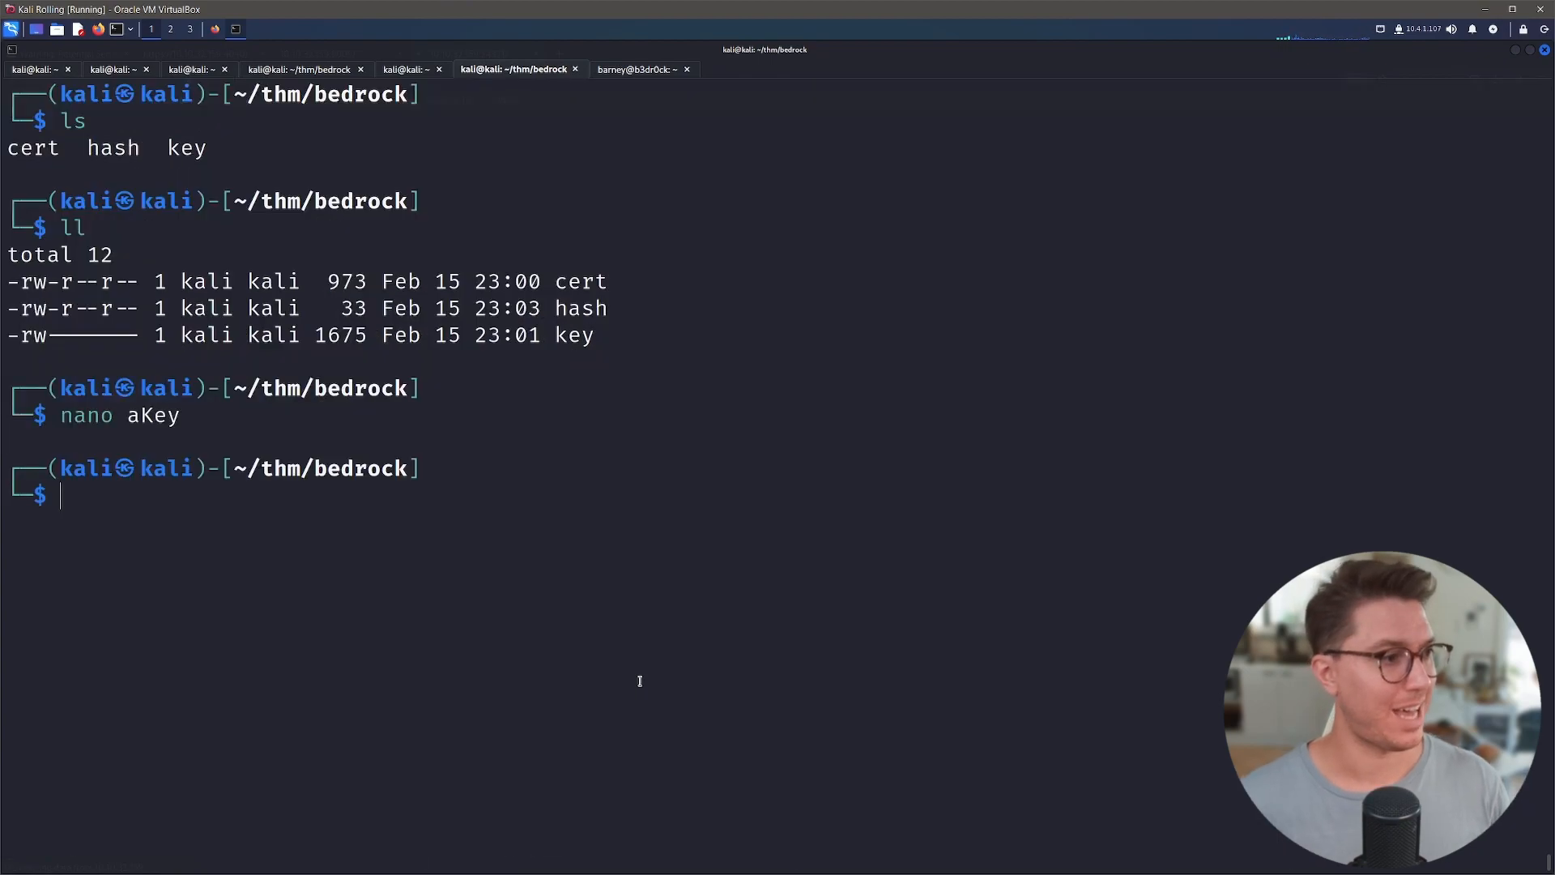
click(639, 68)
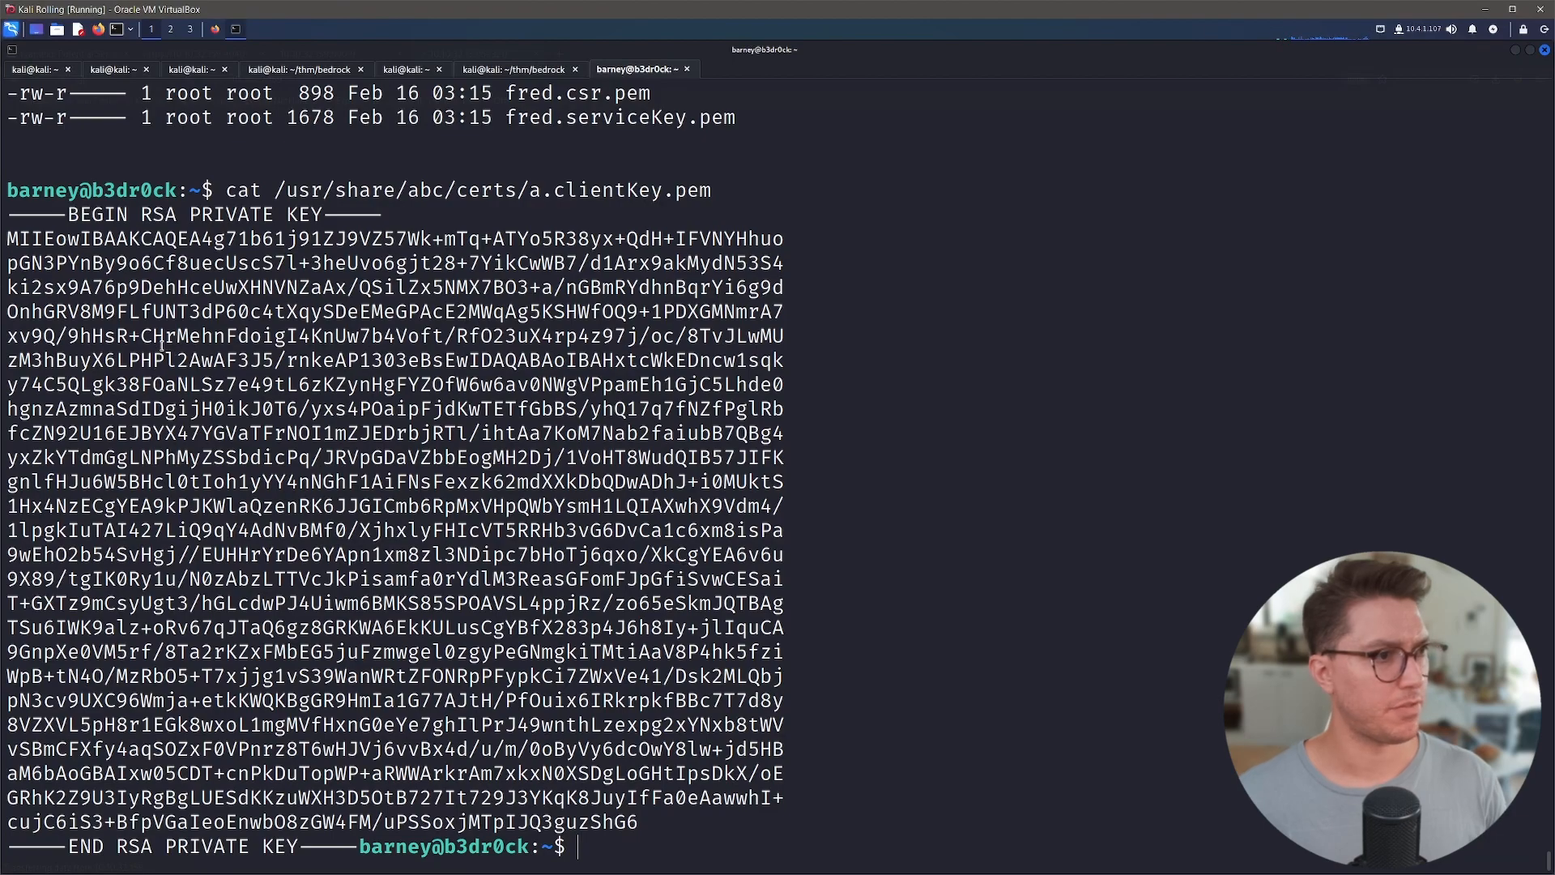
click(515, 68)
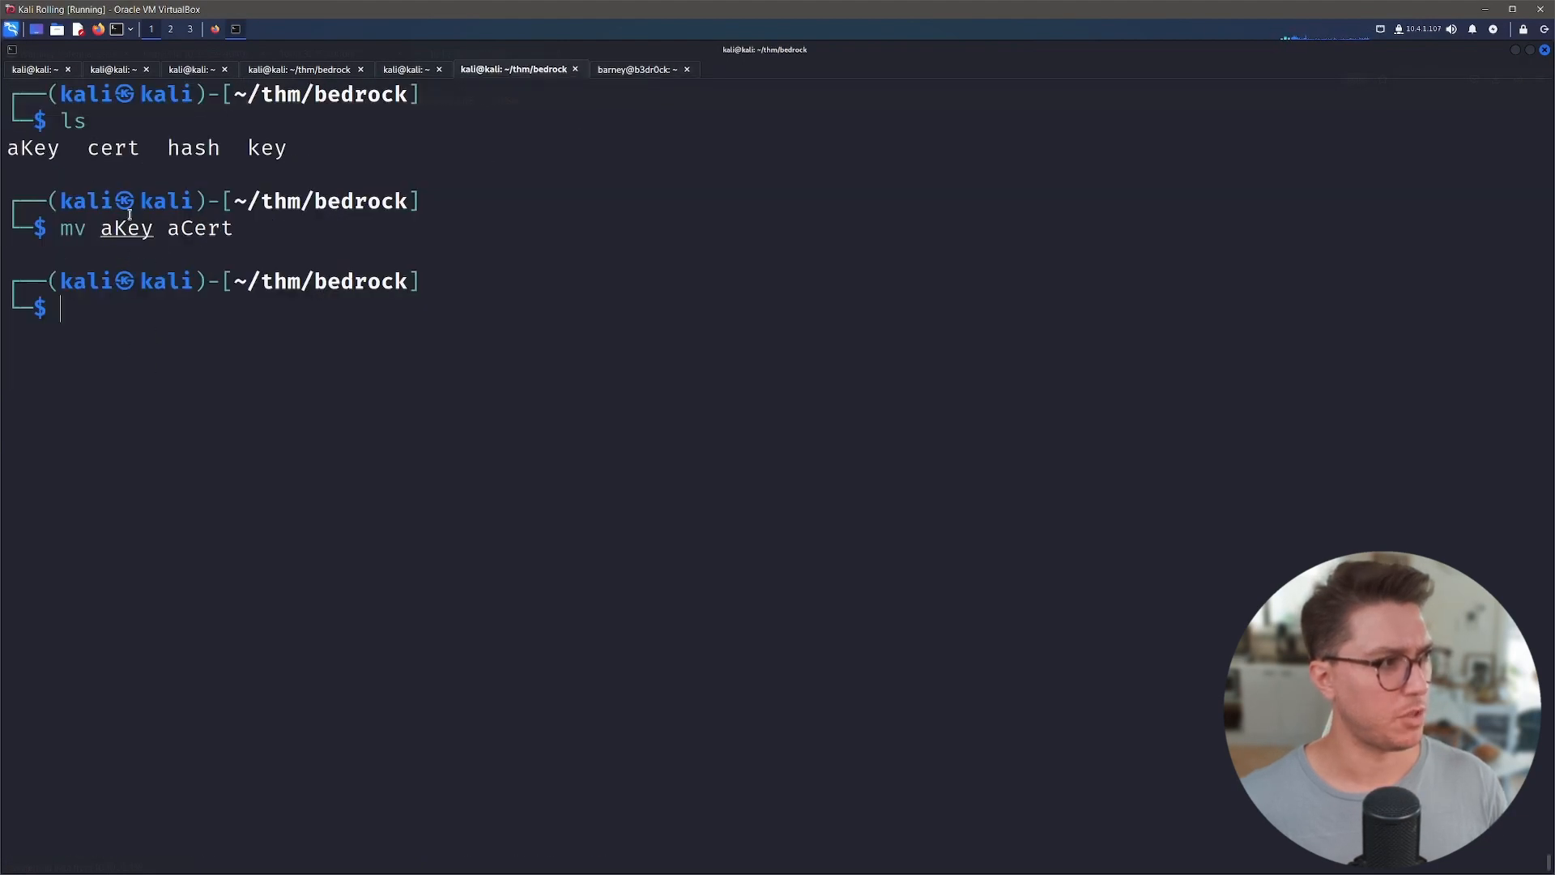
Step: Create the aKey file in nano holding the pasted private key
text(nano aKey)
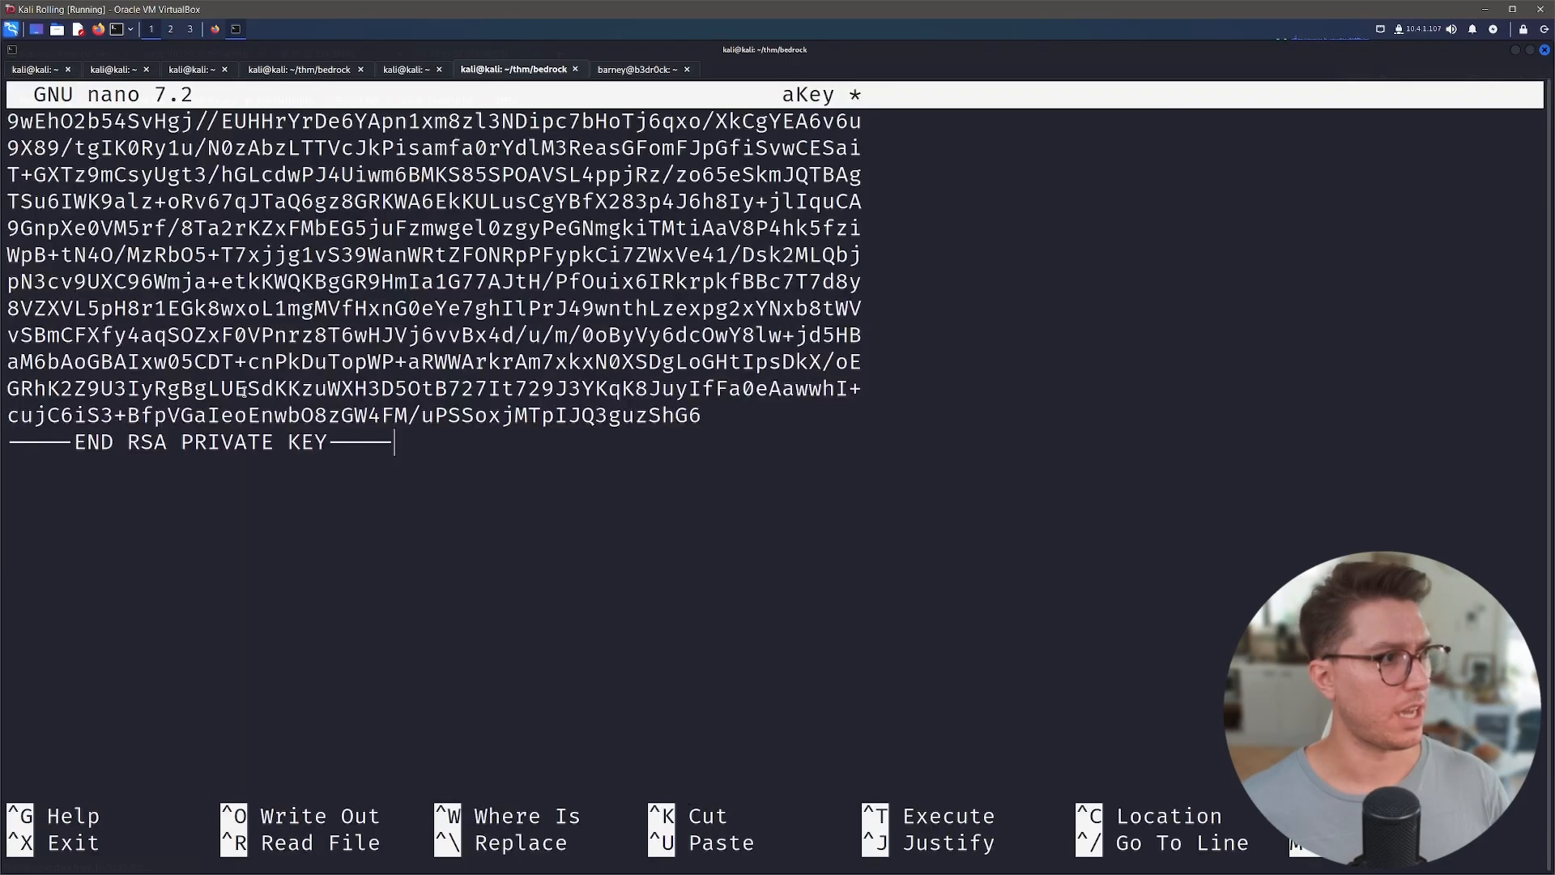
key(ctrl+x)
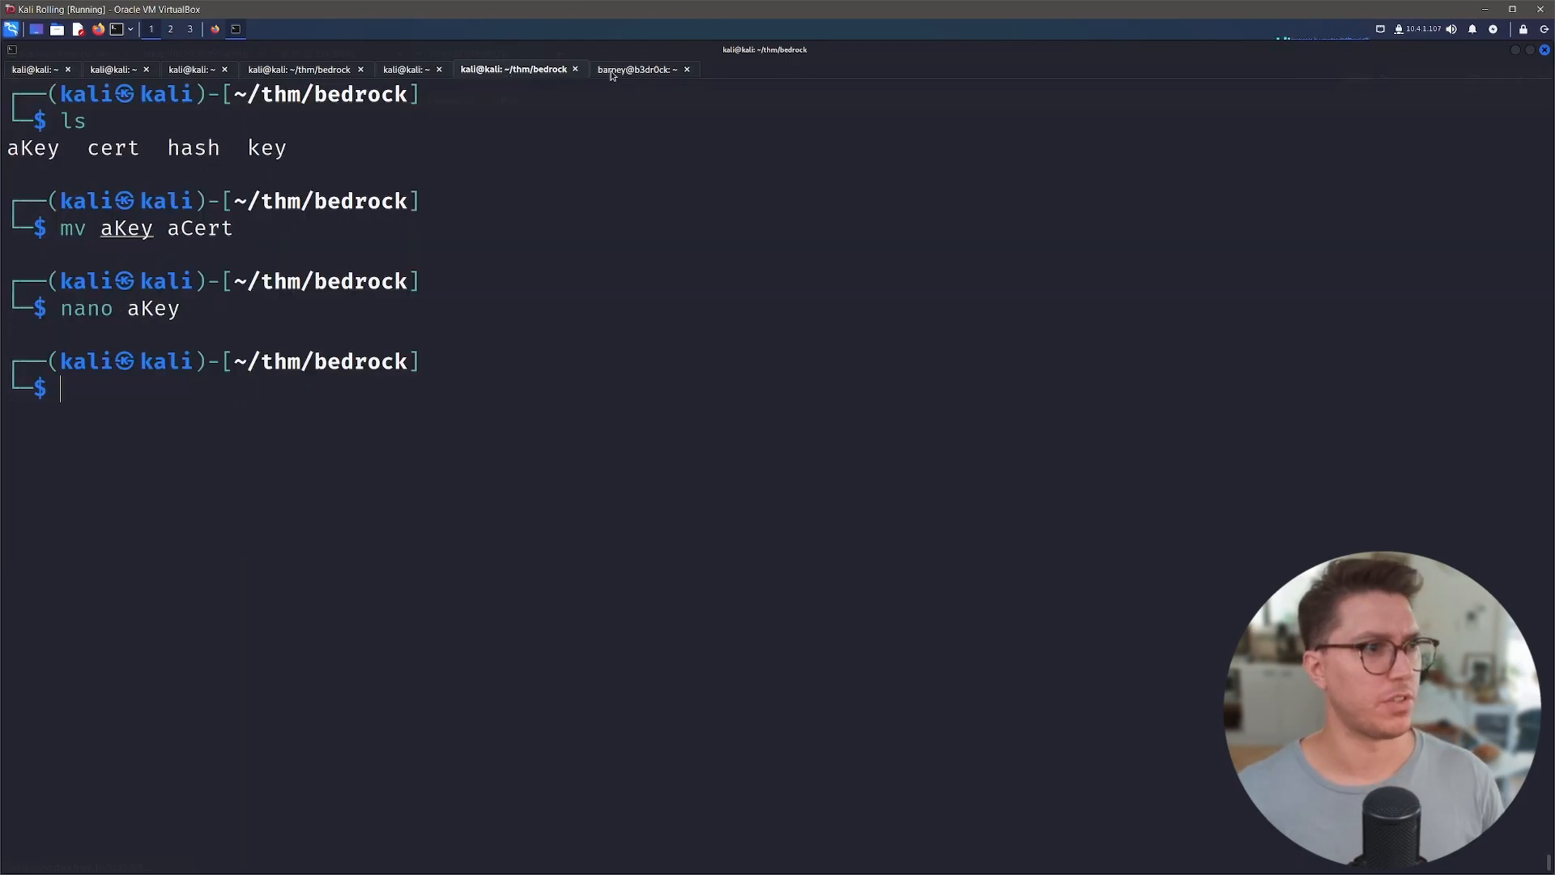
key(Return)
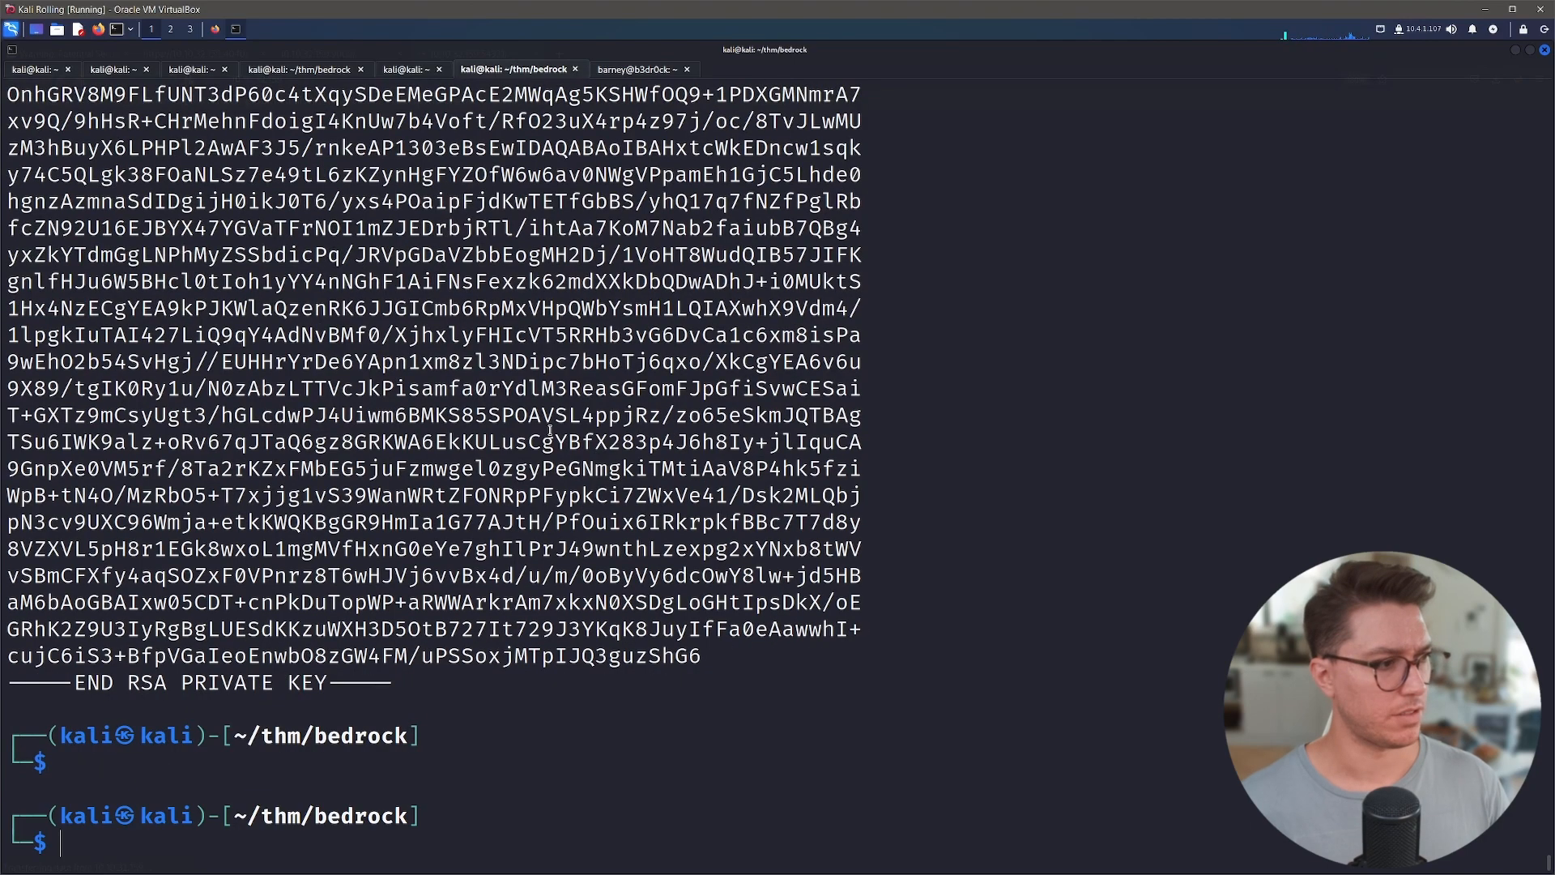
text(nano aKey)
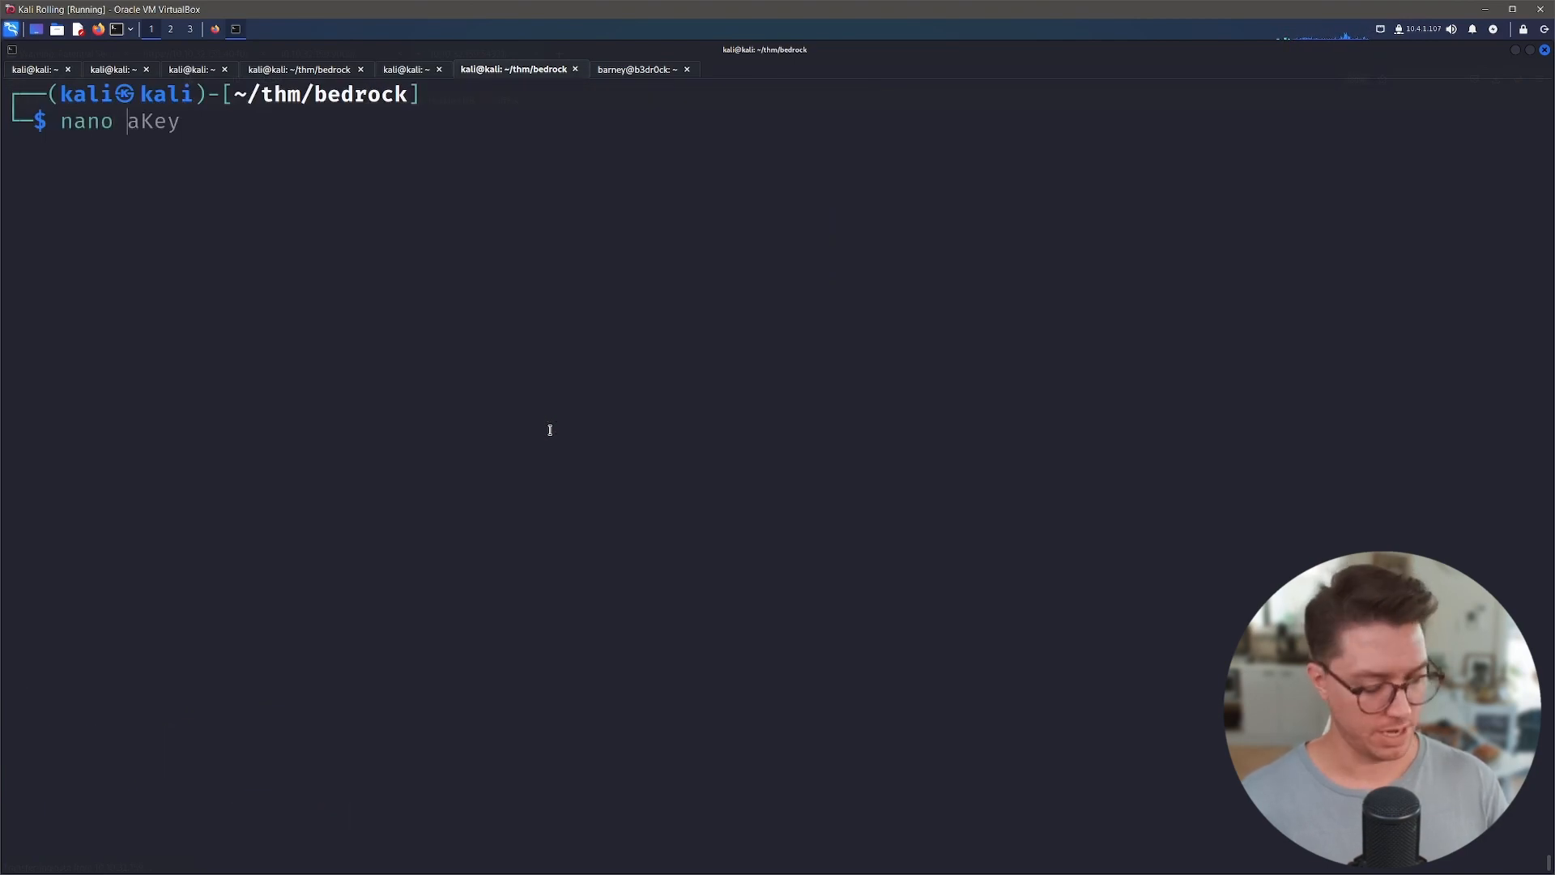
key(Return)
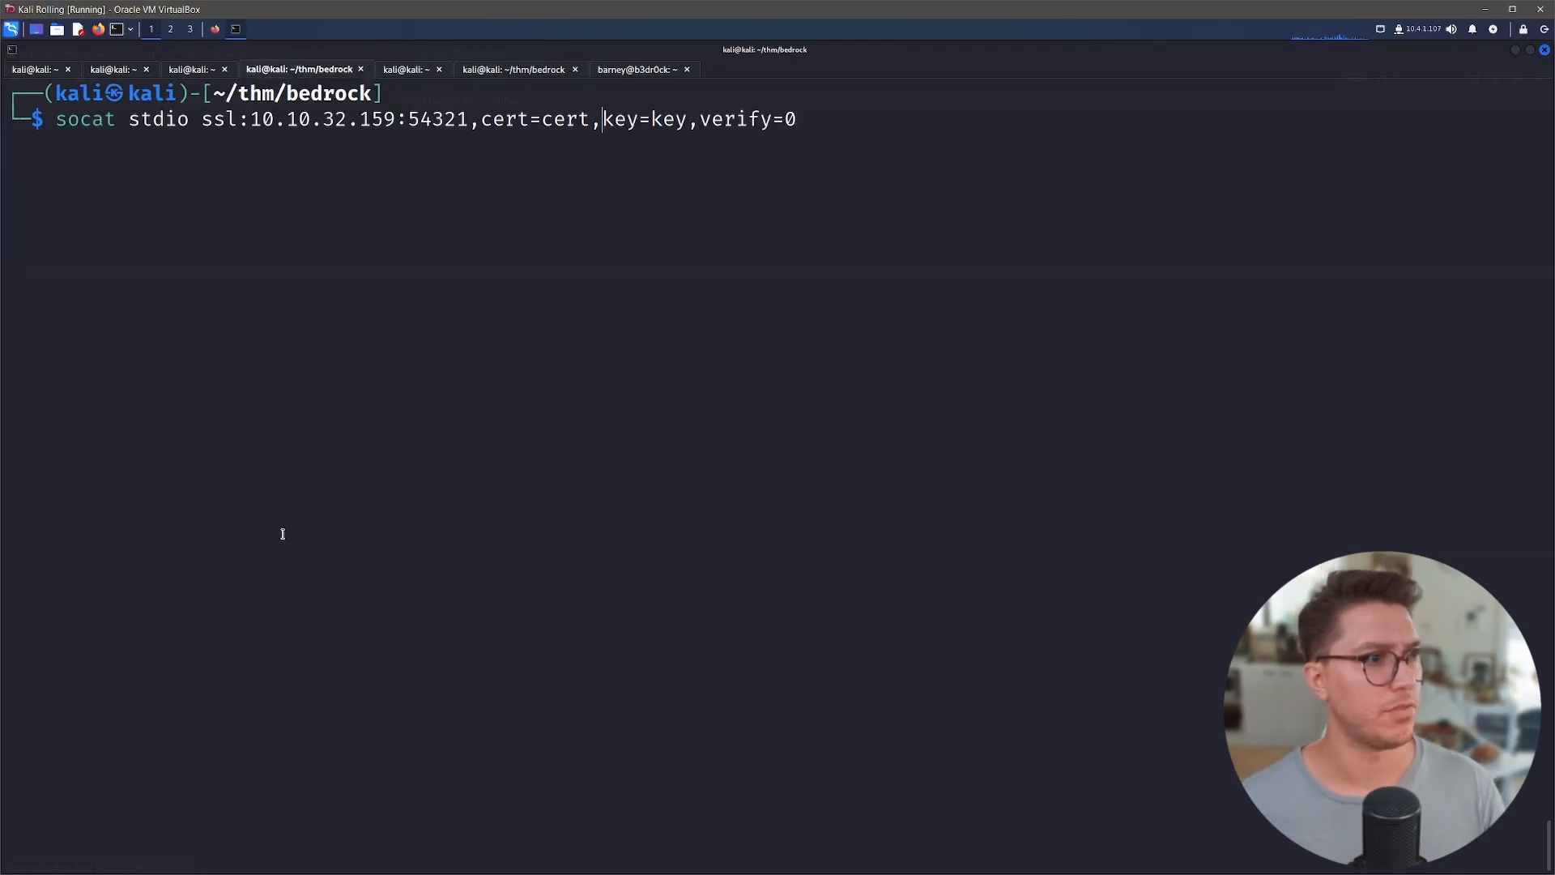
text(aCert)
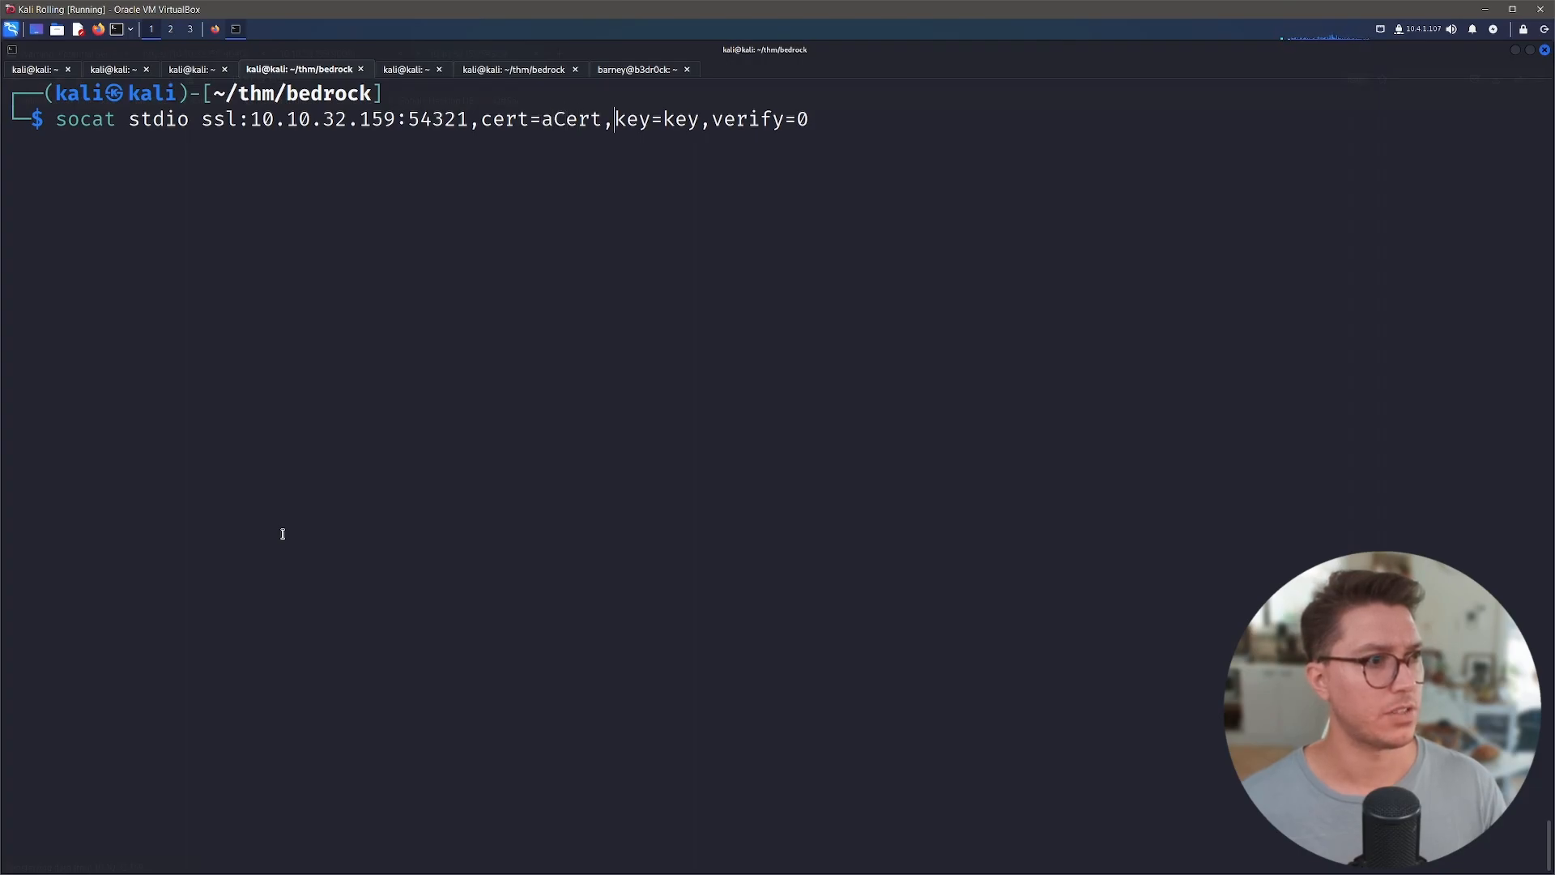
text(a)
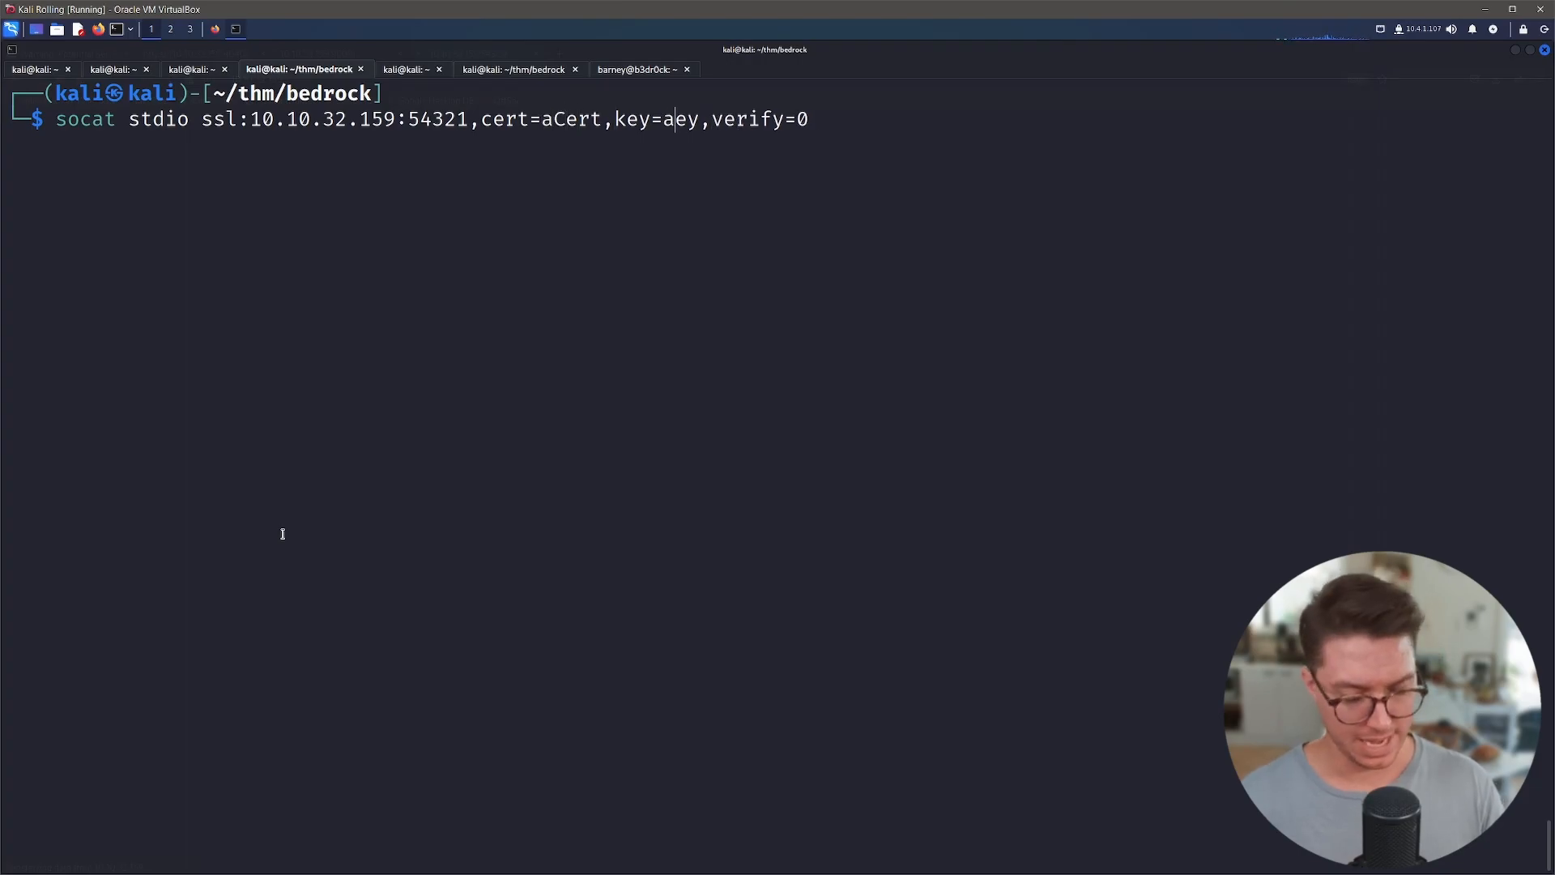
key(Return)
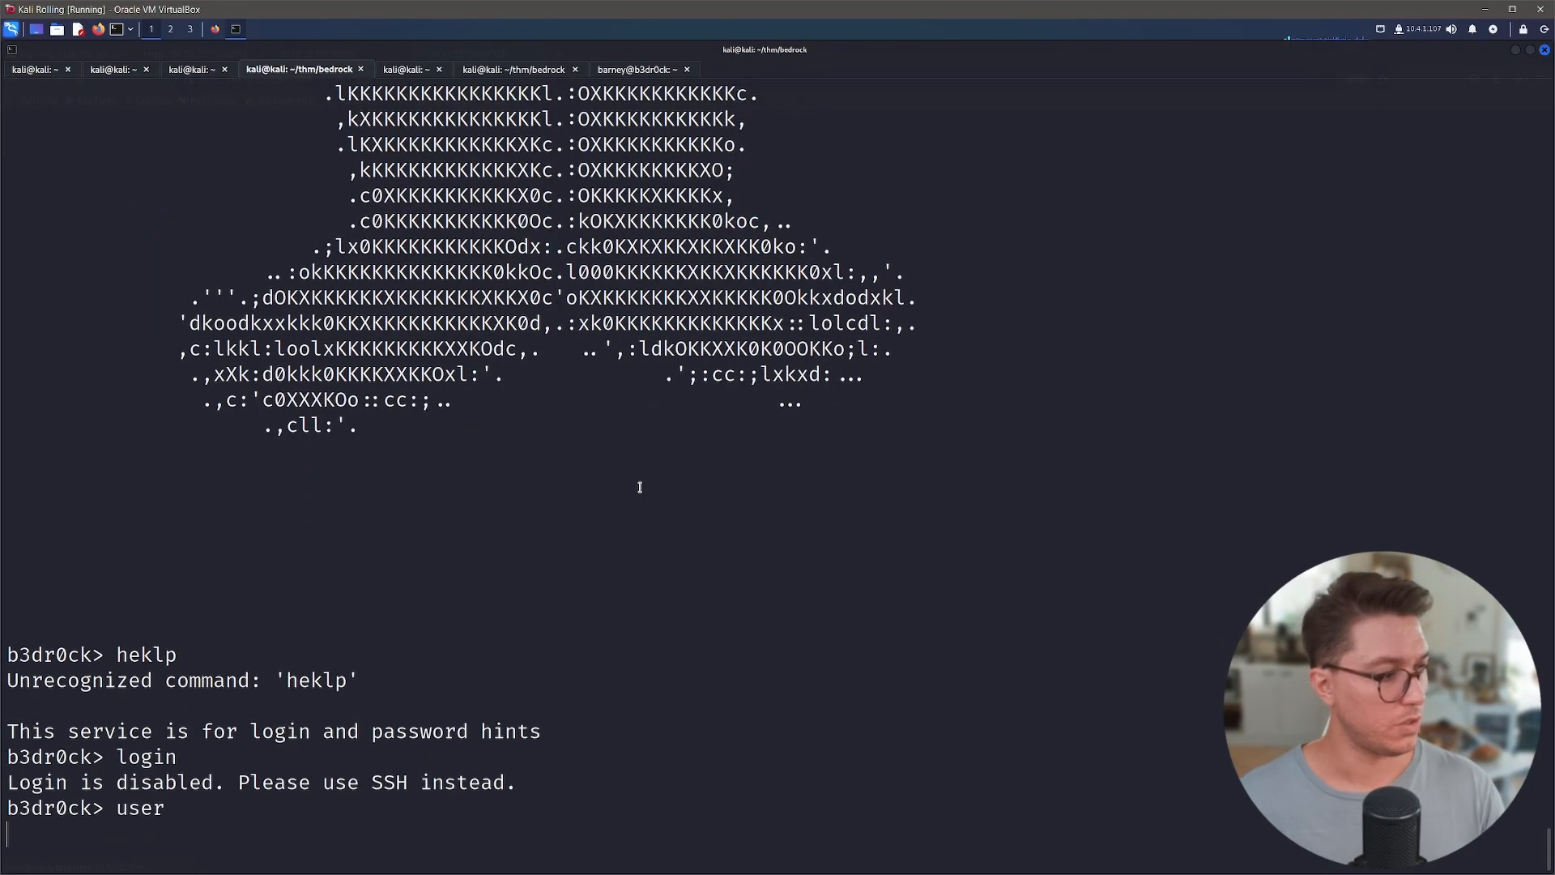
key(Return)
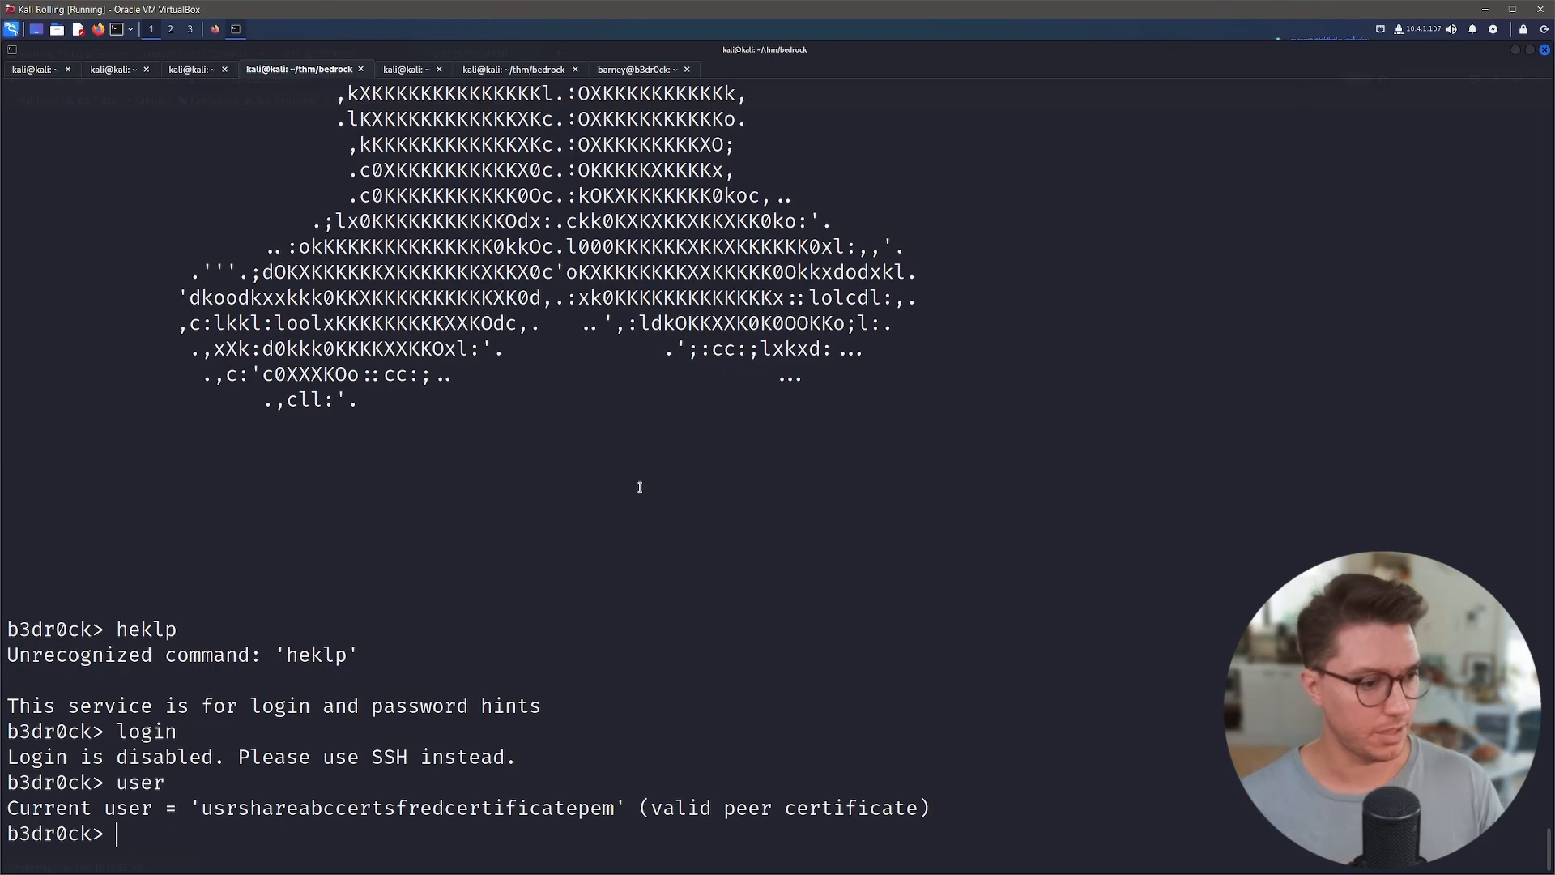
text(password)
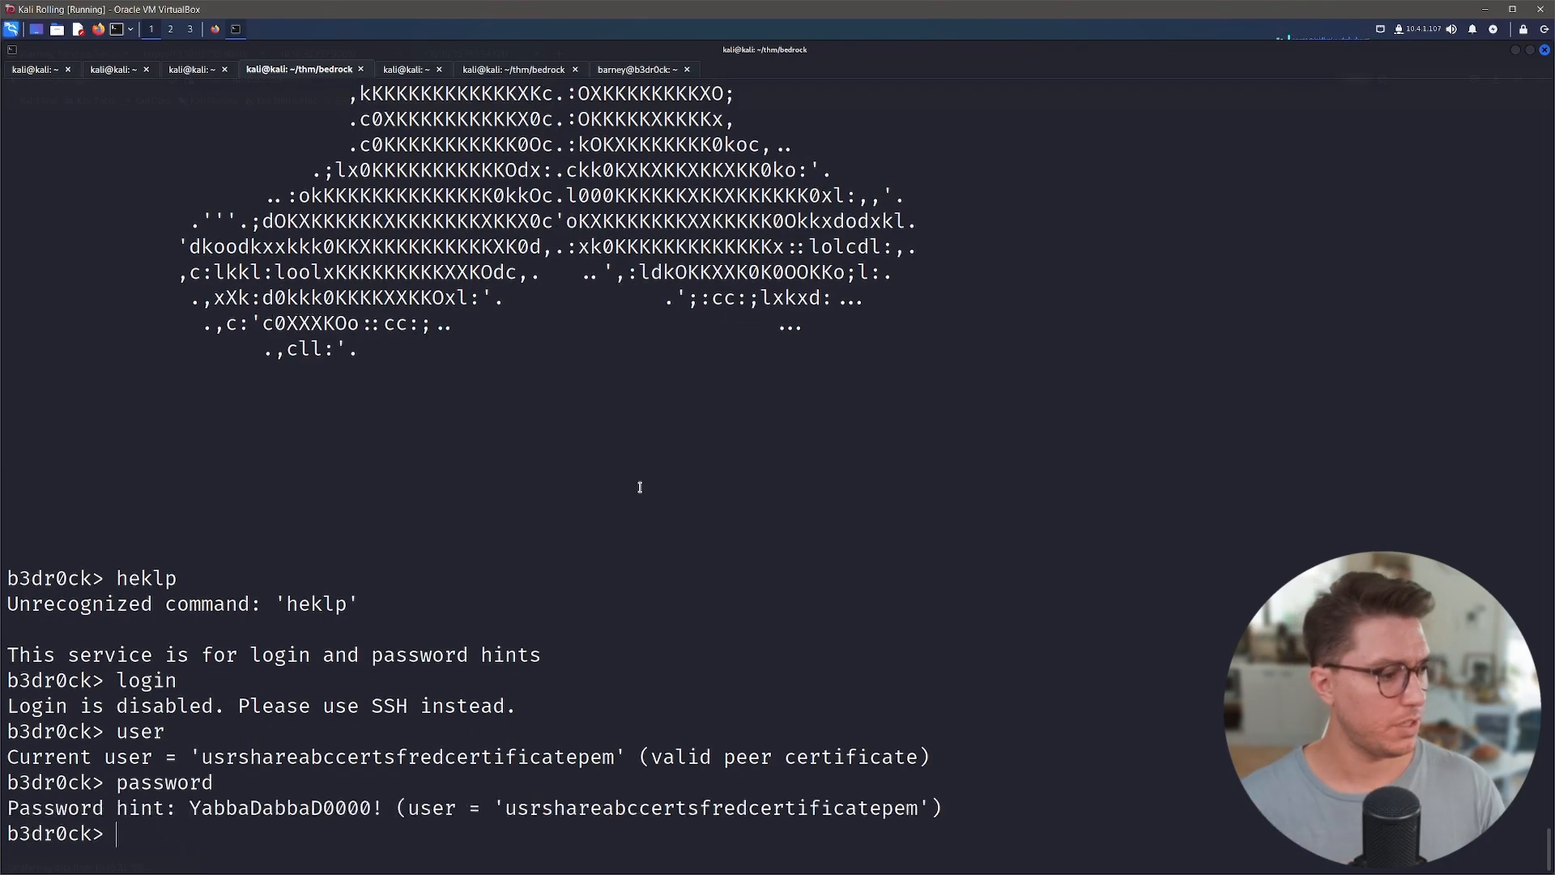
double_click(285, 807)
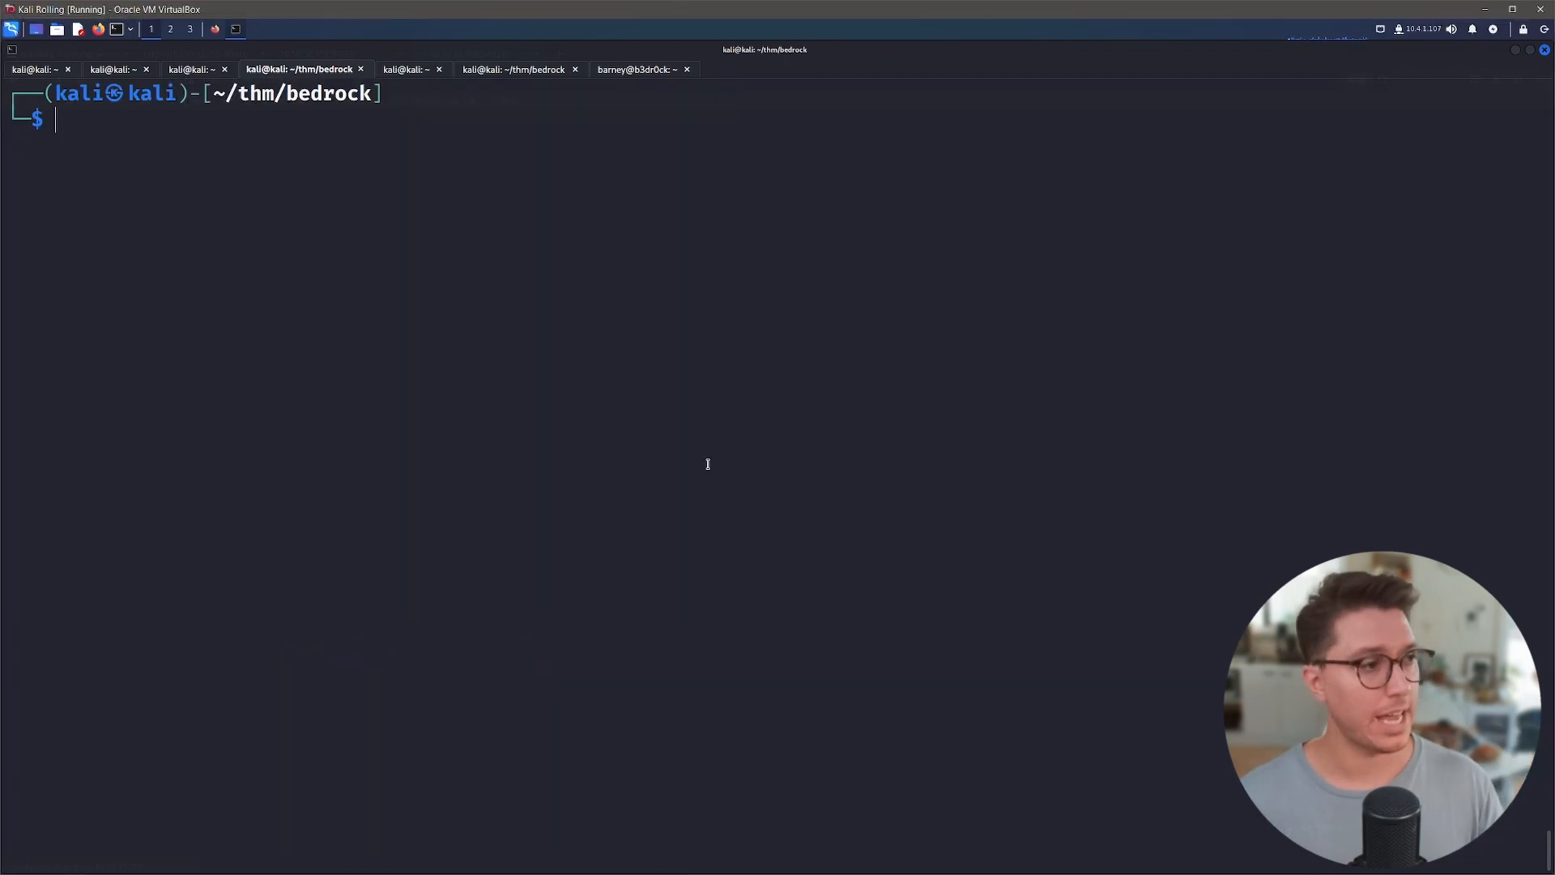
Step: SSH to 10.10.32.159 with the hinted password, read the flag and note the allowed sudo base32 path
click(639, 68)
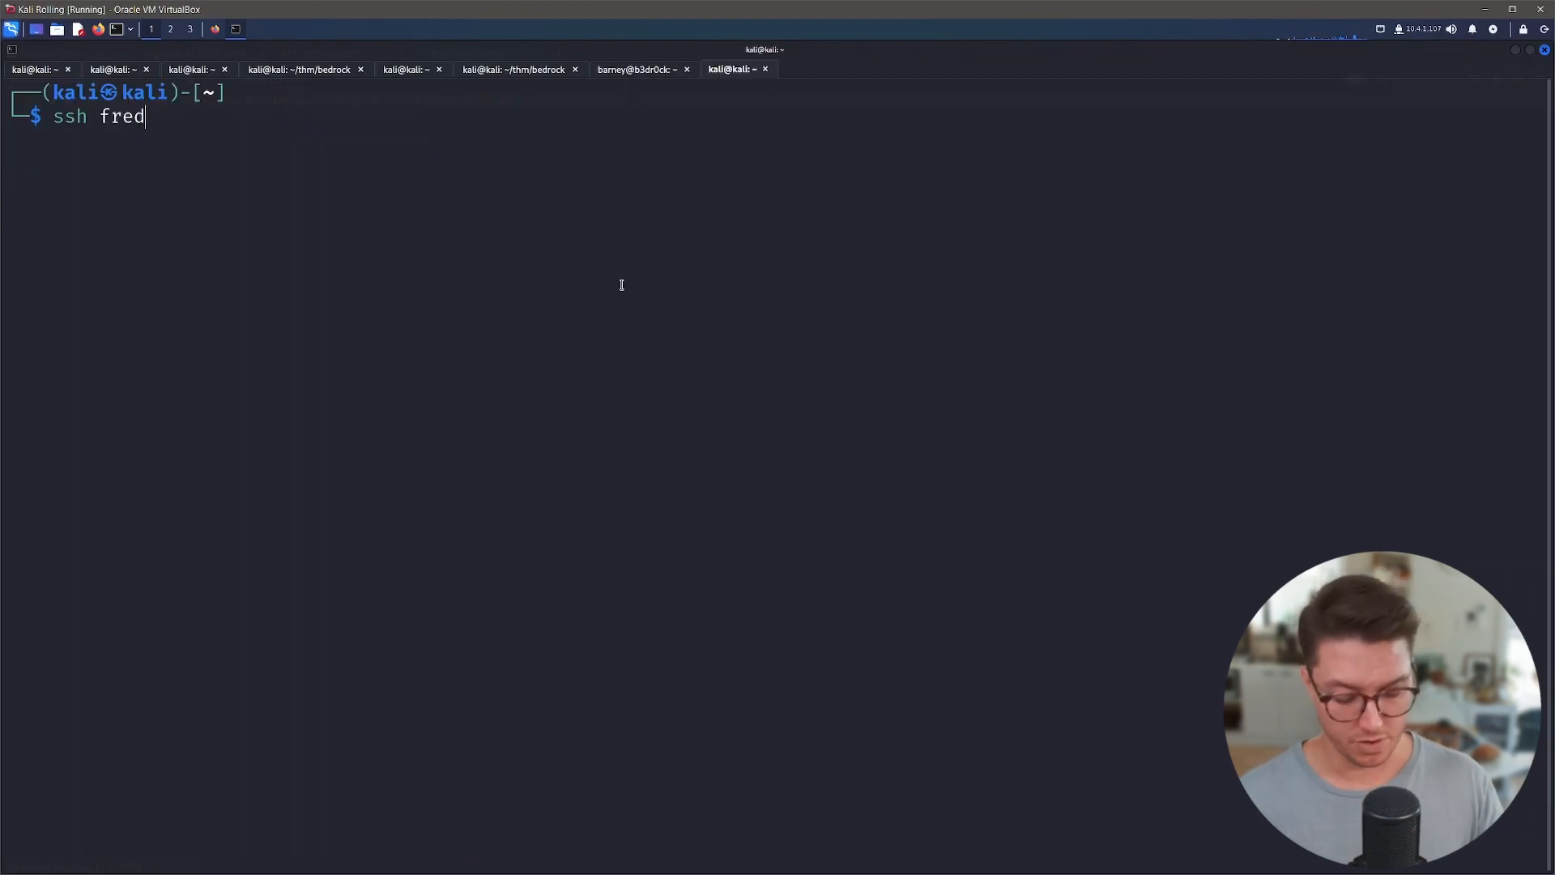
text(@10.10.32.159)
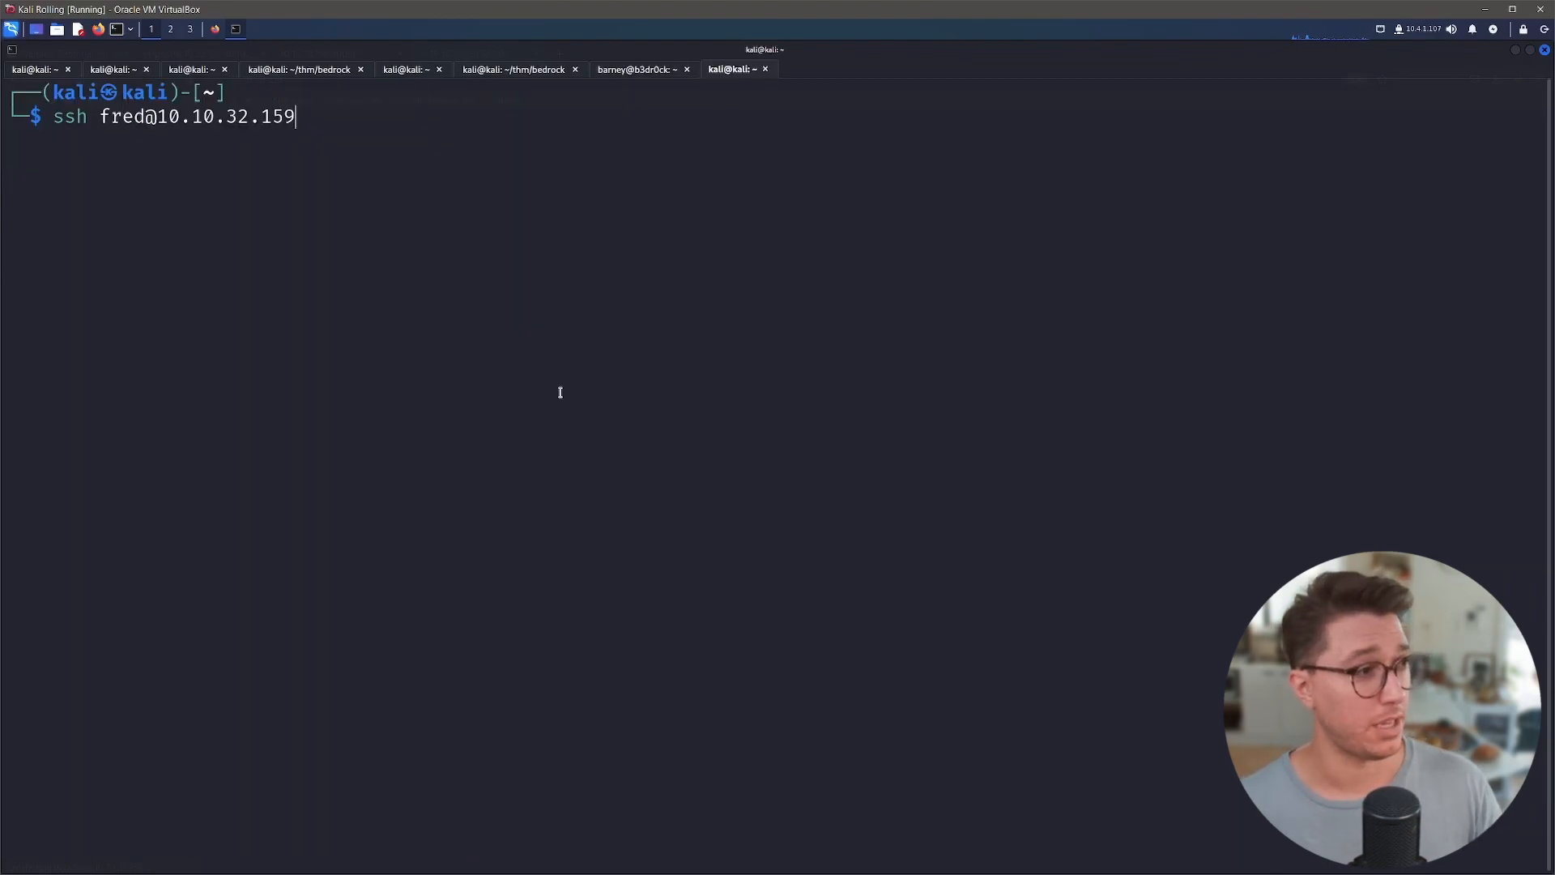
key(Return)
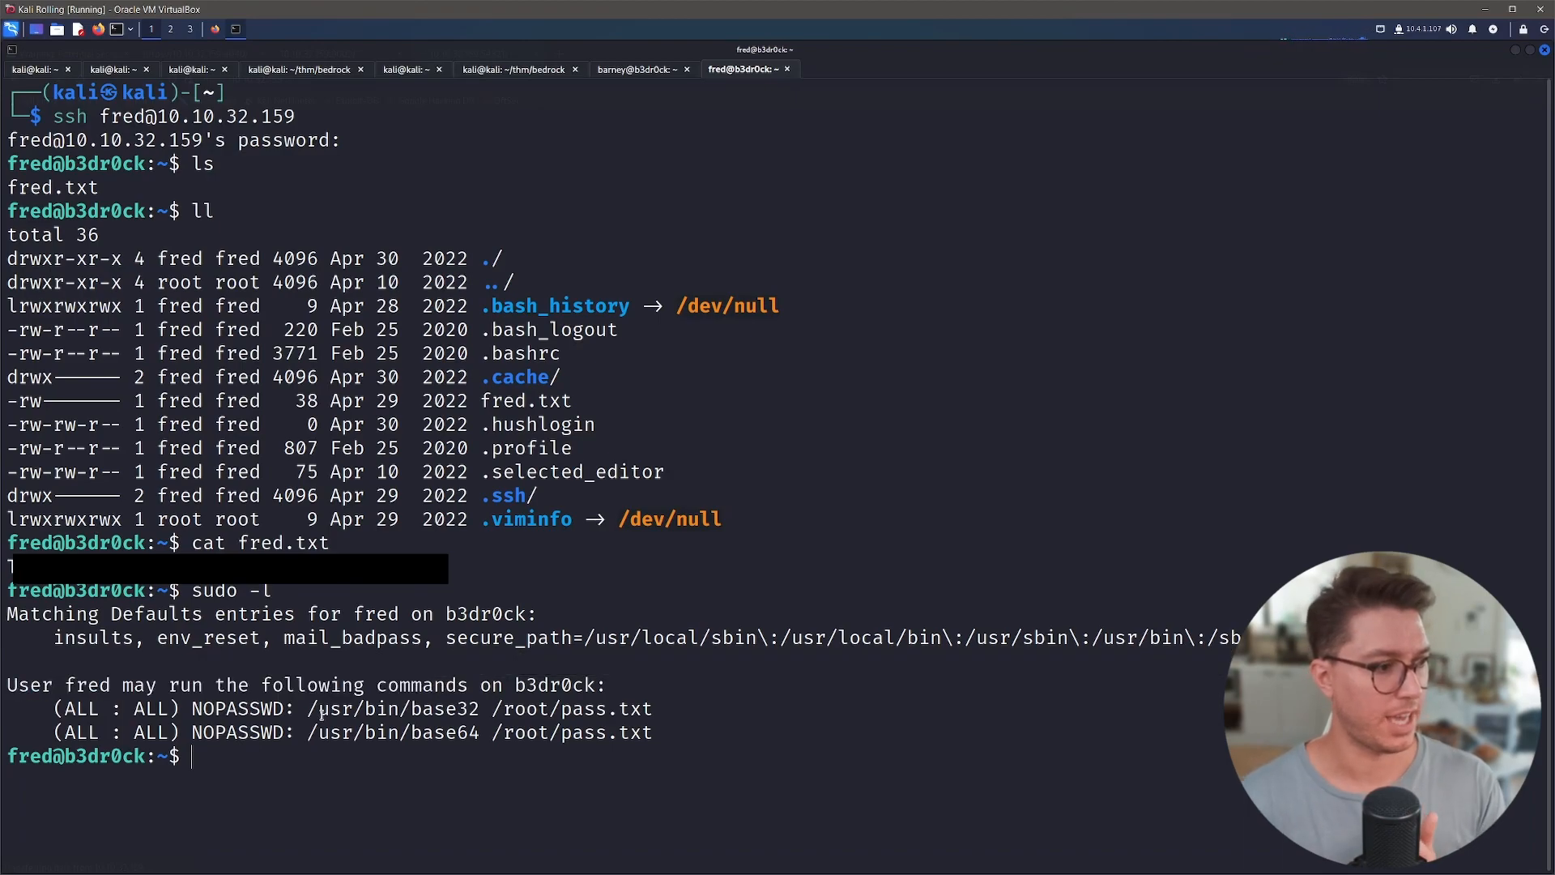
double_click(445, 732)
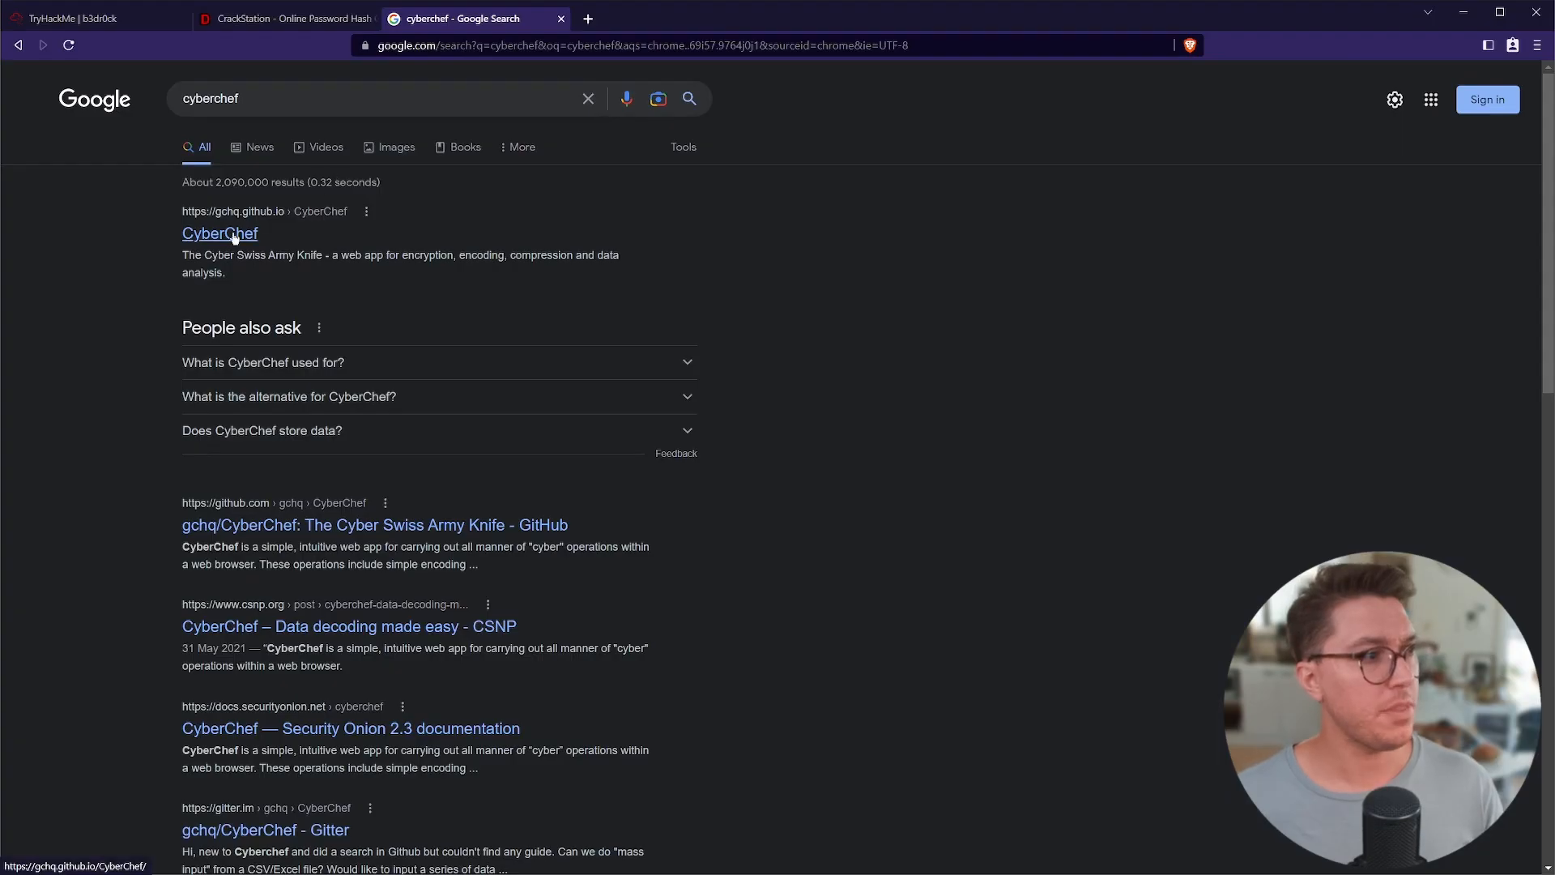
Step: Decode the pass.txt output with From Base32 in CyberChef and check the result in CrackStation, finding no match
click(219, 233)
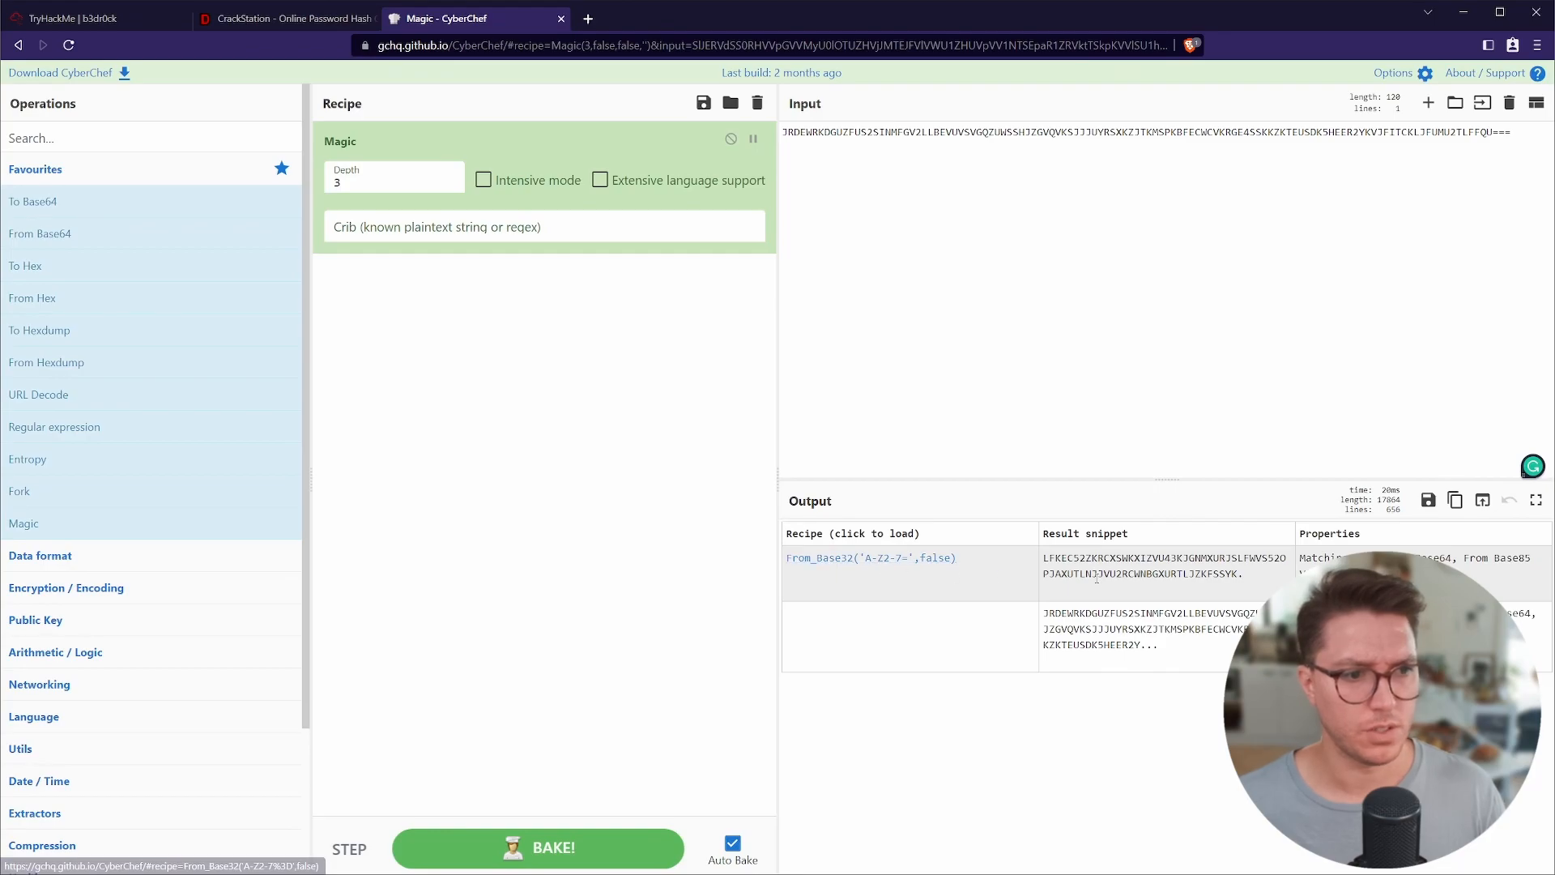
click(870, 557)
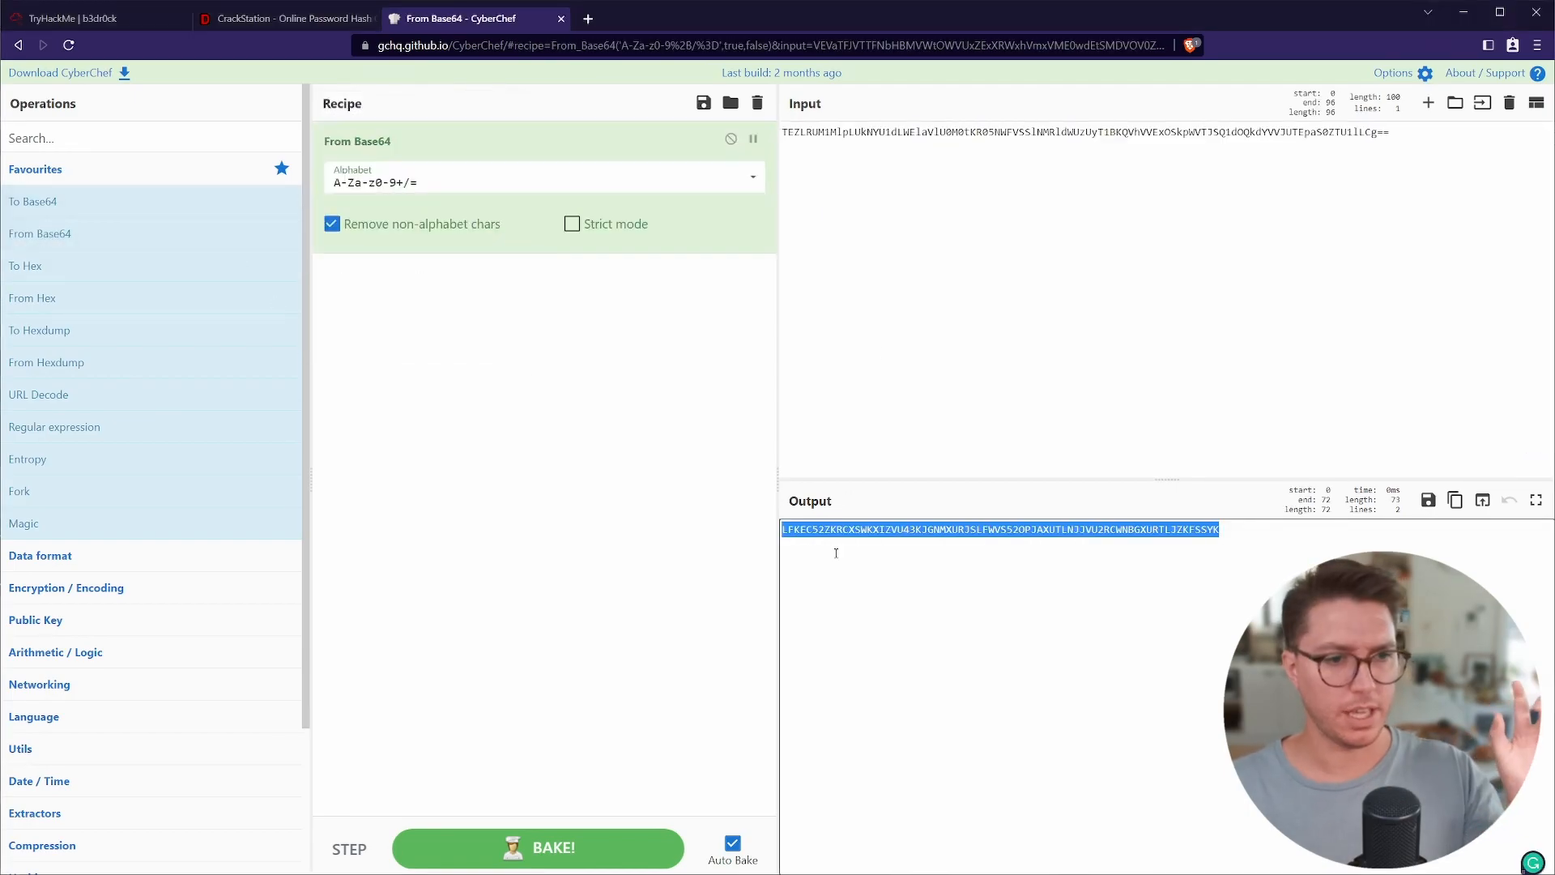
click(285, 18)
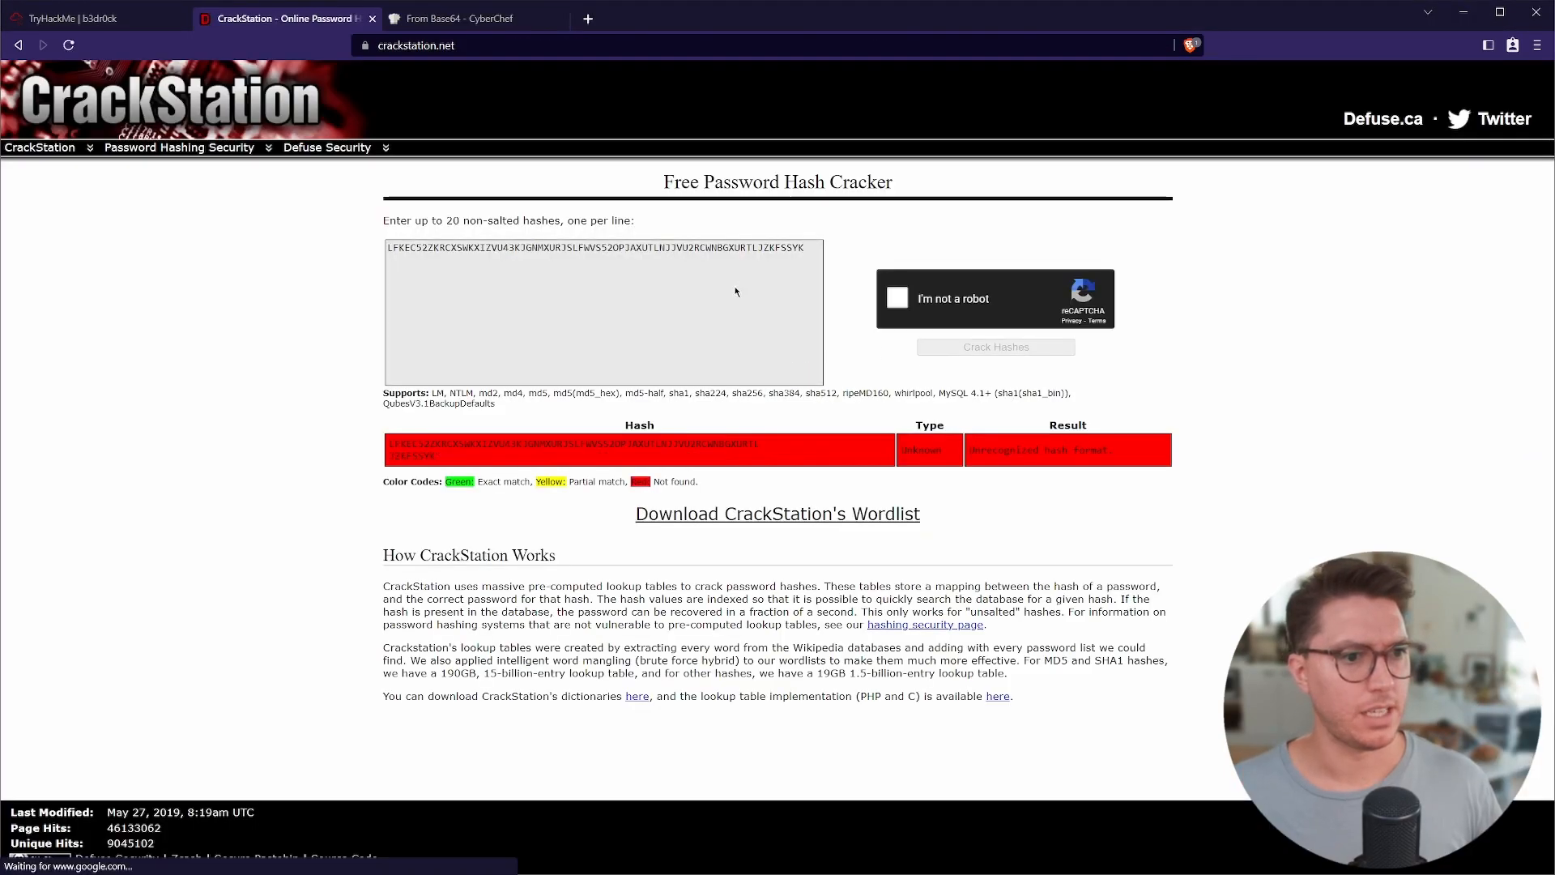
click(458, 17)
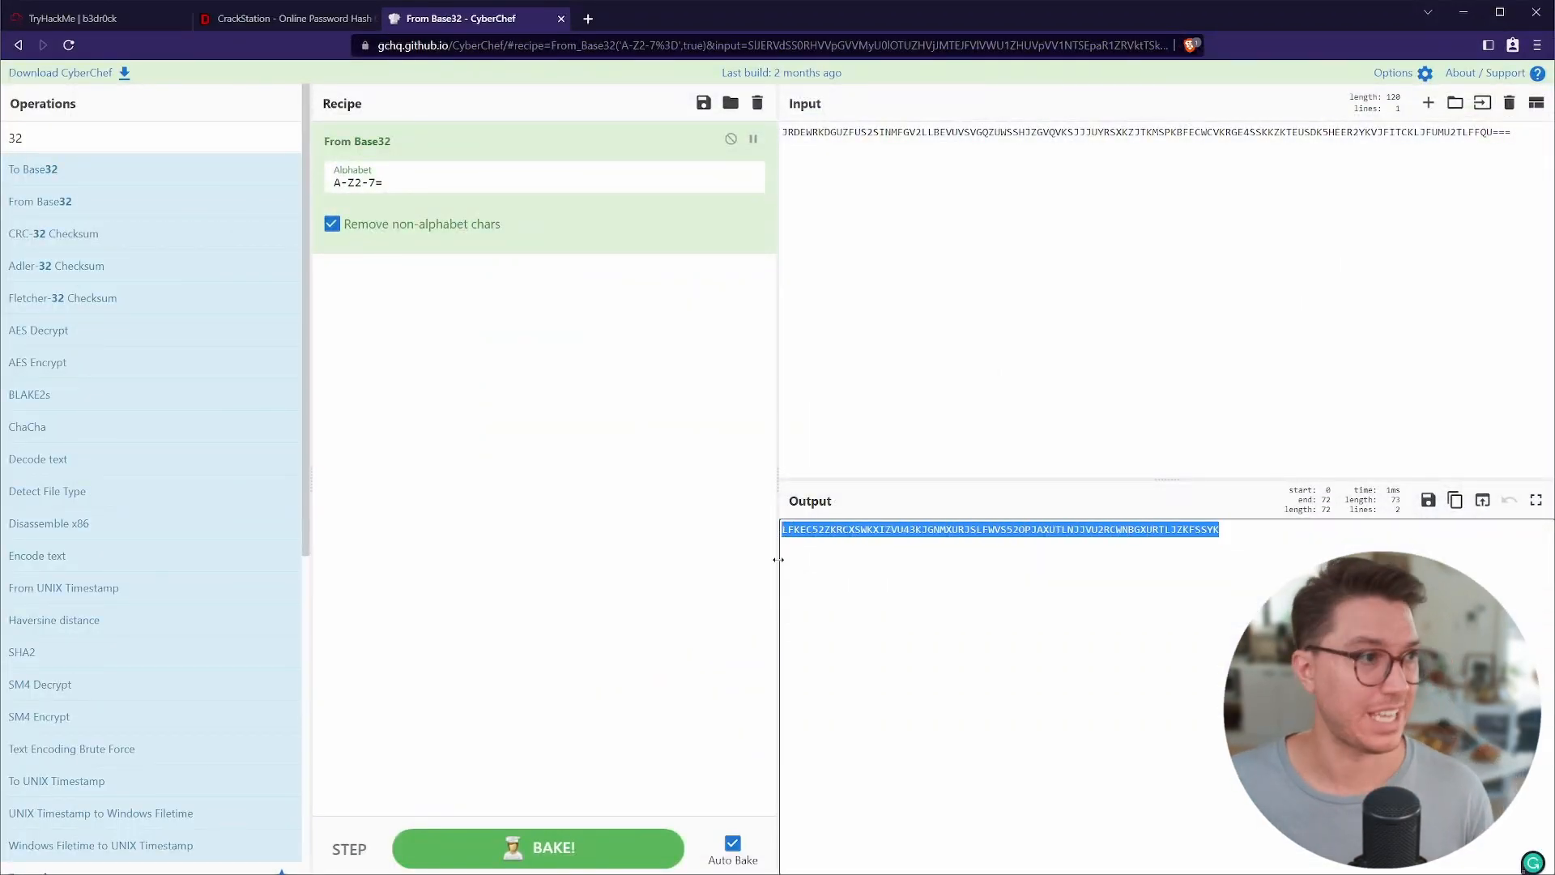
click(287, 18)
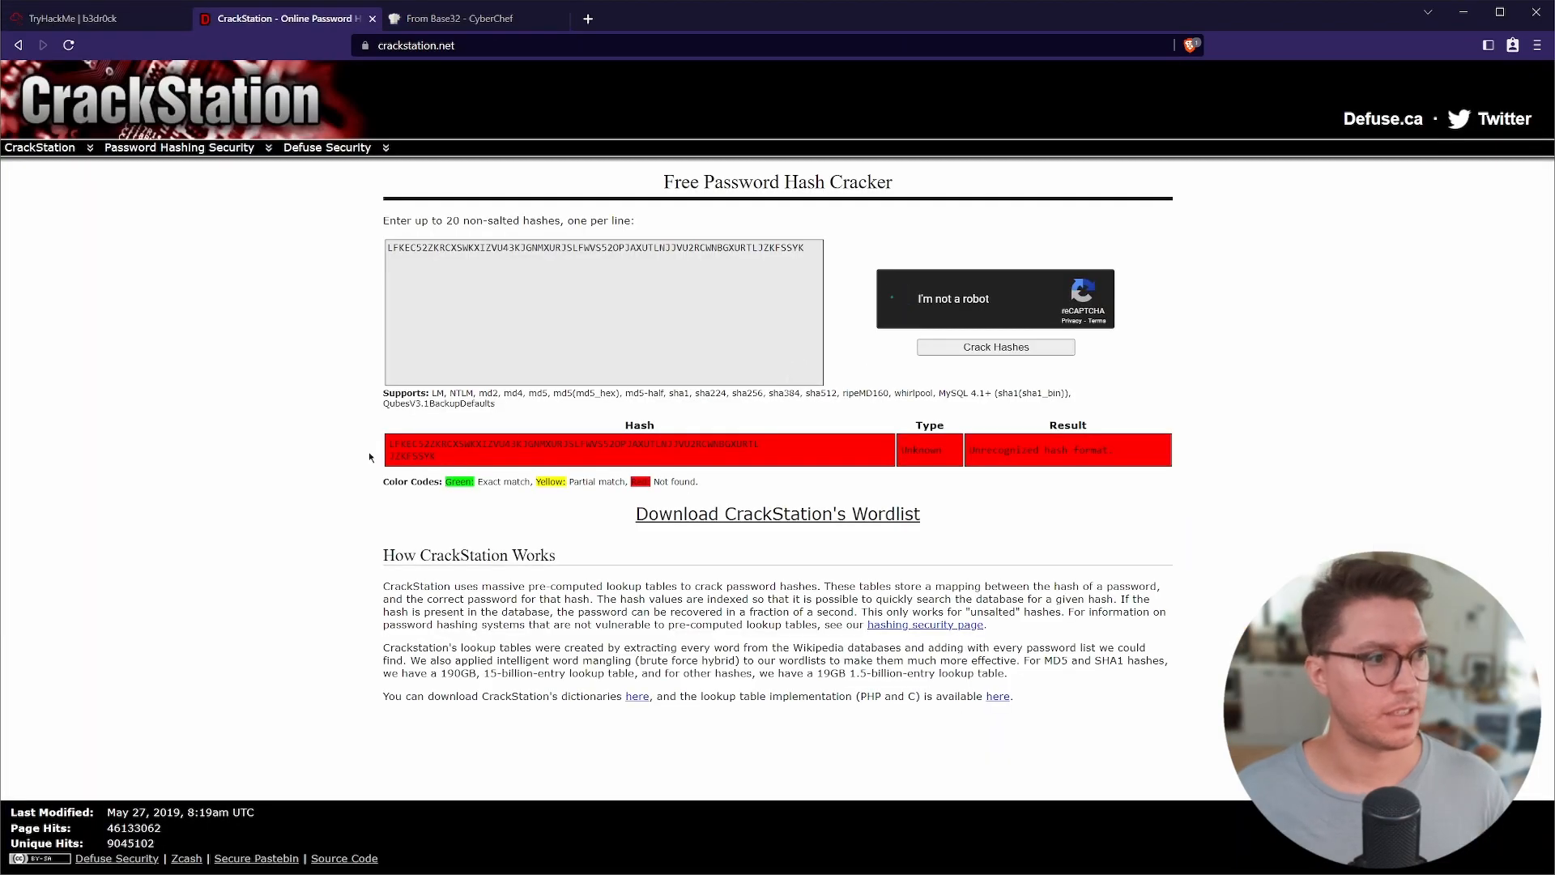
key(alt+tab)
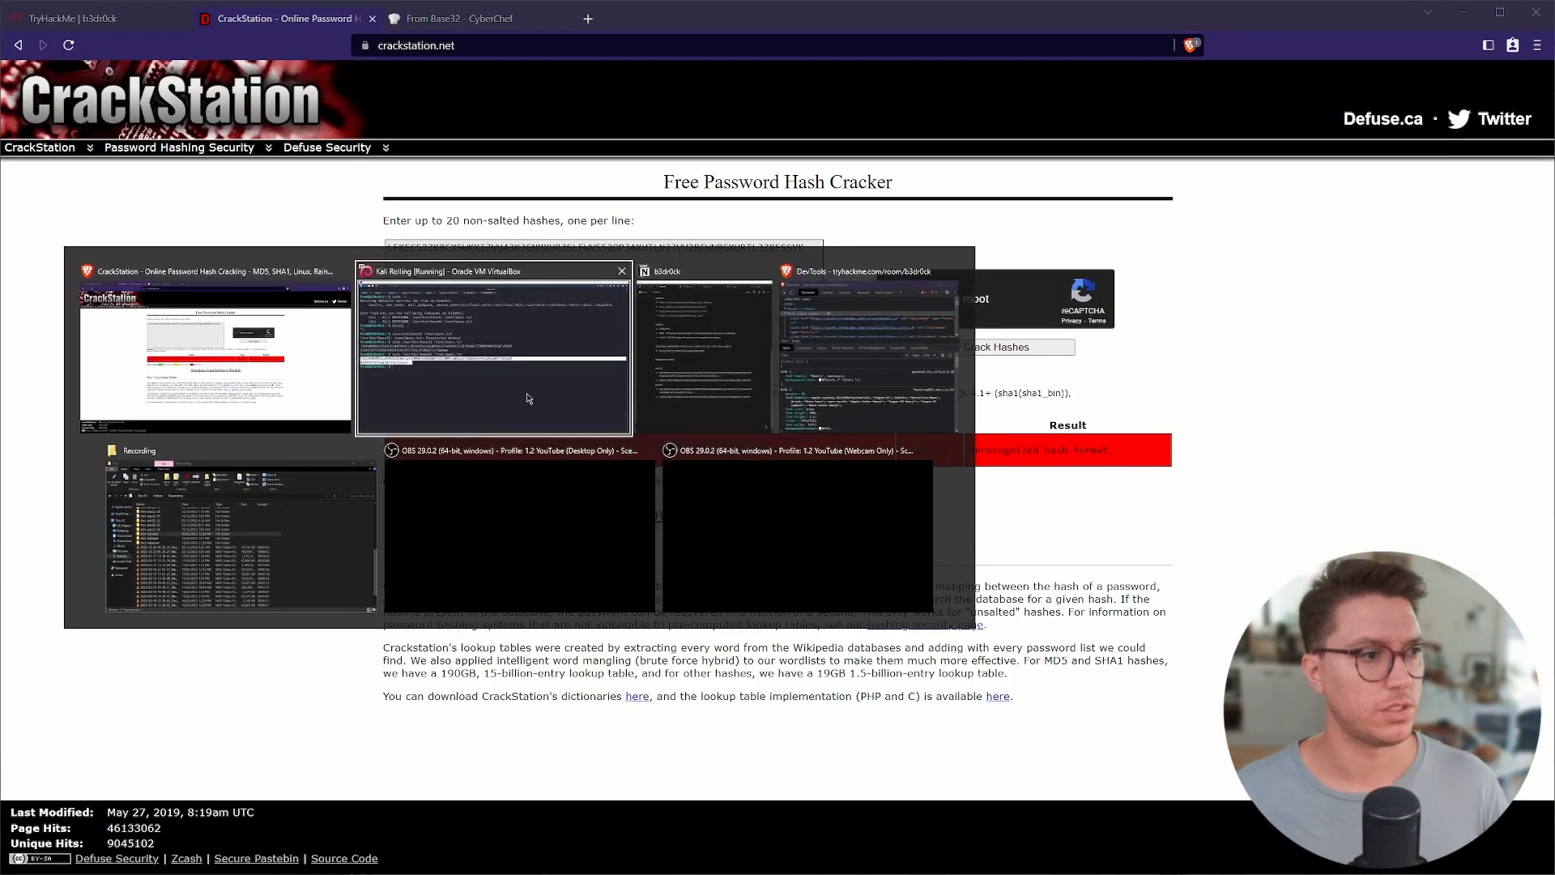
Step: Save the decoded string to a root file and run hashcat on it, getting no hash-mode match
click(493, 346)
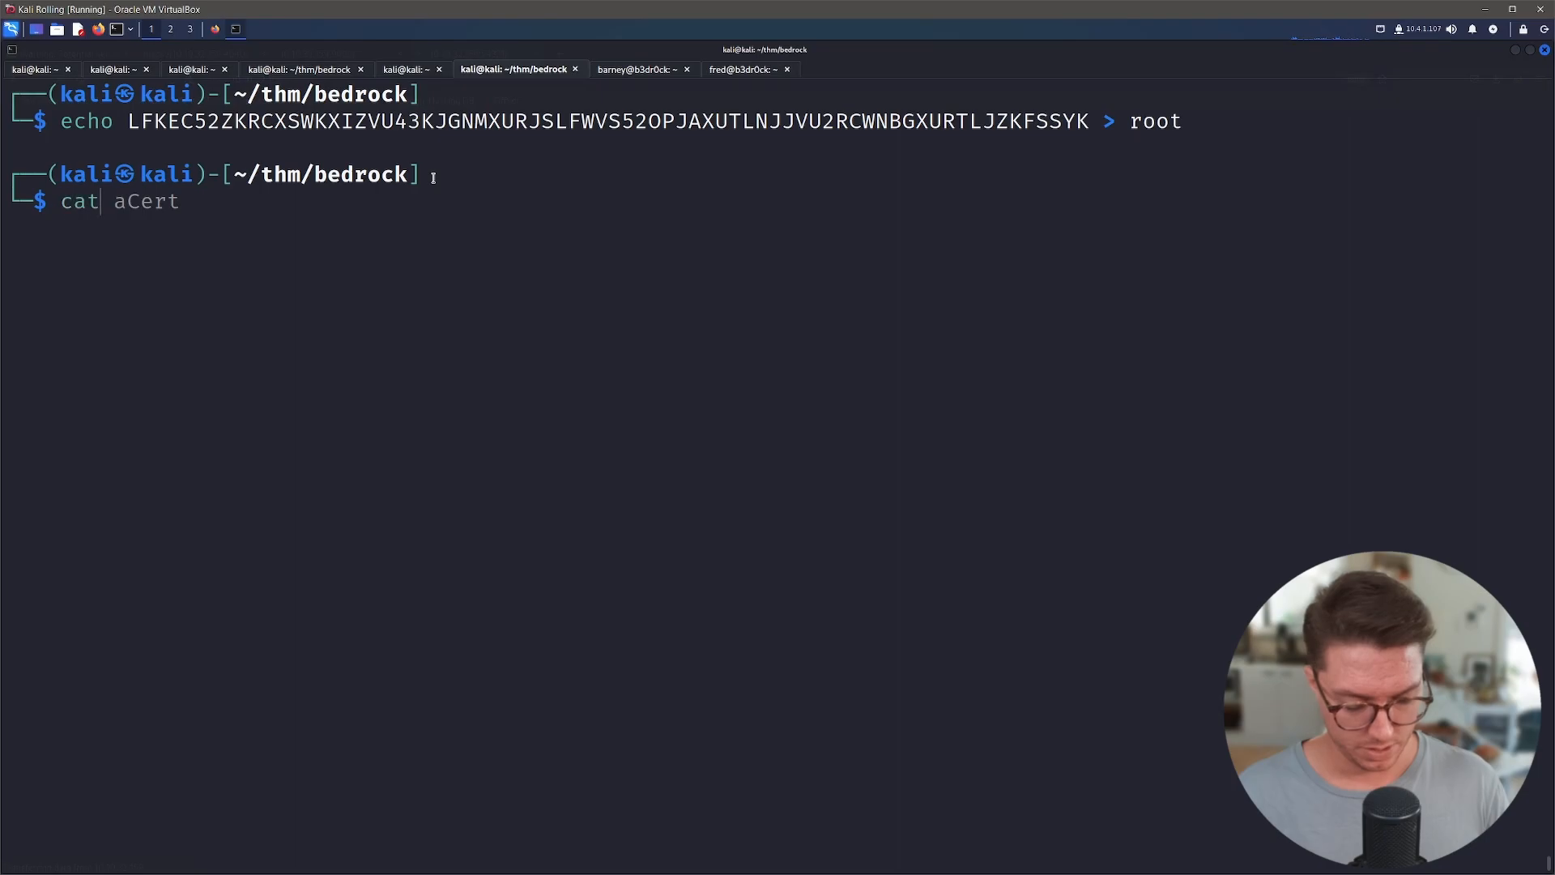
key(Return)
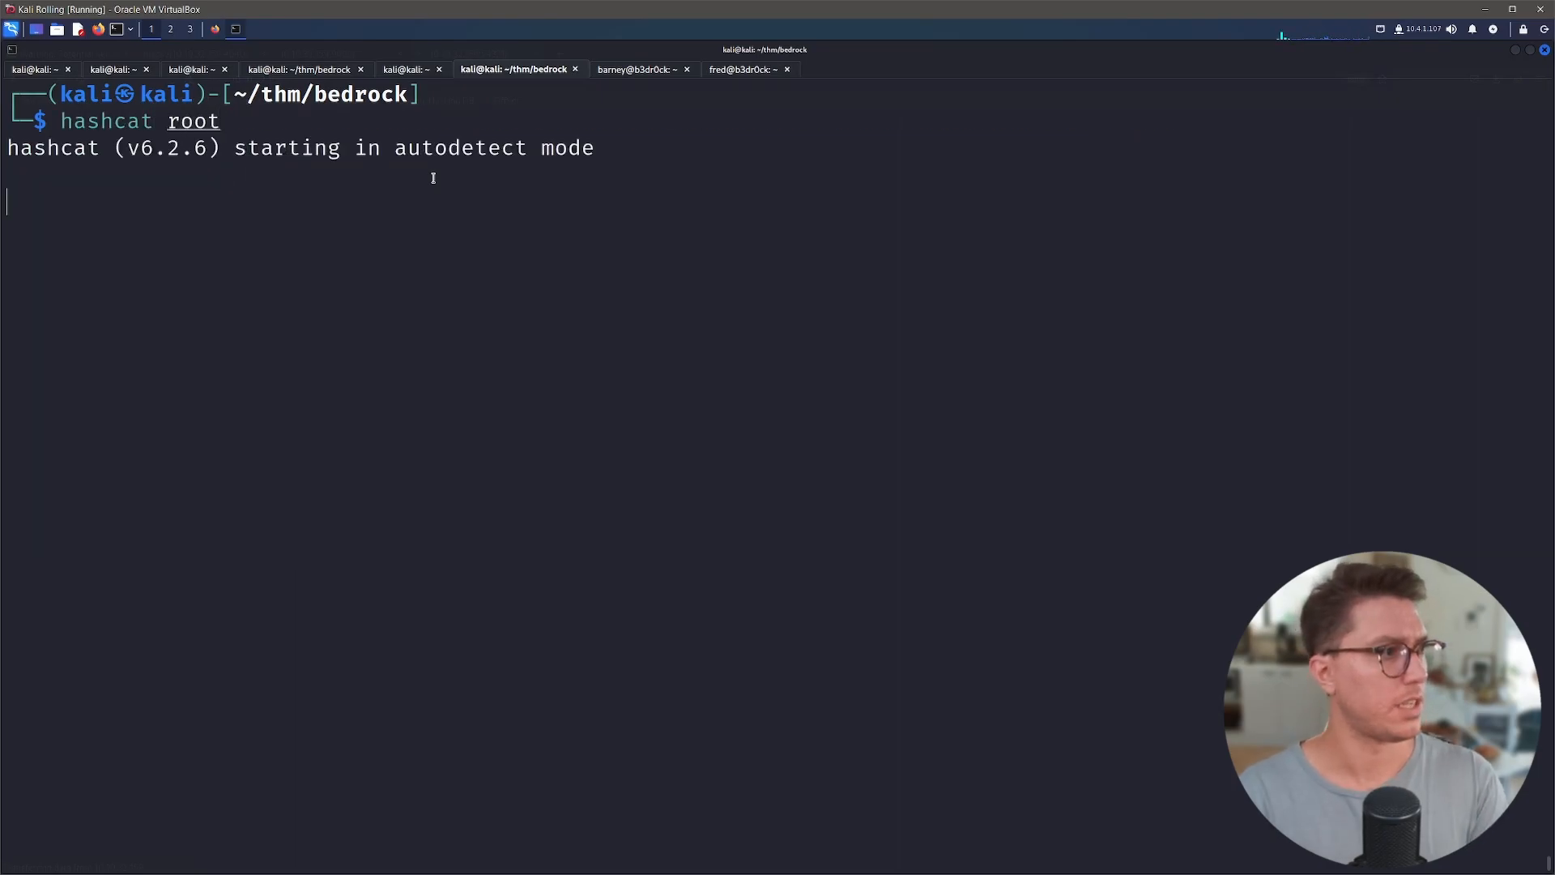
key(Return)
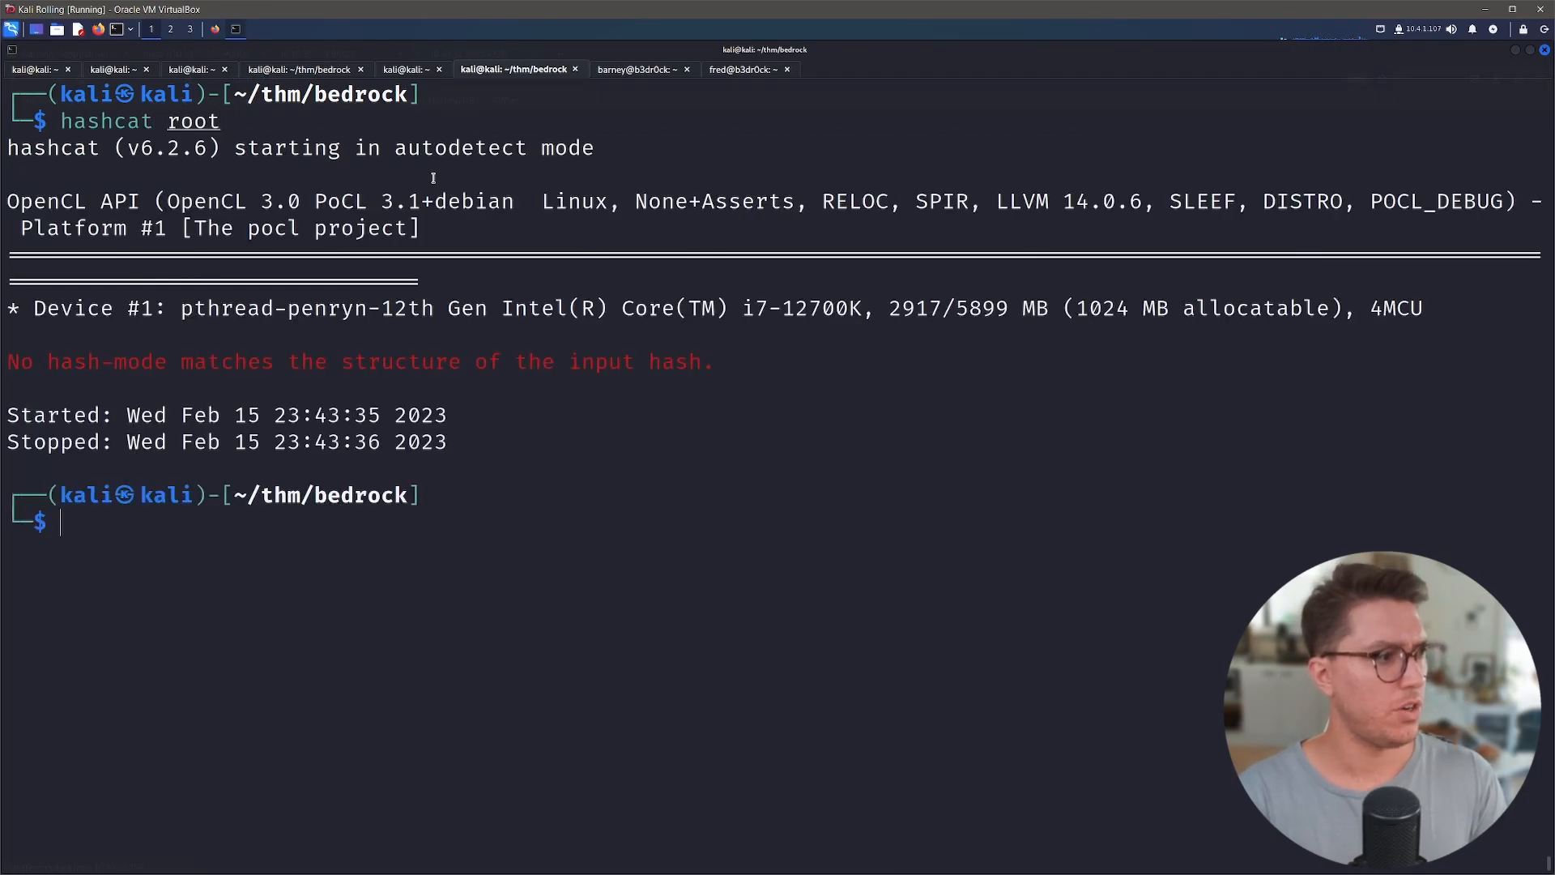
mouse_move(1058, 151)
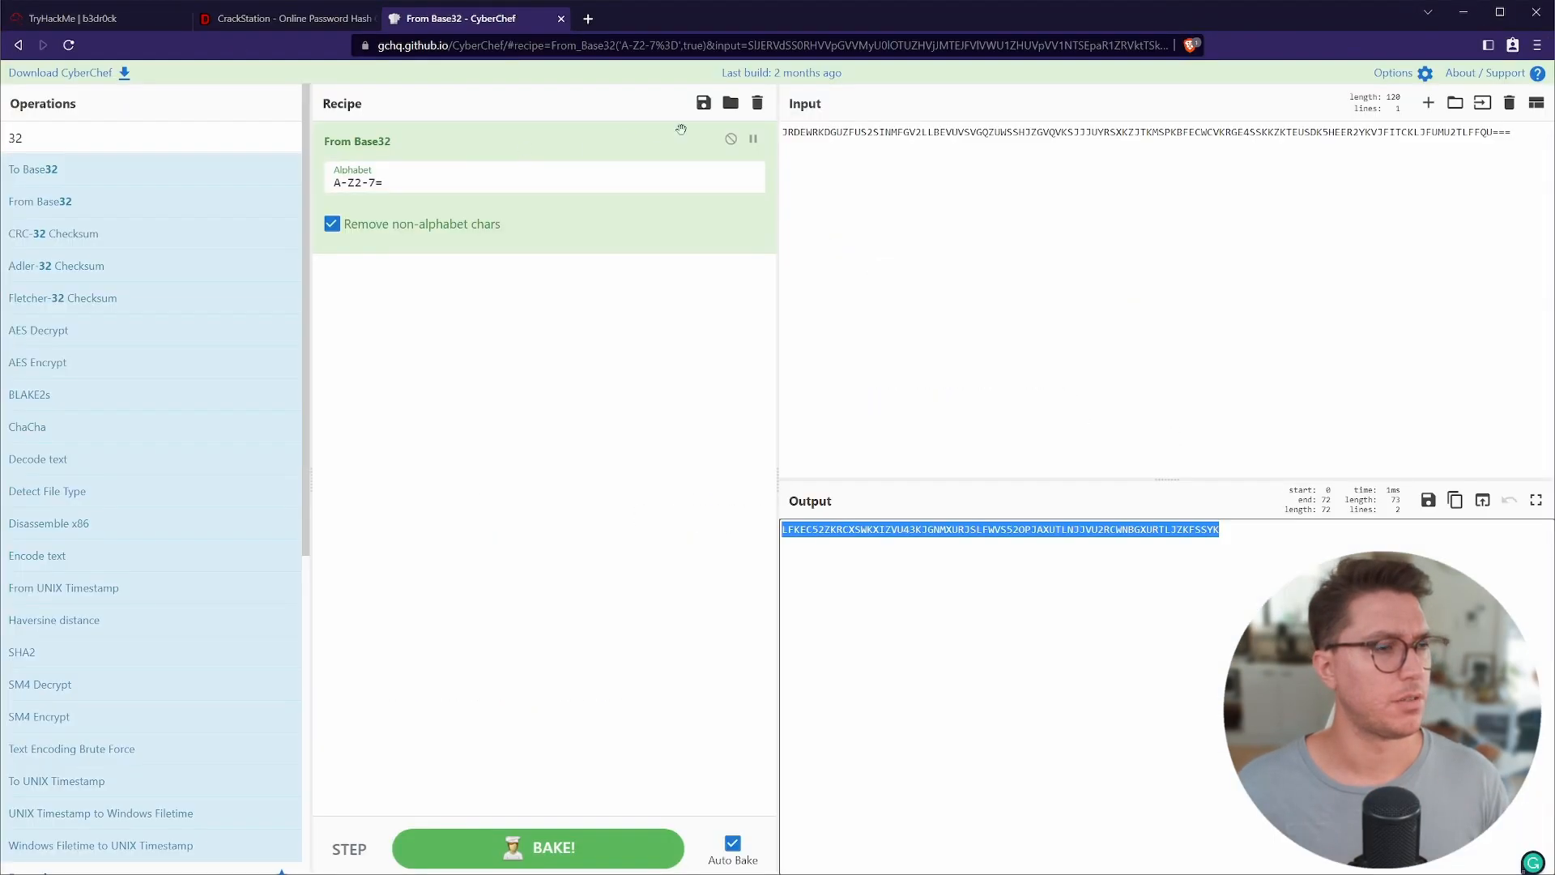
Step: Magic-decode the string into hash a00a12aad6b7c16bf07032bd05a31d56 and submit it to CrackStation
click(756, 104)
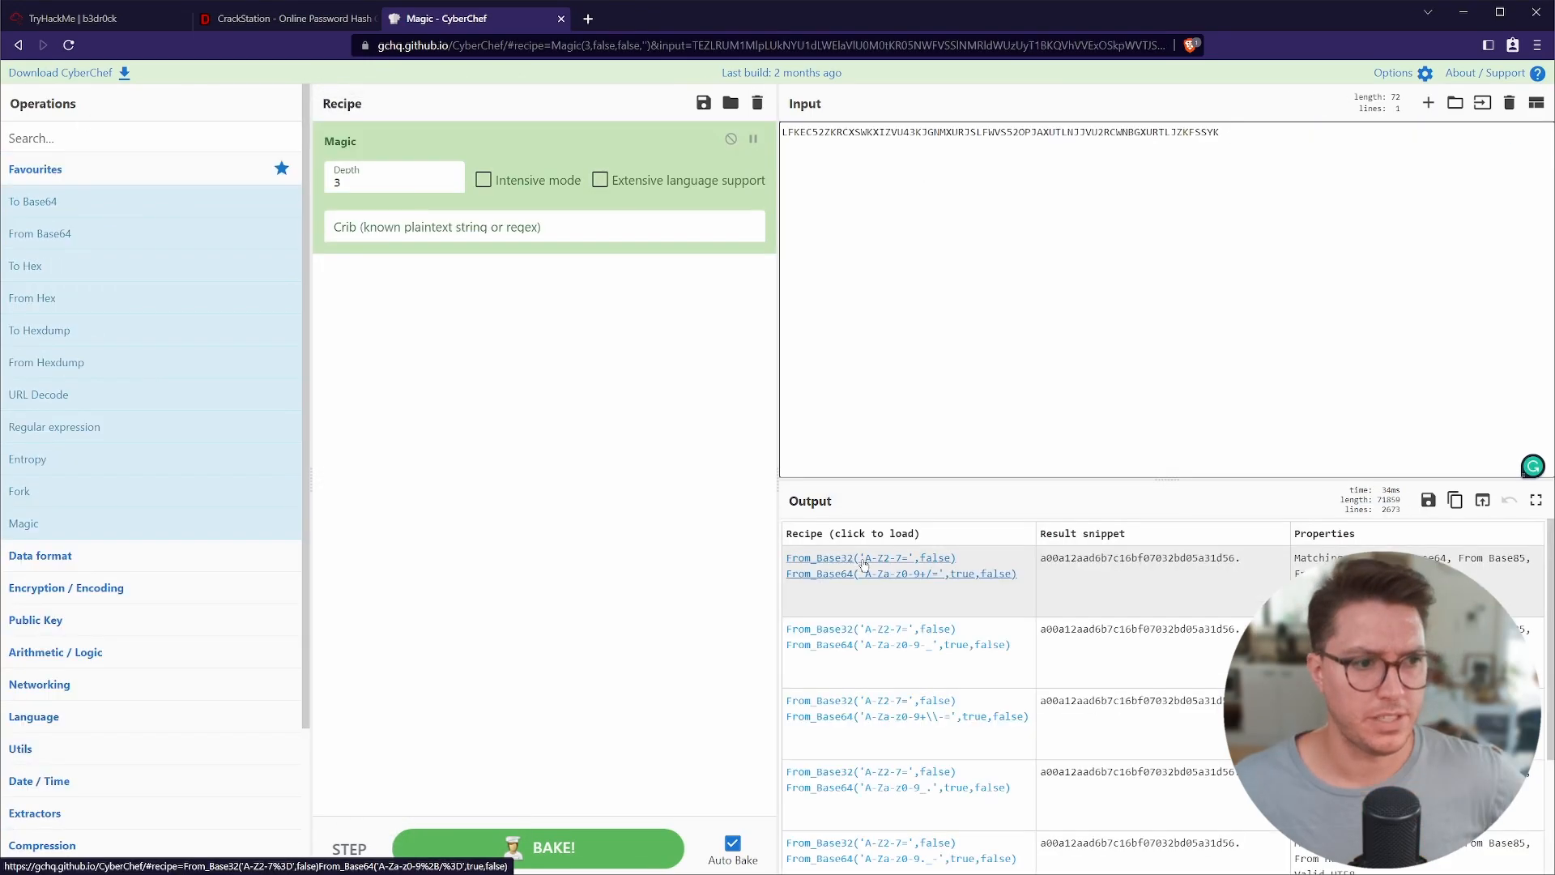
click(286, 18)
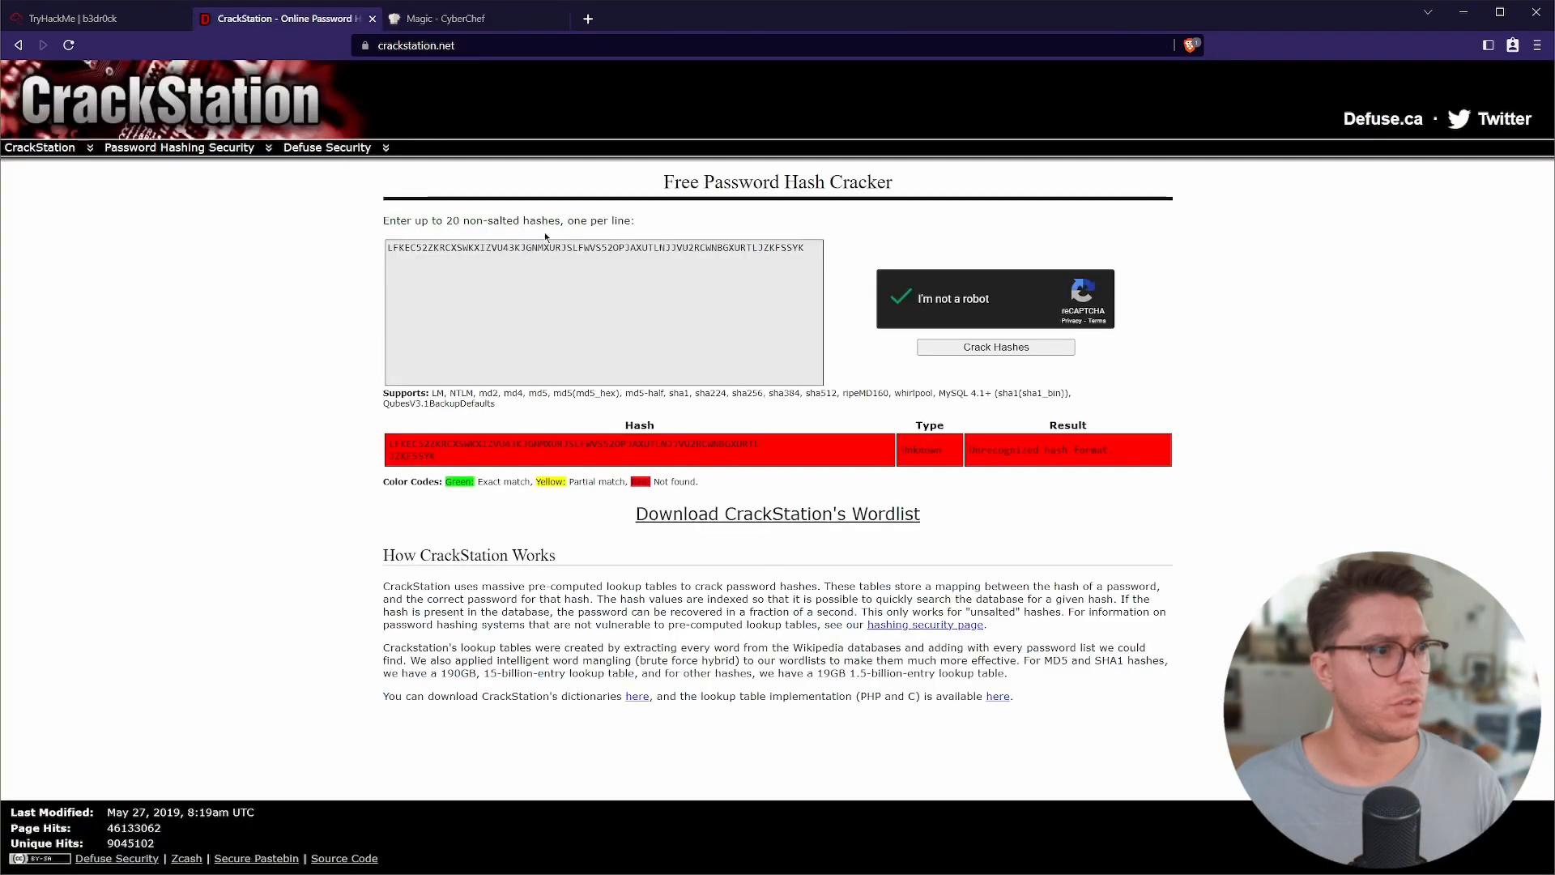
click(993, 346)
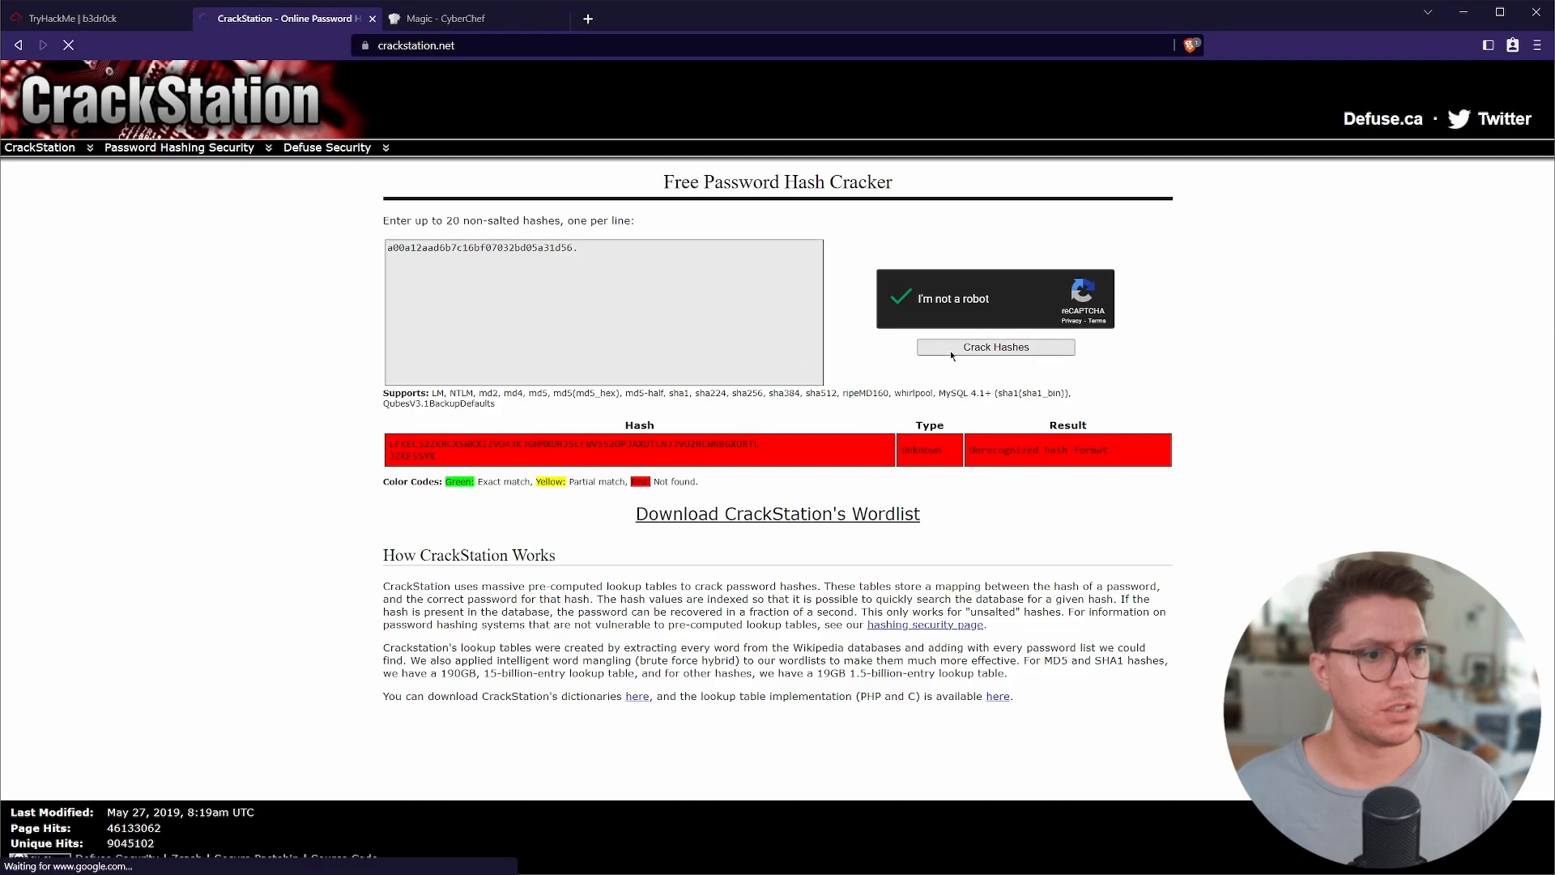
click(475, 18)
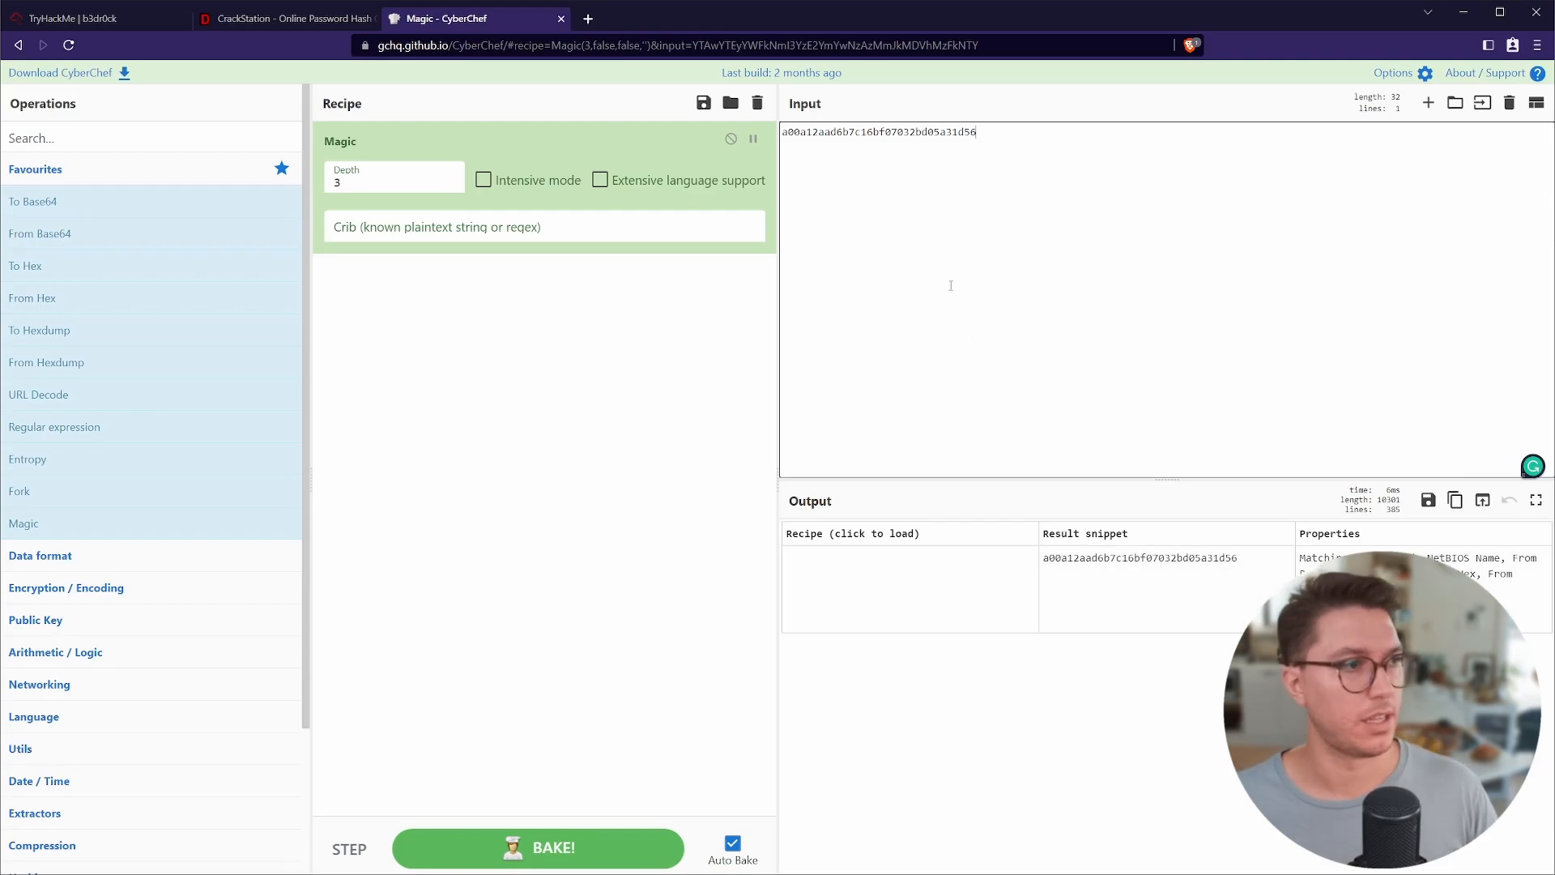
click(286, 18)
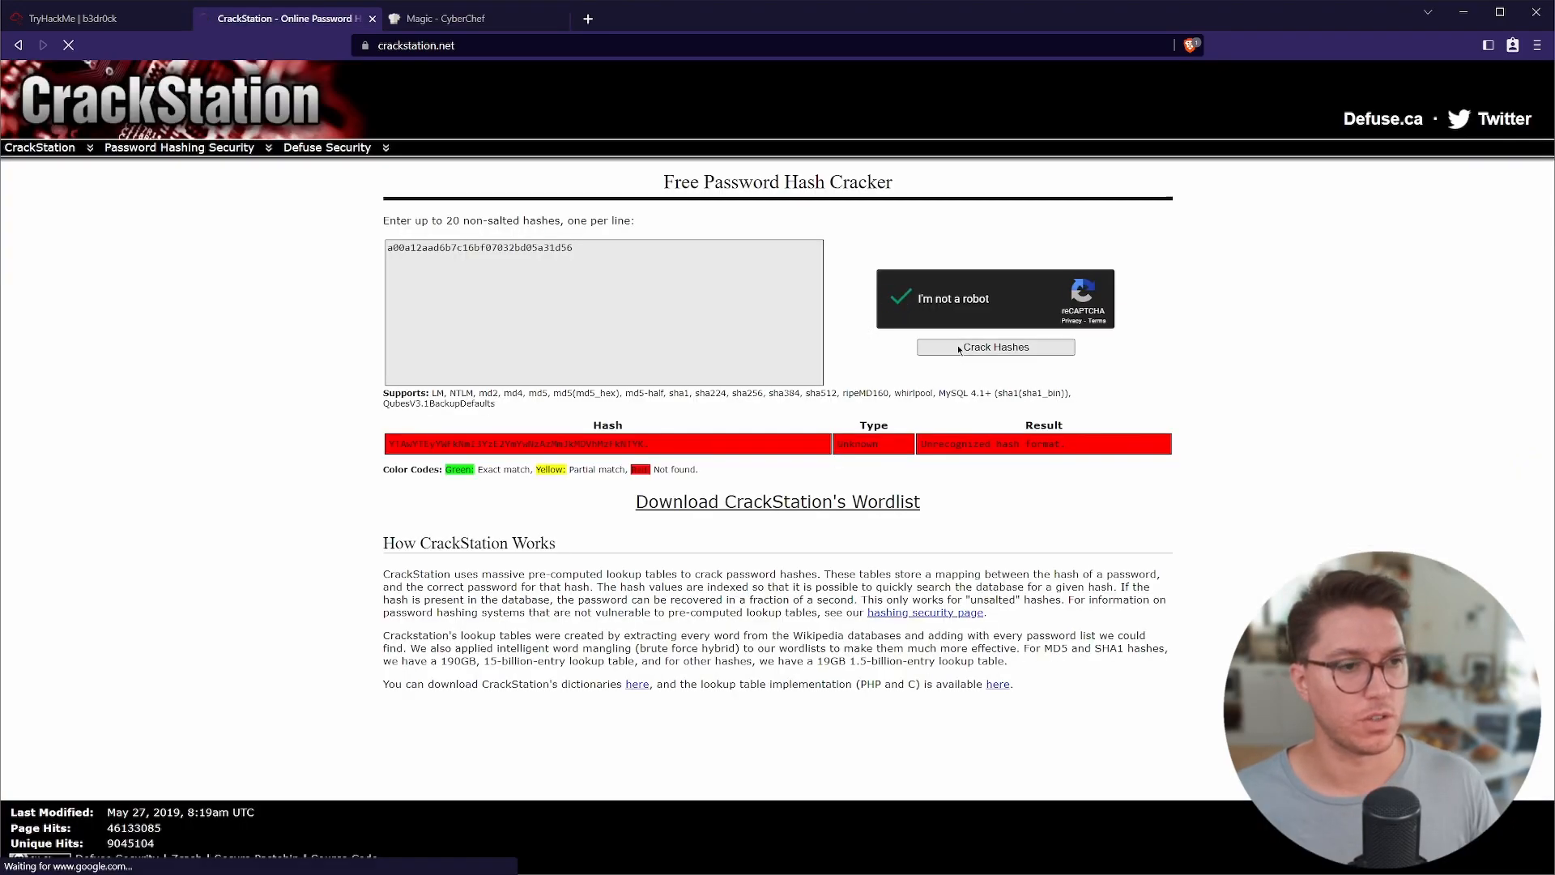
click(993, 347)
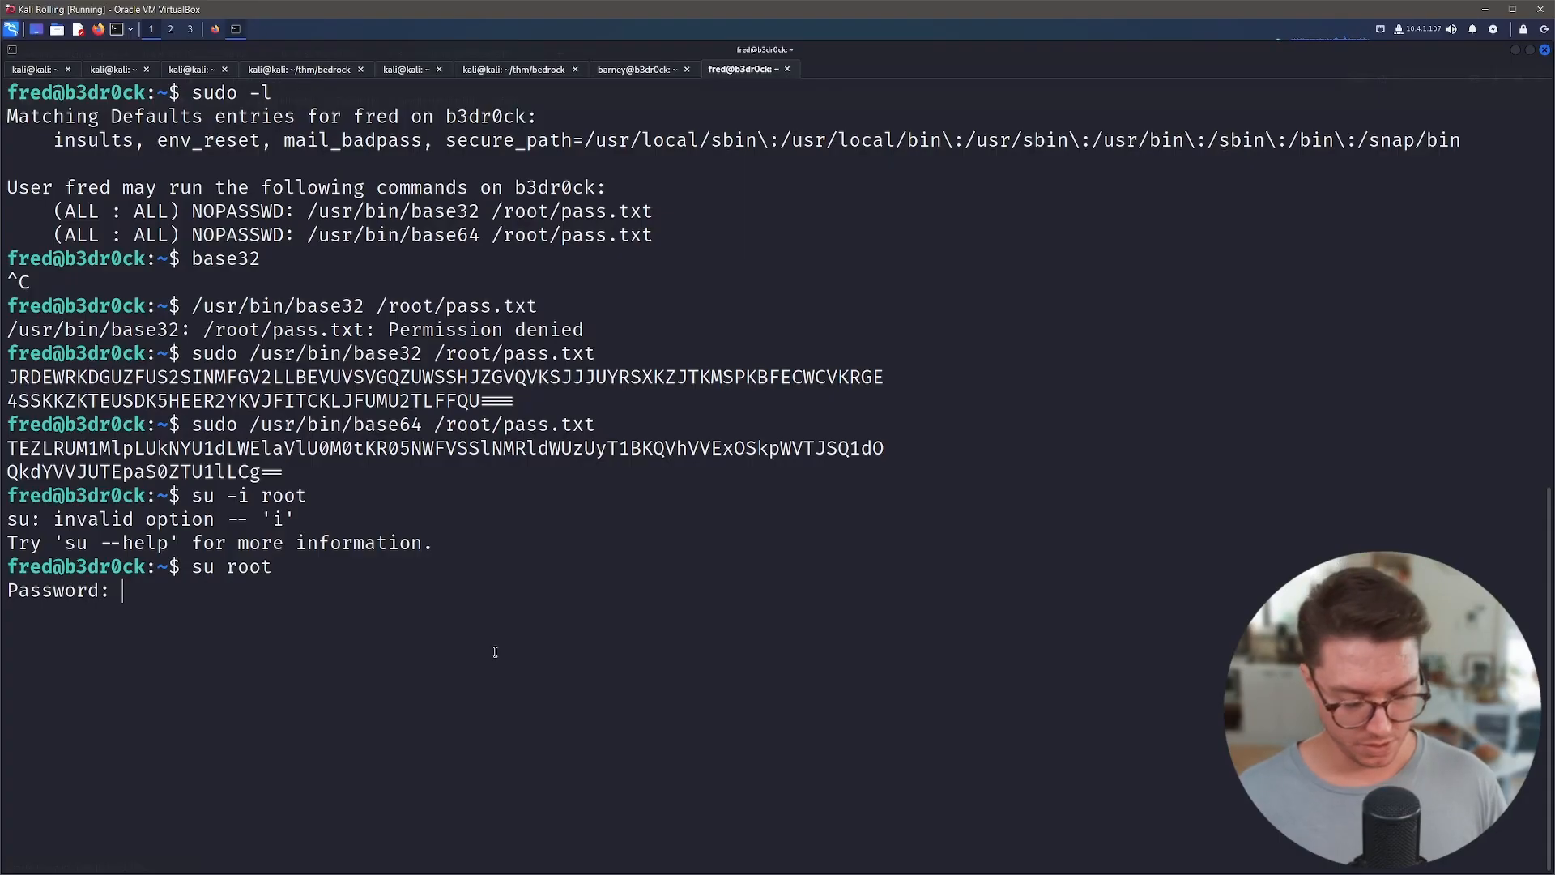
Step: su to root with the cracked password and confirm with whoami
key(Return)
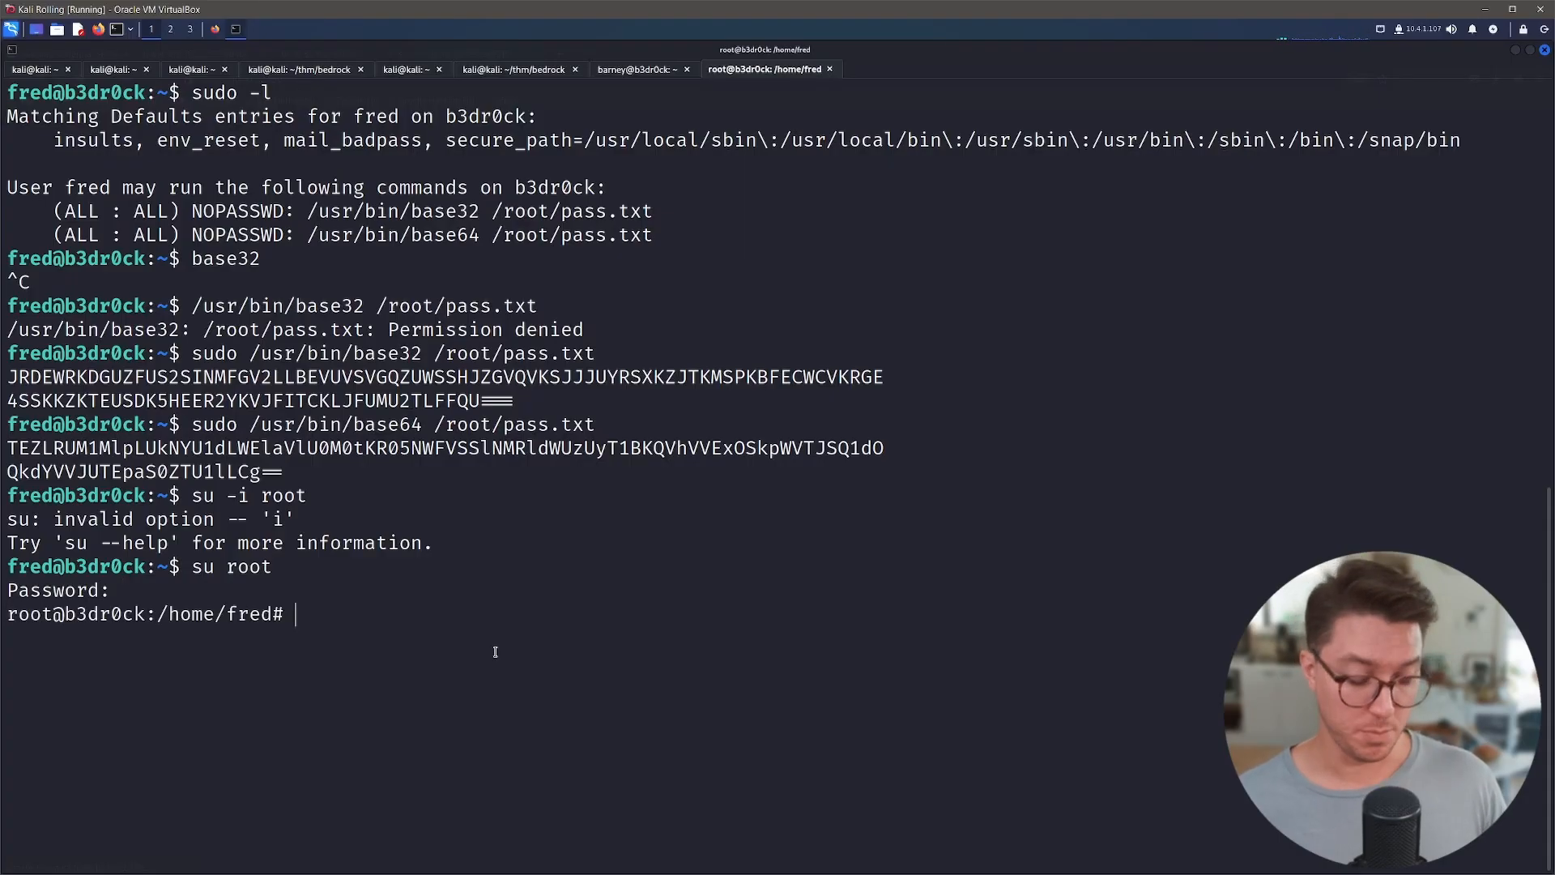
text(whoami)
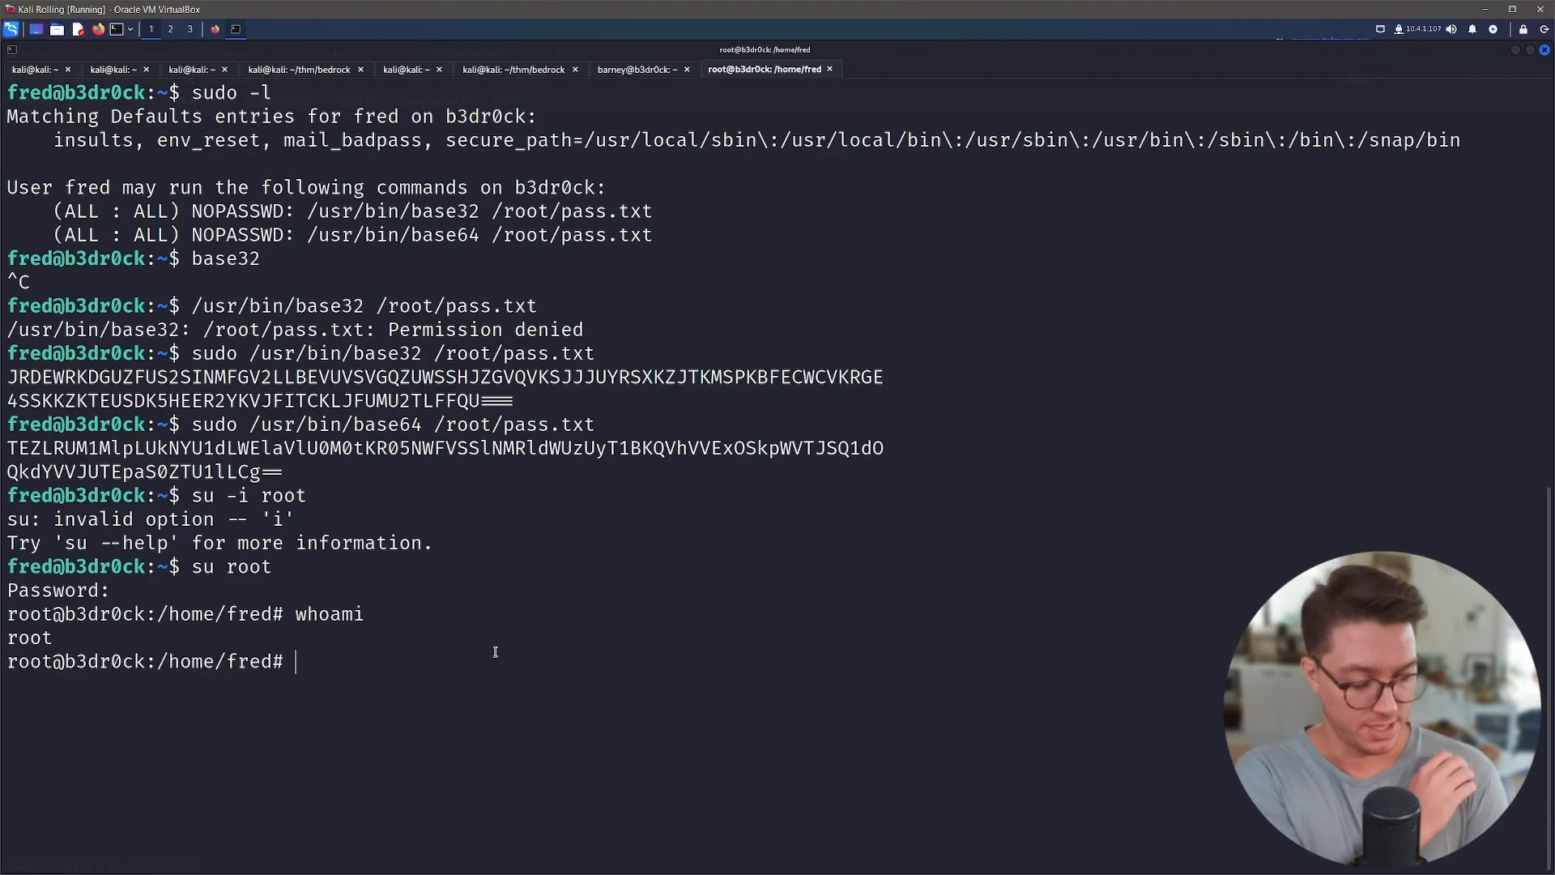